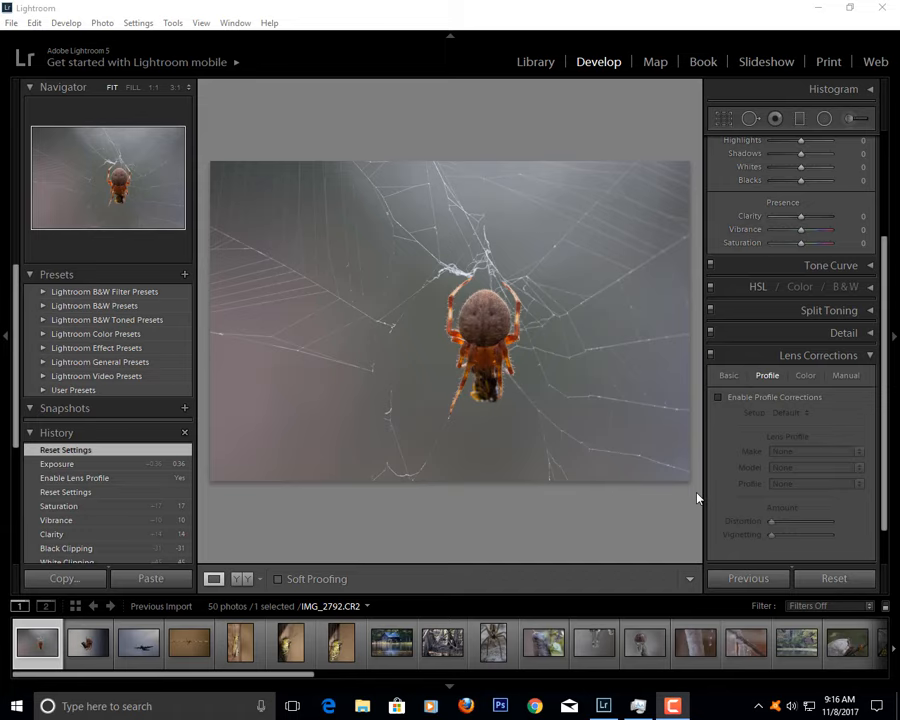
mouse_move(620, 132)
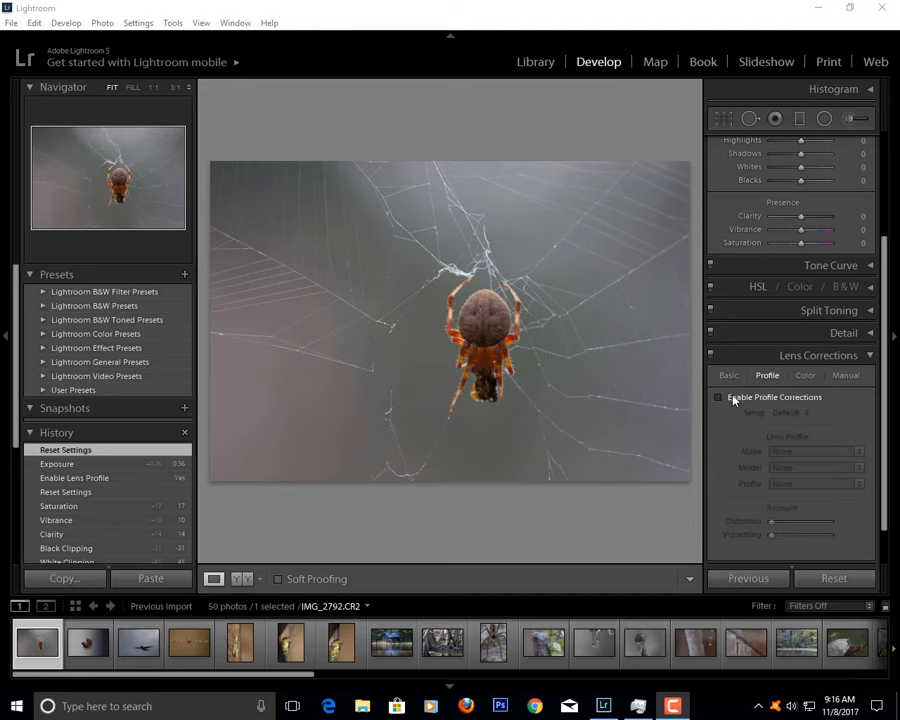
mouse_move(722, 404)
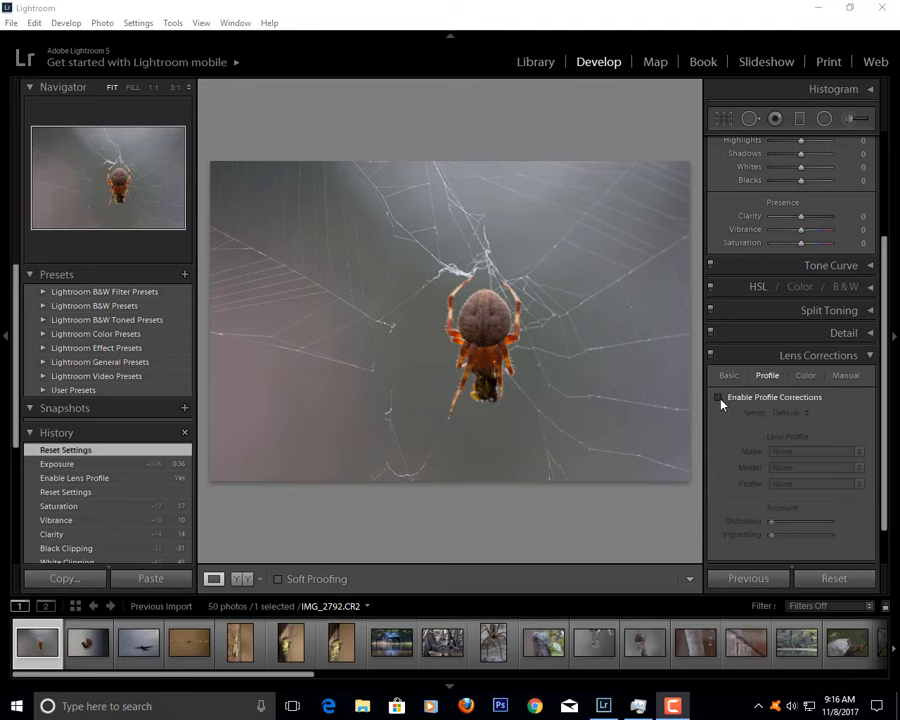
- Enable Profile Corrections in the Lens Corrections panel for the spider-web photo
left_click(720, 396)
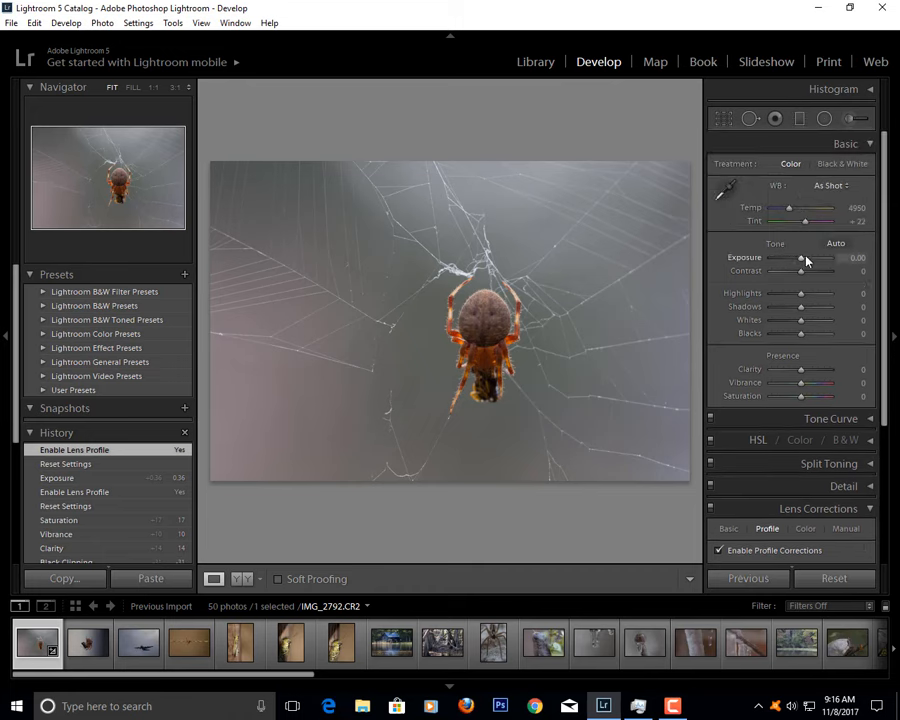
mouse_move(804, 262)
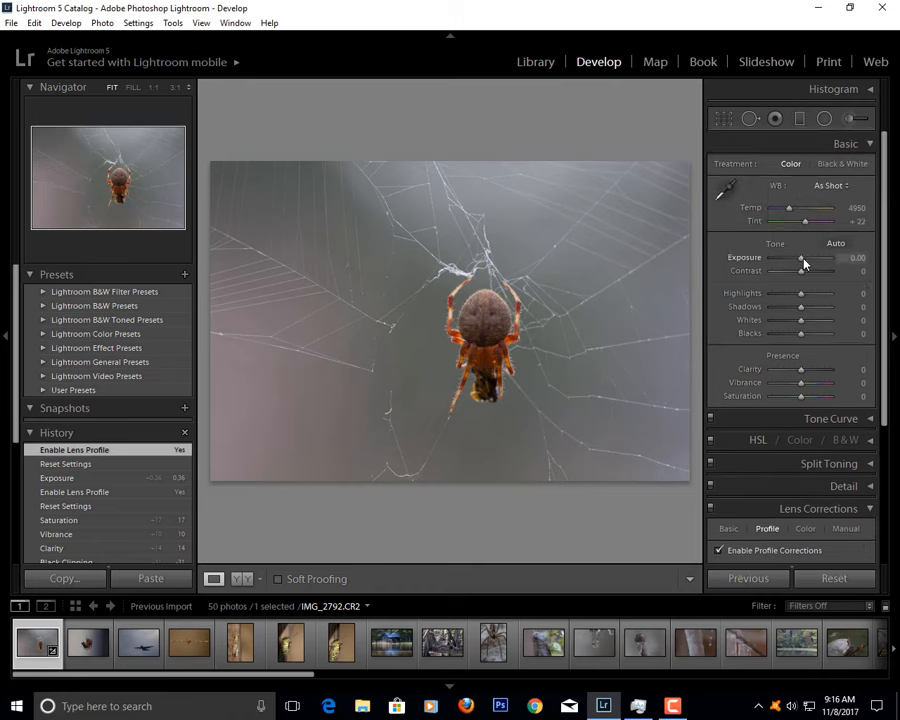
- Raise the spider-web photo's exposure and contrast, nudging both back and forth to settle them
left_click_drag(800, 258, 810, 258)
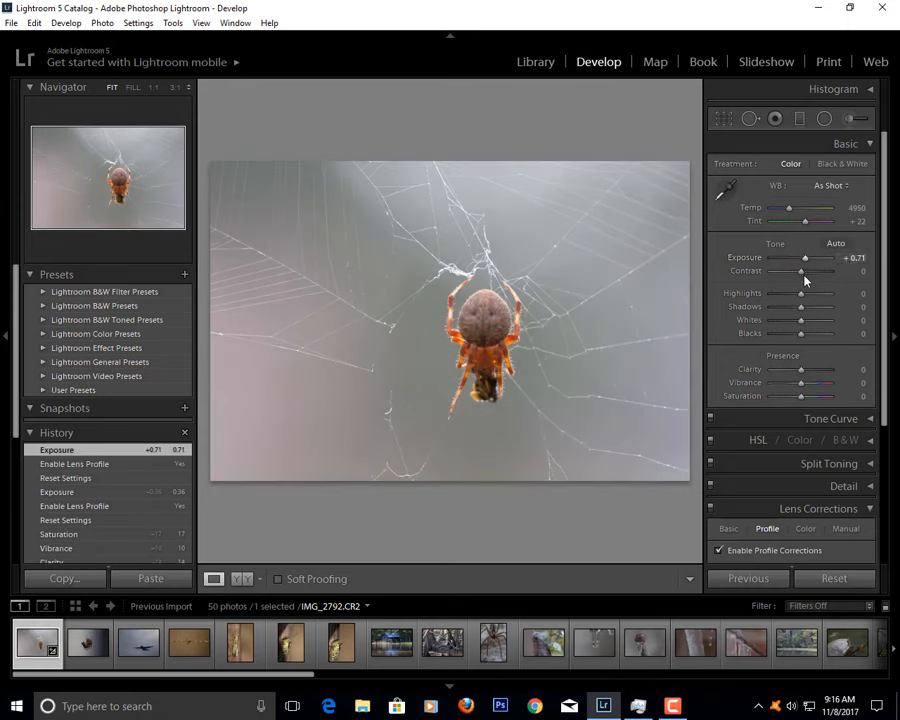
left_click_drag(810, 272, 788, 272)
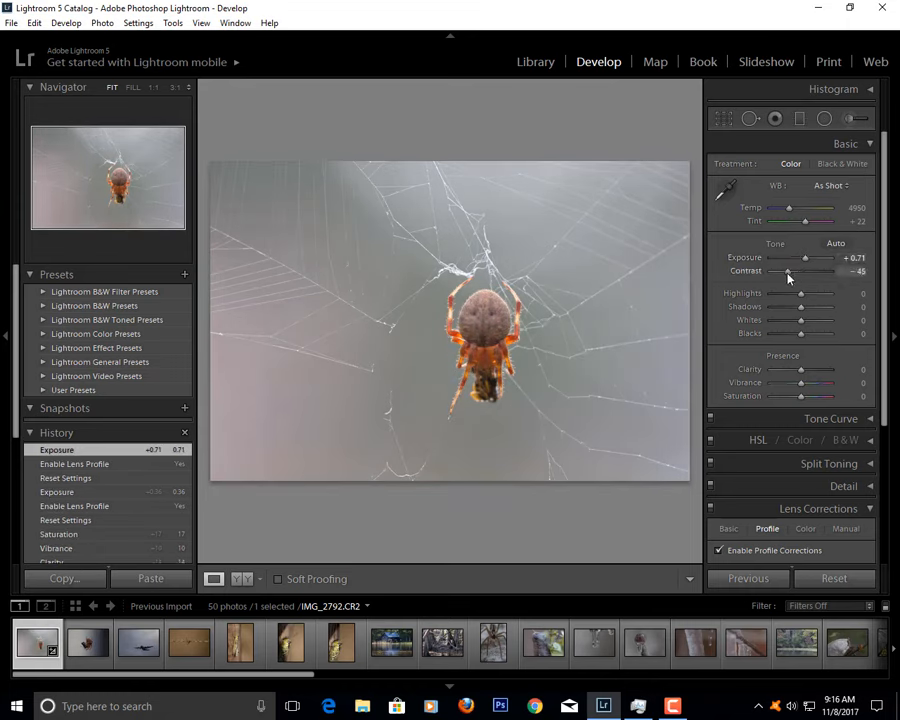
left_click_drag(788, 272, 830, 272)
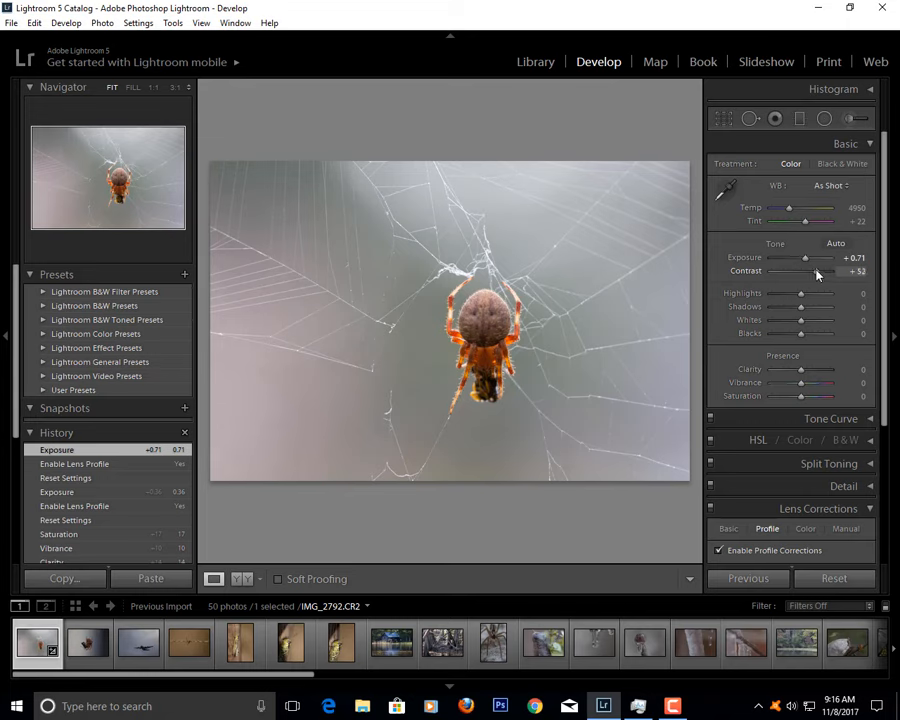
left_click_drag(816, 272, 800, 272)
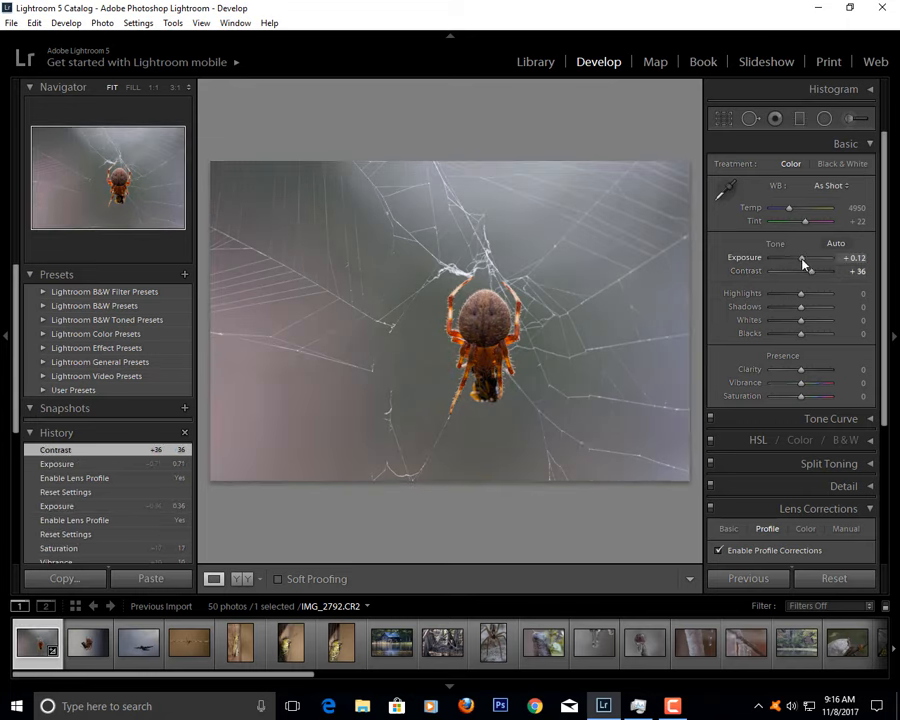
left_click_drag(800, 256, 818, 256)
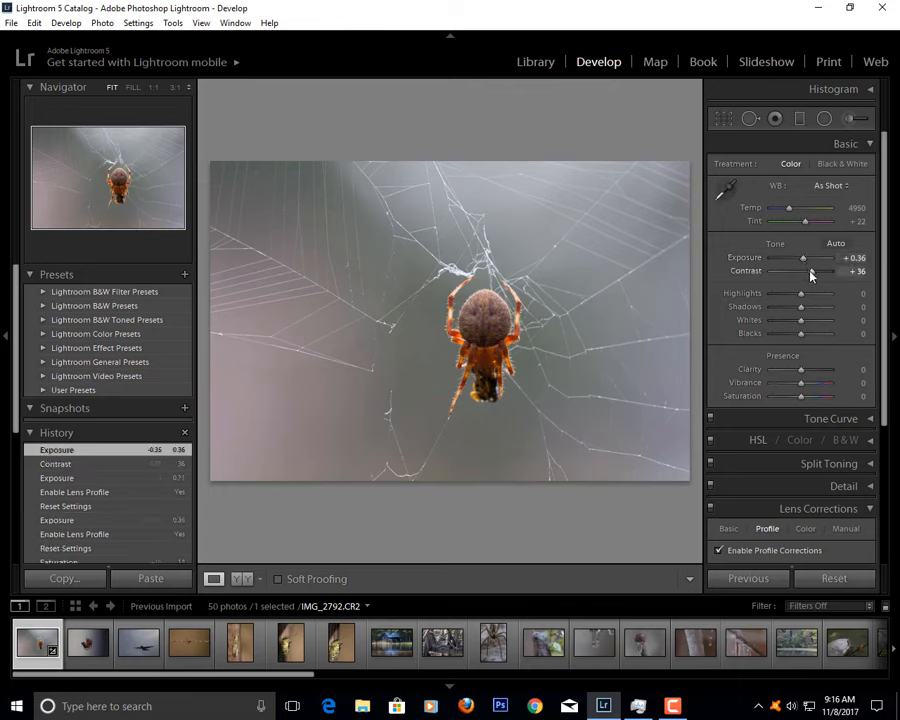
left_click_drag(810, 272, 800, 272)
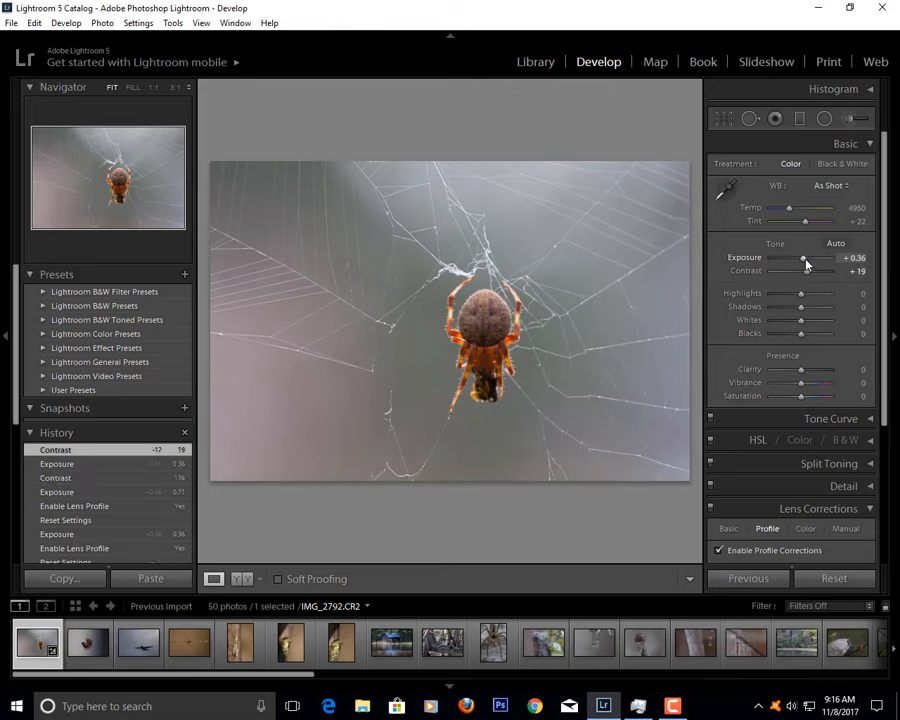
left_click_drag(800, 258, 808, 258)
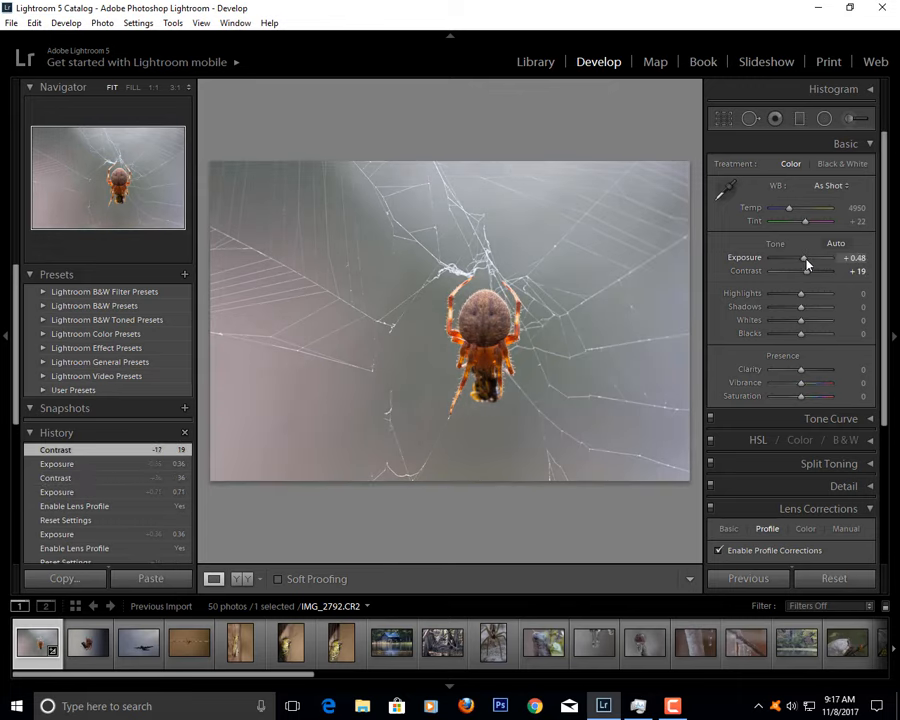
left_click_drag(800, 256, 810, 256)
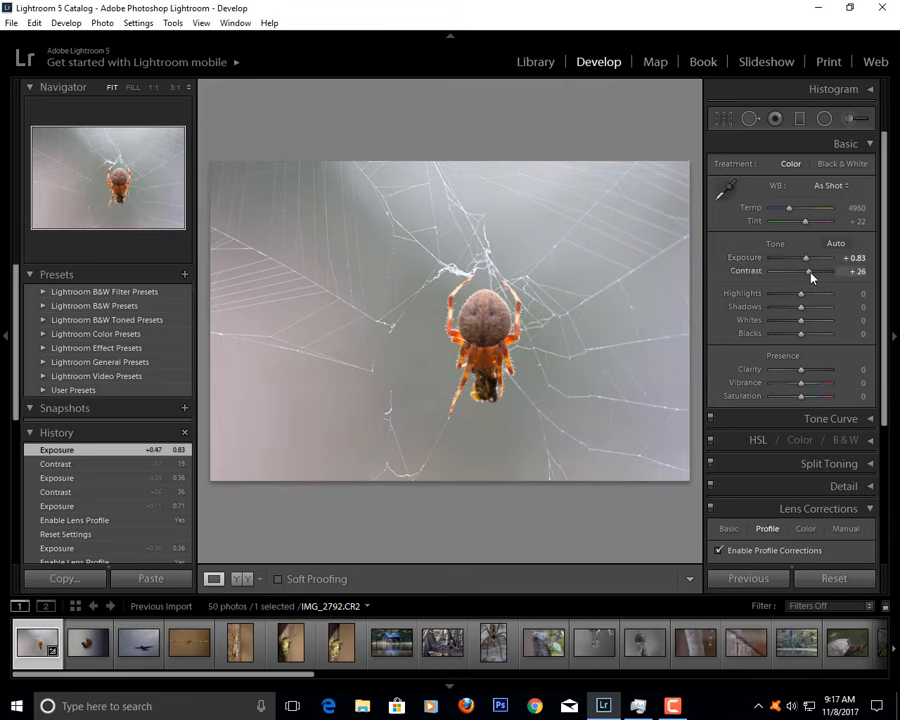
left_click_drag(810, 272, 790, 272)
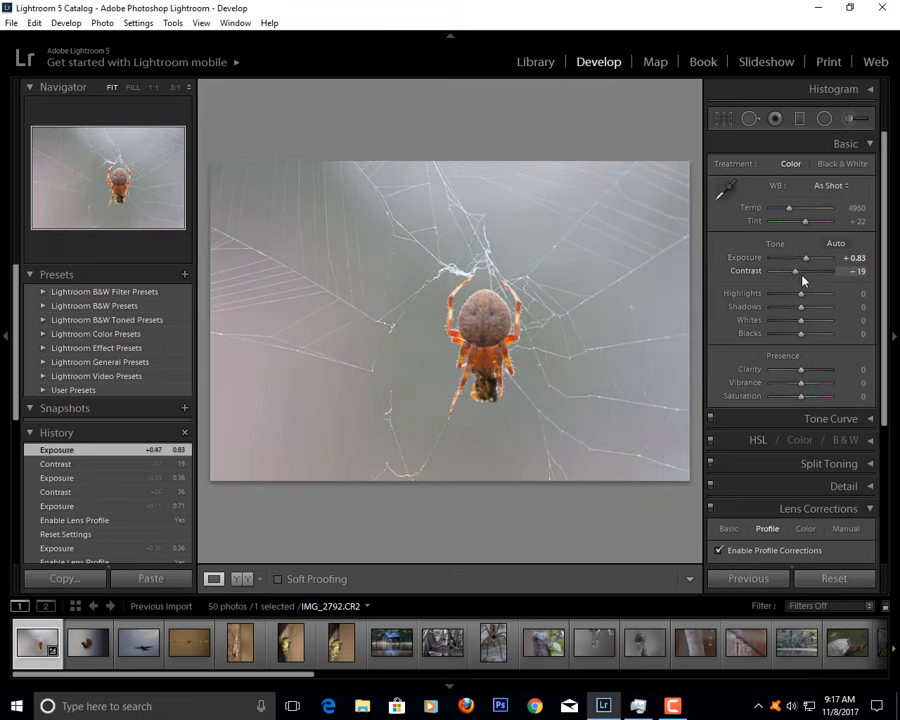
left_click_drag(804, 272, 824, 272)
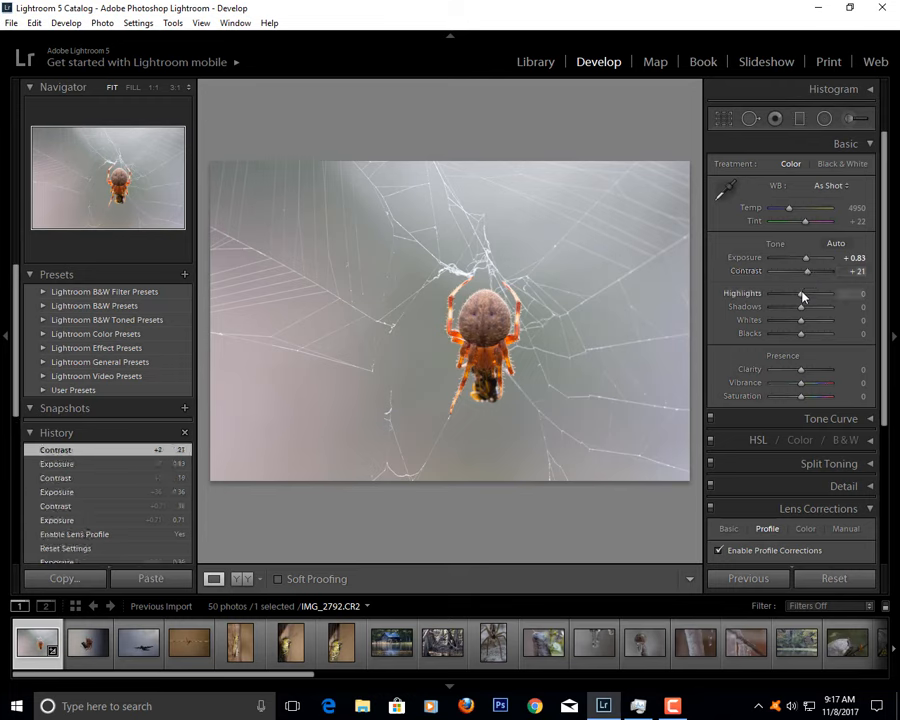
- Pull down the highlights, lift the shadows and raise the whites on the spider-web photo
left_click_drag(812, 292, 798, 292)
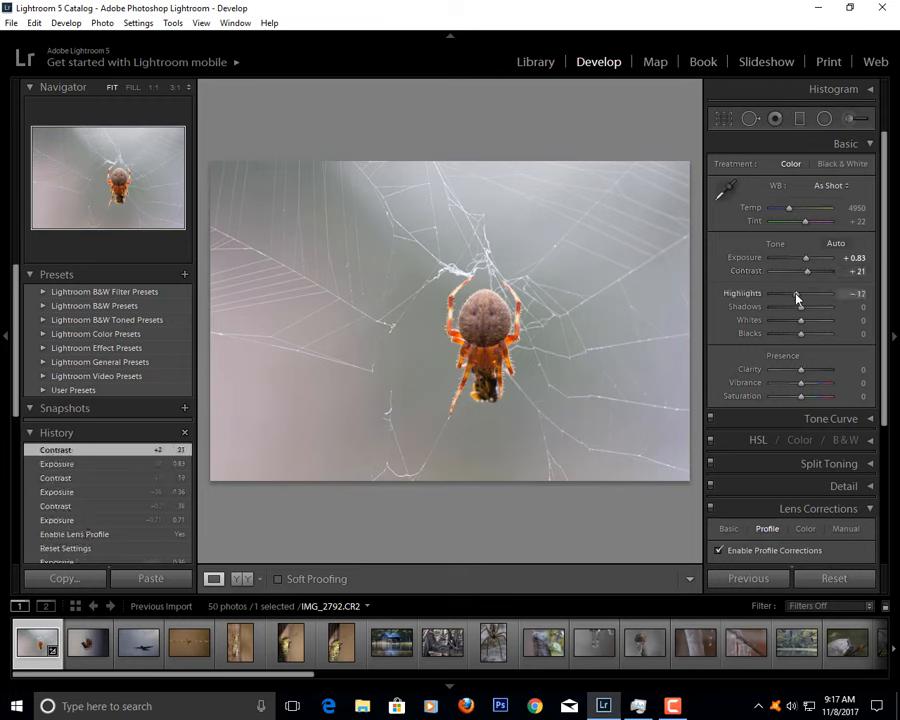
left_click_drag(800, 292, 810, 292)
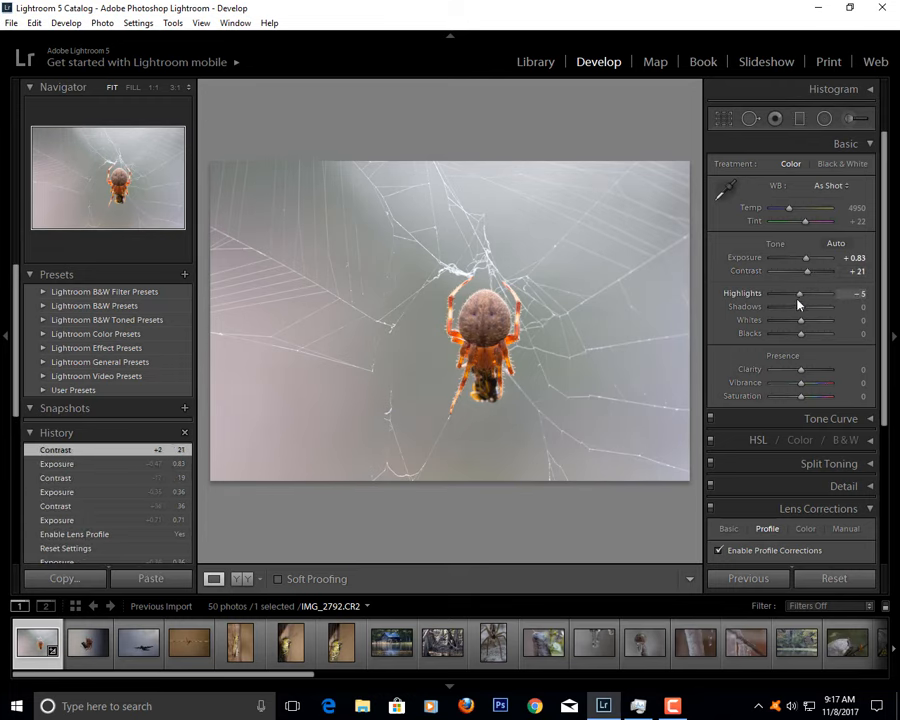
left_click_drag(800, 292, 790, 292)
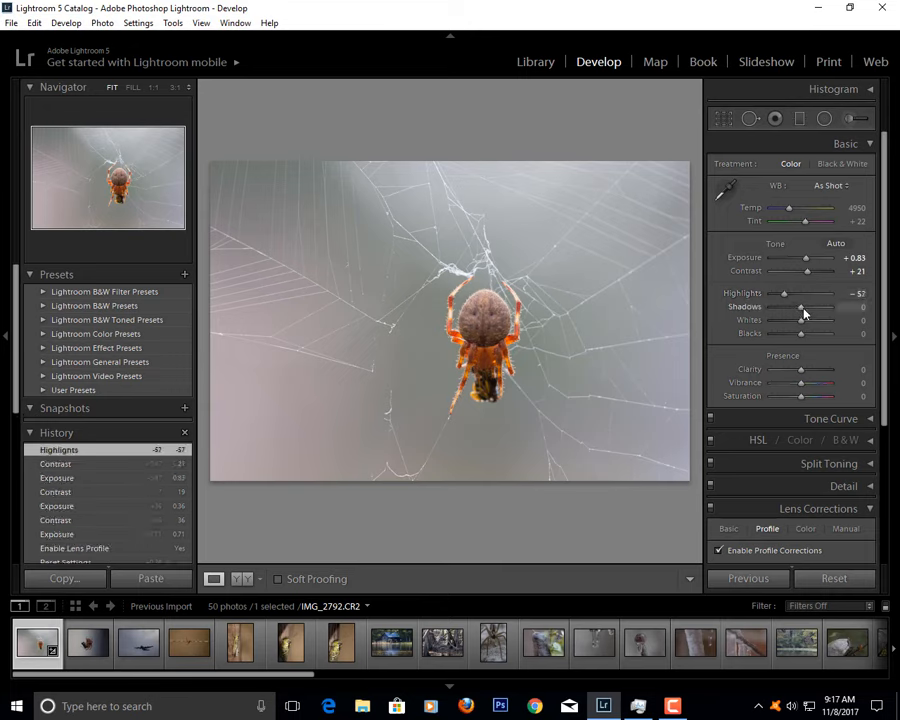
left_click_drag(800, 308, 820, 308)
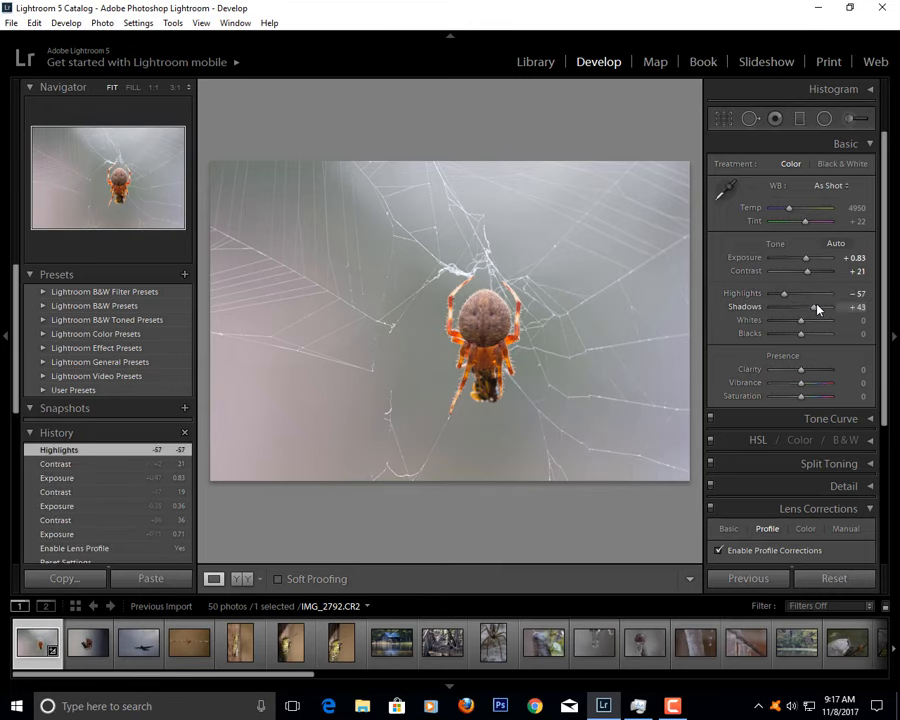
left_click_drag(810, 308, 784, 308)
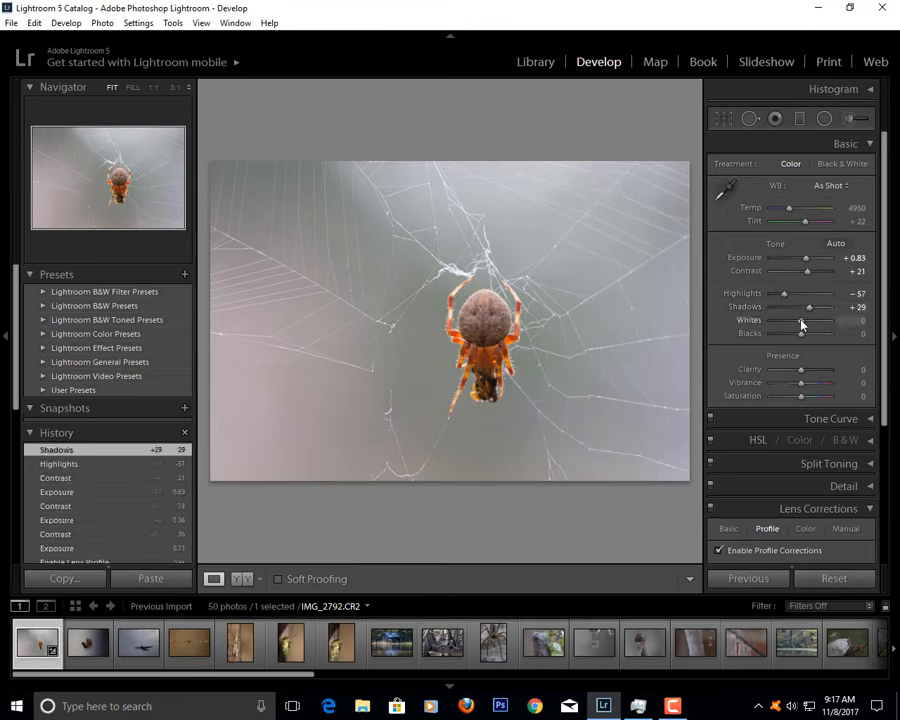
left_click_drag(800, 320, 818, 320)
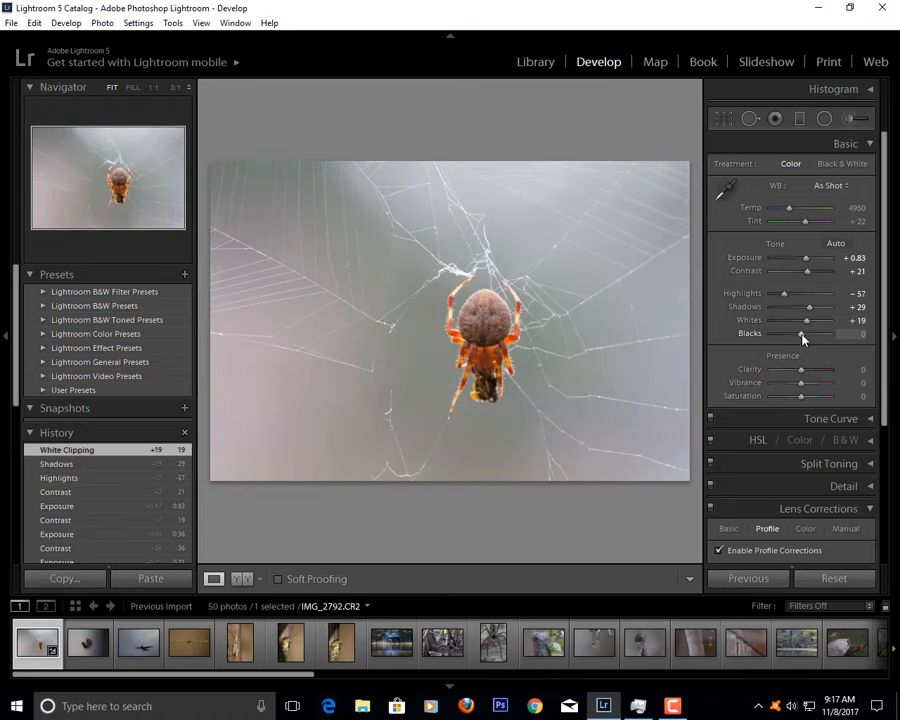
- Deepen the blacks, then readjust highlights, lift shadows further and rebalance the whites
left_click_drag(820, 332, 798, 332)
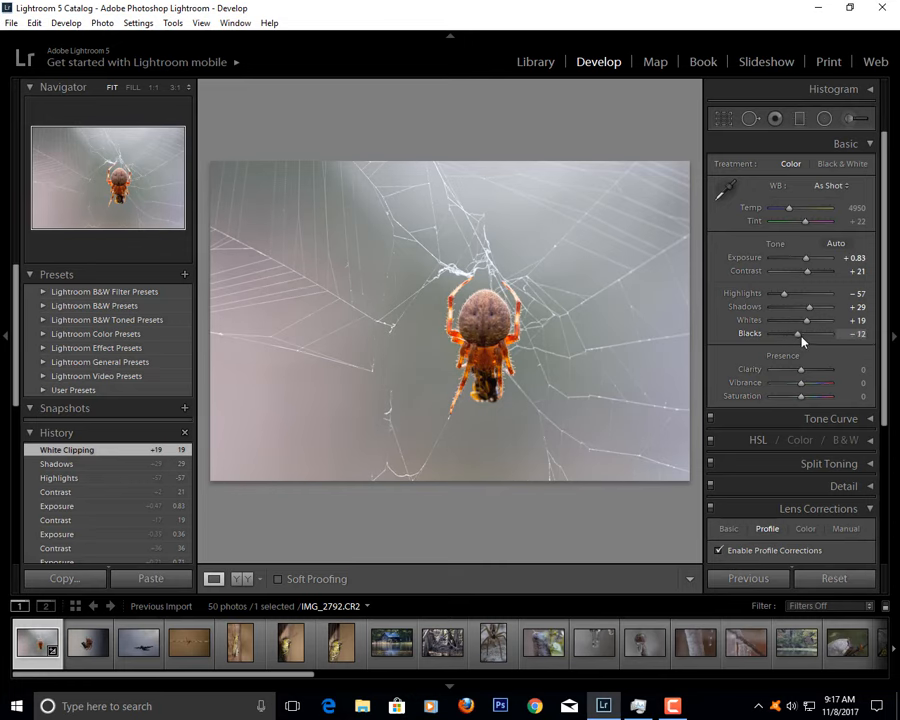
left_click_drag(796, 332, 788, 332)
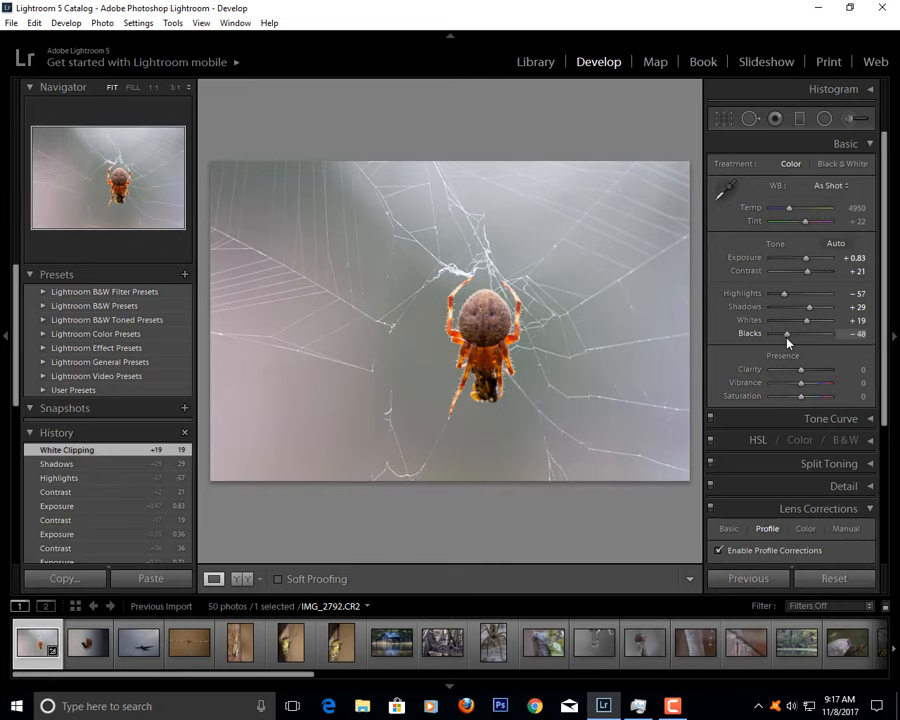
left_click_drag(788, 332, 784, 332)
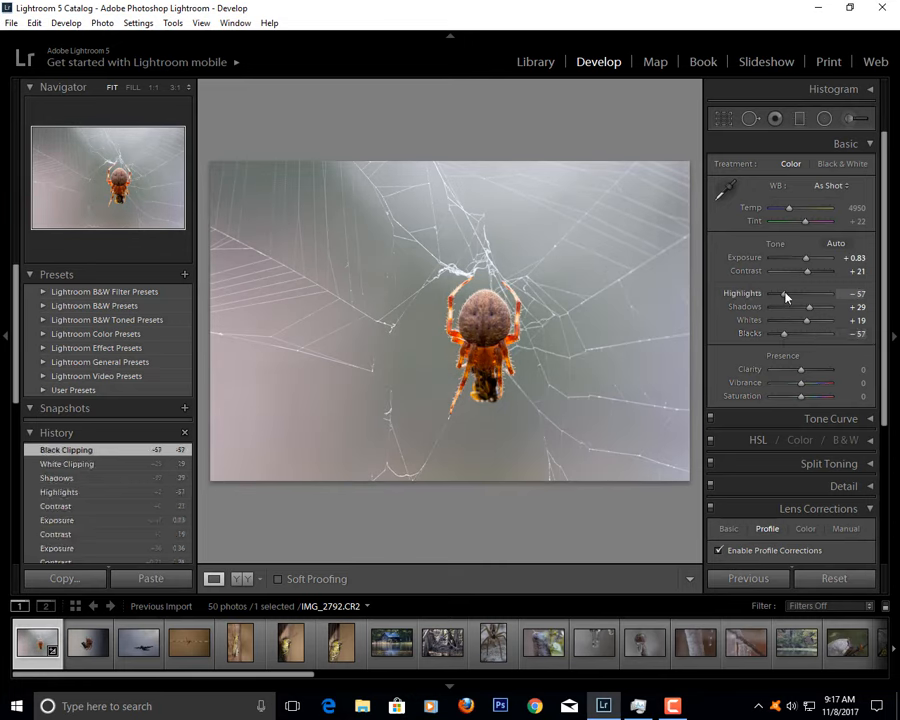
left_click_drag(784, 292, 812, 292)
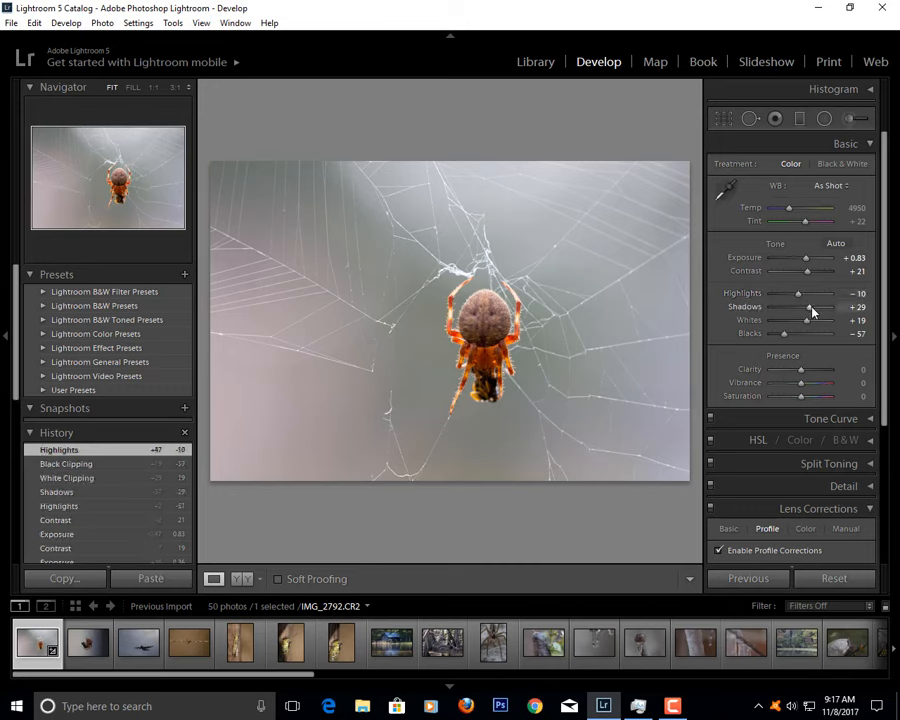
left_click_drag(810, 308, 798, 308)
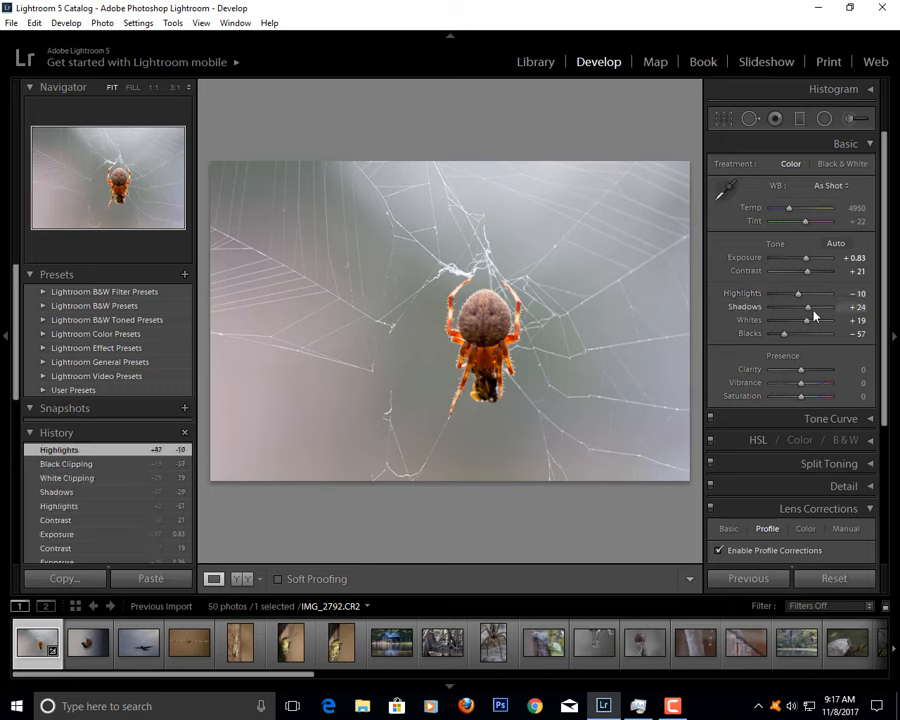
left_click_drag(800, 308, 816, 308)
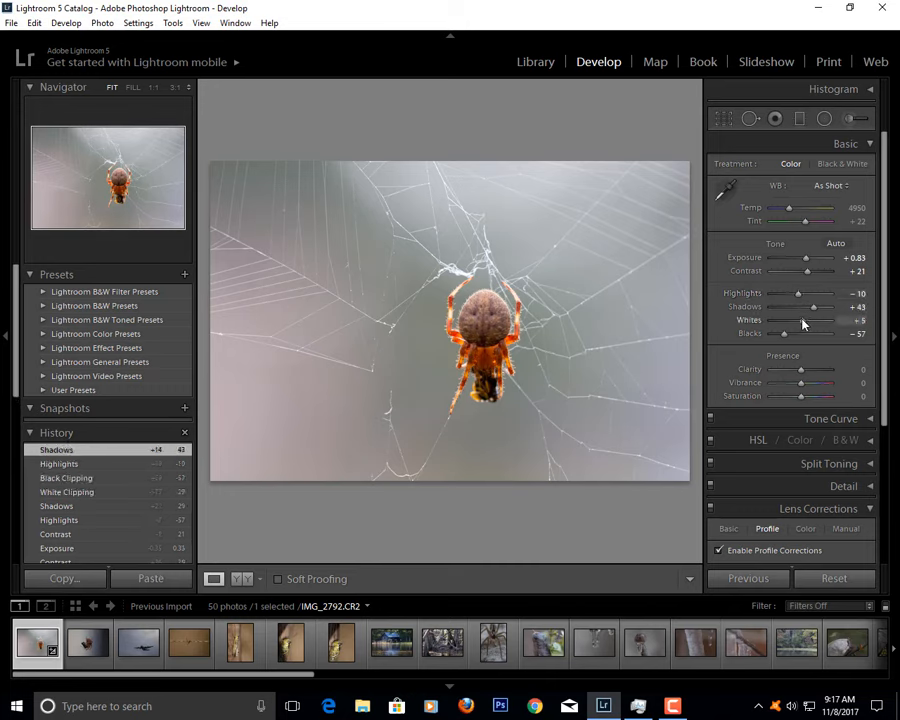
left_click_drag(784, 320, 804, 320)
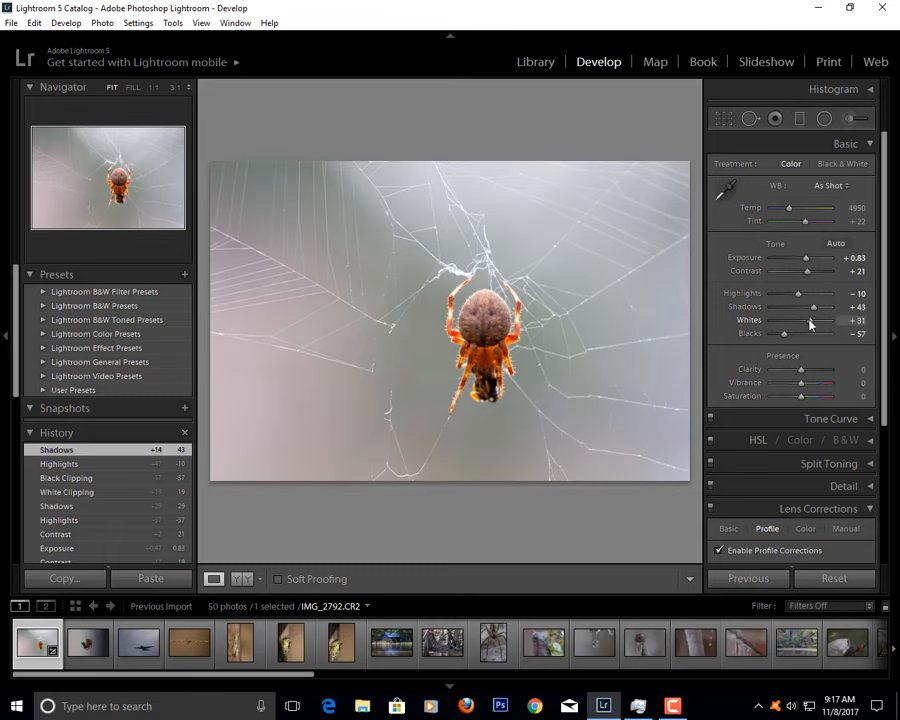
left_click_drag(804, 320, 784, 320)
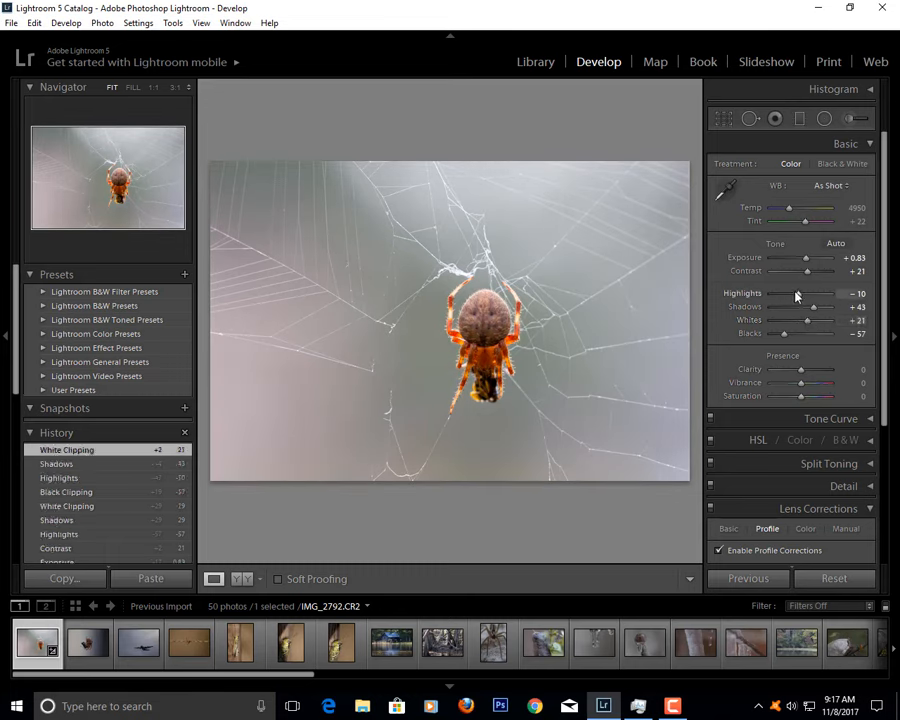
- Pull the spider-web photo's highlights down further and fine-tune their level
left_click_drag(784, 292, 816, 292)
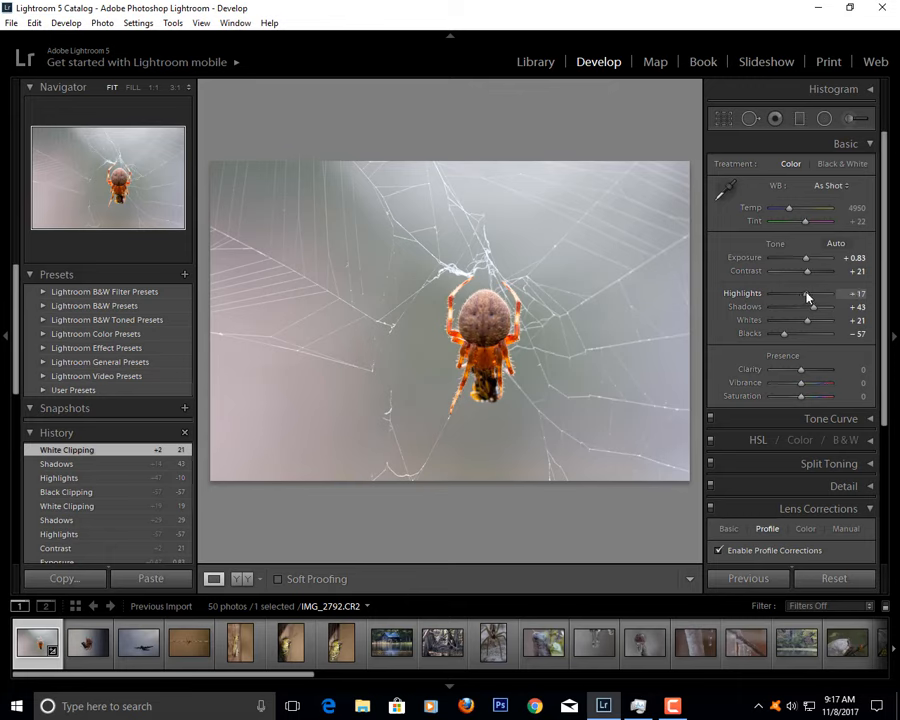
left_click_drag(808, 292, 776, 292)
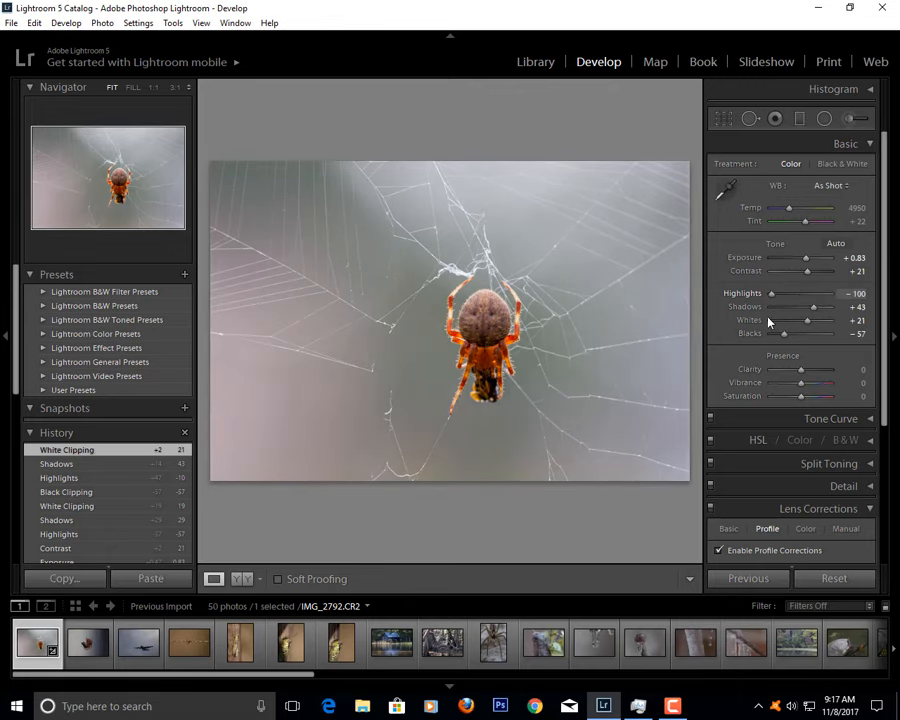
left_click_drag(774, 294, 810, 294)
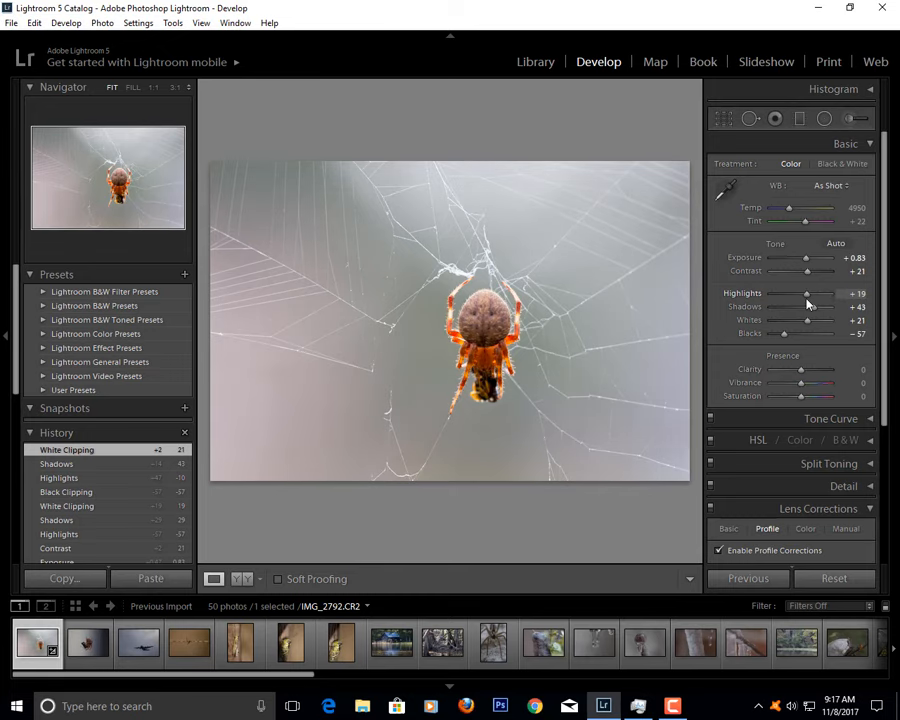
left_click_drag(810, 292, 796, 292)
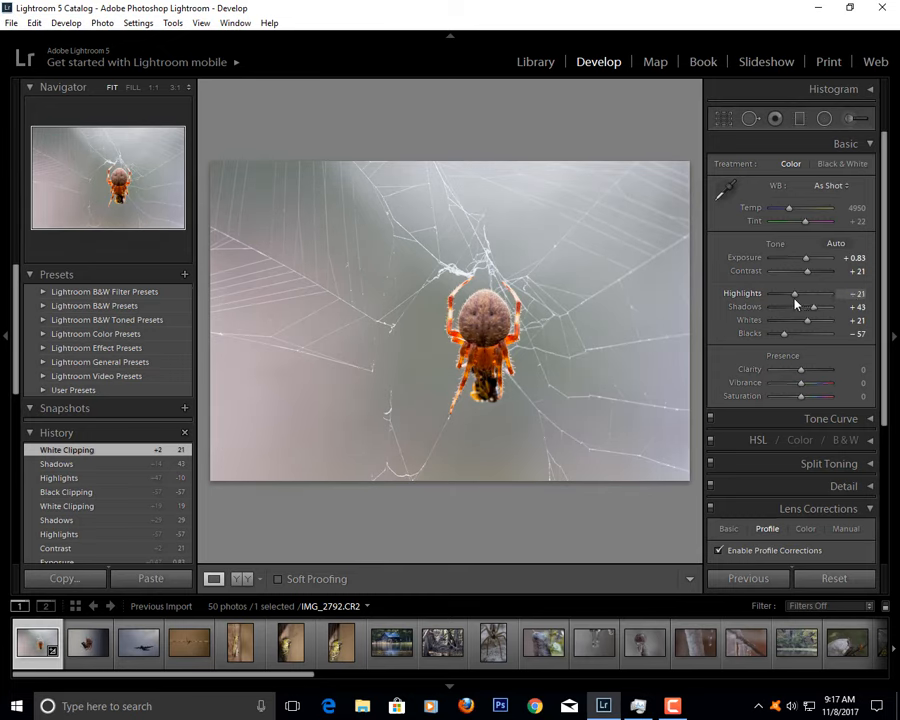
left_click_drag(808, 292, 800, 292)
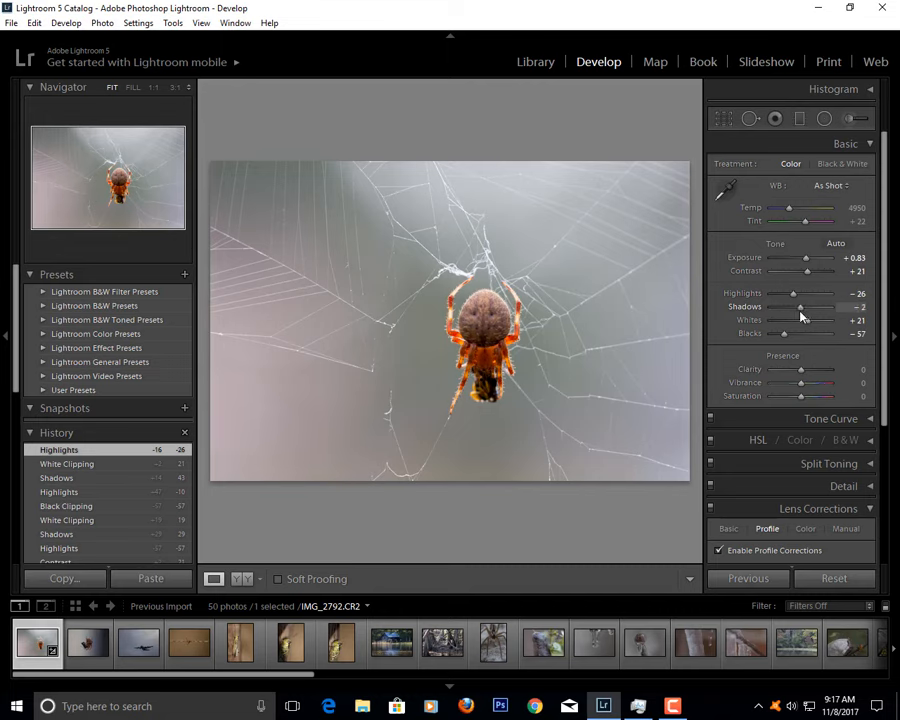
- Lift shadows slightly and boost clarity, vibrance and saturation on the spider-web photo
left_click_drag(804, 308, 800, 308)
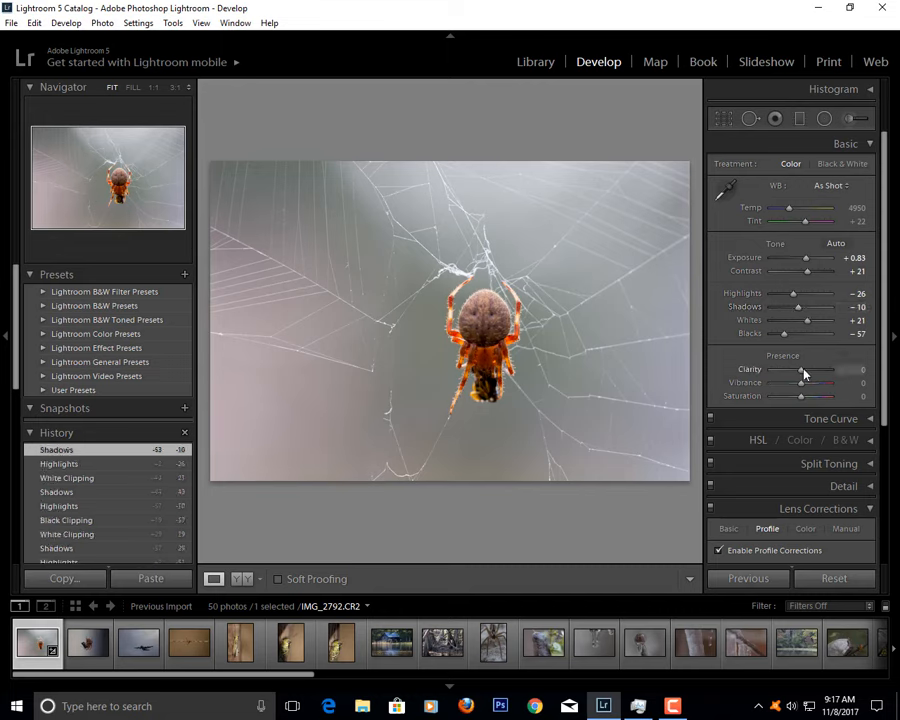
left_click_drag(800, 384, 816, 384)
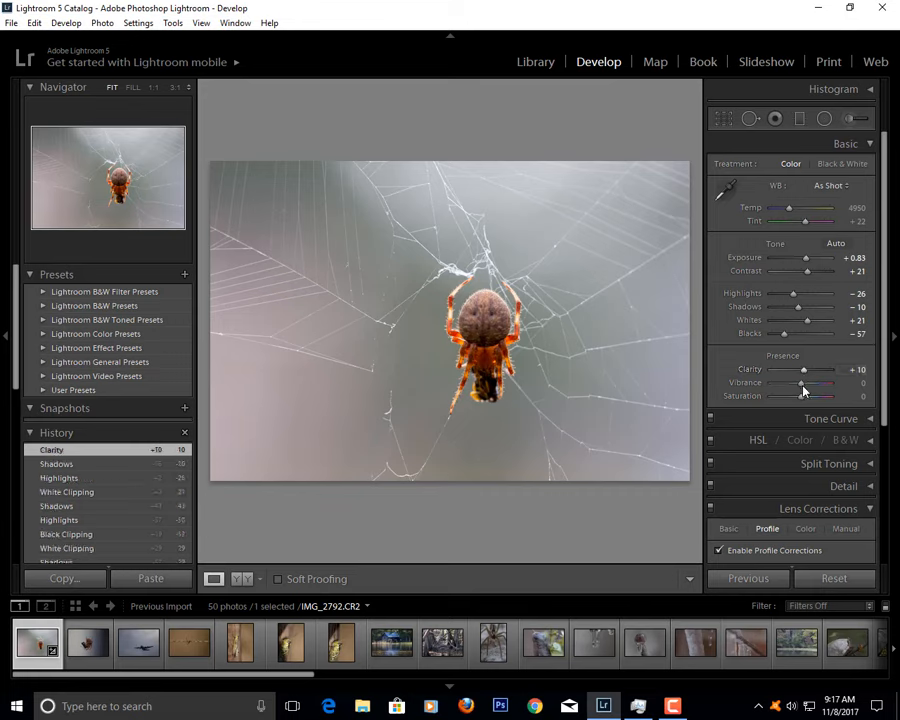
left_click_drag(800, 384, 810, 384)
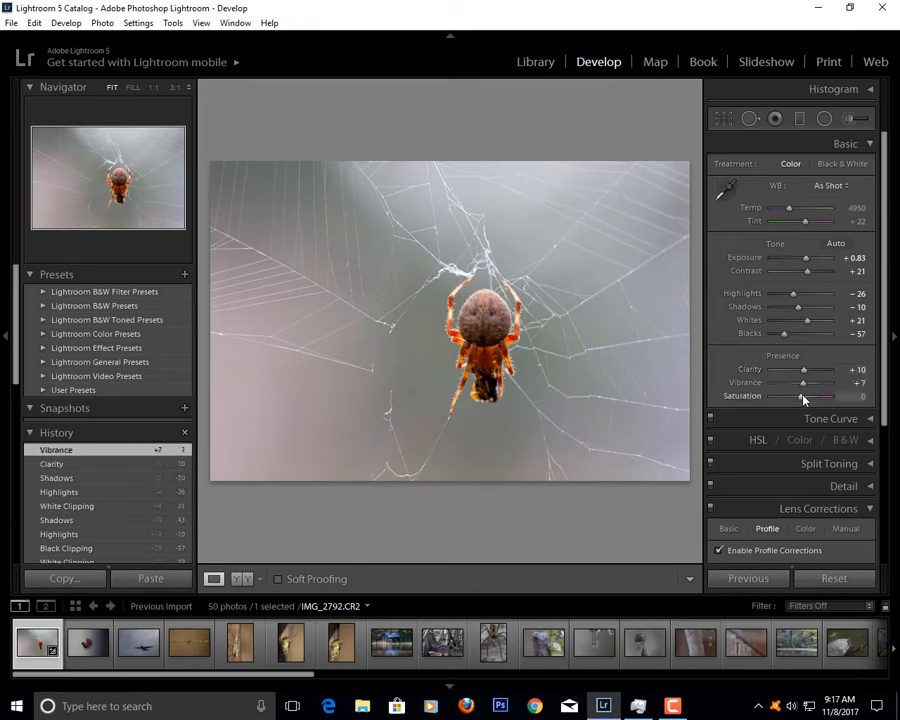
left_click_drag(804, 396, 824, 396)
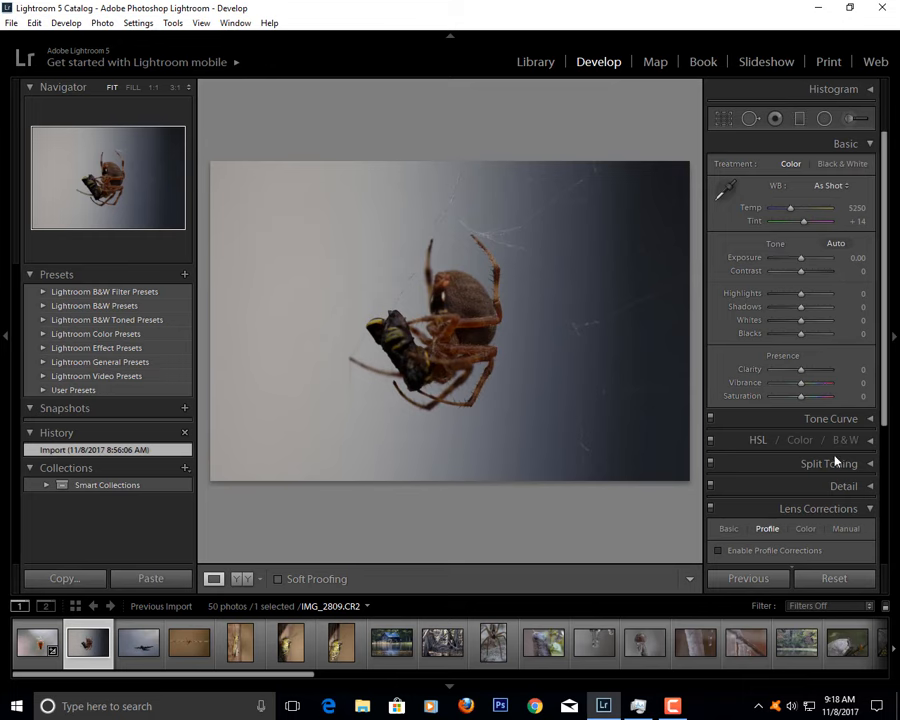
- Enable lens profile corrections on the spider-with-prey photo, raise exposure to about +0.65 and increase contrast
left_click(720, 550)
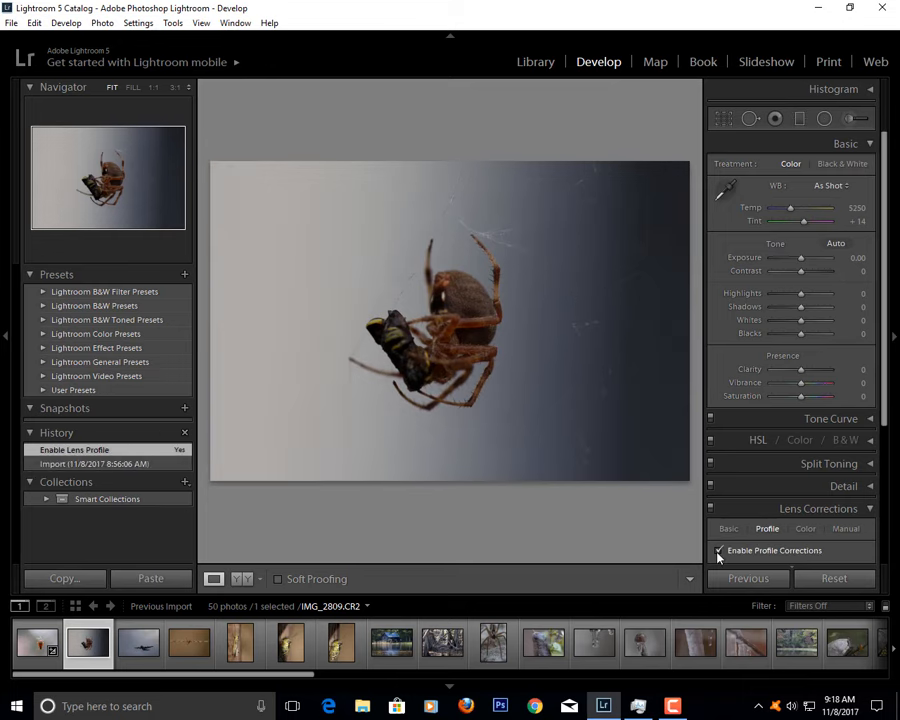
left_click(720, 550)
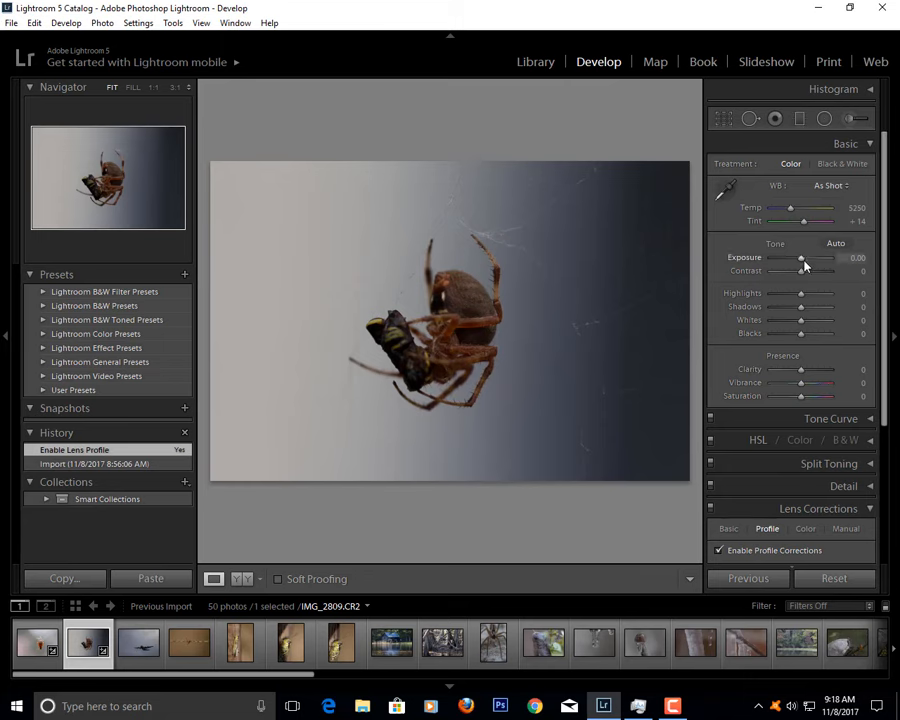
left_click_drag(800, 256, 810, 256)
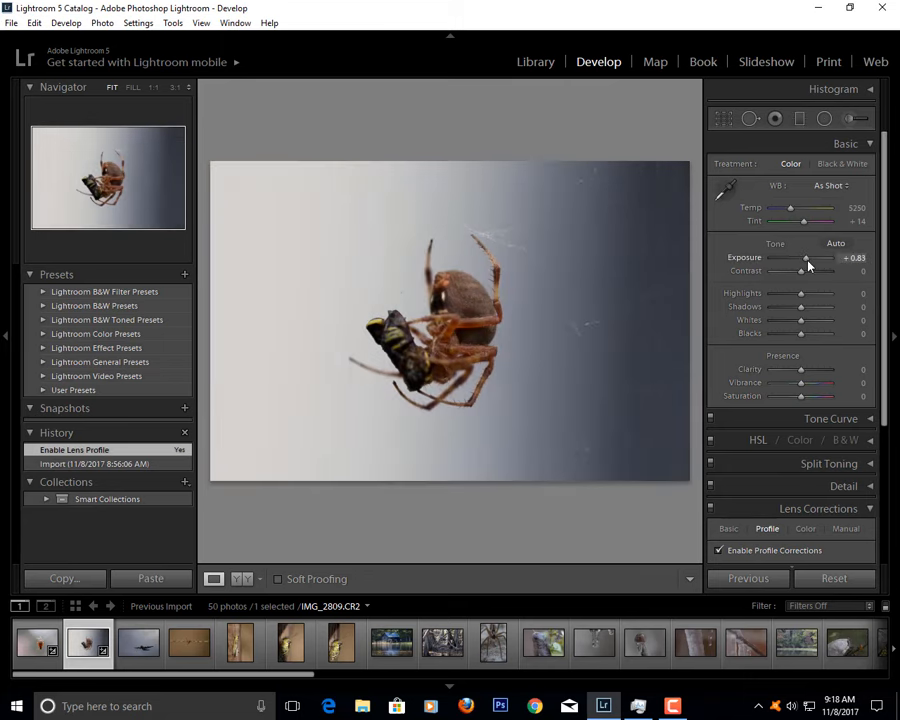
left_click_drag(800, 272, 812, 272)
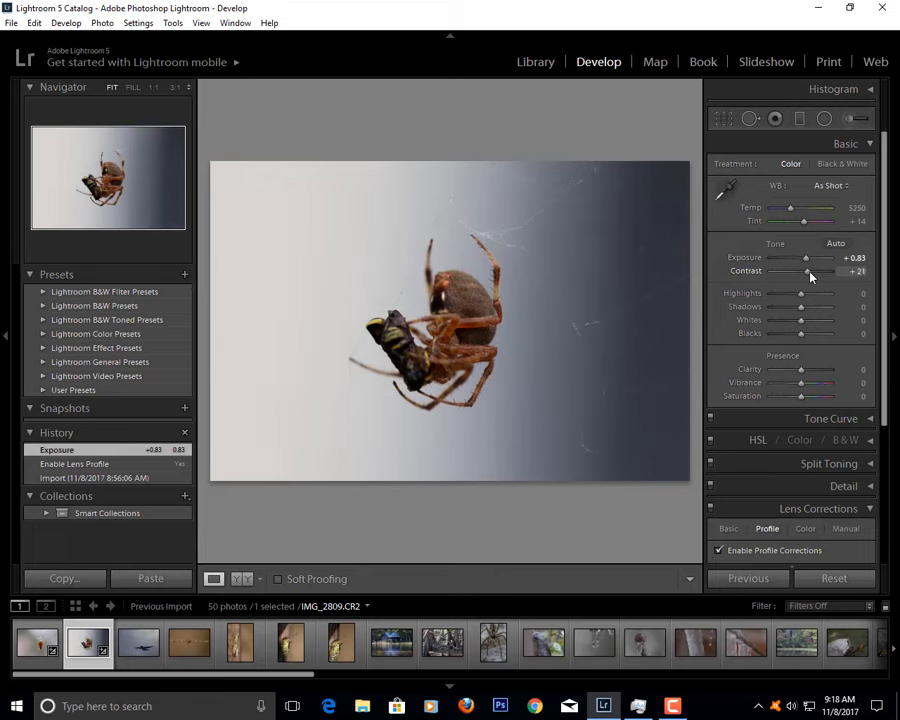
left_click_drag(810, 272, 778, 272)
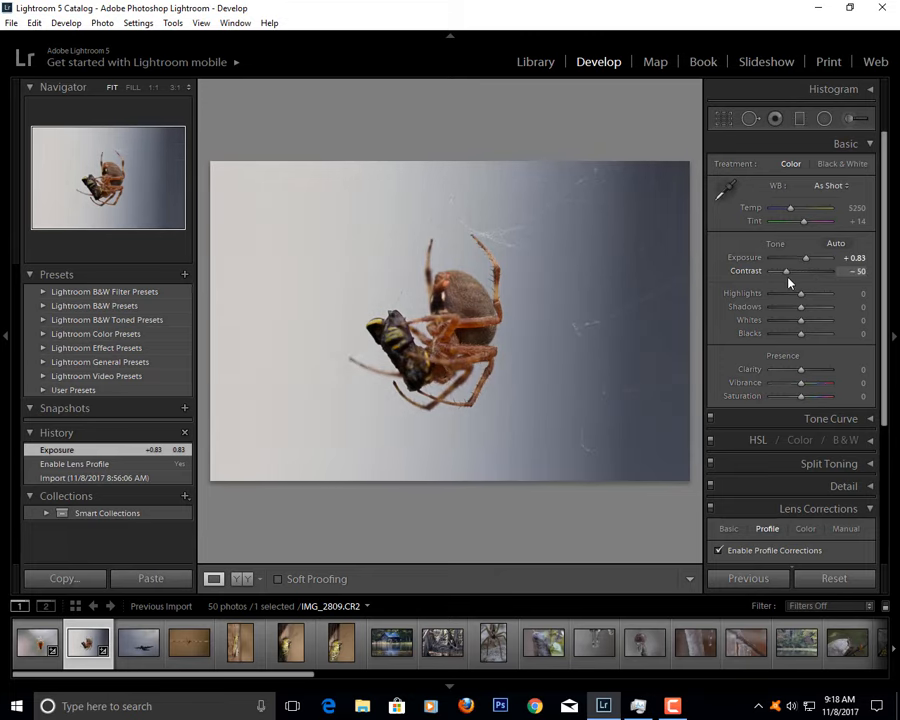
left_click_drag(780, 272, 812, 272)
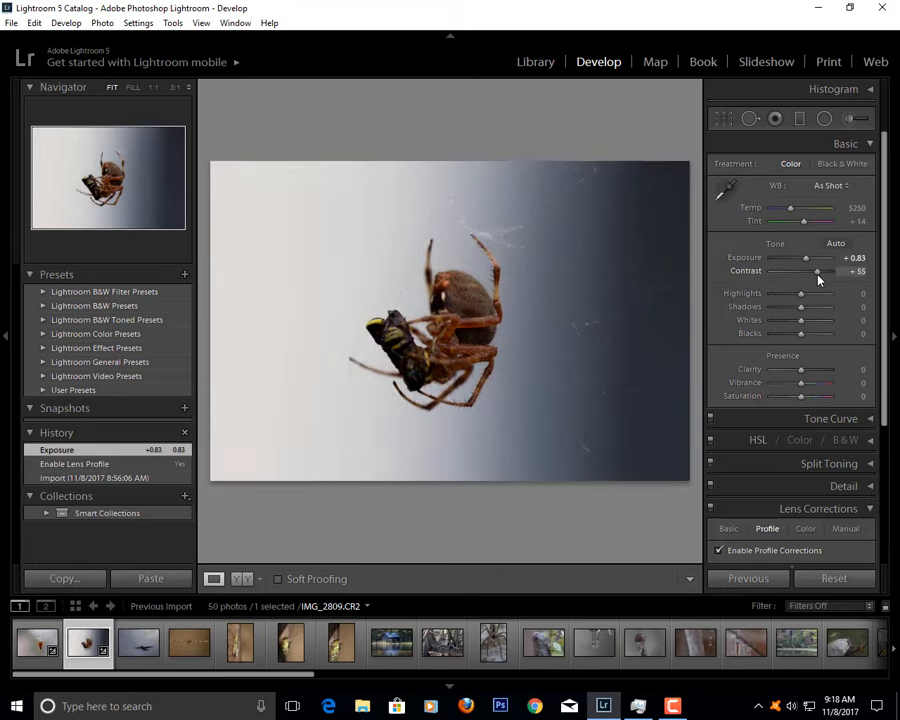
left_click_drag(818, 272, 798, 272)
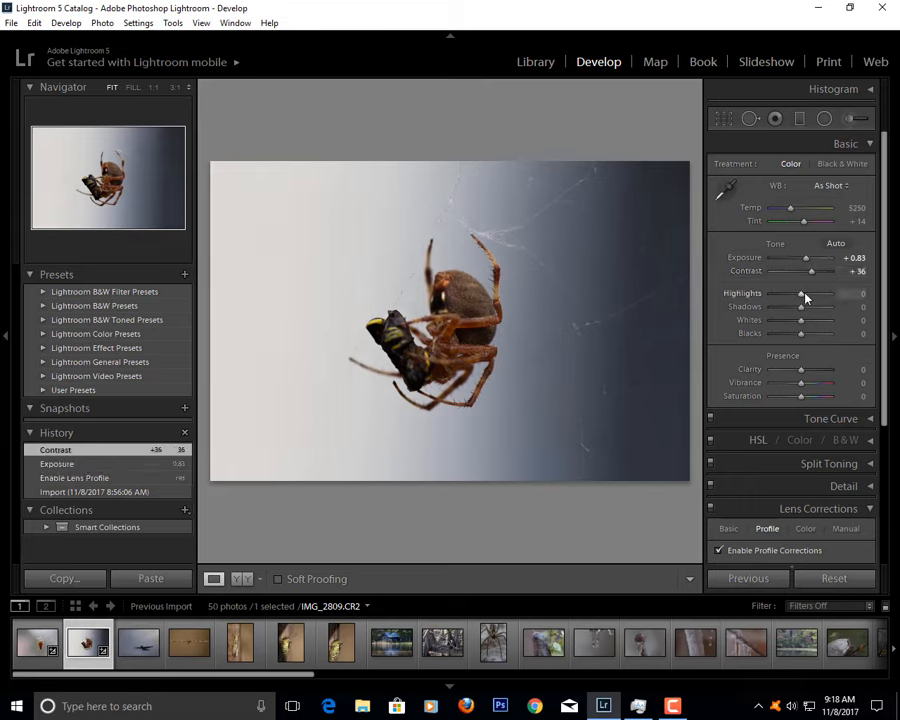
- Push the highlights up to +100 and lift the shadows on the spider-with-prey photo
left_click_drag(824, 292, 784, 292)
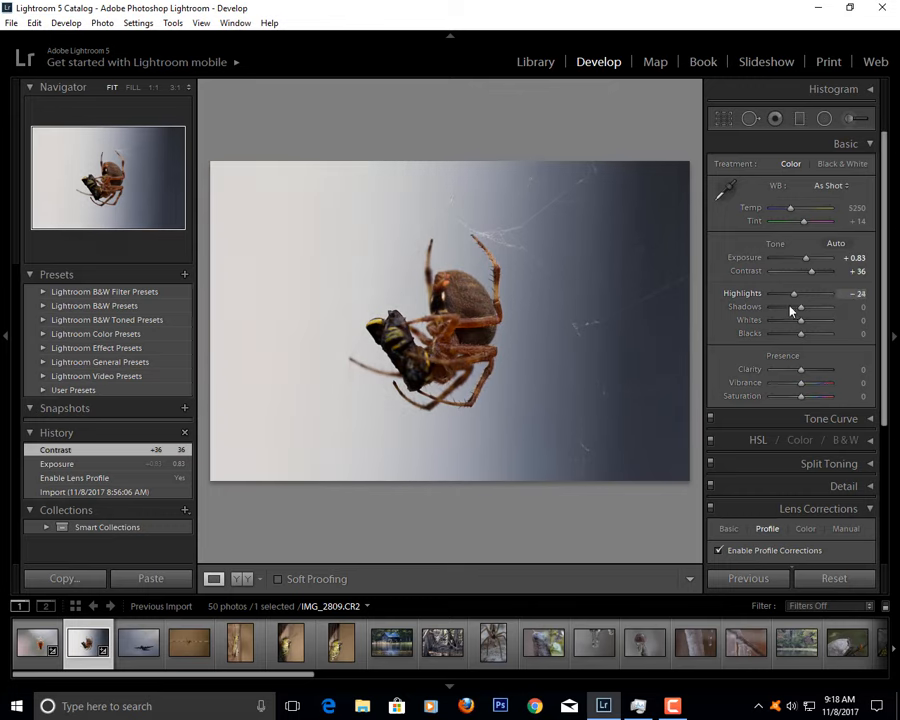
left_click_drag(796, 292, 770, 292)
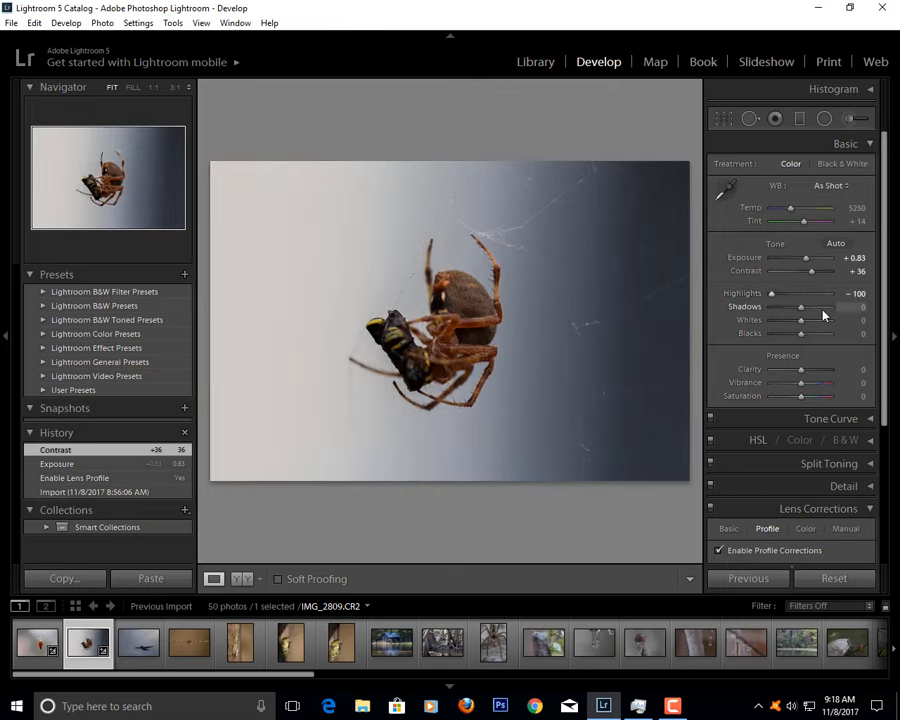
left_click_drag(810, 292, 770, 292)
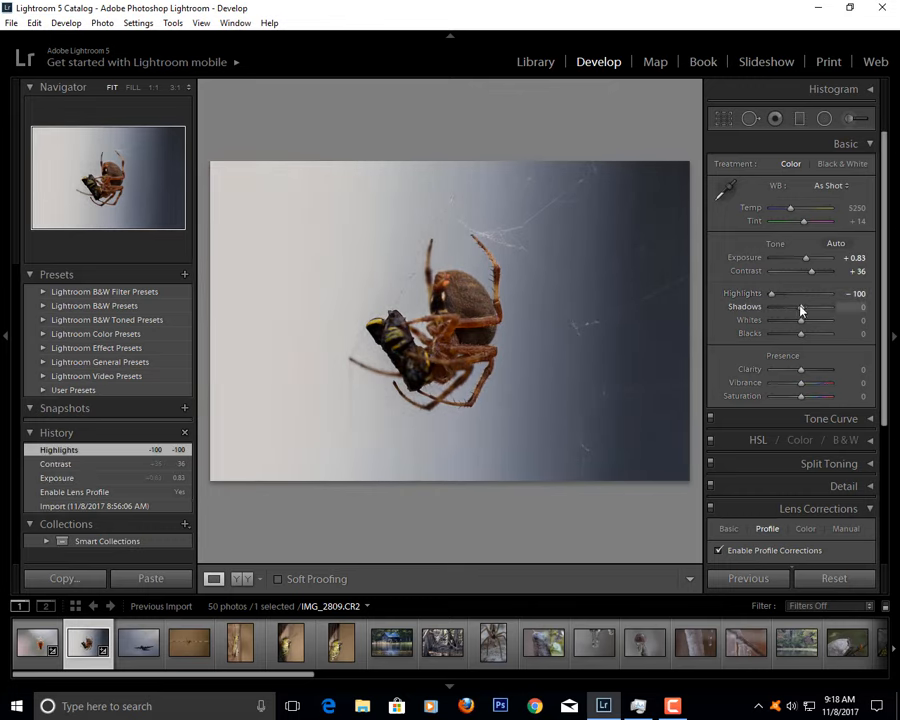
left_click_drag(800, 308, 820, 308)
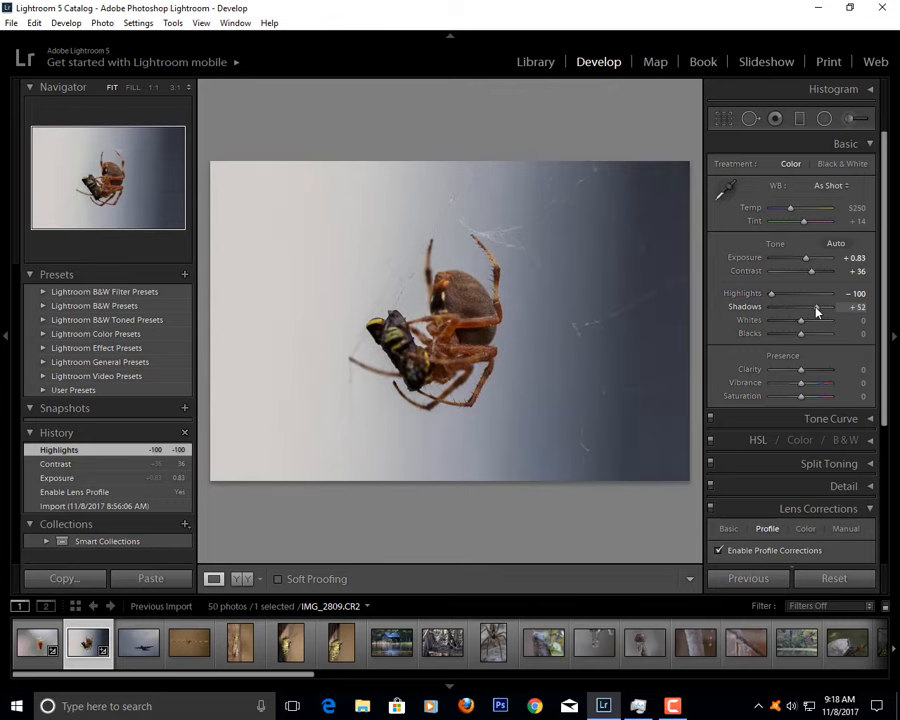
left_click_drag(816, 306, 804, 306)
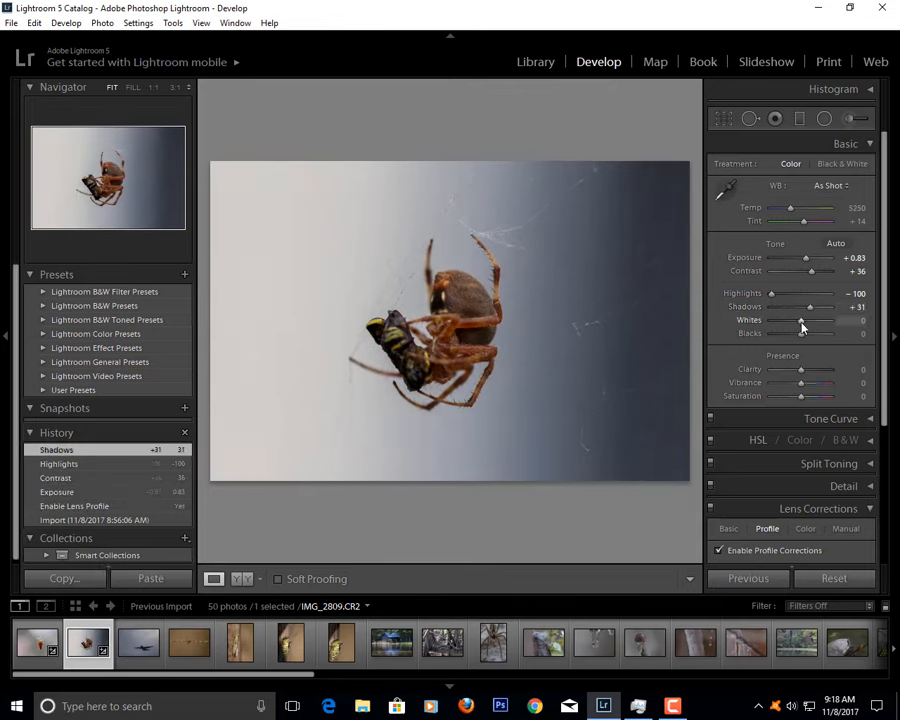
- Adjust the whites and blacks back and forth until both settle at their final values
left_click_drag(810, 320, 784, 320)
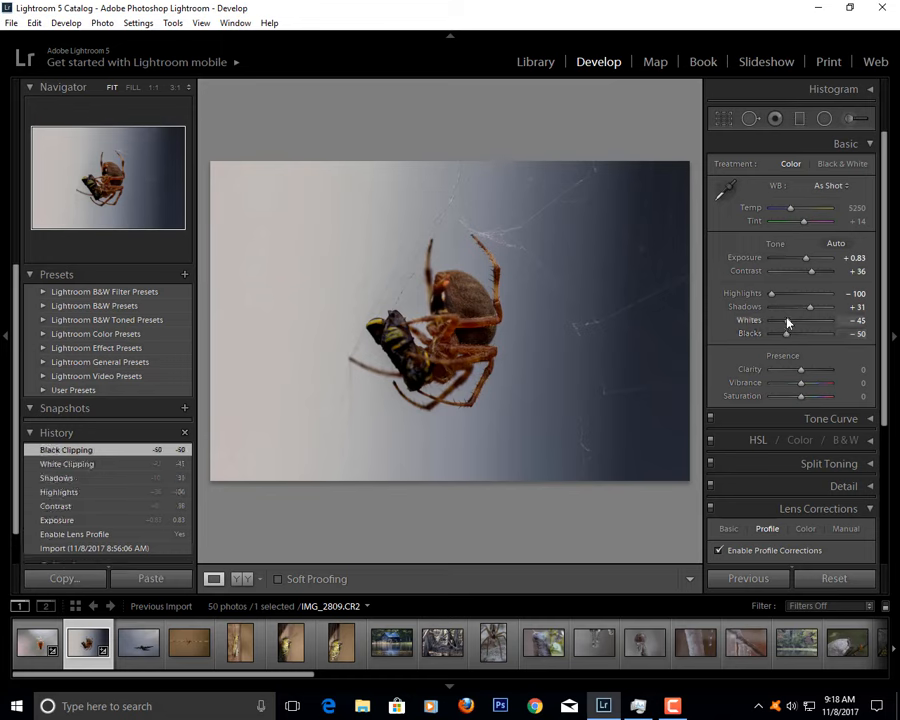
left_click_drag(800, 320, 830, 320)
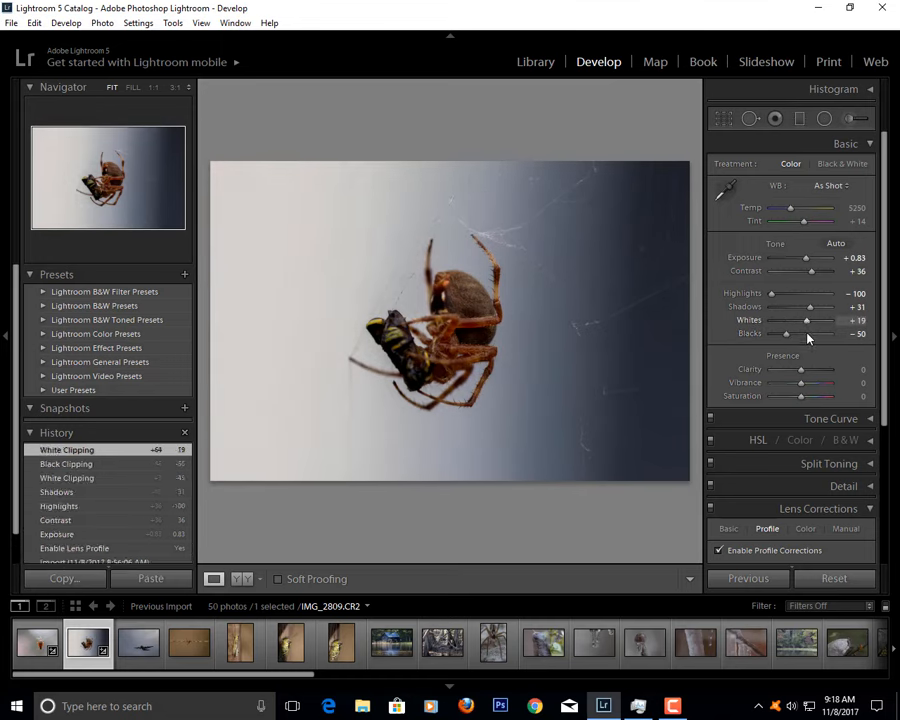
left_click_drag(788, 332, 810, 332)
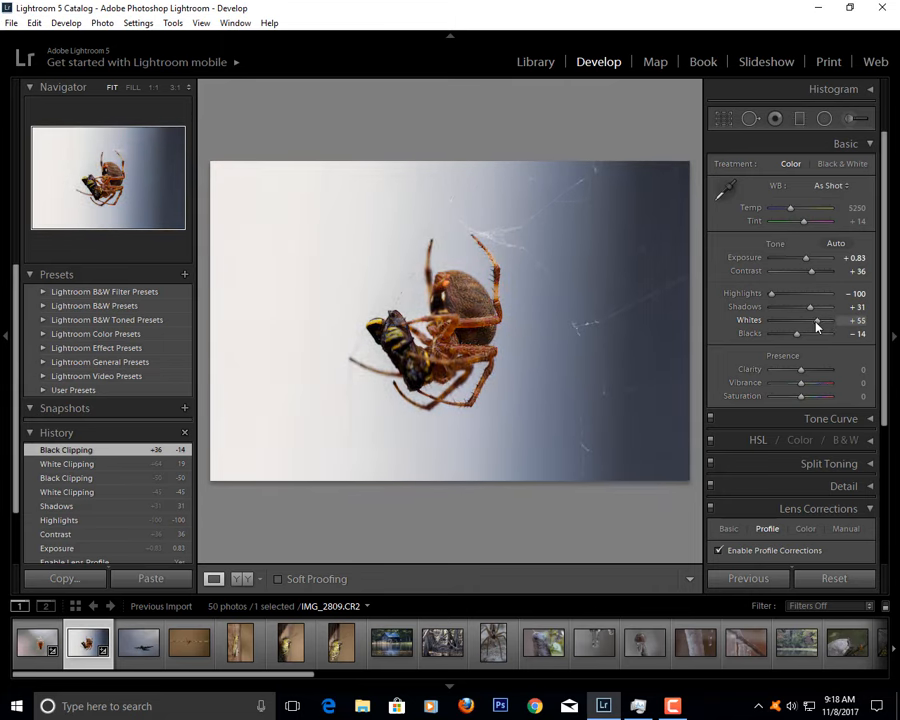
left_click_drag(810, 320, 796, 320)
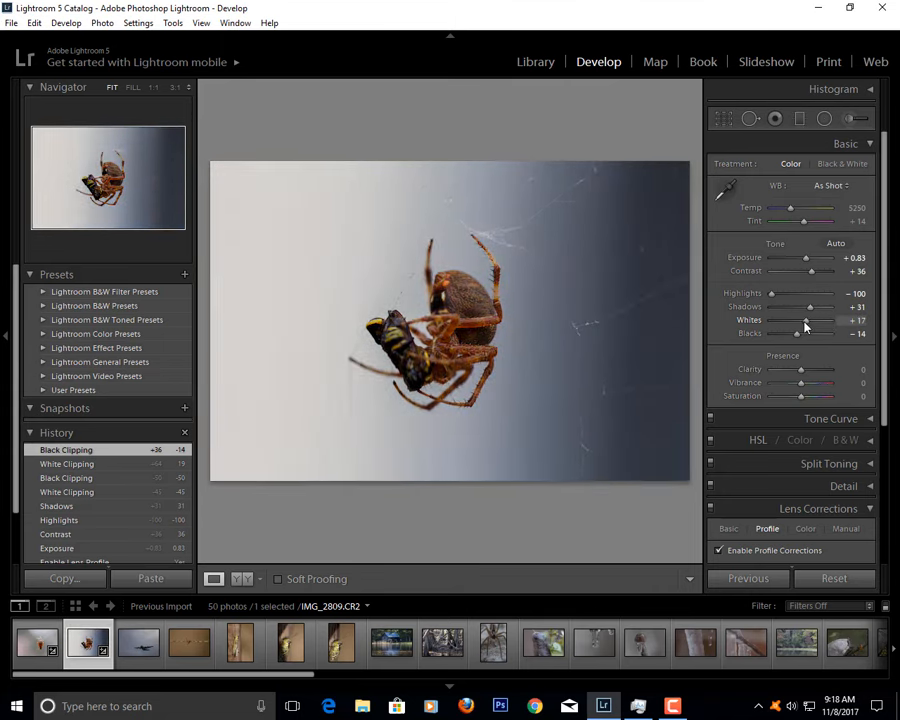
left_click_drag(800, 332, 818, 332)
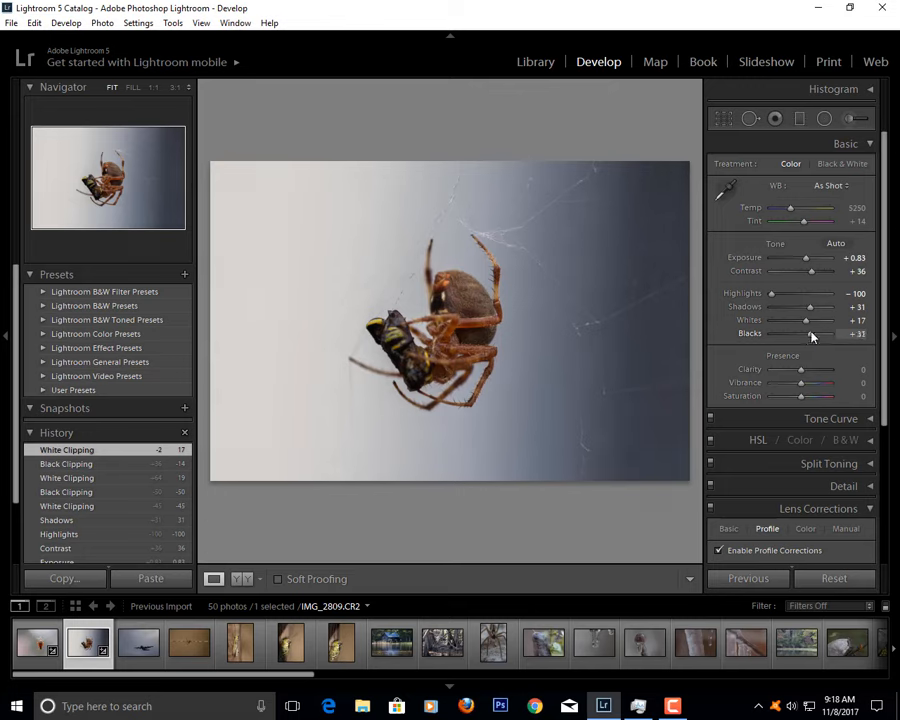
left_click_drag(810, 320, 790, 320)
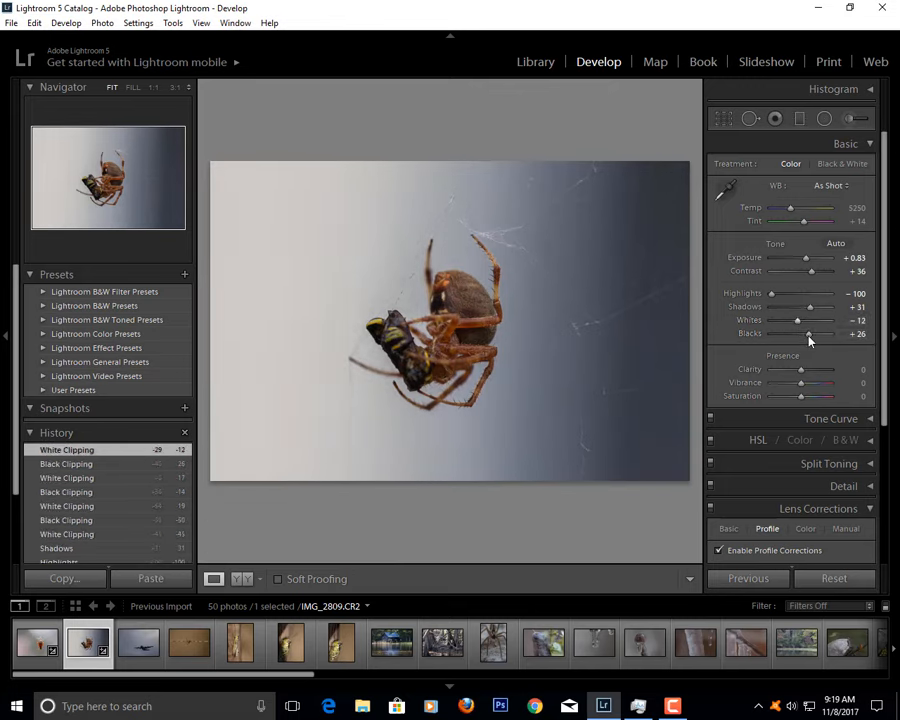
left_click_drag(804, 332, 796, 332)
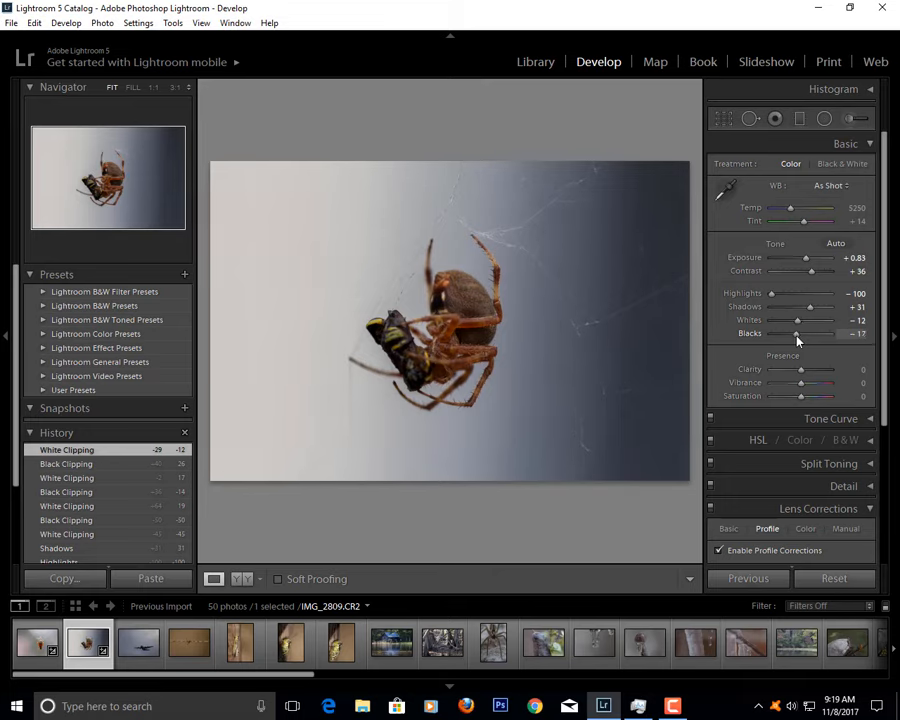
left_click_drag(810, 332, 800, 332)
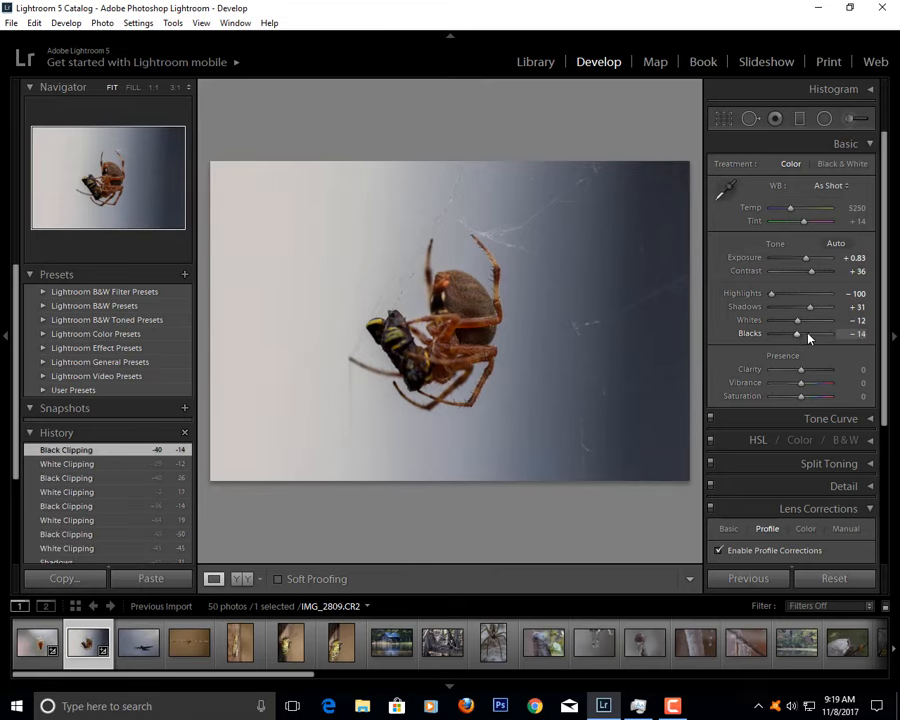
left_click_drag(796, 320, 820, 320)
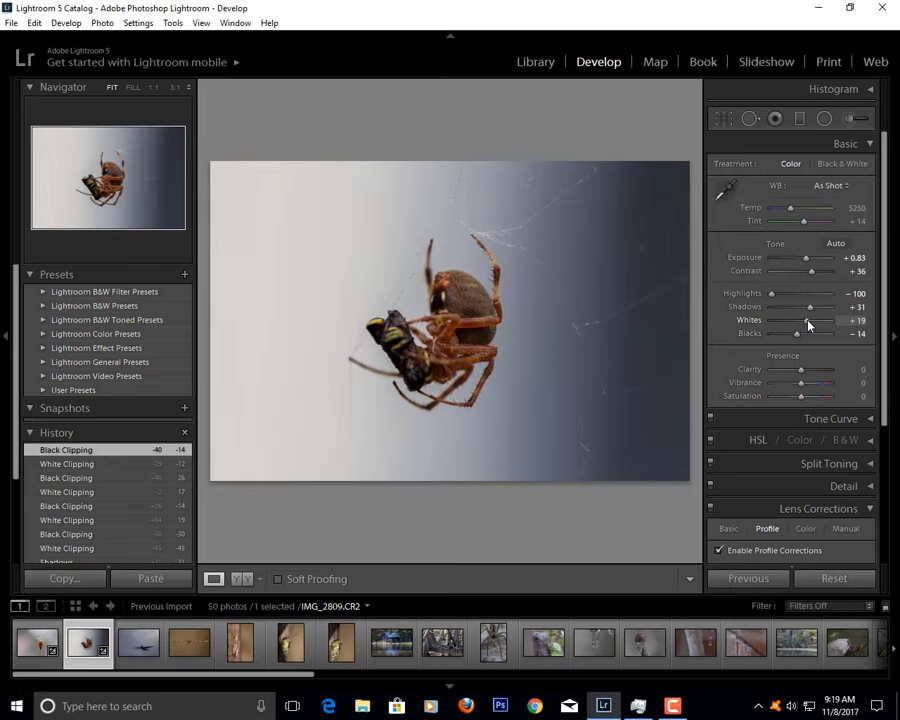
- Raise clarity, vibrance and saturation to give the spider-with-prey photo more presence
left_click_drag(810, 320, 796, 320)
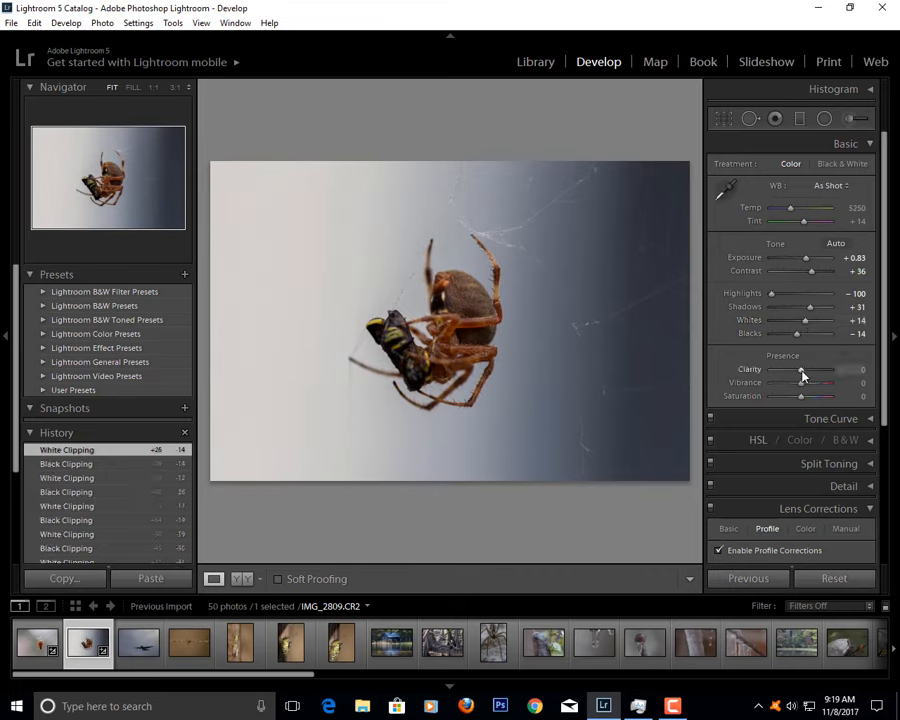
left_click_drag(800, 368, 830, 368)
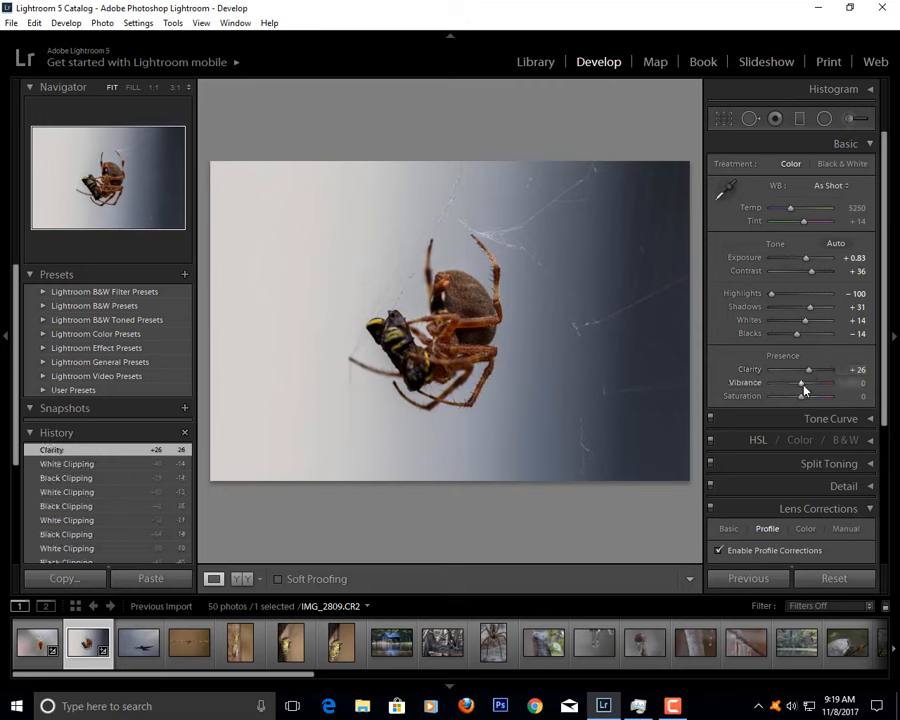
left_click_drag(800, 384, 812, 384)
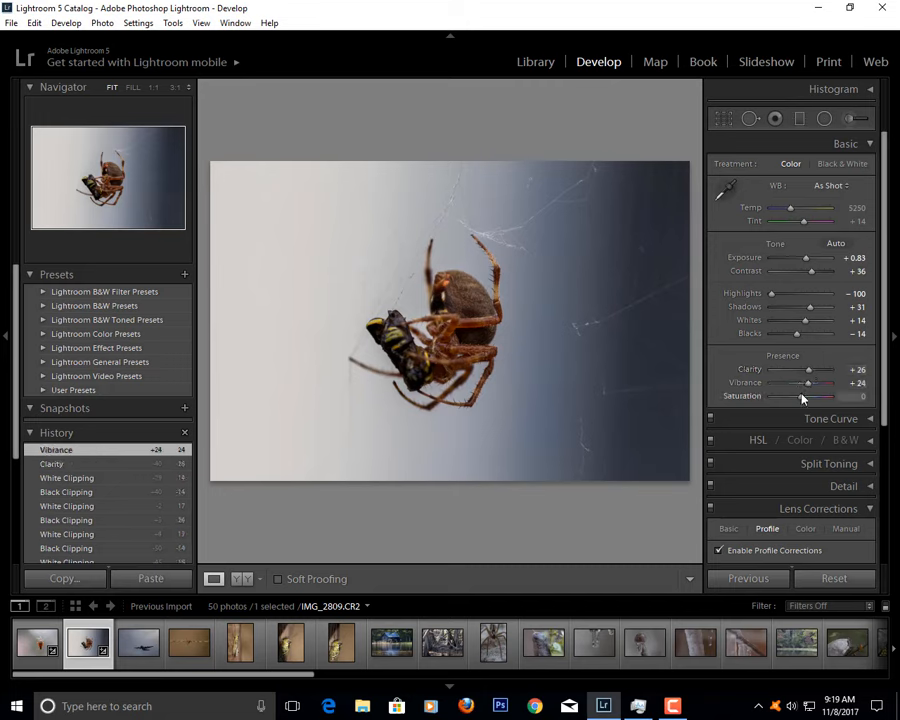
left_click_drag(810, 396, 830, 396)
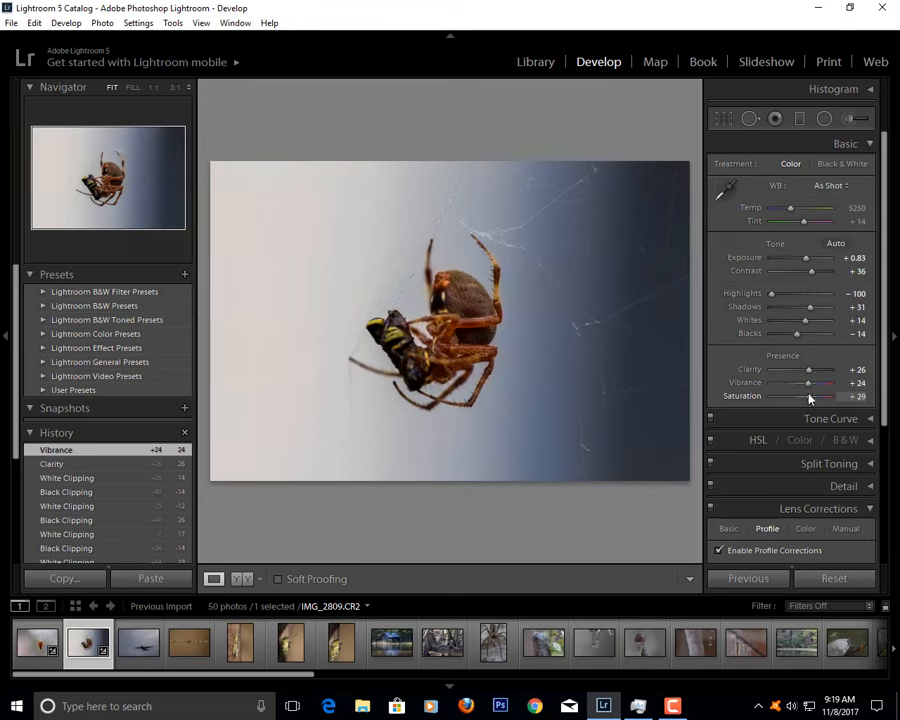
left_click_drag(832, 396, 810, 396)
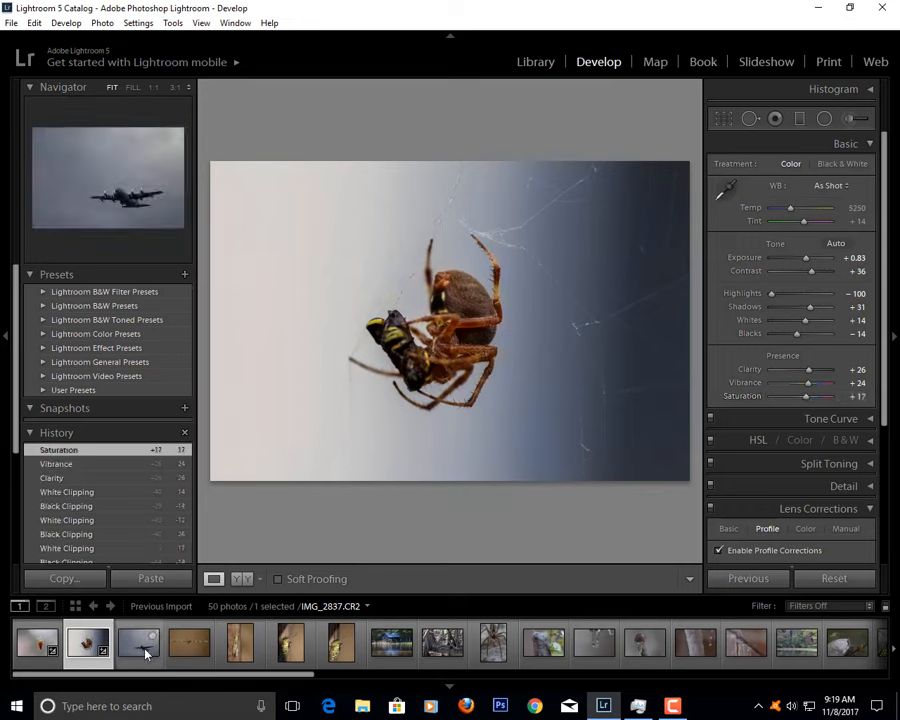
- Select the airplane photo from the filmstrip and brighten its exposure and contrast
left_click(138, 644)
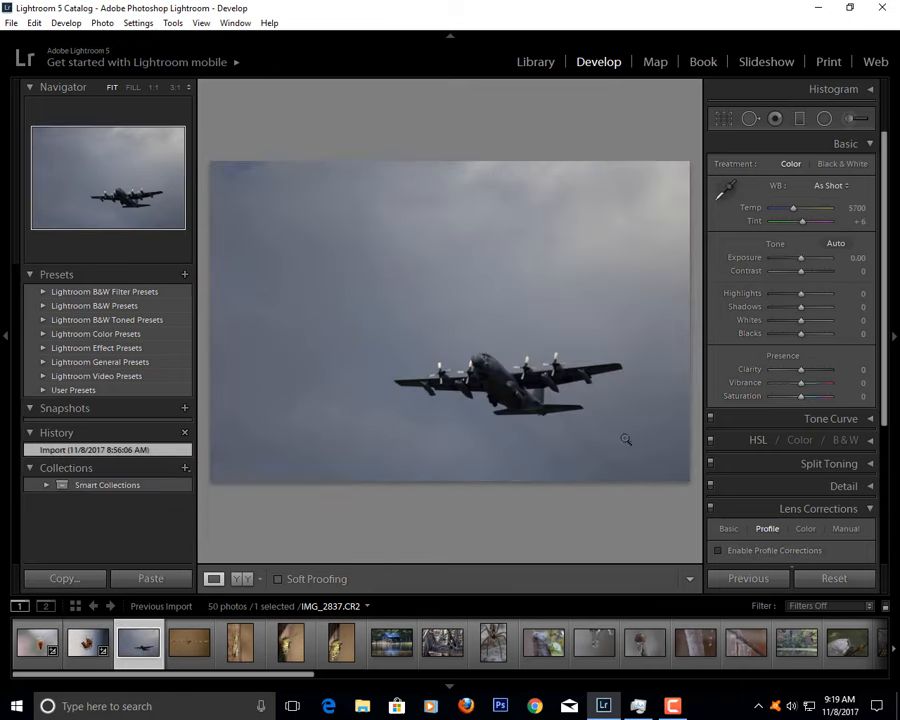
left_click(626, 440)
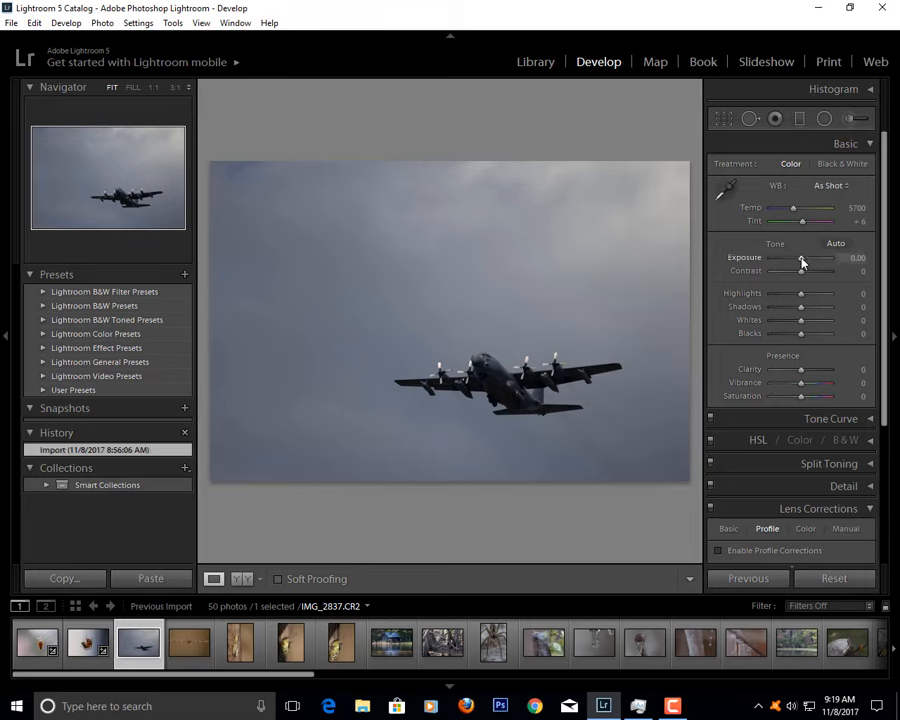
left_click_drag(800, 258, 806, 258)
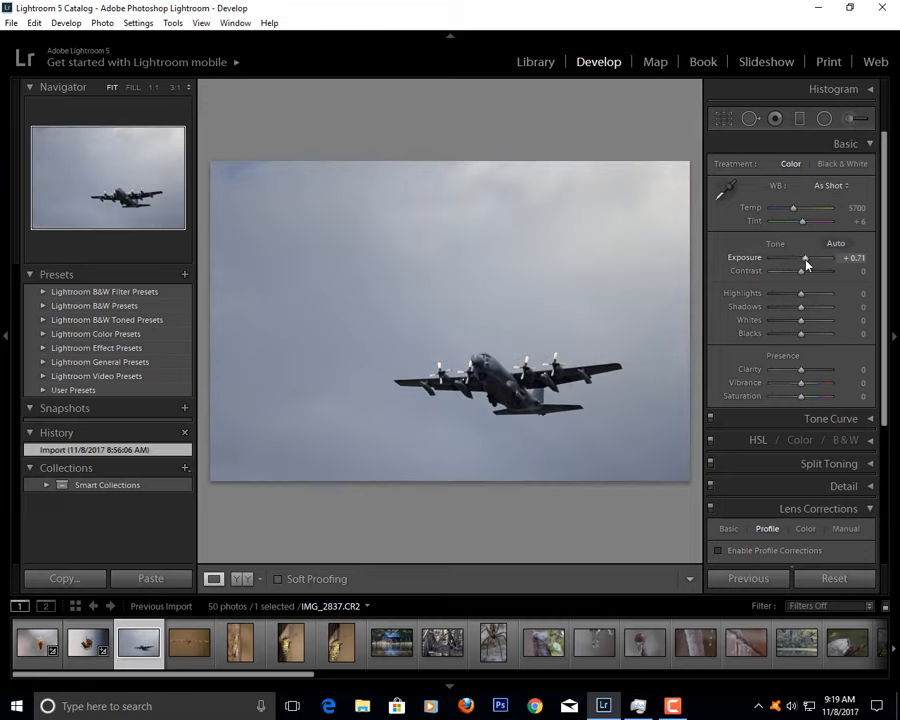
left_click_drag(800, 272, 810, 272)
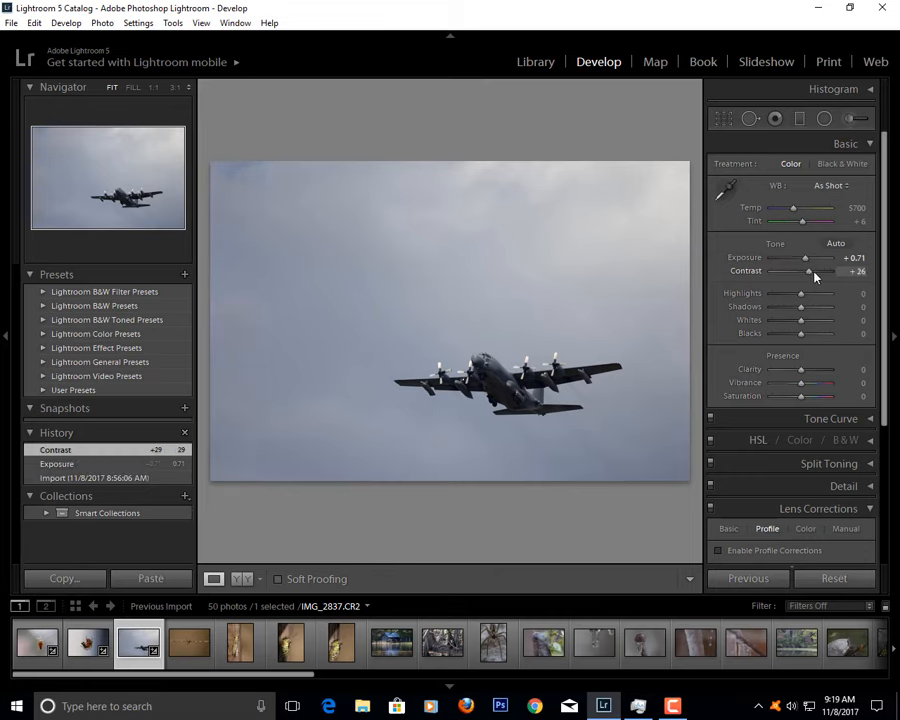
- Enable lens profile corrections for the airplane photo, then lower its contrast
left_click_drag(800, 272, 812, 272)
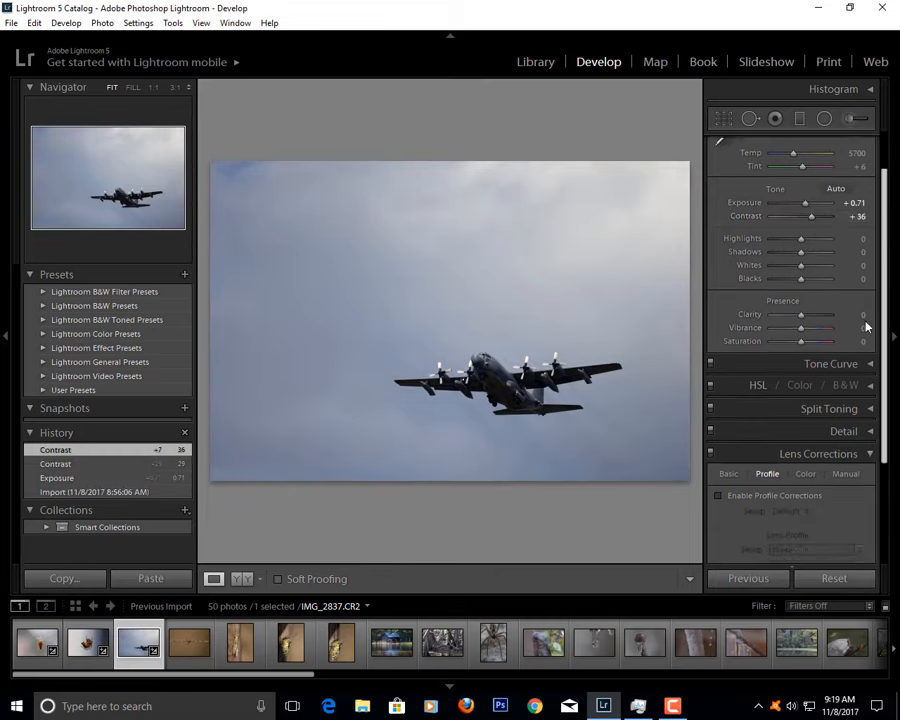
left_click(720, 492)
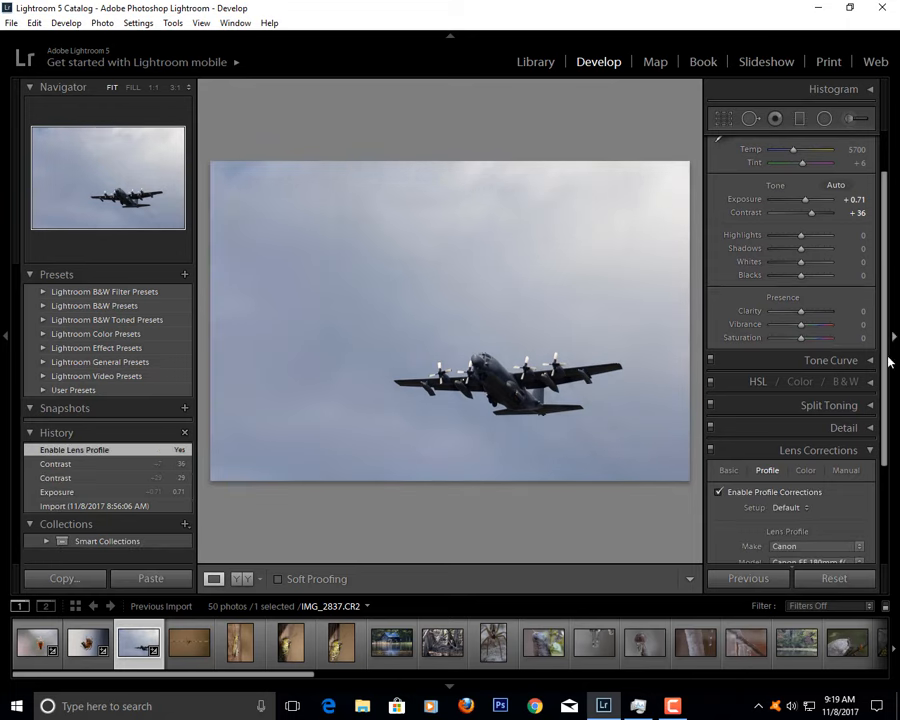
left_click(844, 144)
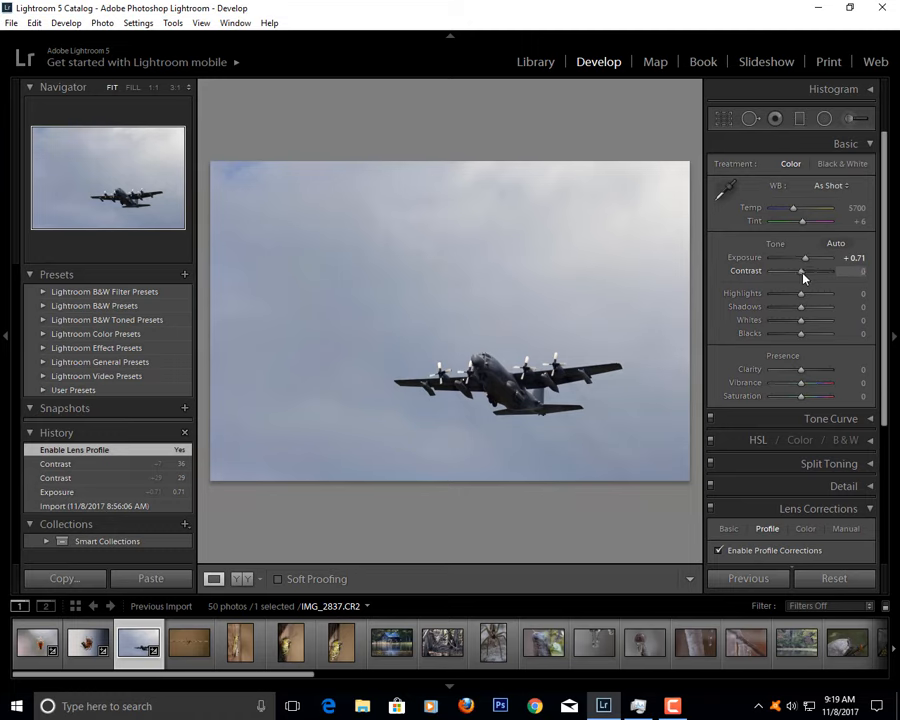
left_click_drag(800, 272, 810, 272)
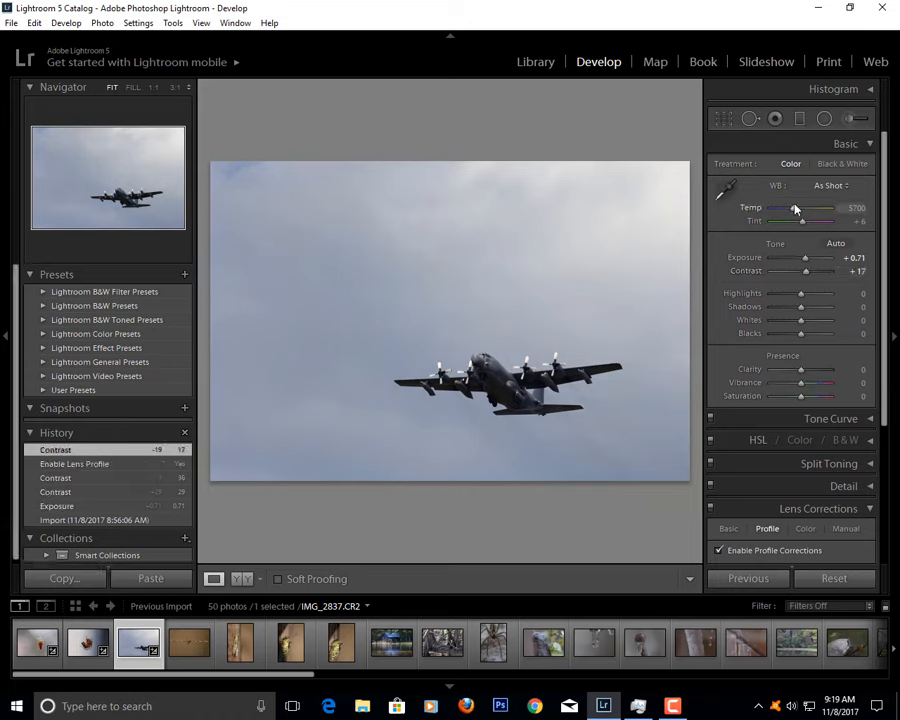
- Push the airplane photo's white balance to a very warm temperature with a strong magenta tint
left_click_drag(810, 208, 796, 208)
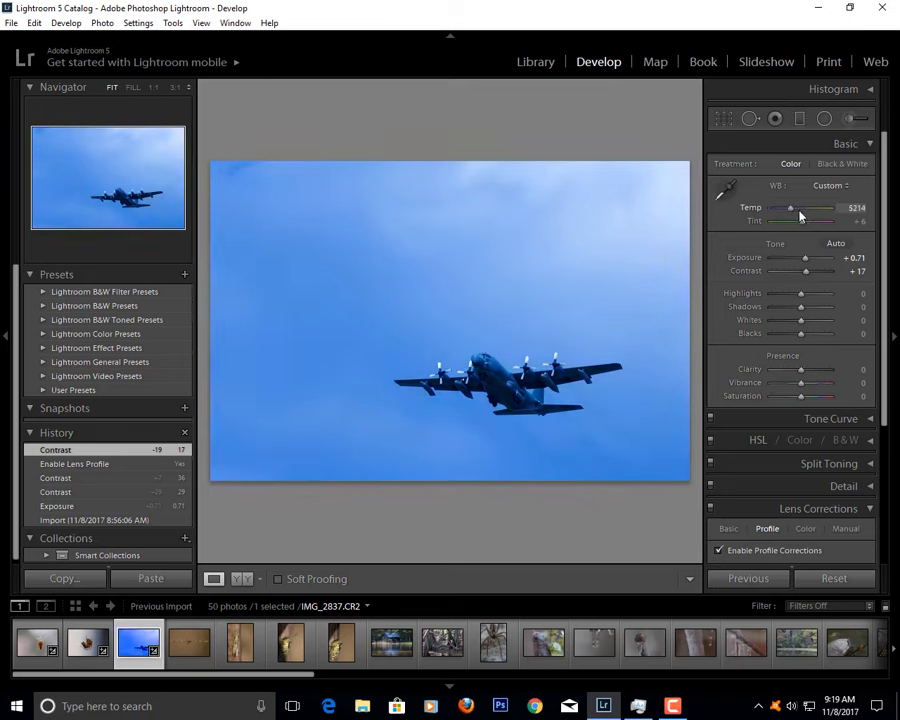
left_click_drag(792, 208, 826, 208)
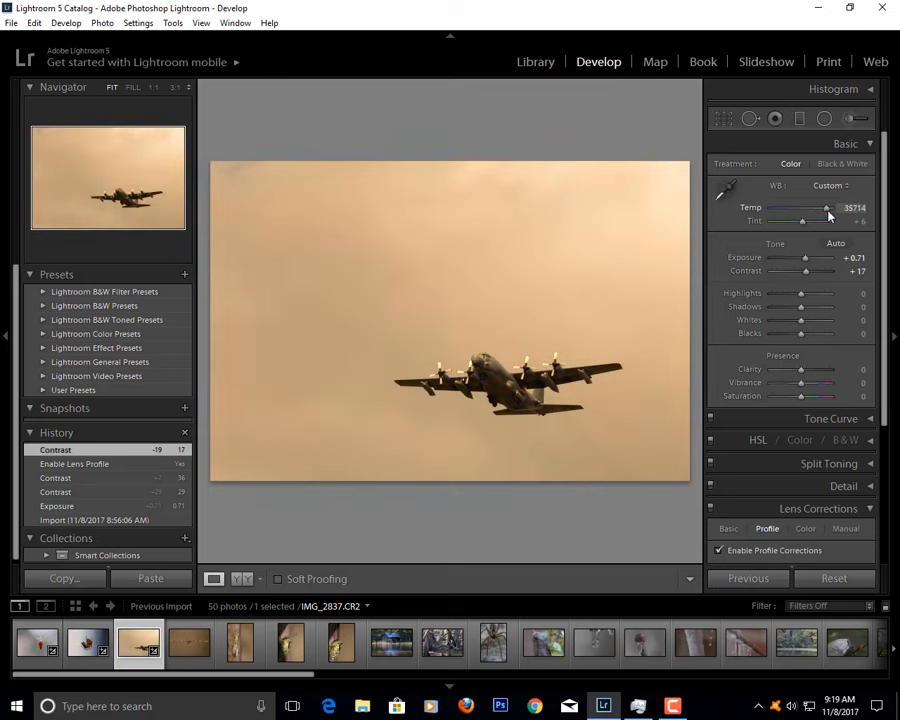
left_click_drag(826, 206, 810, 206)
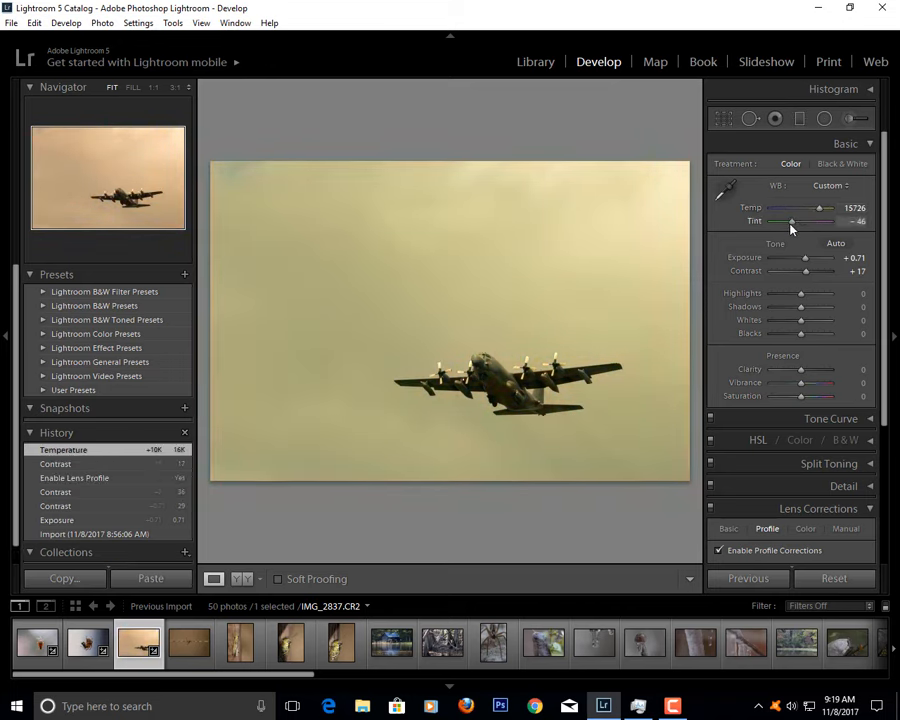
left_click_drag(790, 220, 828, 220)
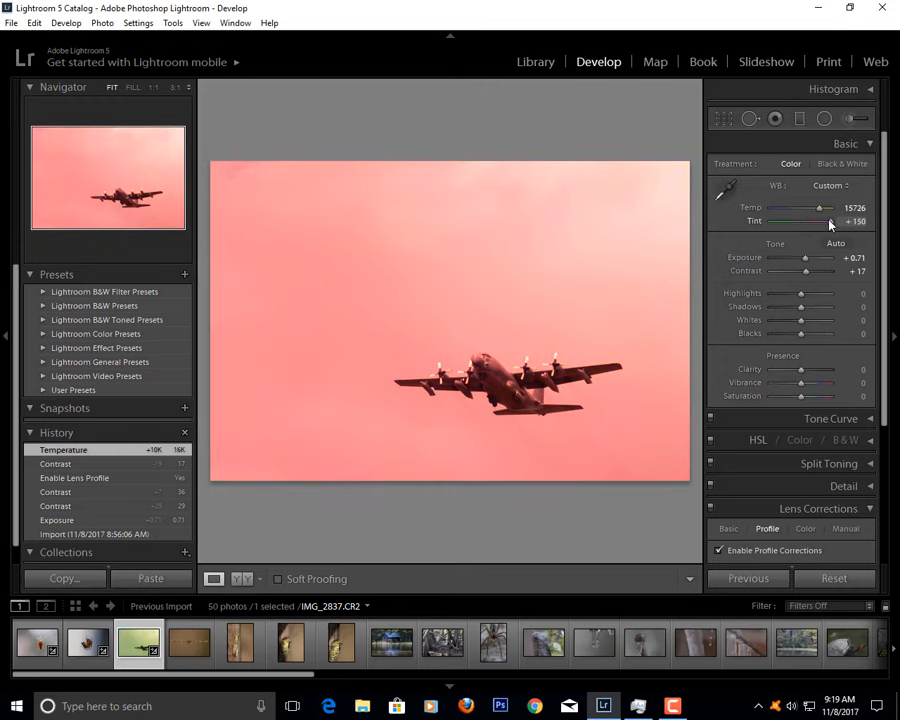
left_click_drag(828, 220, 800, 220)
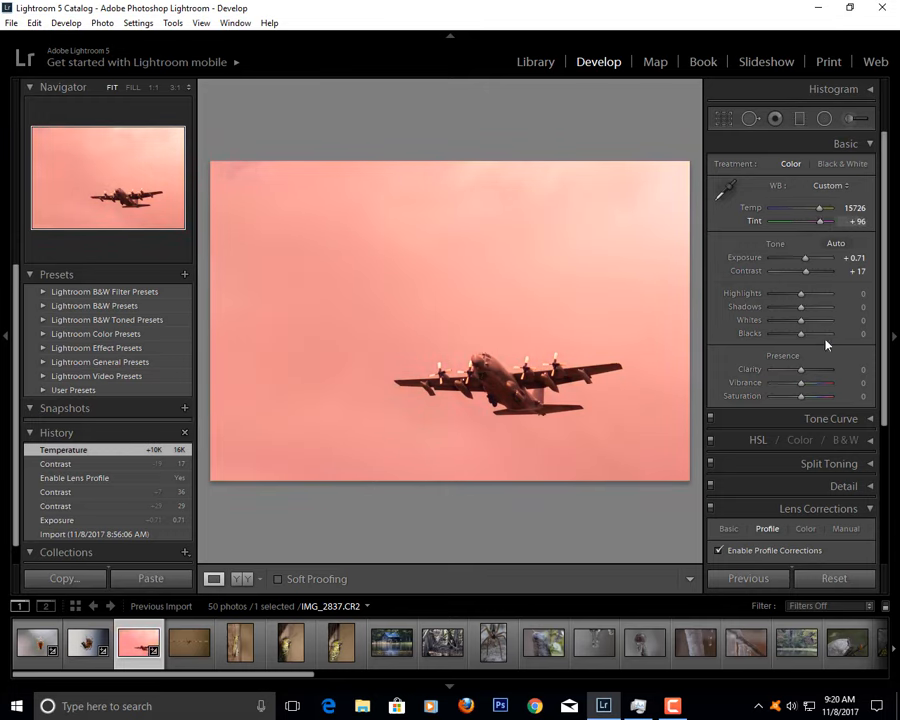
- Reset the airplane photo's edits, then raise exposure, push highlights to +100 and add contrast
left_click(832, 578)
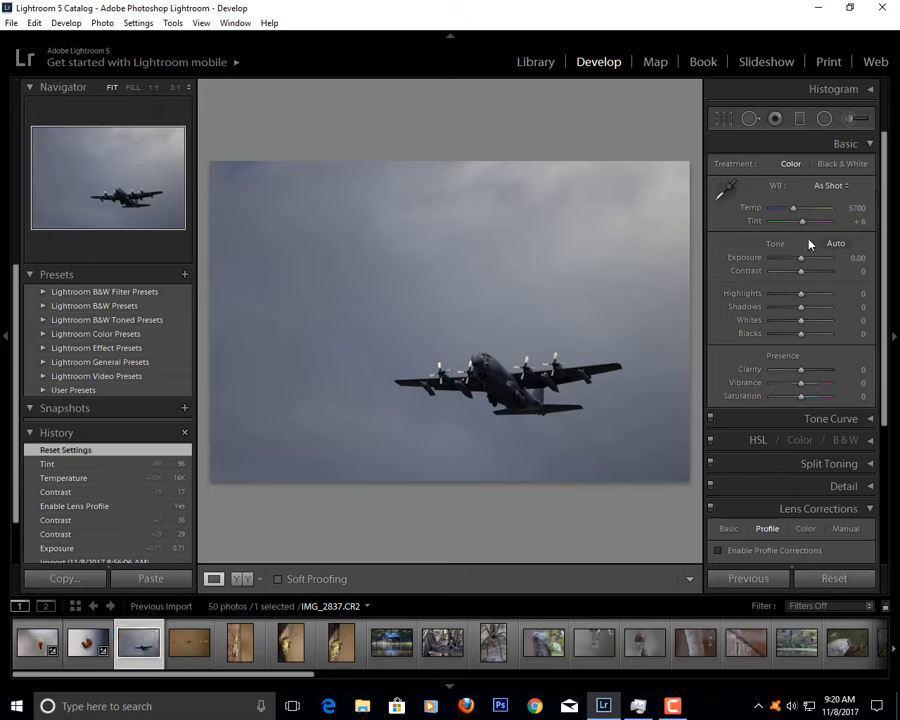
mouse_move(810, 260)
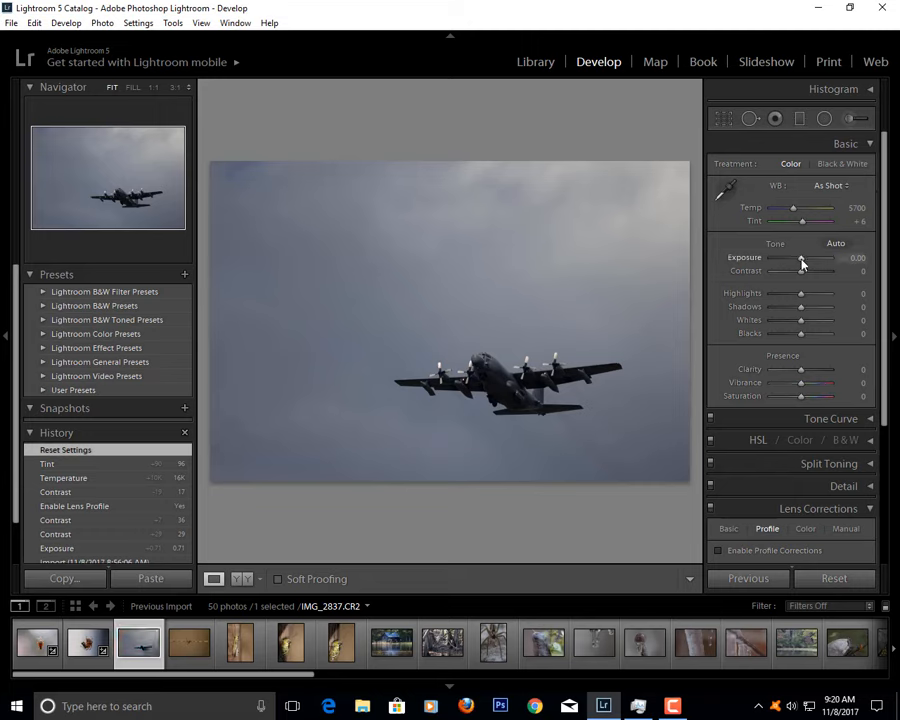
left_click_drag(800, 258, 808, 258)
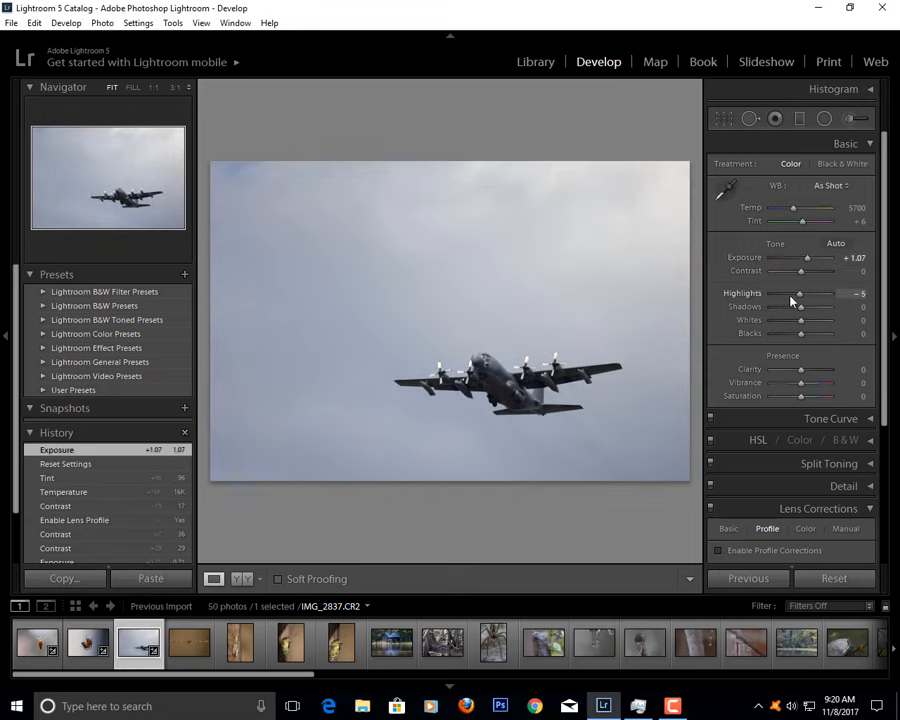
left_click_drag(800, 292, 770, 292)
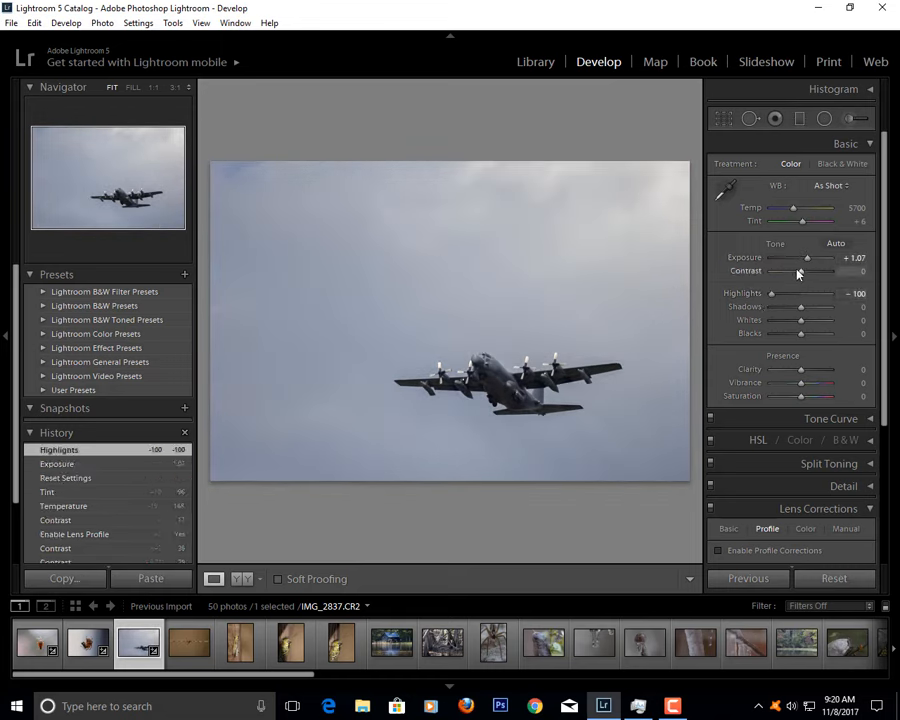
left_click_drag(800, 272, 810, 272)
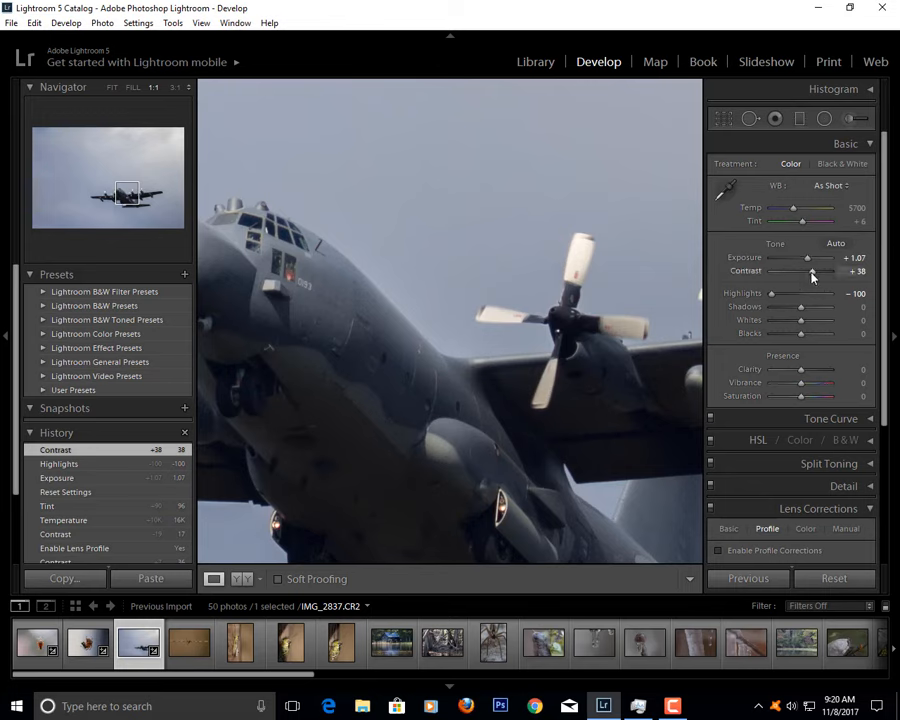
- Increase the airplane photo's contrast and lift its shadows further
left_click_drag(800, 272, 810, 272)
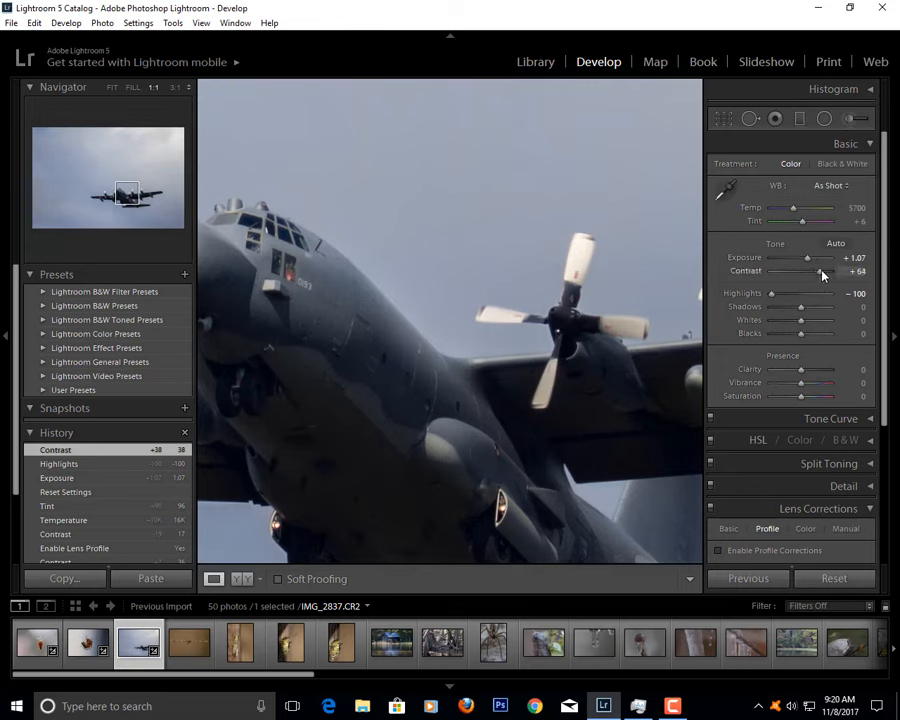
left_click_drag(800, 308, 792, 308)
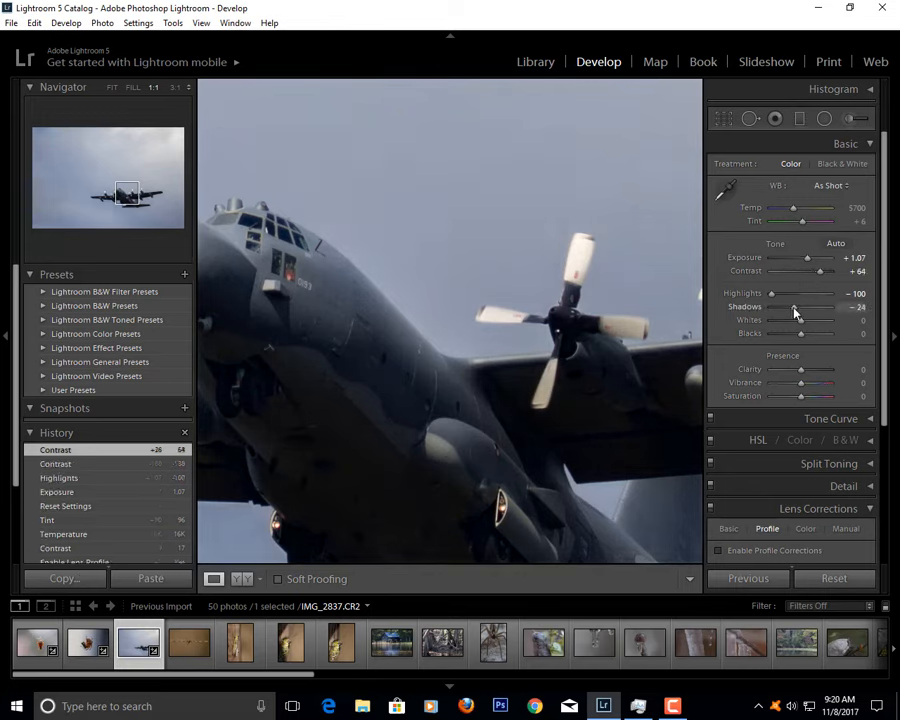
left_click_drag(792, 308, 812, 308)
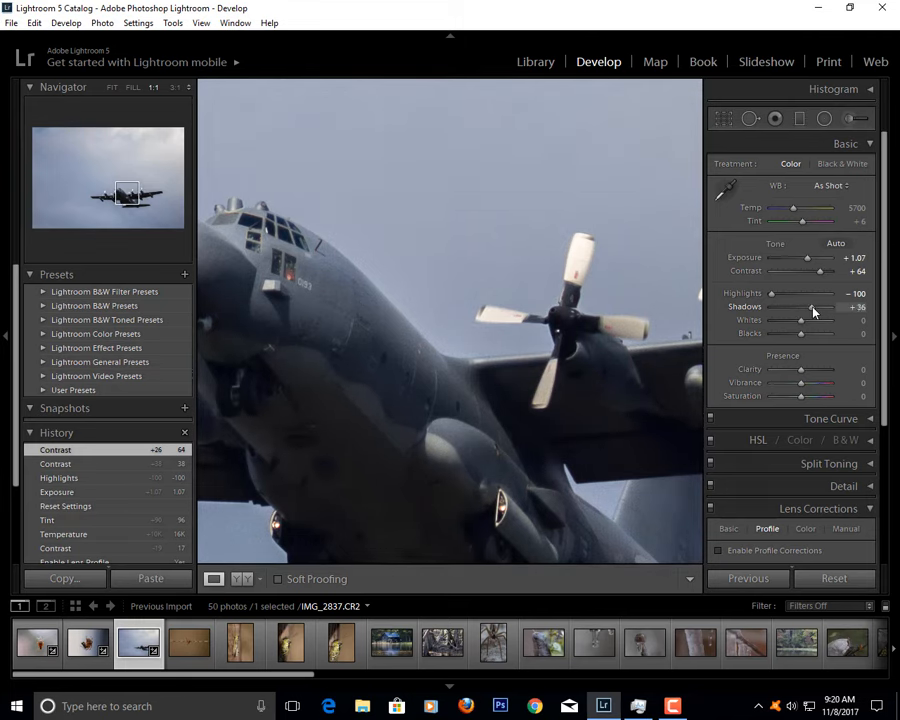
left_click_drag(804, 308, 824, 308)
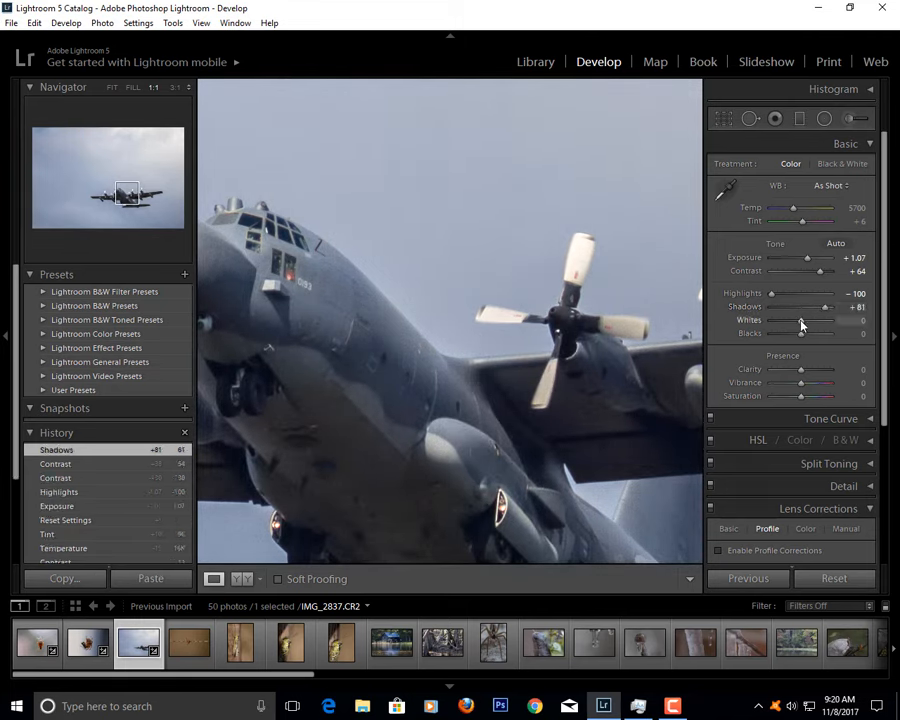
- Lower the whites and deepen the blacks on the airplane photo
left_click_drag(800, 320, 812, 320)
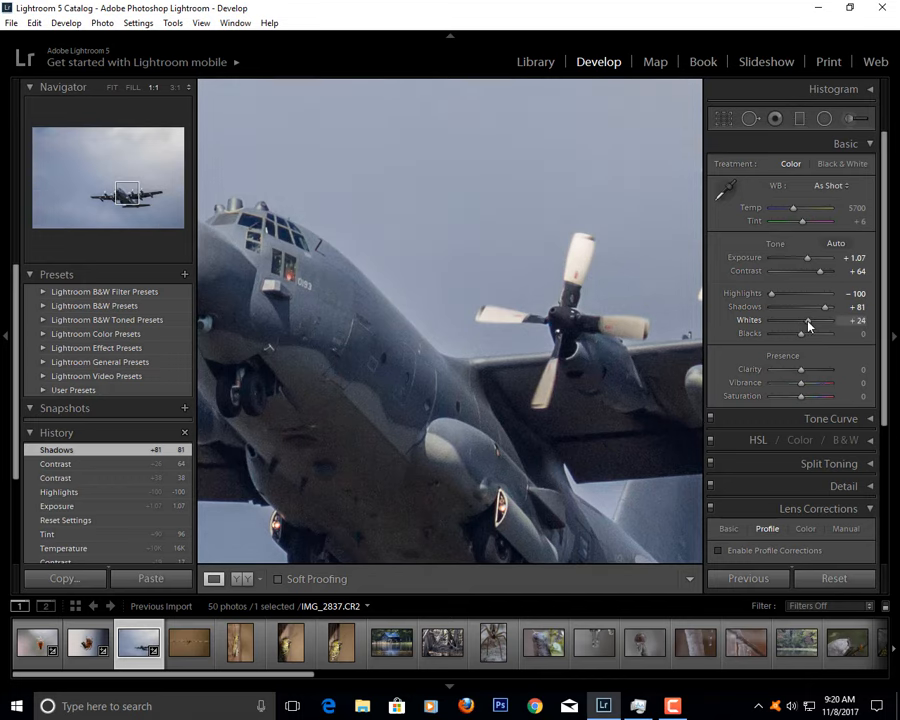
left_click_drag(826, 320, 800, 320)
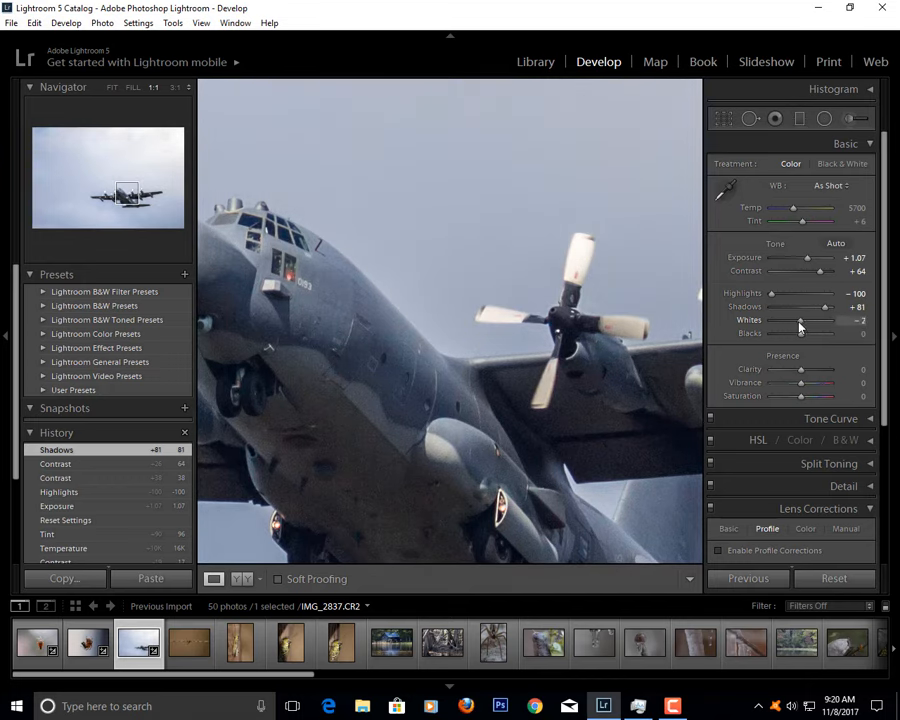
left_click_drag(810, 320, 800, 320)
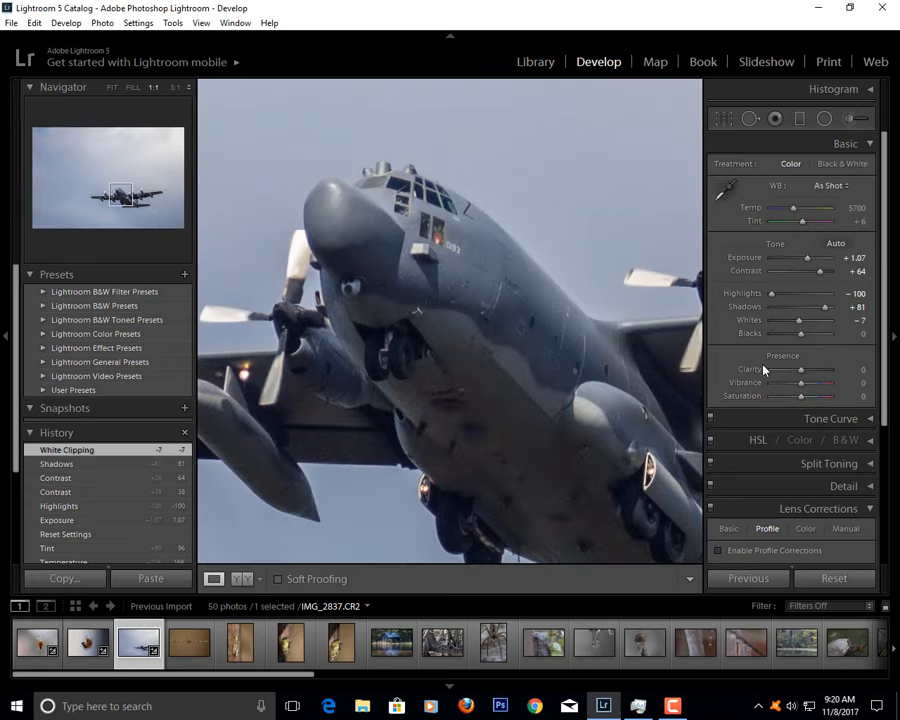
left_click_drag(800, 332, 802, 332)
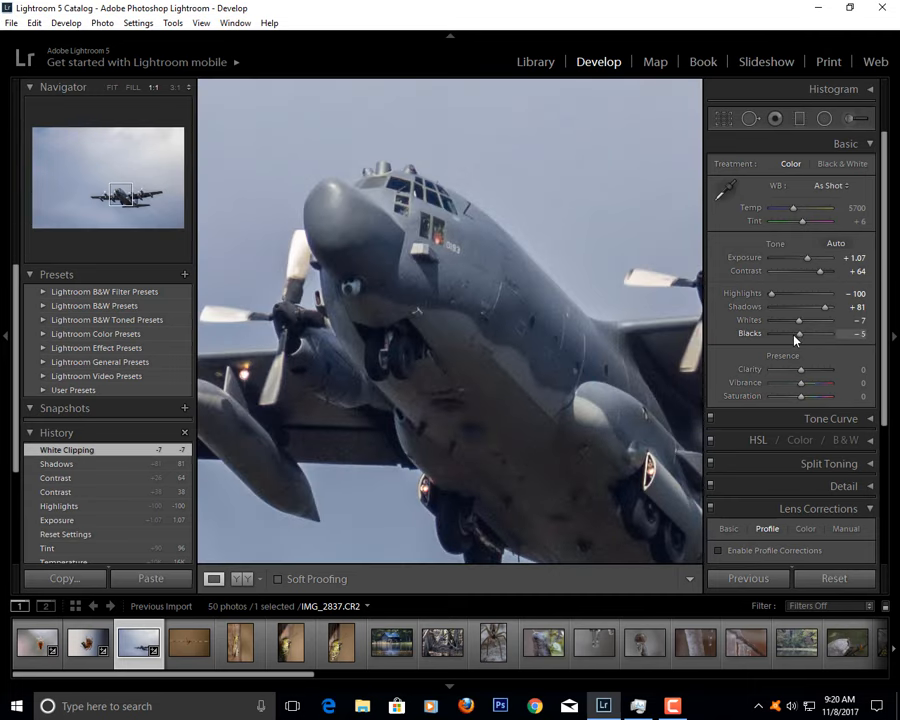
left_click_drag(800, 332, 788, 332)
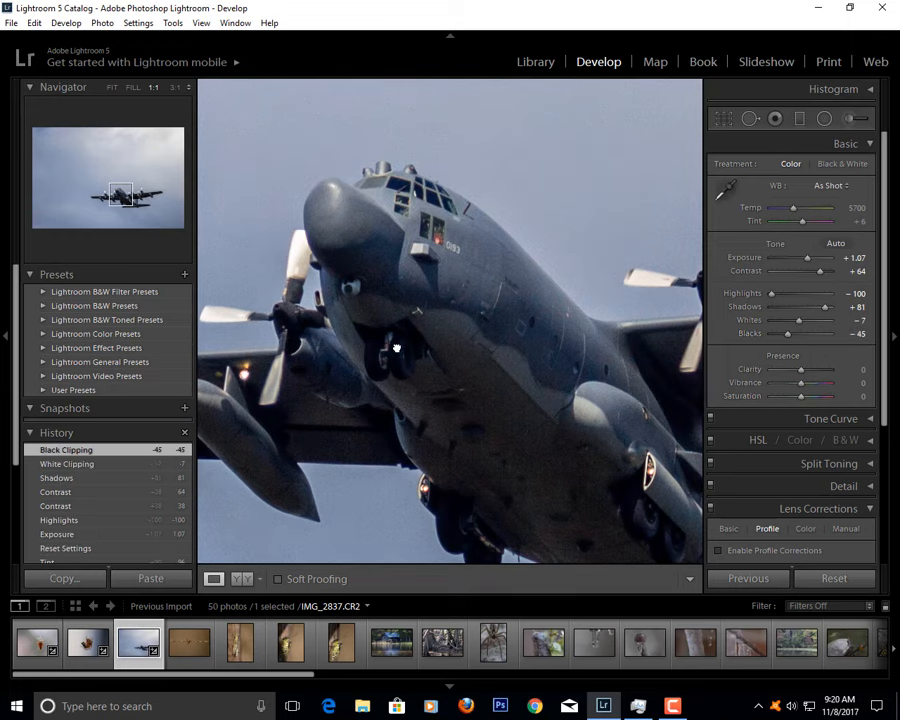
- Raise clarity and vibrance on the aircraft photo after zooming out to the full view
left_click(112, 88)
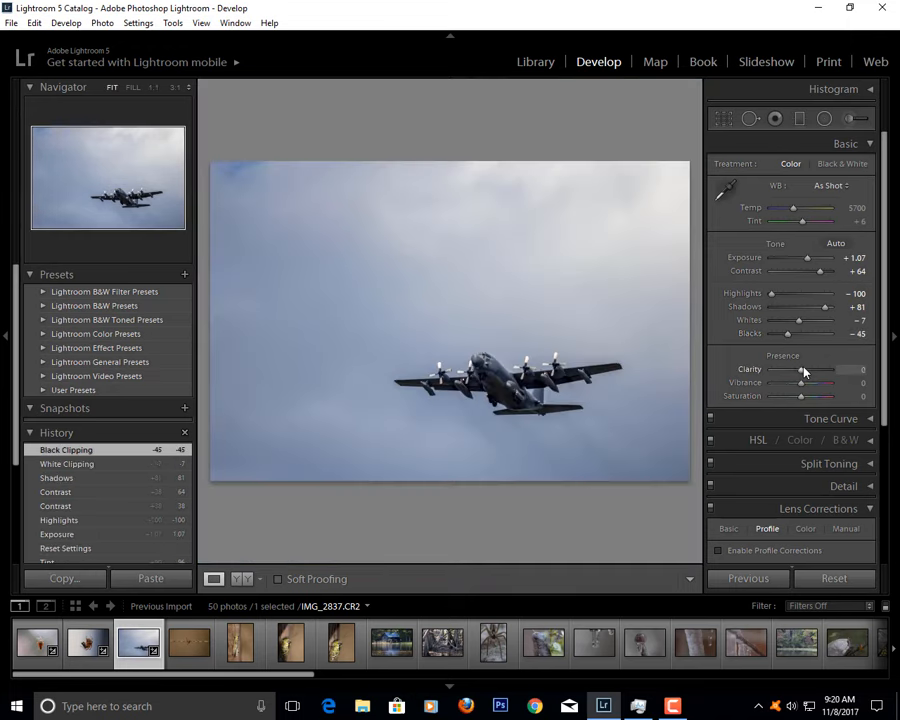
left_click_drag(804, 368, 816, 368)
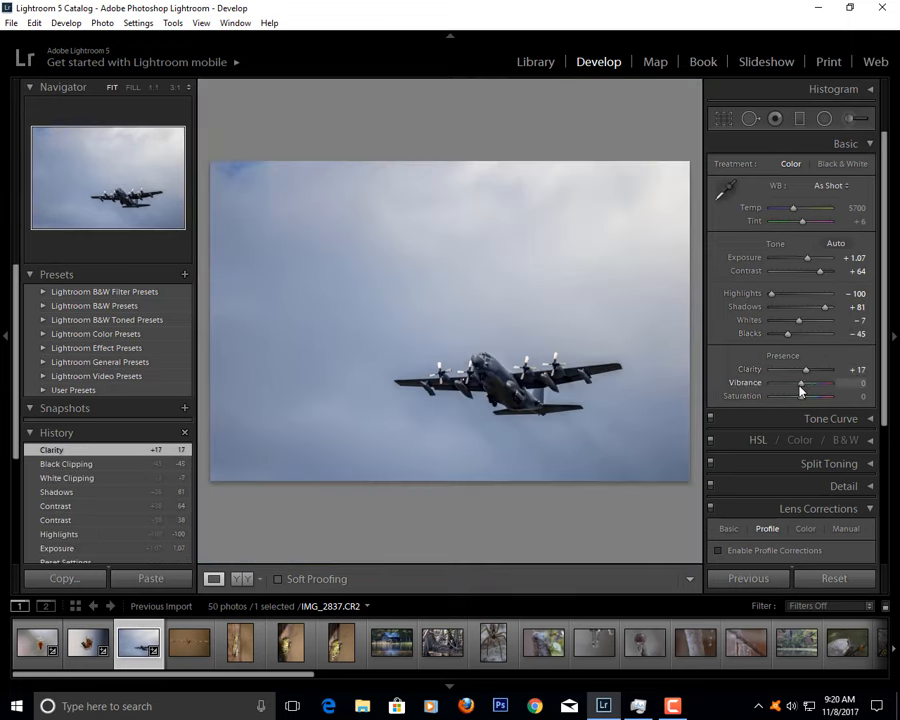
left_click_drag(804, 384, 824, 384)
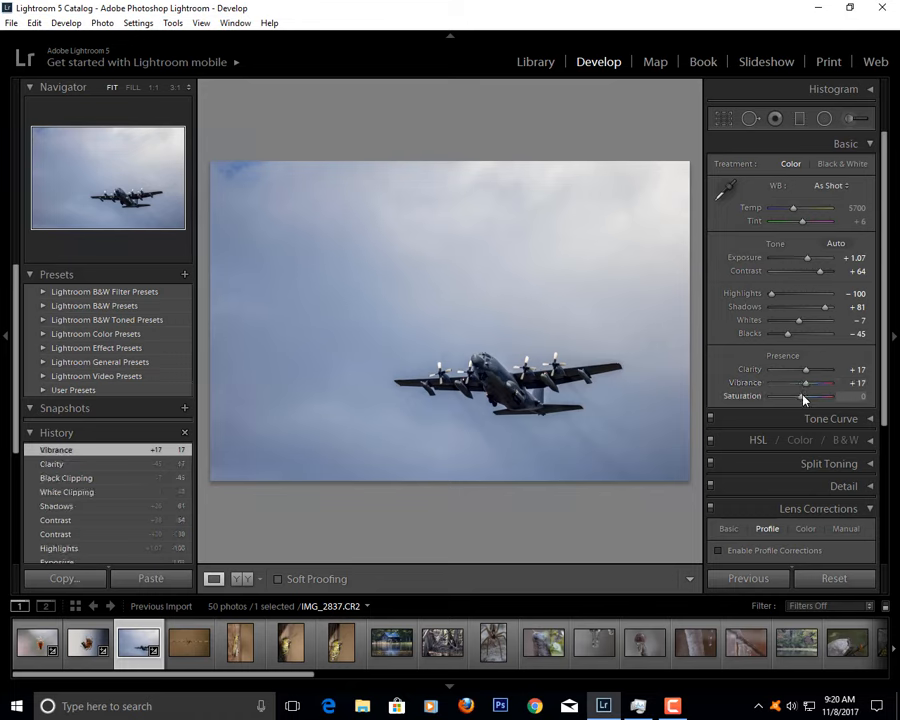
- Try saturation at both extremes and settle it at a moderate boost for the blue sky
left_click_drag(804, 396, 850, 396)
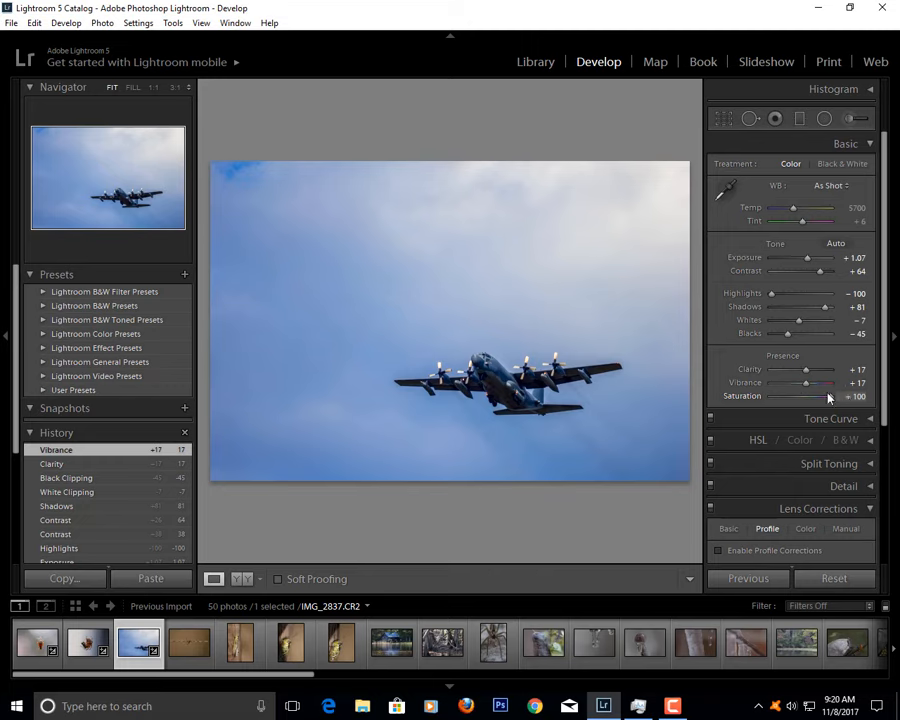
left_click_drag(830, 396, 804, 396)
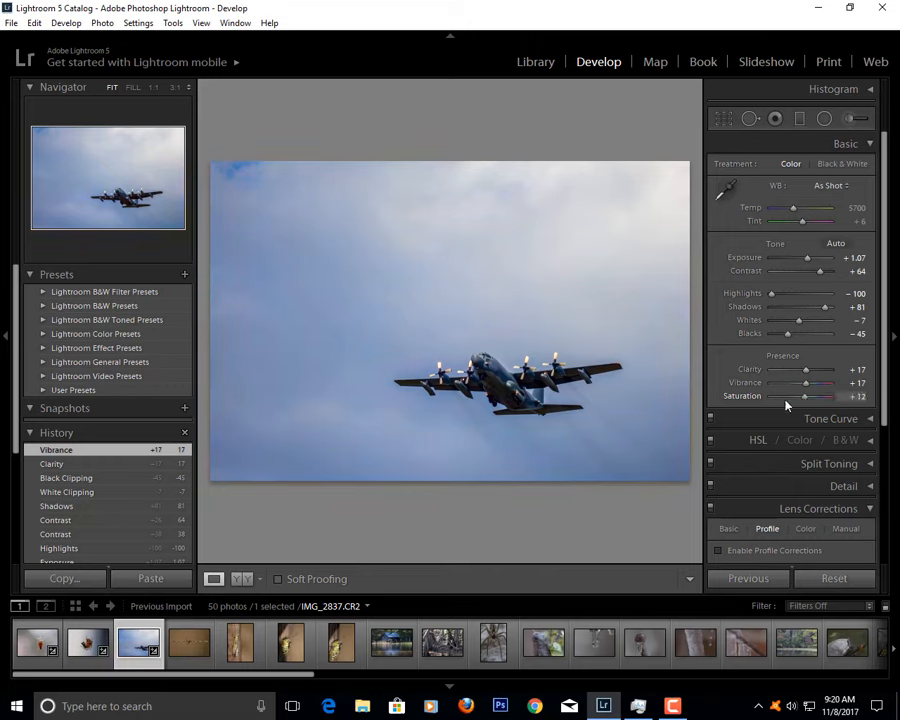
left_click_drag(808, 396, 778, 396)
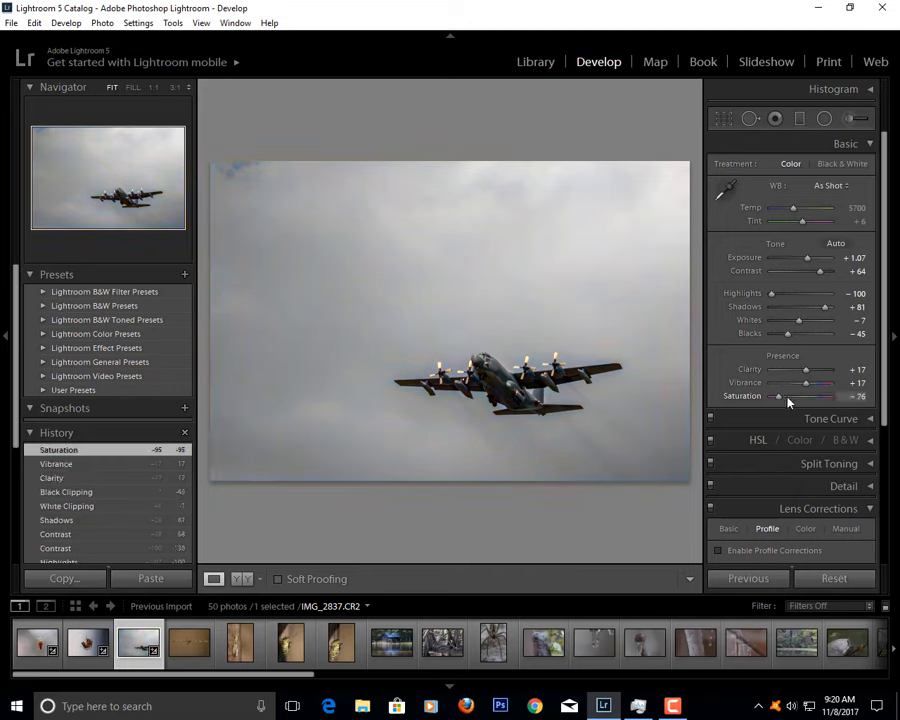
left_click_drag(778, 396, 830, 396)
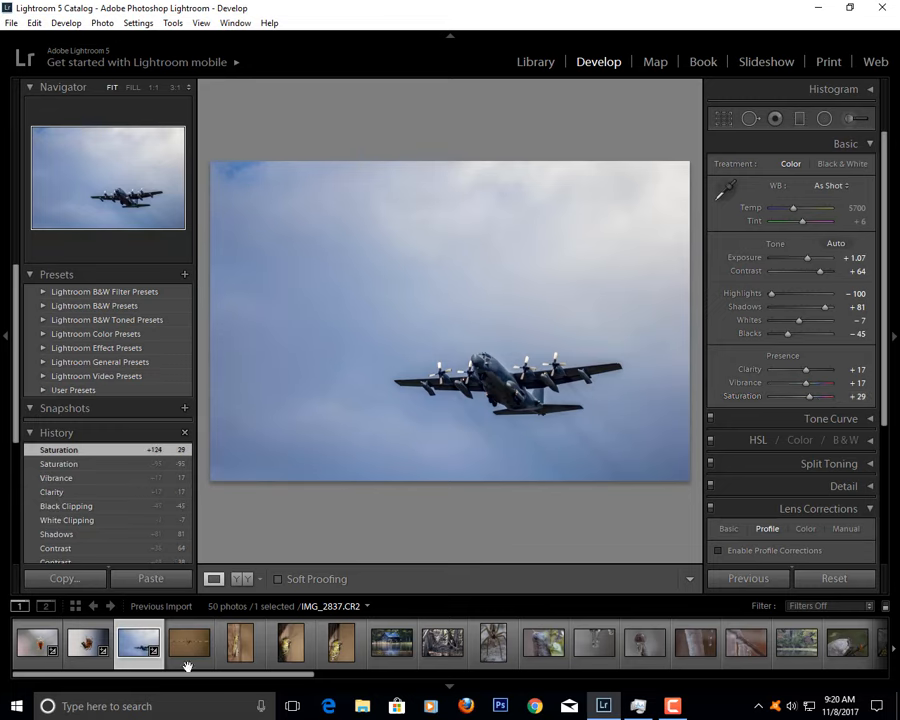
- Switch to the barbed-wire photo and brighten its exposure with raised contrast
left_click(188, 644)
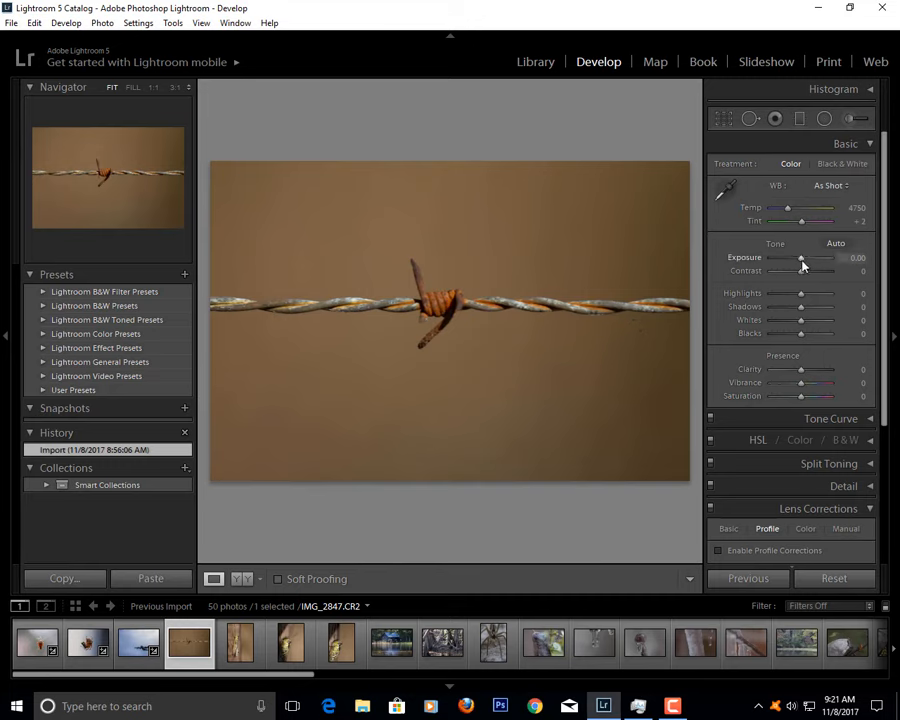
left_click_drag(800, 256, 810, 256)
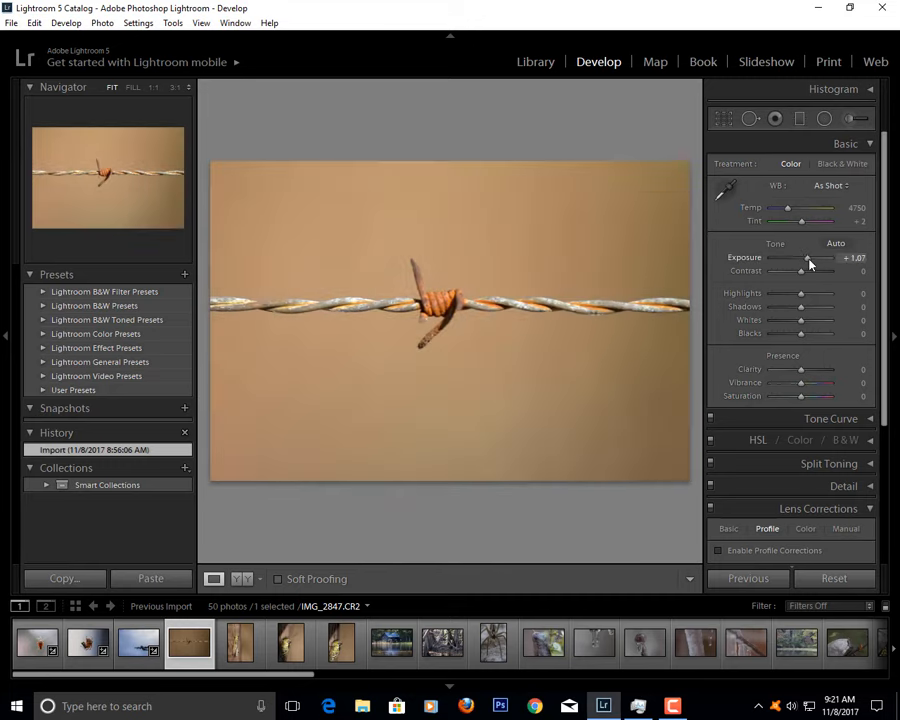
left_click_drag(808, 258, 804, 258)
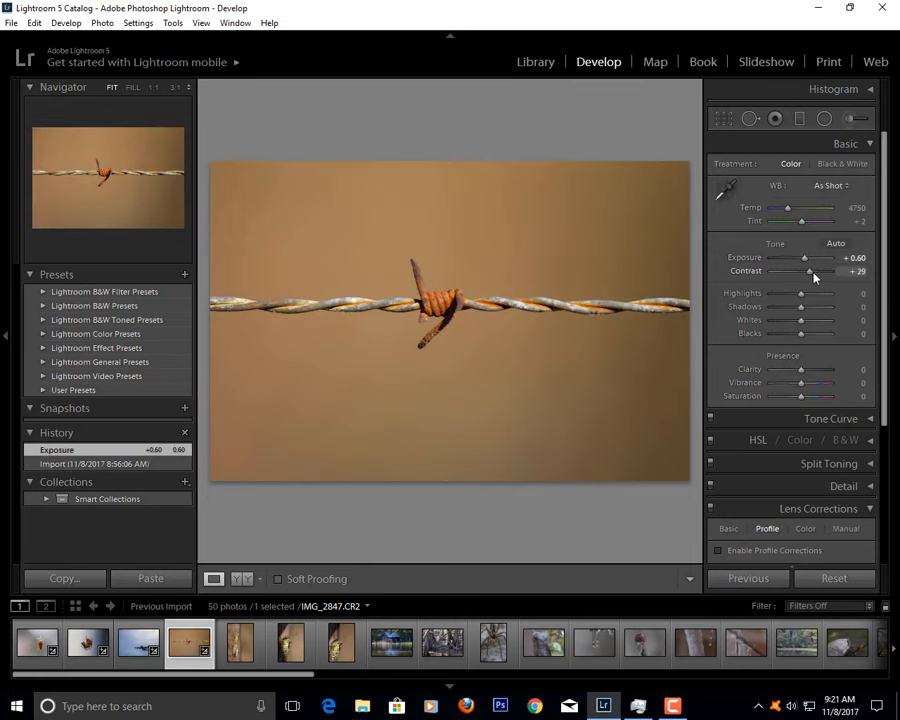
left_click_drag(810, 272, 824, 272)
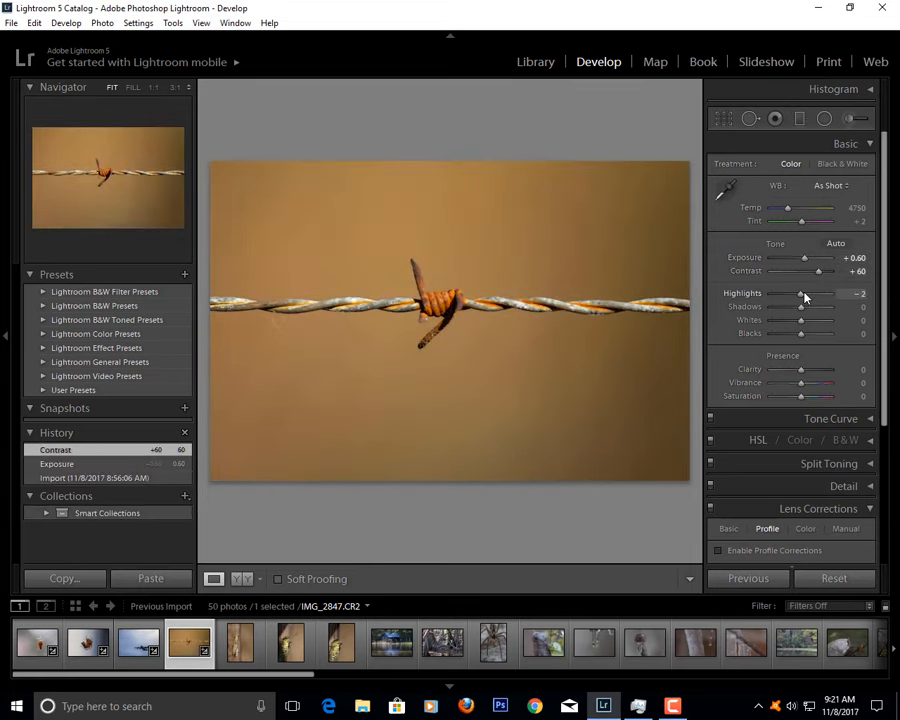
- Rework highlights, lift shadows, raise whites and deepen blacks on the wire photo
left_click_drag(804, 292, 772, 292)
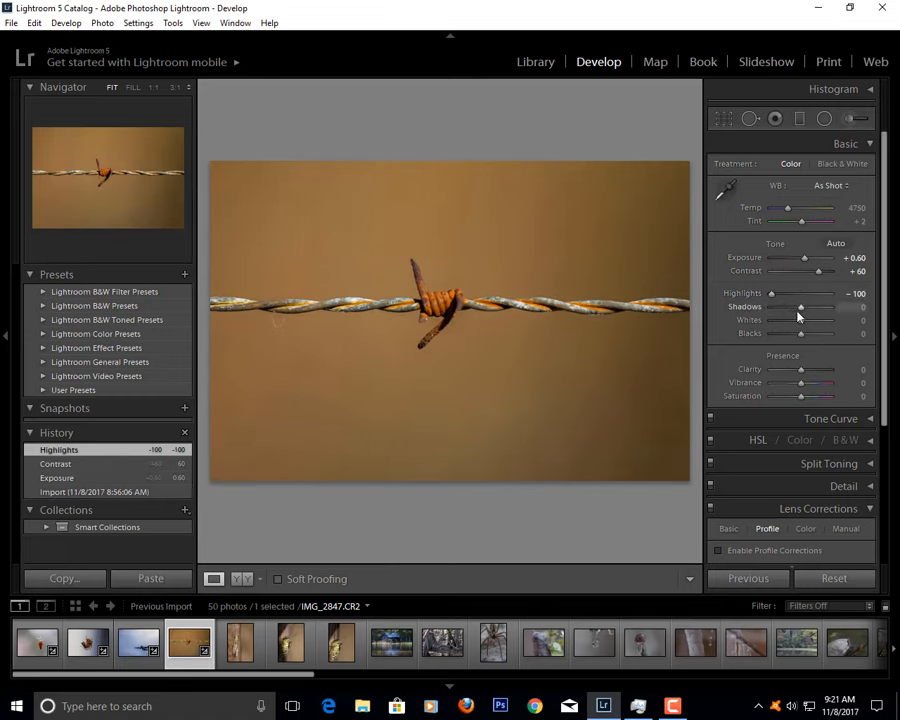
left_click_drag(800, 308, 816, 308)
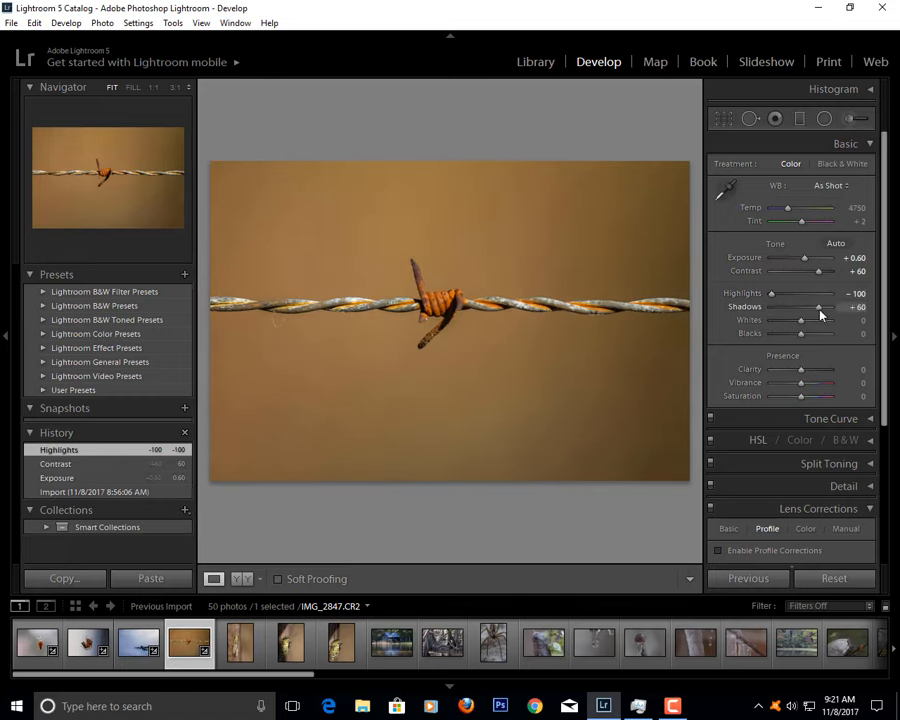
left_click_drag(800, 320, 816, 320)
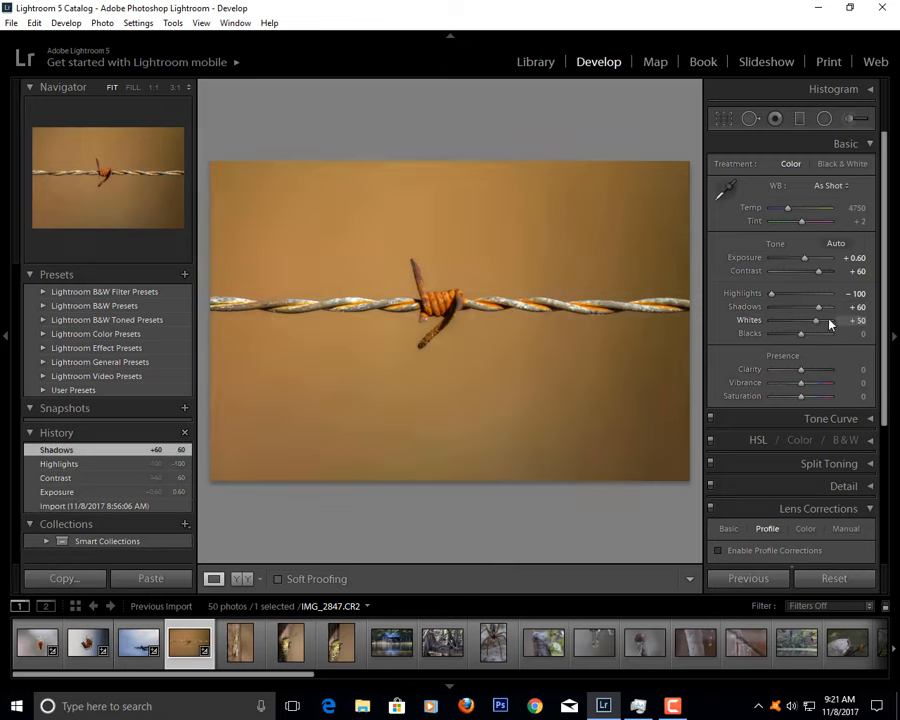
left_click_drag(816, 320, 800, 320)
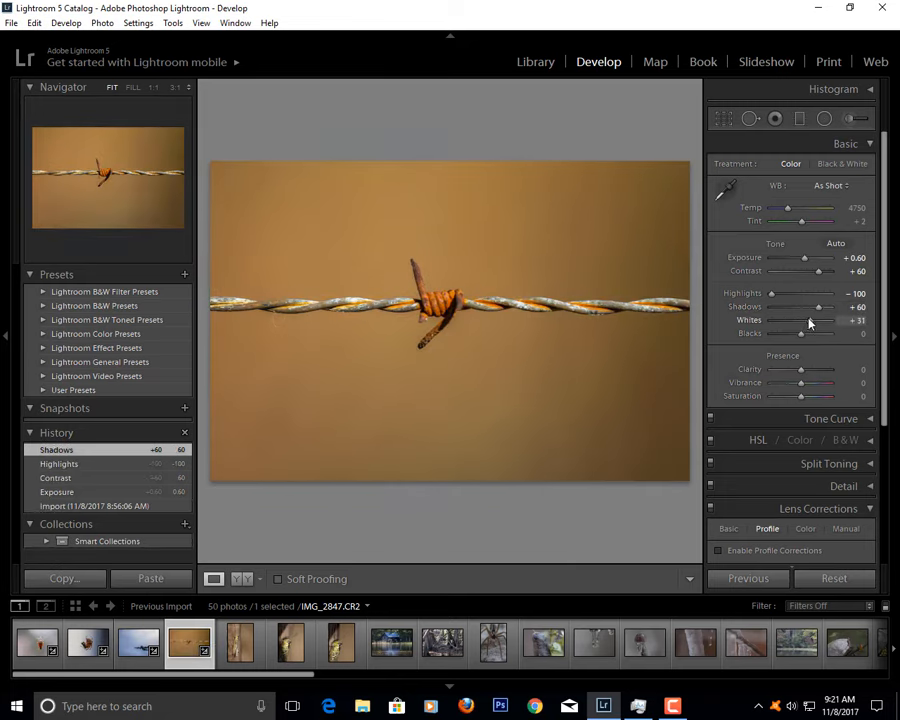
left_click_drag(816, 332, 788, 332)
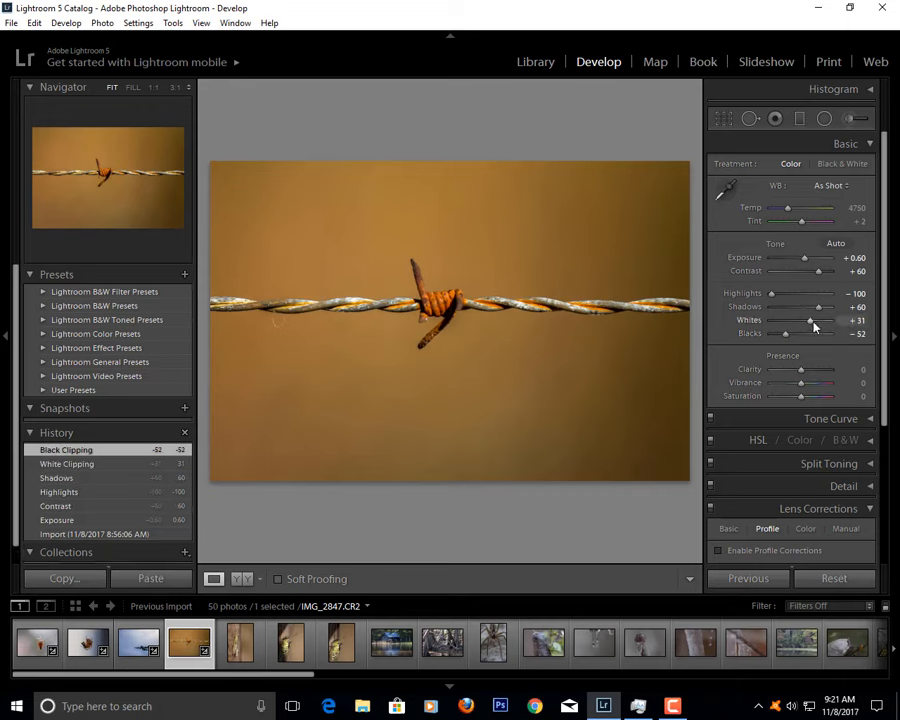
left_click_drag(806, 320, 820, 320)
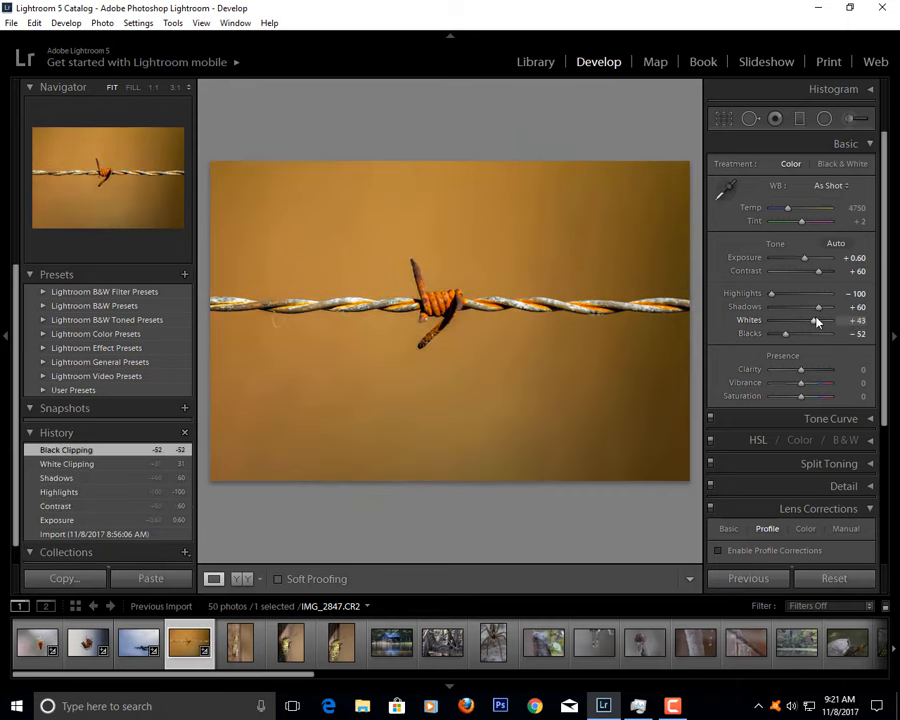
left_click_drag(812, 308, 828, 308)
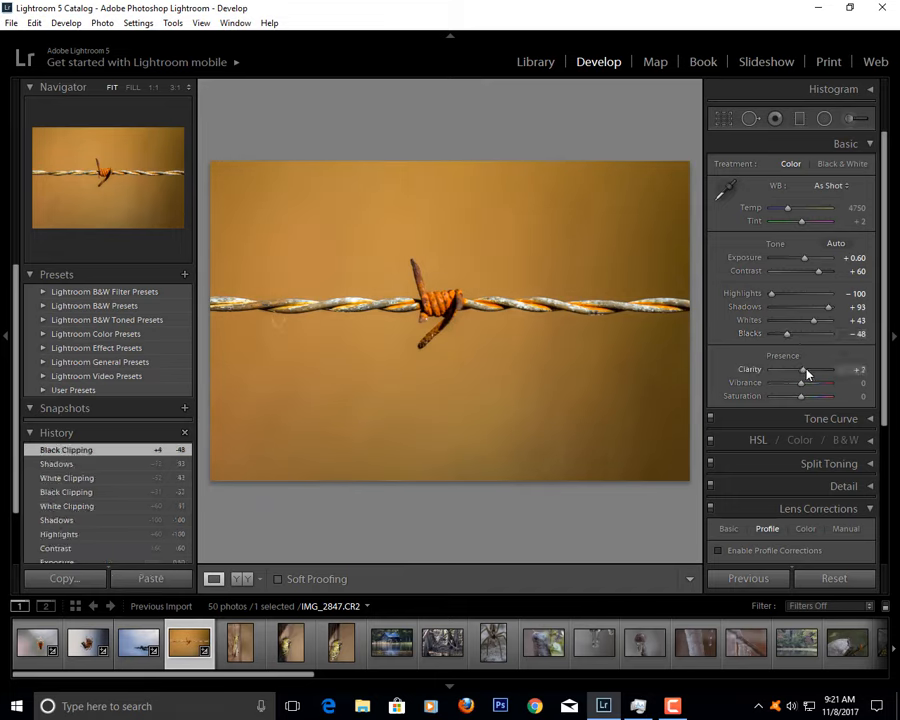
- Boost vibrance and pull the wire photo's saturation far down
left_click_drag(800, 384, 806, 384)
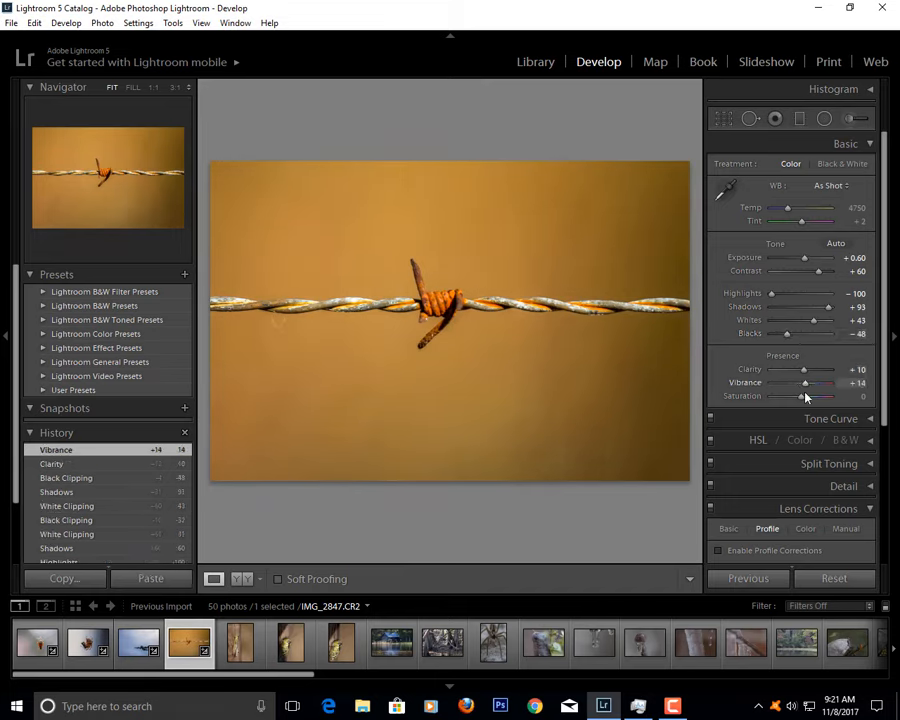
left_click_drag(804, 396, 764, 396)
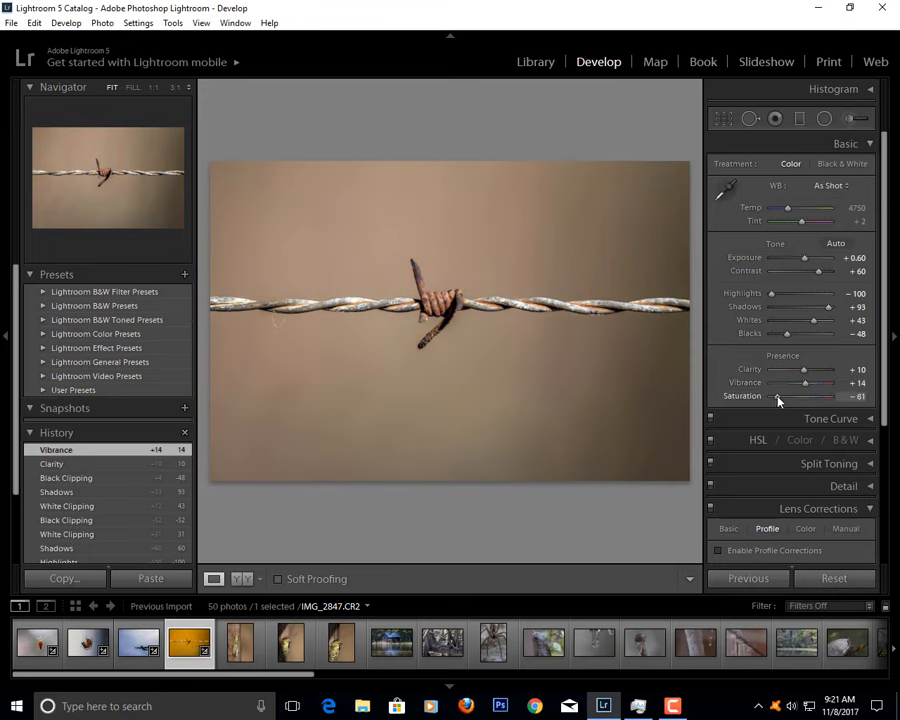
- Drag Saturation to -100 for black and white and brighten the whites
left_click_drag(800, 396, 770, 396)
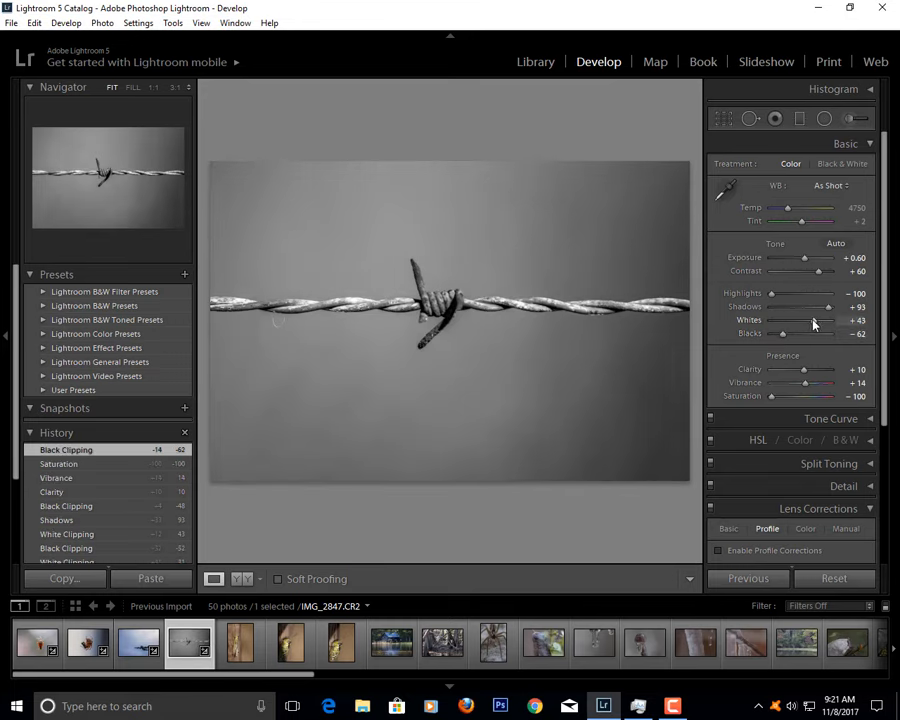
left_click_drag(796, 320, 810, 320)
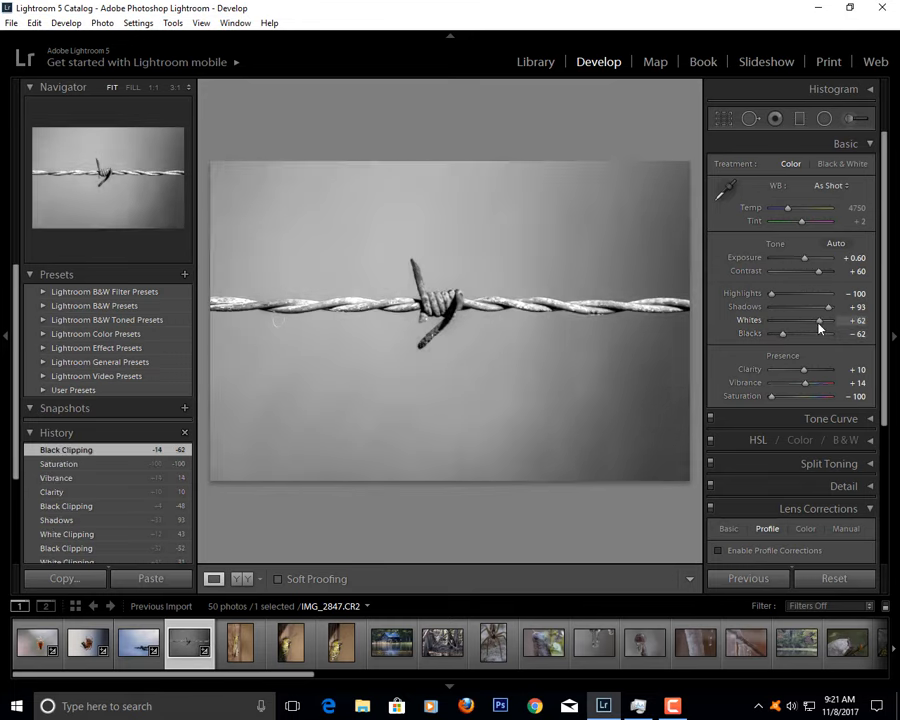
left_click_drag(812, 320, 800, 320)
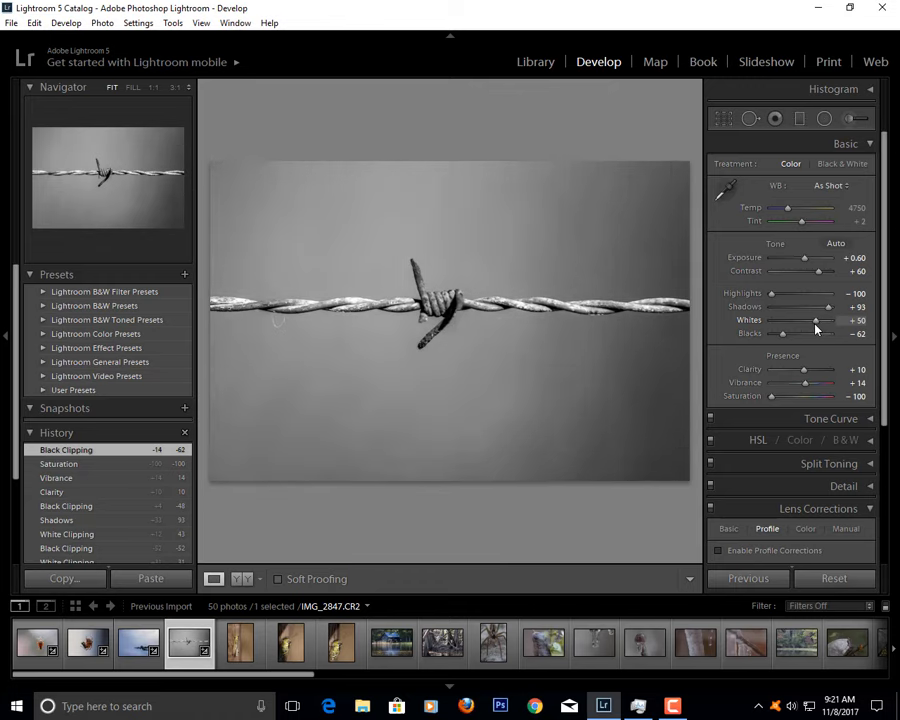
- Rebalance the monochrome photo's shadows and tone down its highlights
left_click_drag(828, 308, 790, 308)
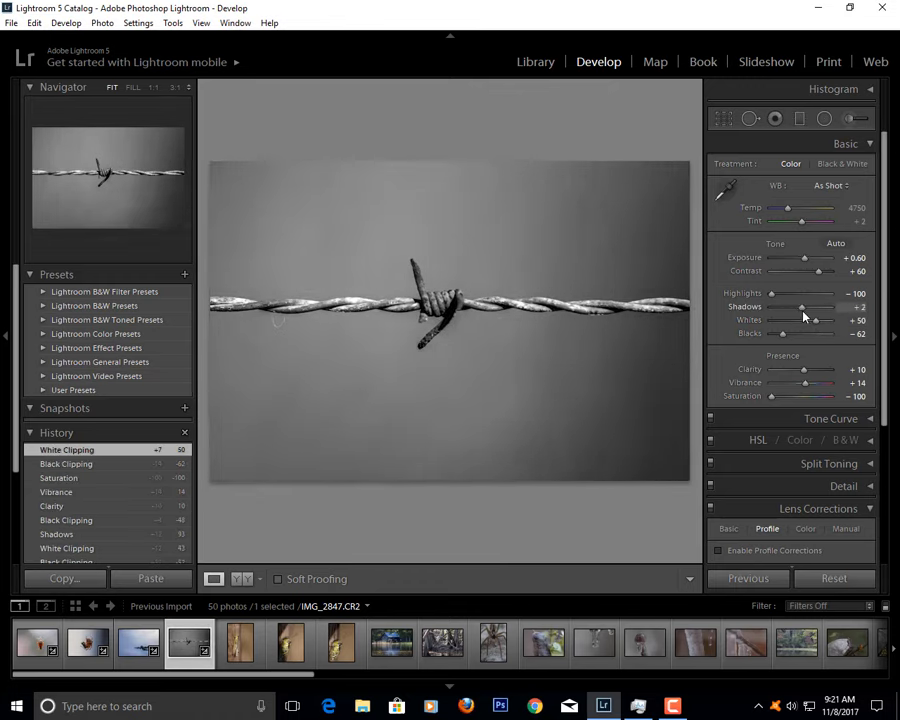
left_click_drag(772, 292, 800, 292)
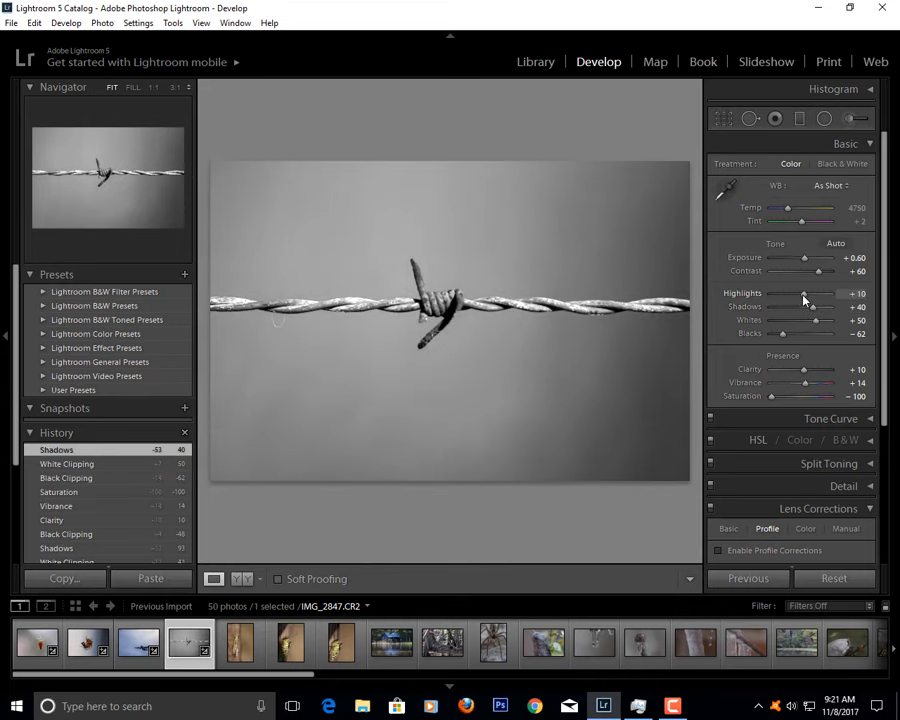
left_click_drag(800, 292, 760, 292)
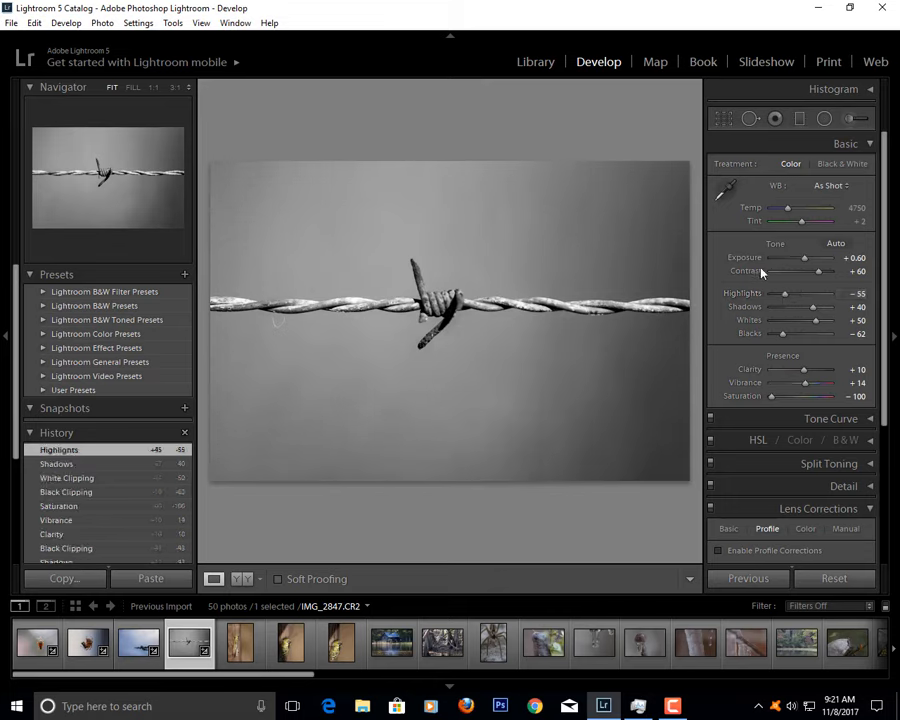
mouse_move(808, 244)
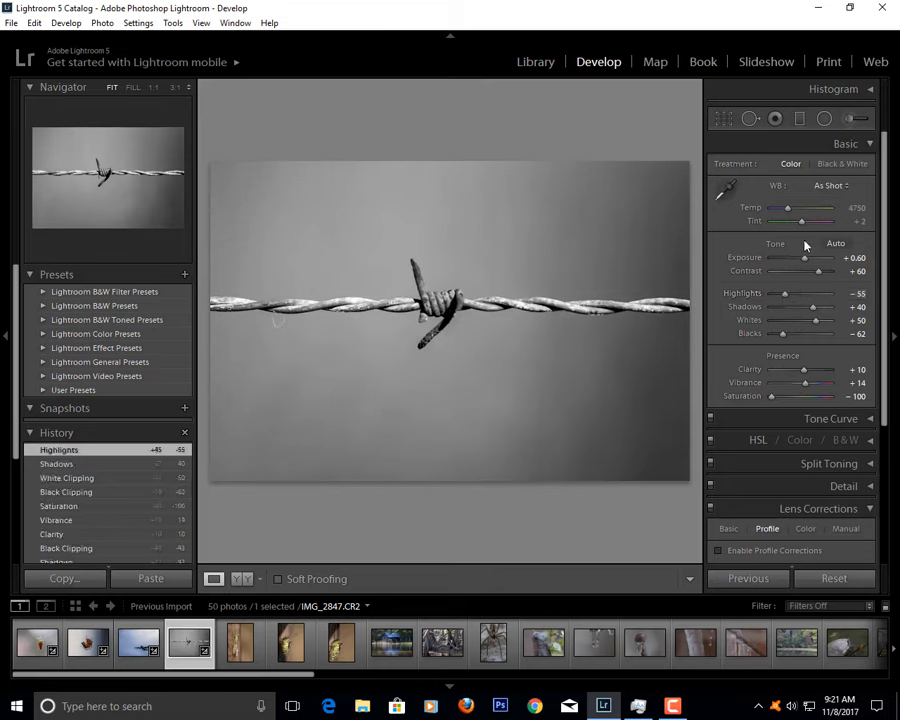
- Restore colour and push the wire photo's tint strongly toward green
left_click_drag(802, 220, 790, 220)
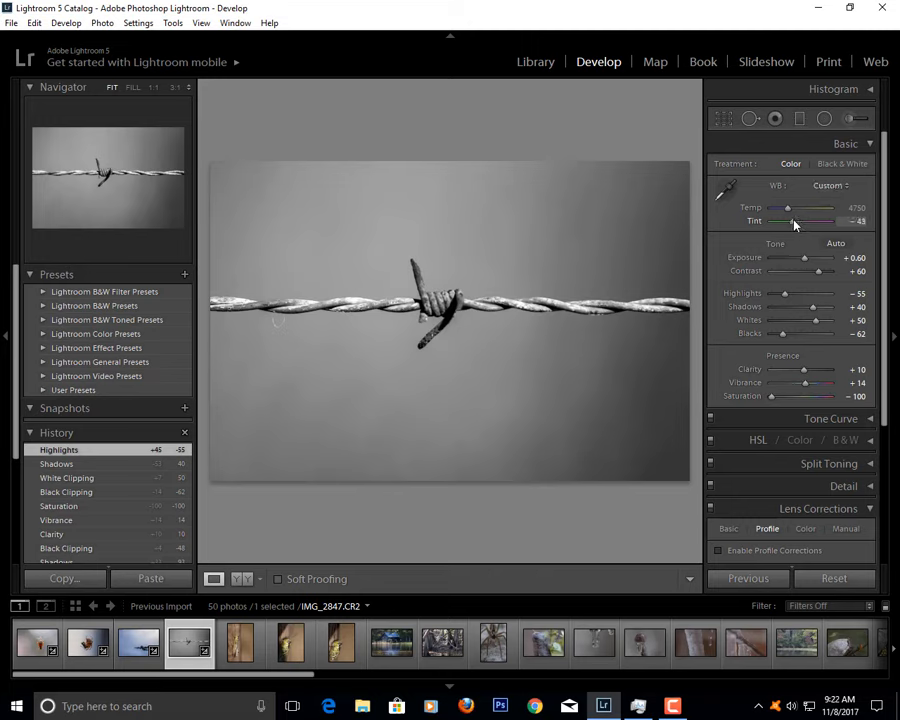
left_click_drag(796, 220, 756, 220)
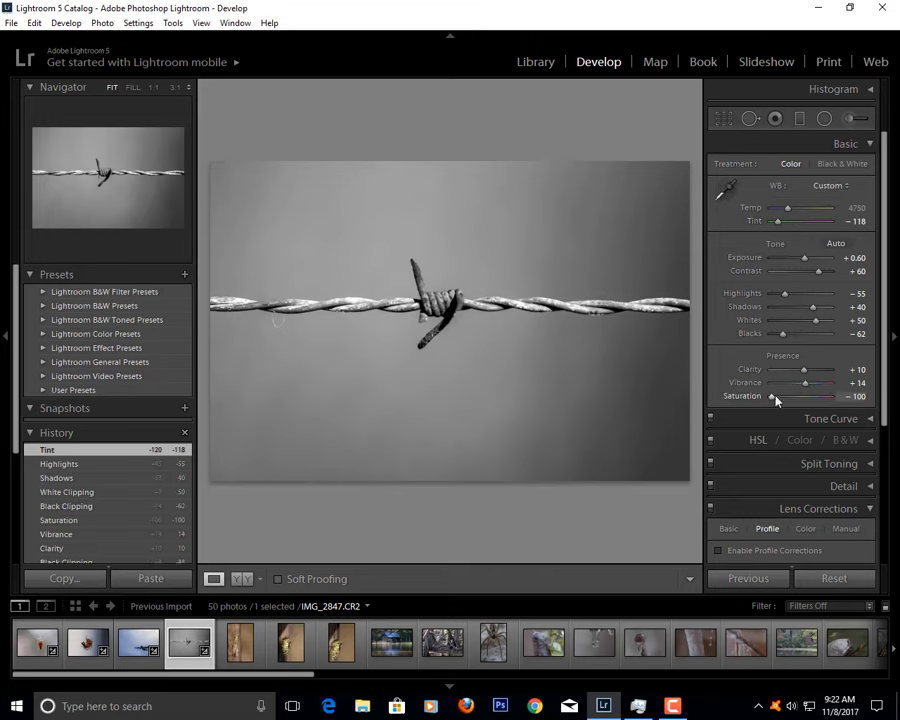
left_click_drag(772, 396, 800, 396)
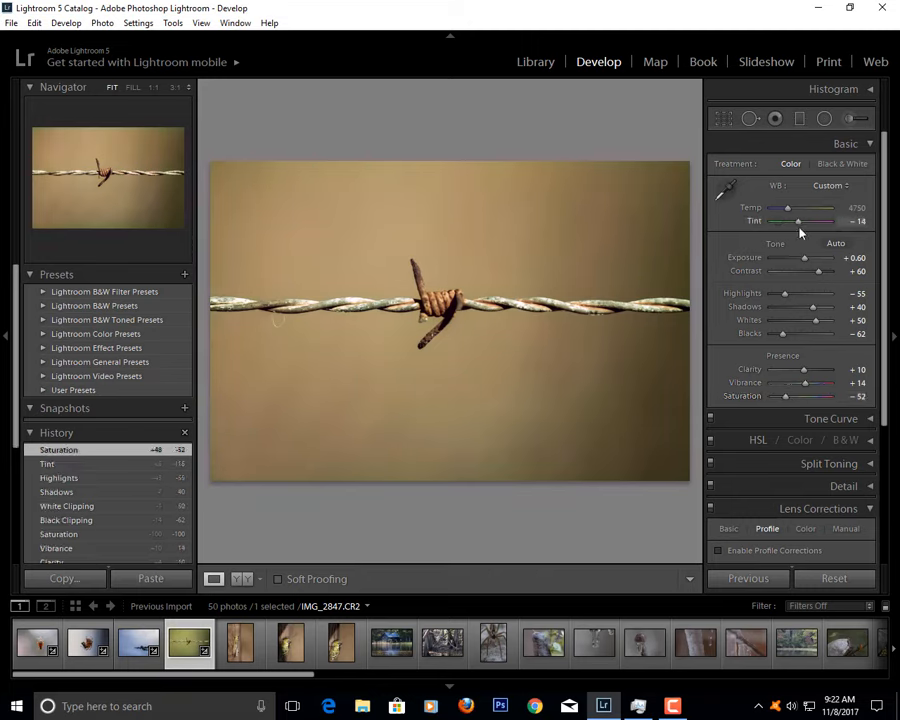
left_click_drag(798, 220, 830, 220)
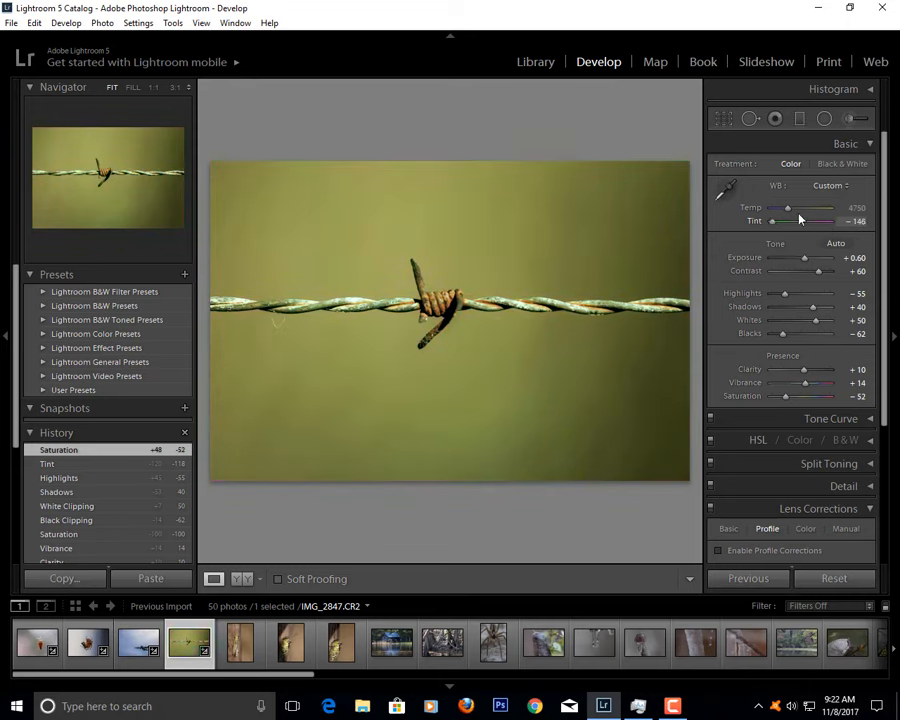
- Swing temperature cool to warm, settle it near neutral, then desaturate fully to black and white
left_click_drag(788, 208, 772, 208)
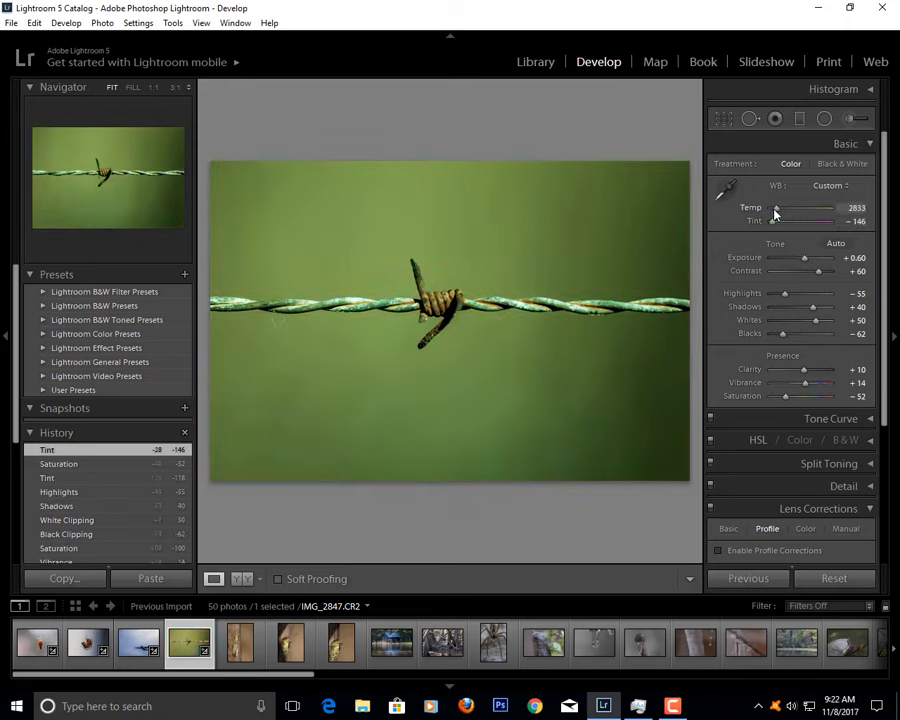
left_click_drag(780, 212, 810, 212)
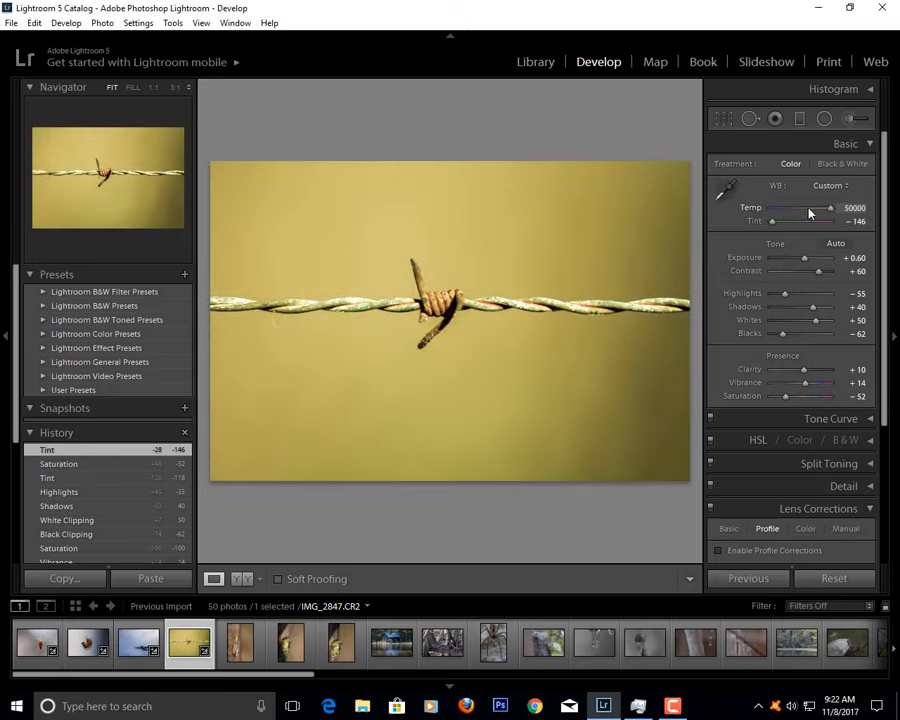
left_click_drag(830, 208, 790, 208)
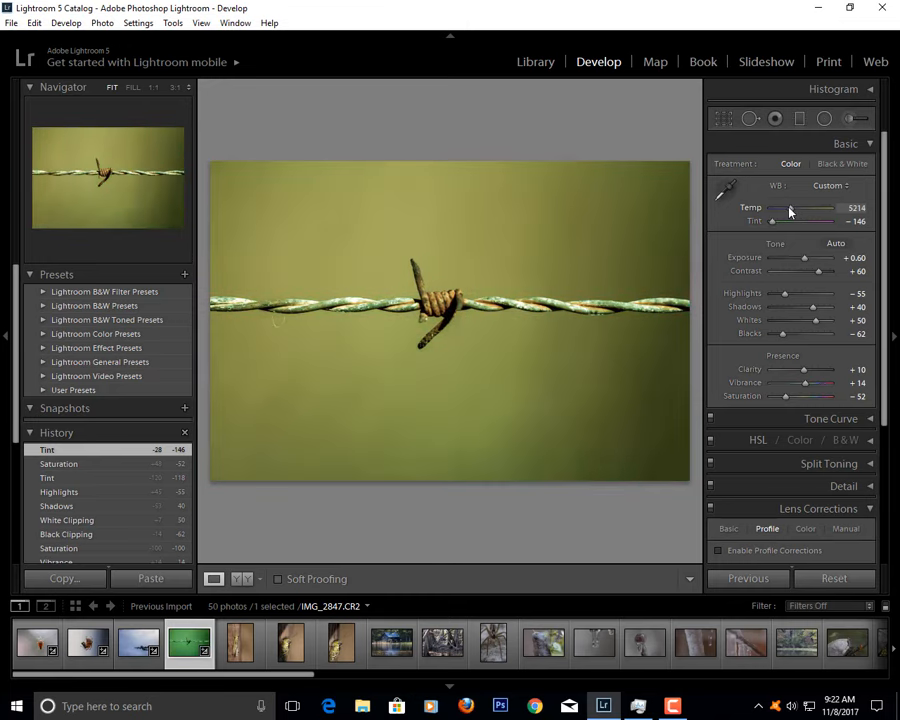
left_click_drag(796, 208, 782, 208)
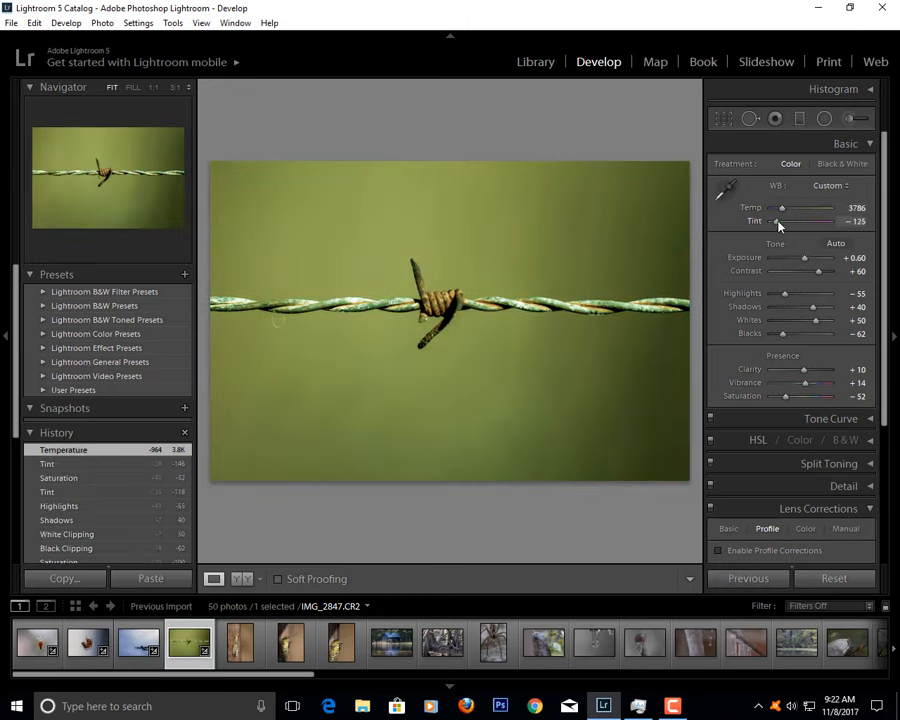
left_click_drag(782, 208, 800, 208)
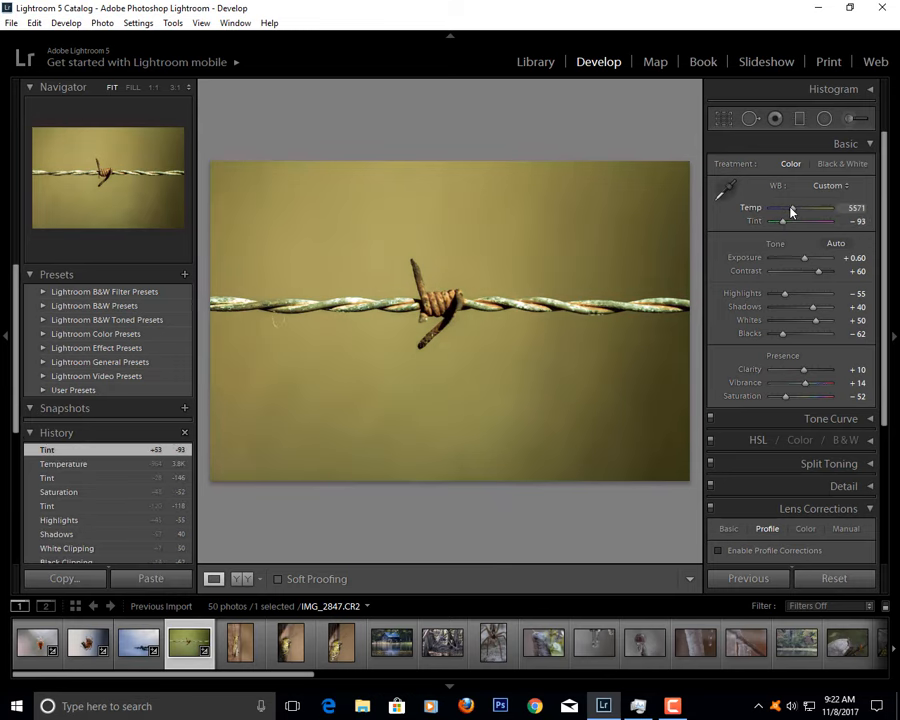
left_click_drag(810, 396, 770, 396)
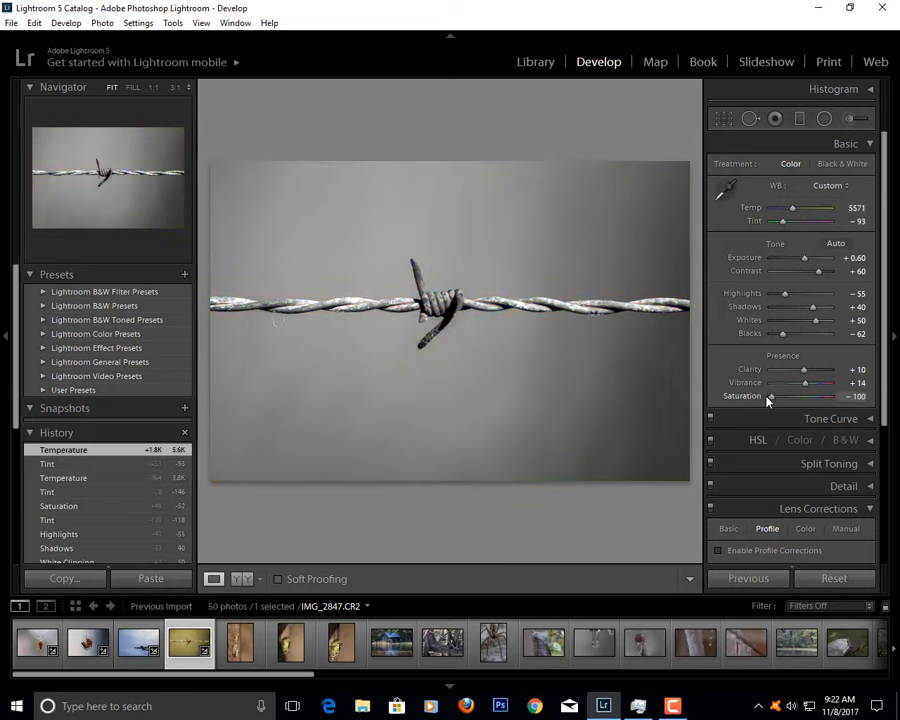
- Deepen the blacks and lower exposure slightly on the monochrome wire photo
left_click_drag(804, 396, 770, 396)
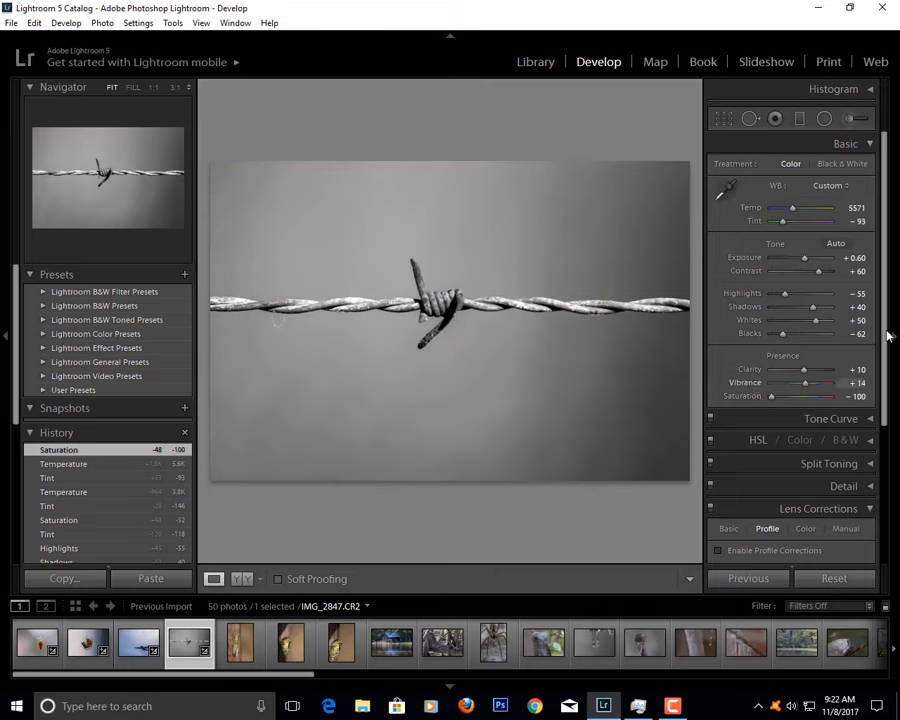
mouse_move(784, 336)
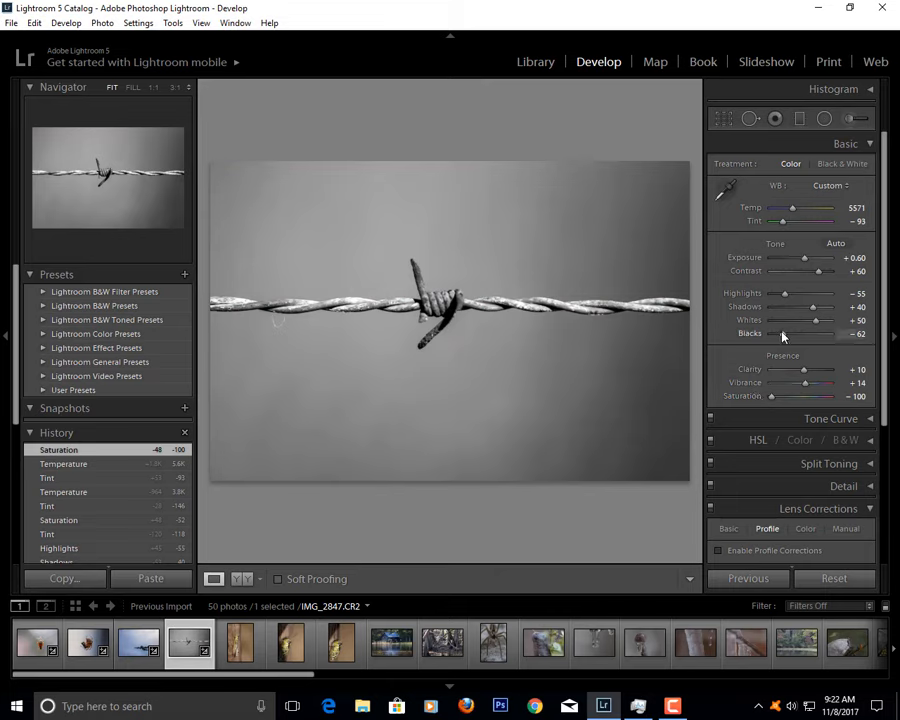
left_click_drag(802, 332, 778, 332)
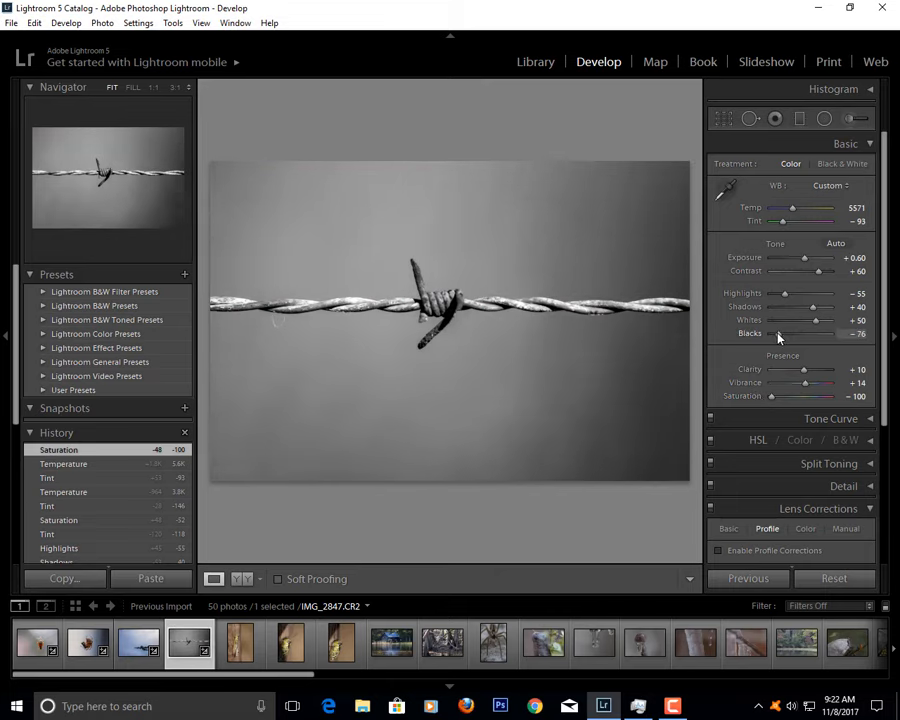
left_click_drag(800, 332, 804, 332)
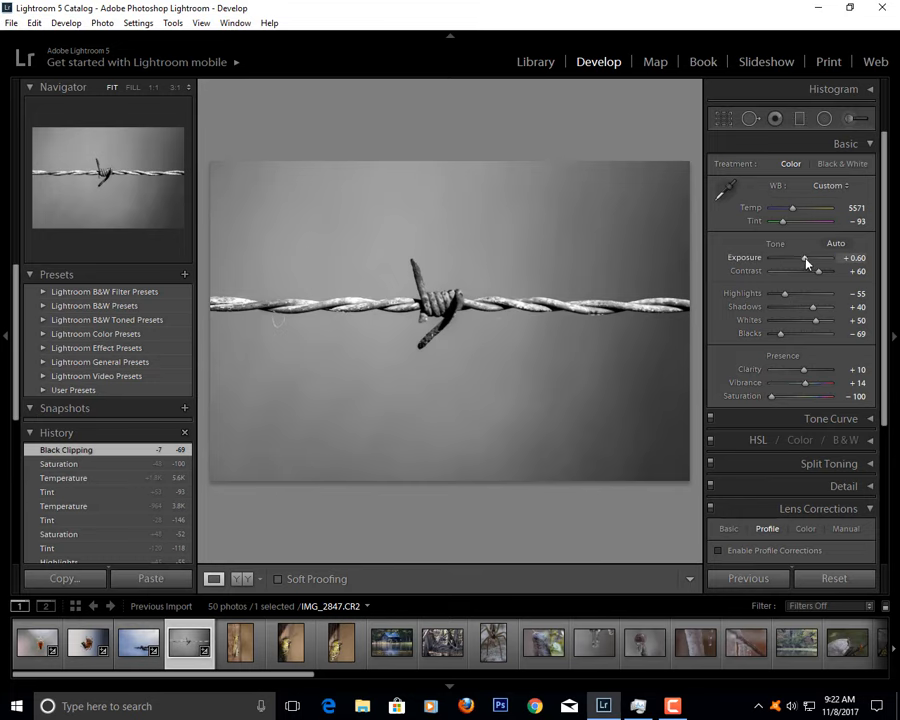
left_click_drag(810, 256, 800, 256)
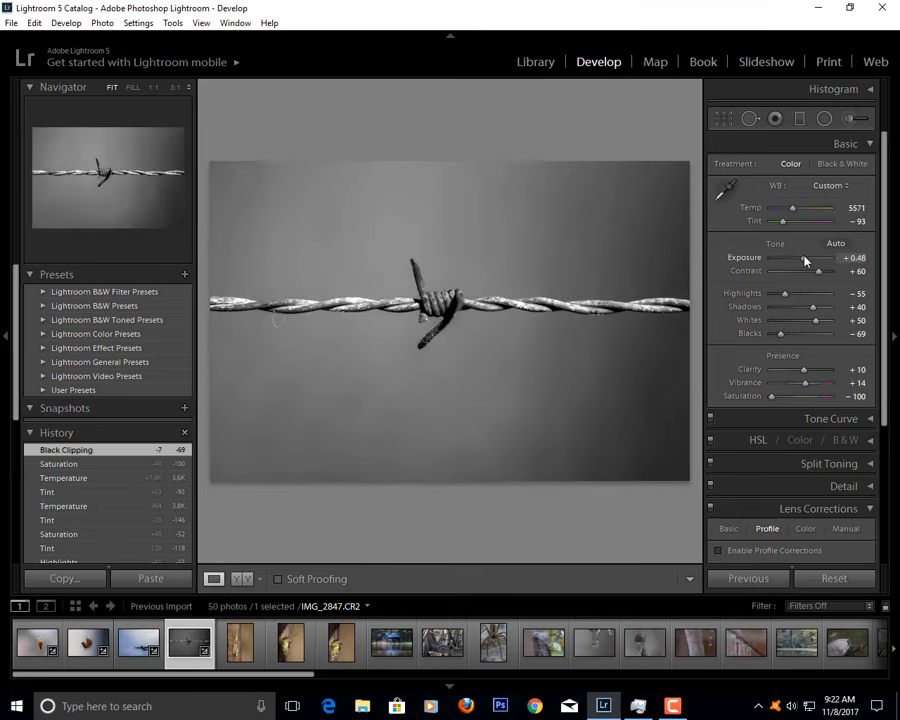
- Retune contrast, recover highlights, lift whites and push blacks all the way down
left_click_drag(812, 272, 796, 272)
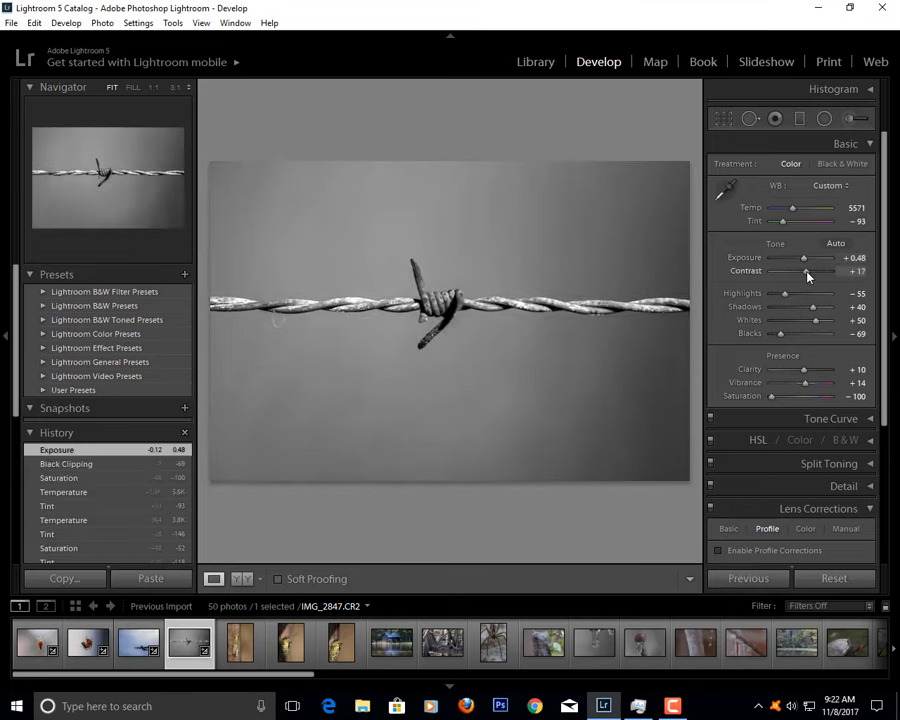
left_click_drag(804, 272, 790, 272)
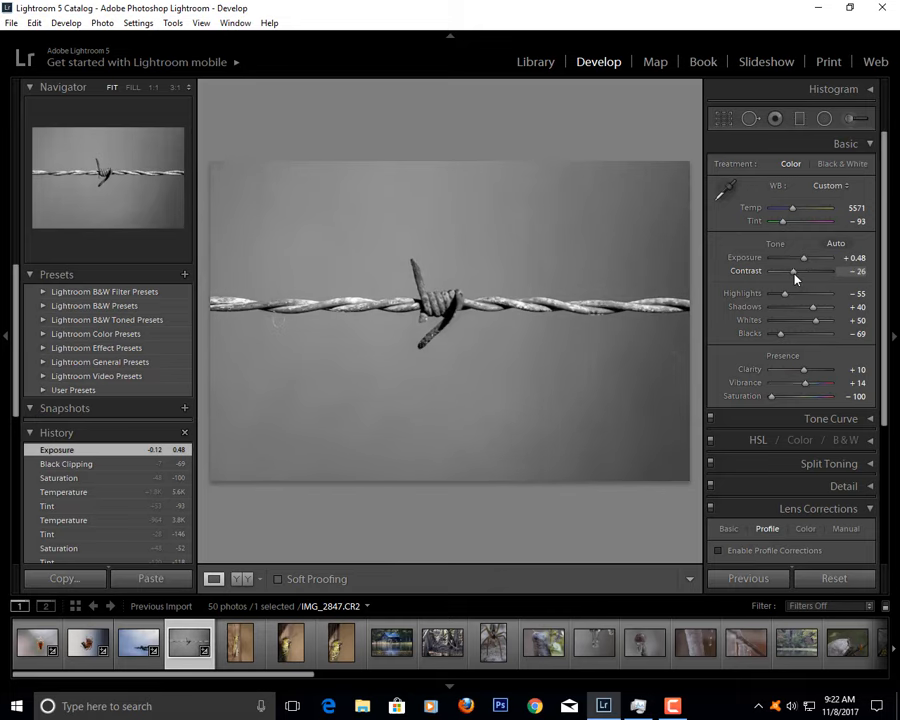
left_click_drag(800, 272, 812, 272)
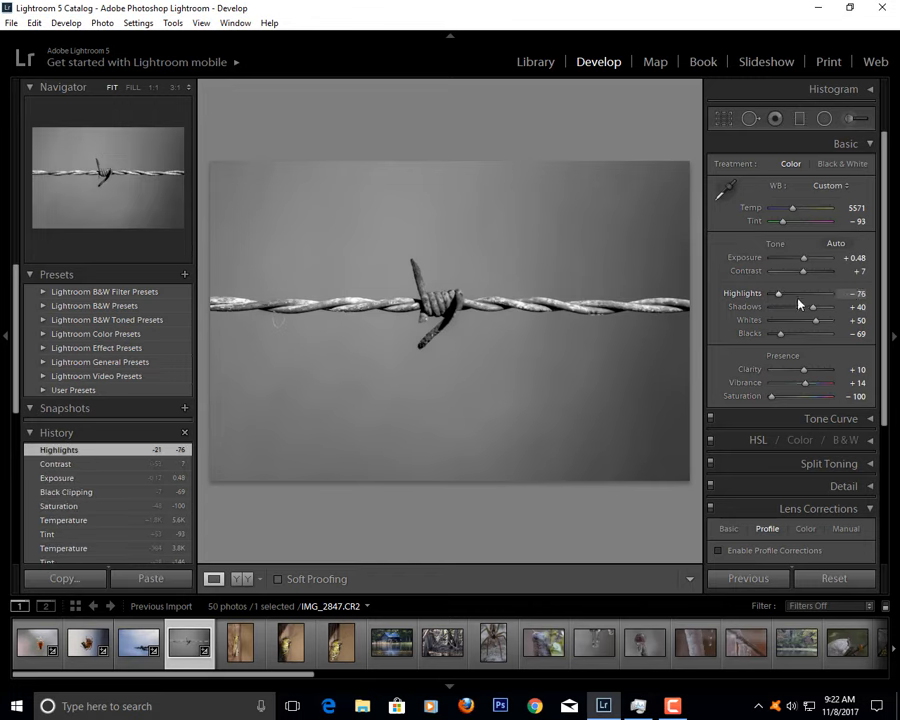
left_click_drag(812, 306, 808, 306)
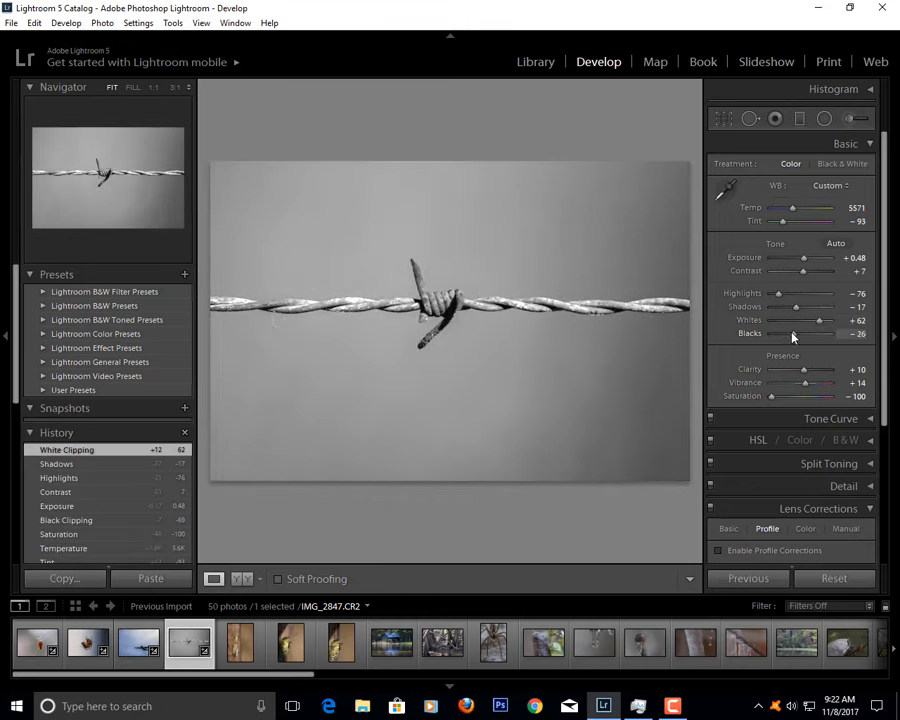
left_click_drag(784, 332, 770, 332)
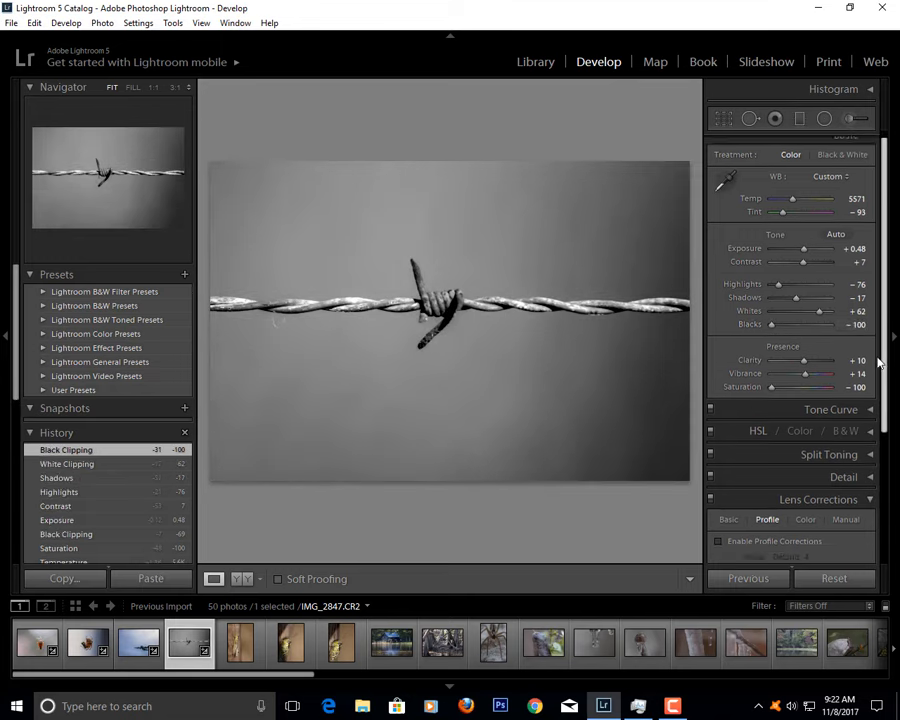
- Enable lens profile corrections on the wire photo, then open the grasshopper photo
left_click(720, 528)
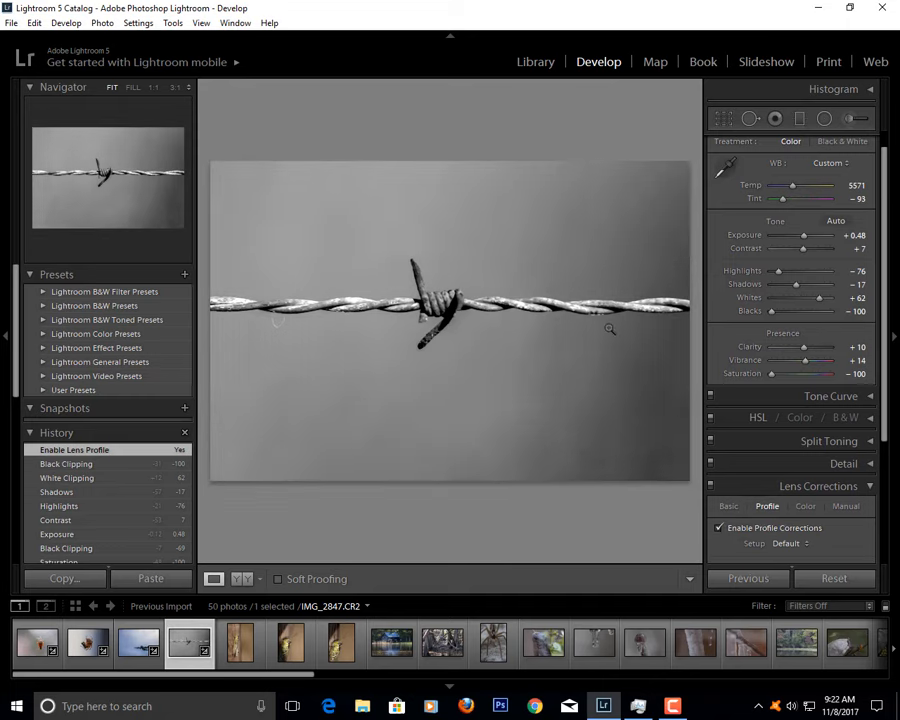
mouse_move(886, 284)
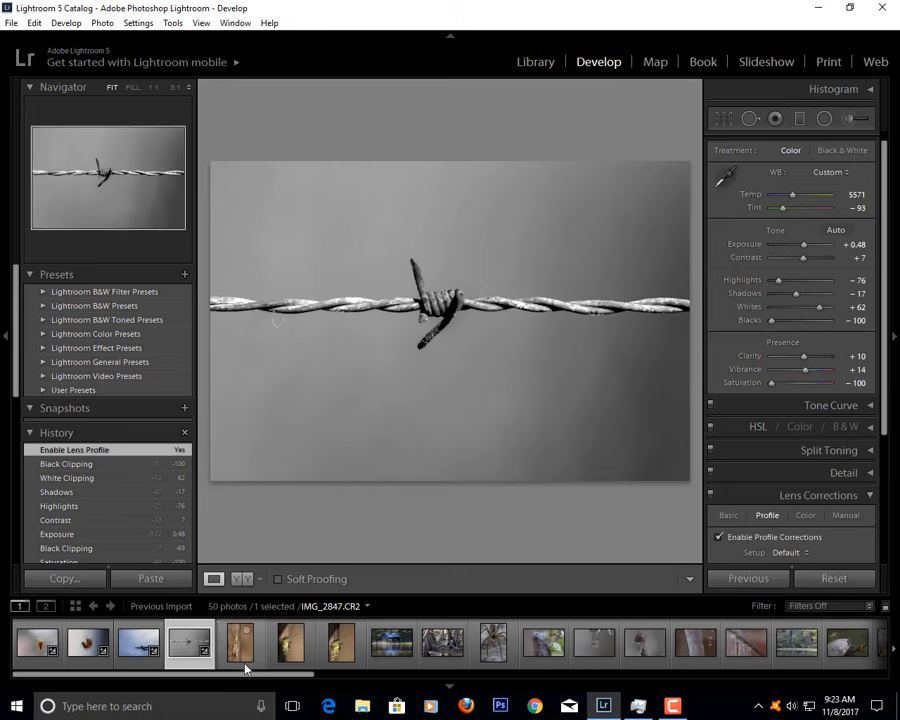
left_click(240, 644)
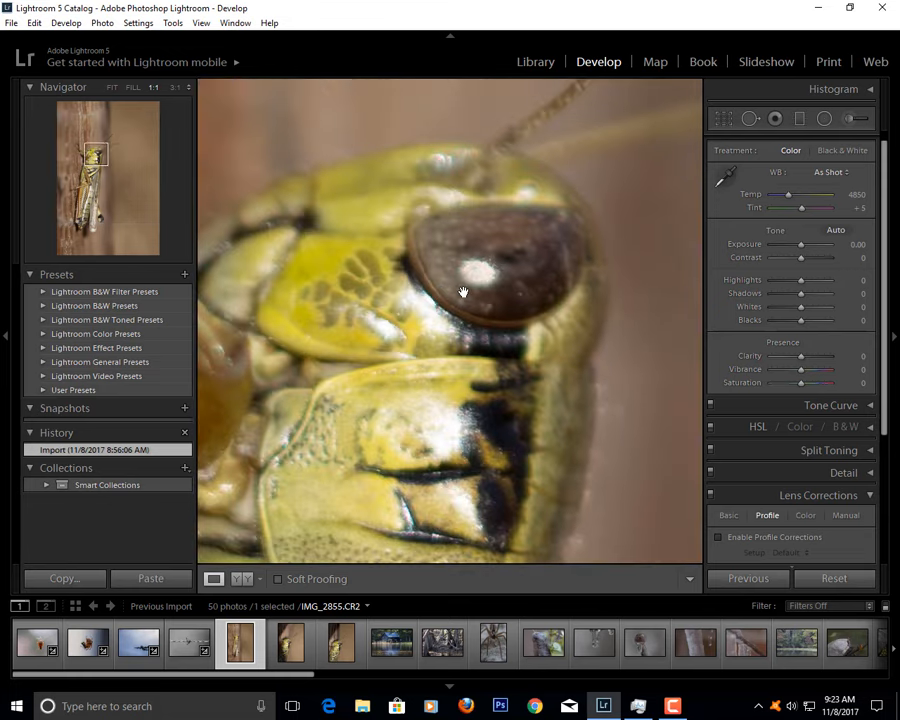
- Open the lakeside cabin photo with the Basic tone adjustments shown
left_click(112, 88)
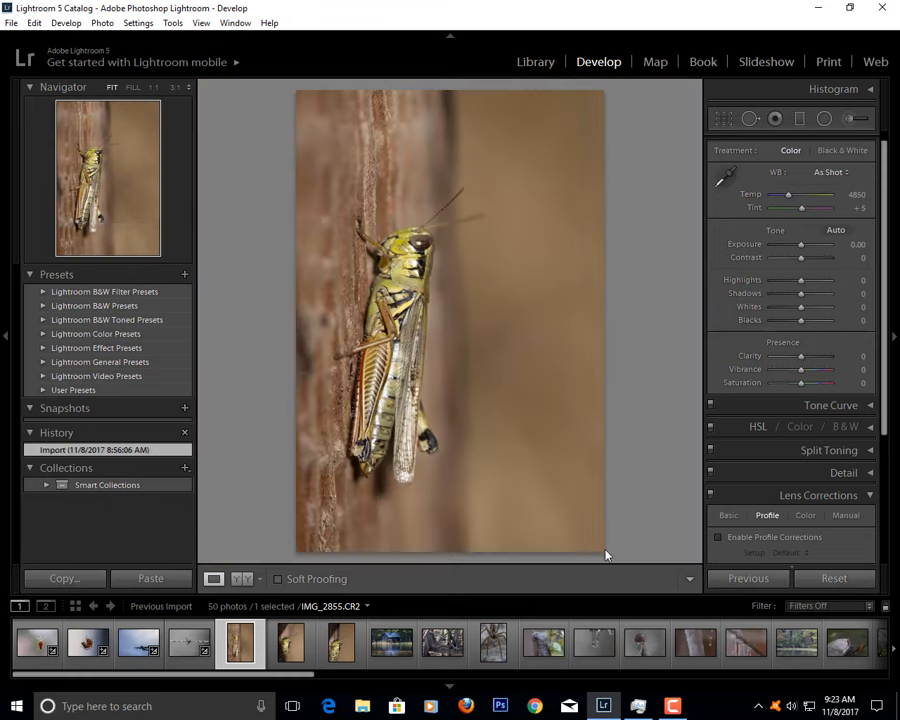
left_click(392, 644)
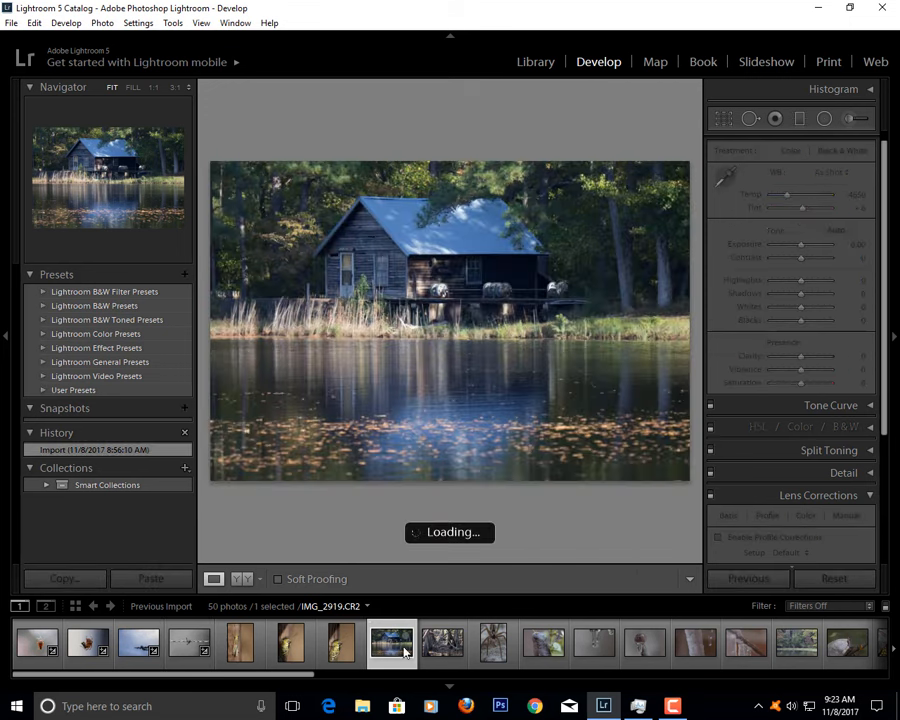
left_click(392, 644)
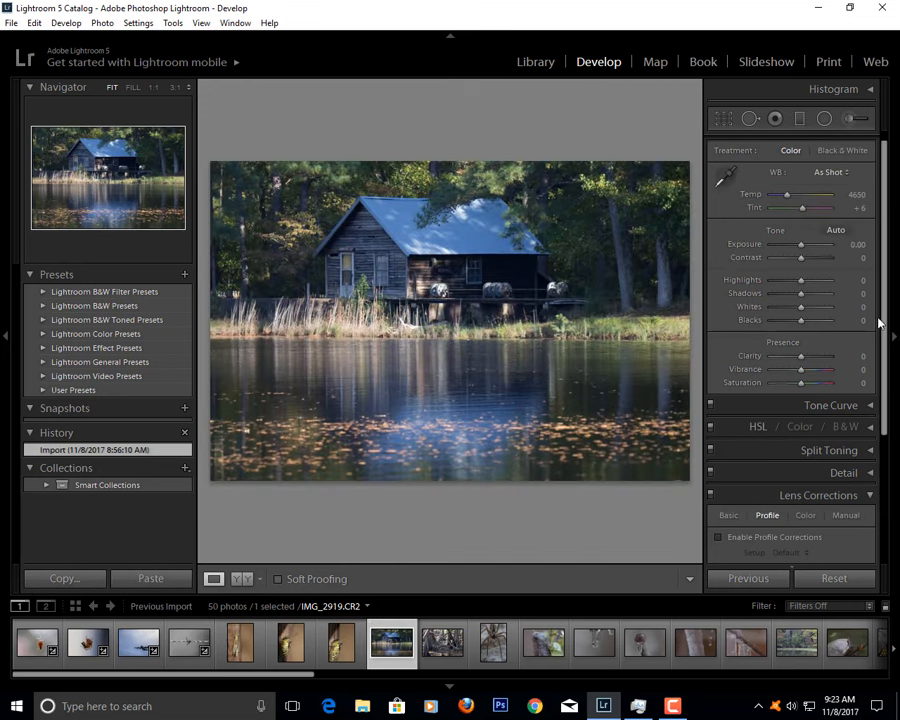
left_click(846, 144)
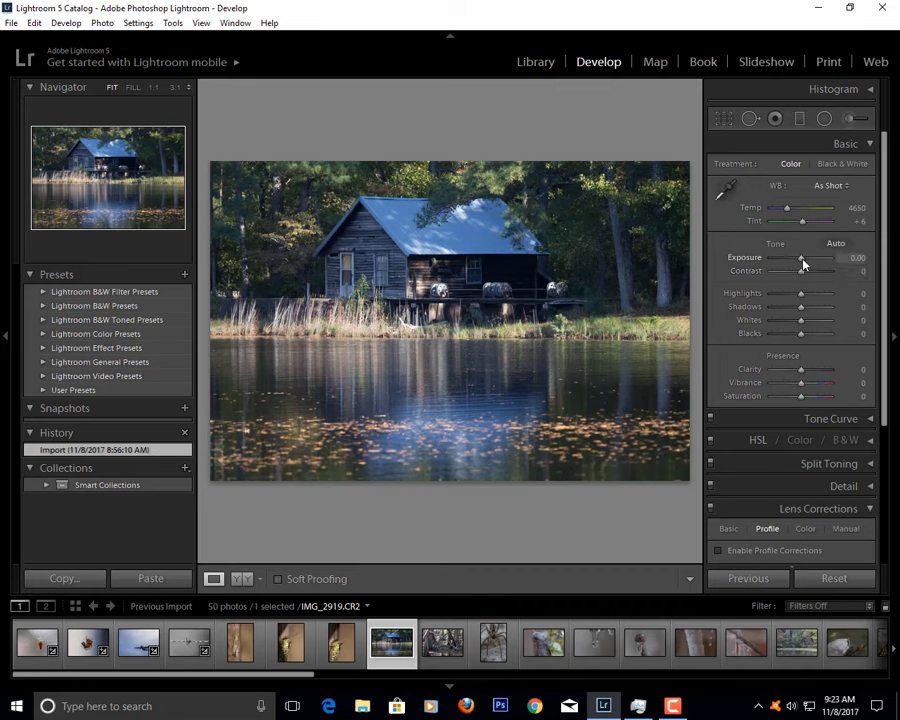
- Raise the cabin photo's exposure to +0.85 and contrast to +37
left_click_drag(800, 258, 812, 258)
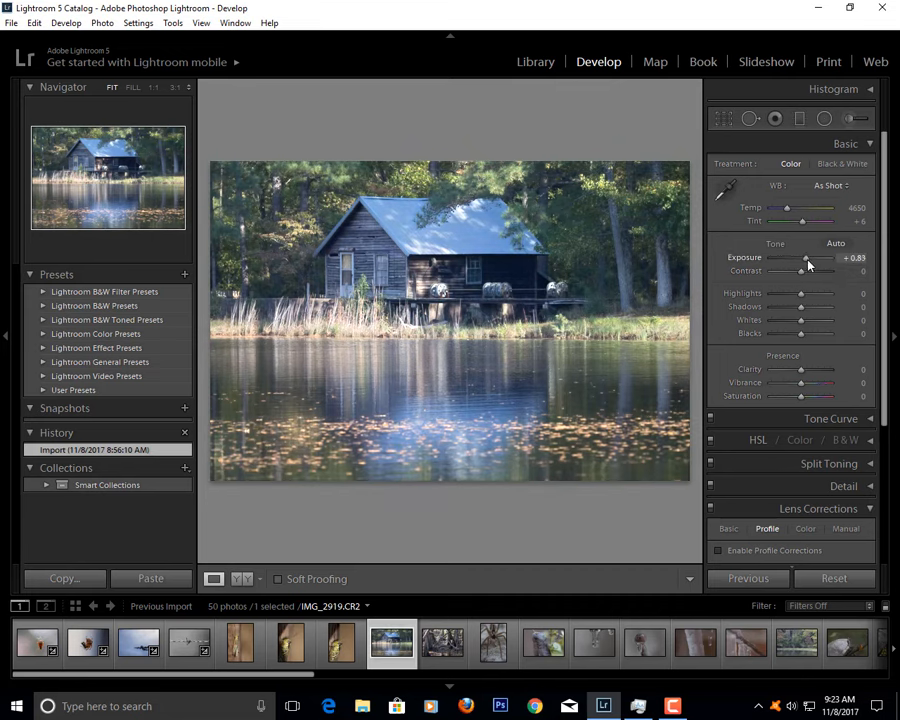
left_click_drag(800, 272, 808, 272)
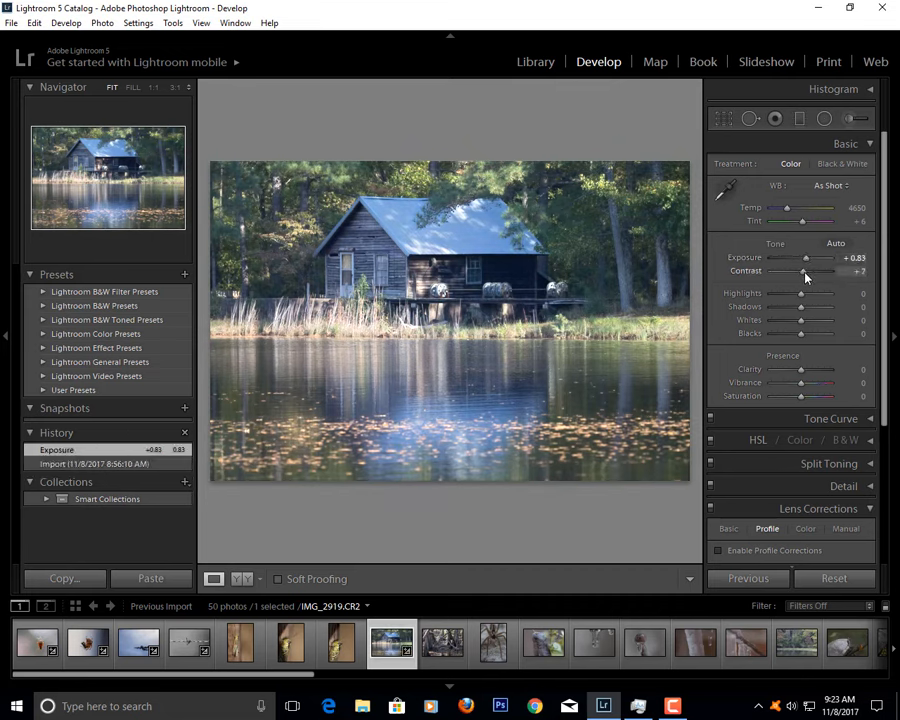
left_click_drag(804, 272, 820, 272)
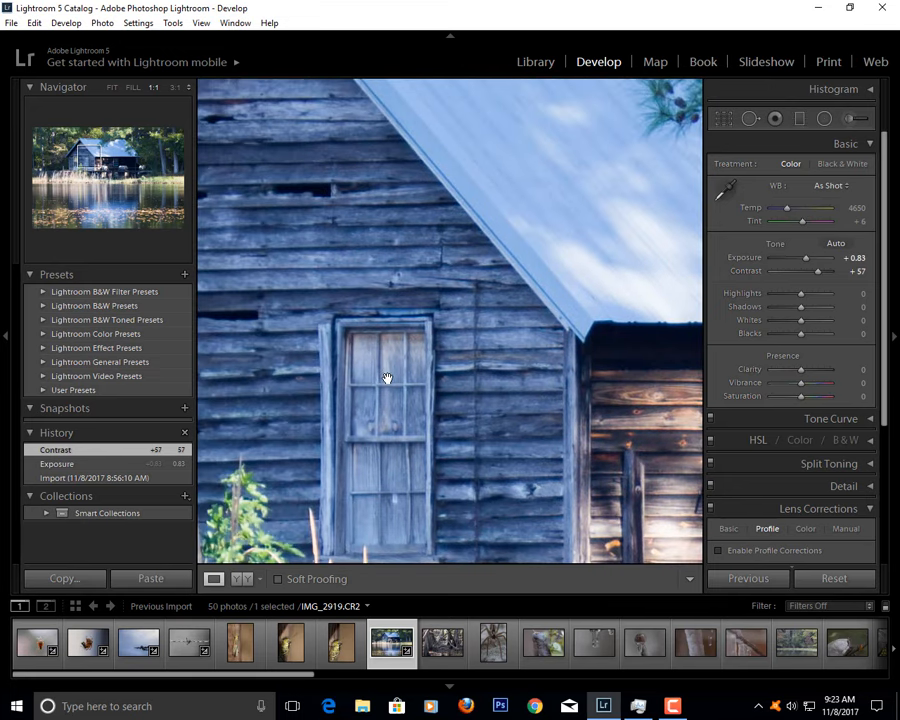
left_click(112, 88)
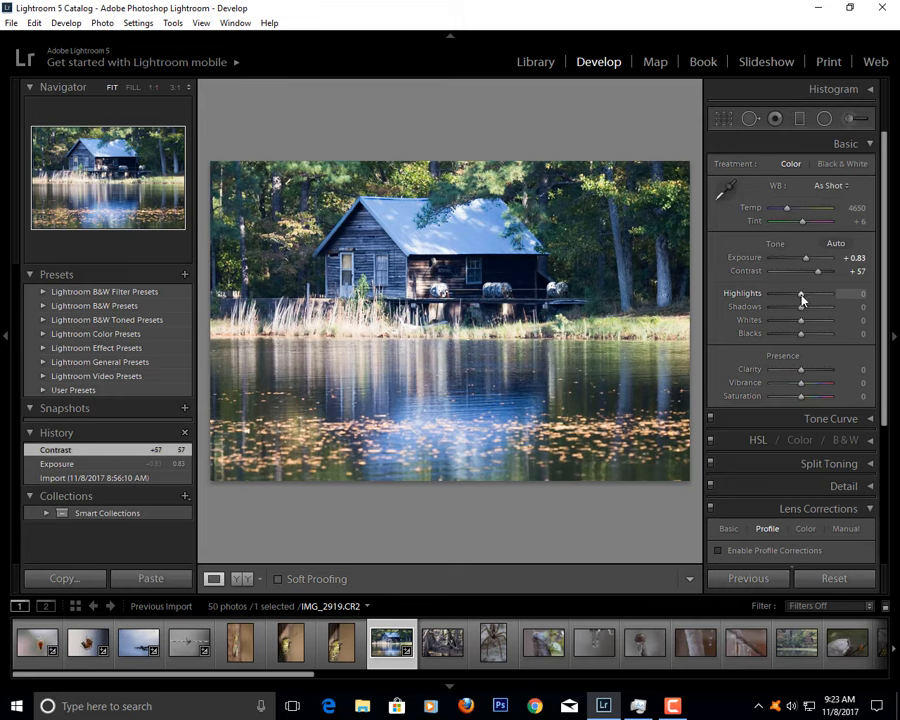
- Pull down the highlights and lift the shadows on the boathouse photo
left_click_drag(800, 292, 770, 292)
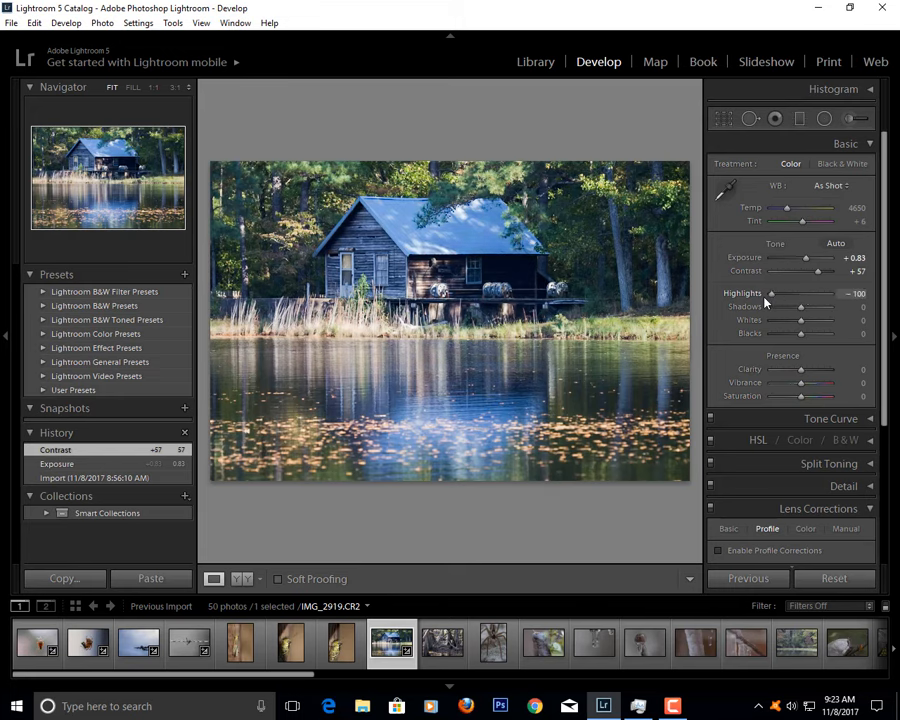
left_click_drag(800, 292, 770, 292)
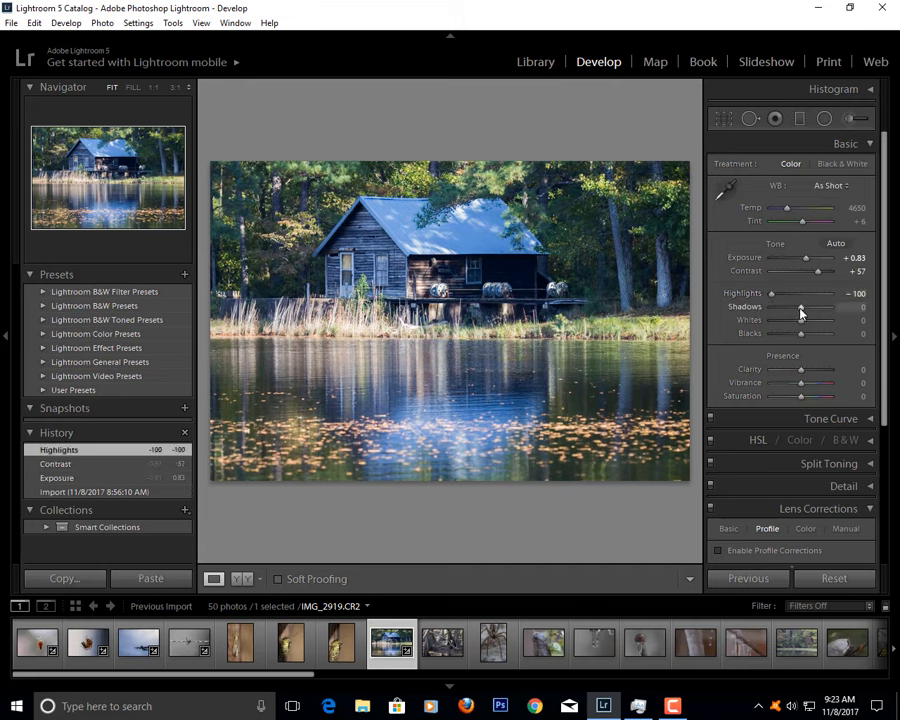
left_click_drag(800, 308, 808, 308)
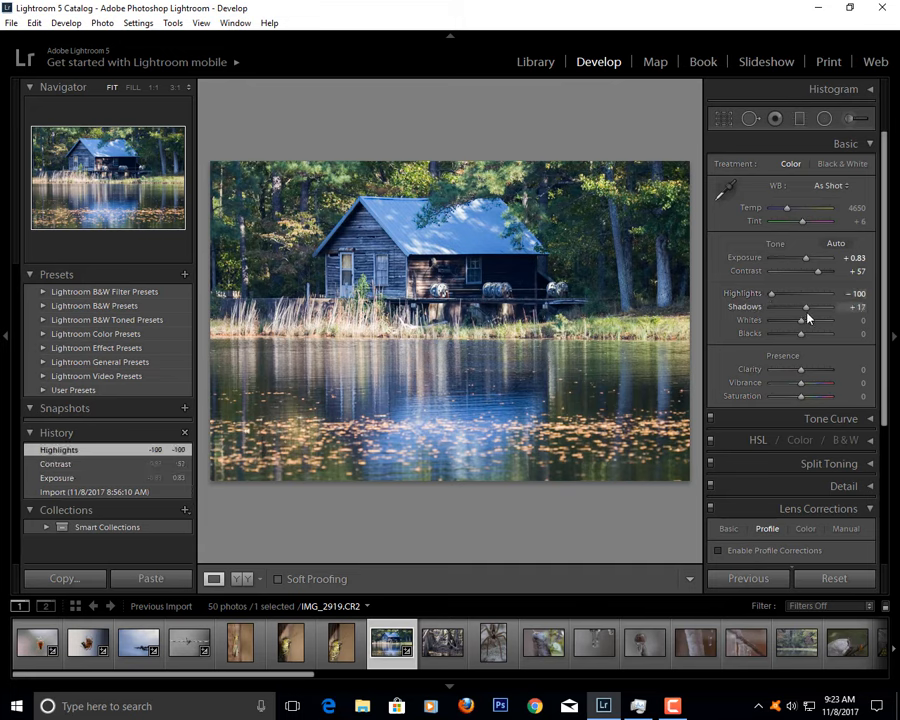
left_click_drag(806, 308, 812, 308)
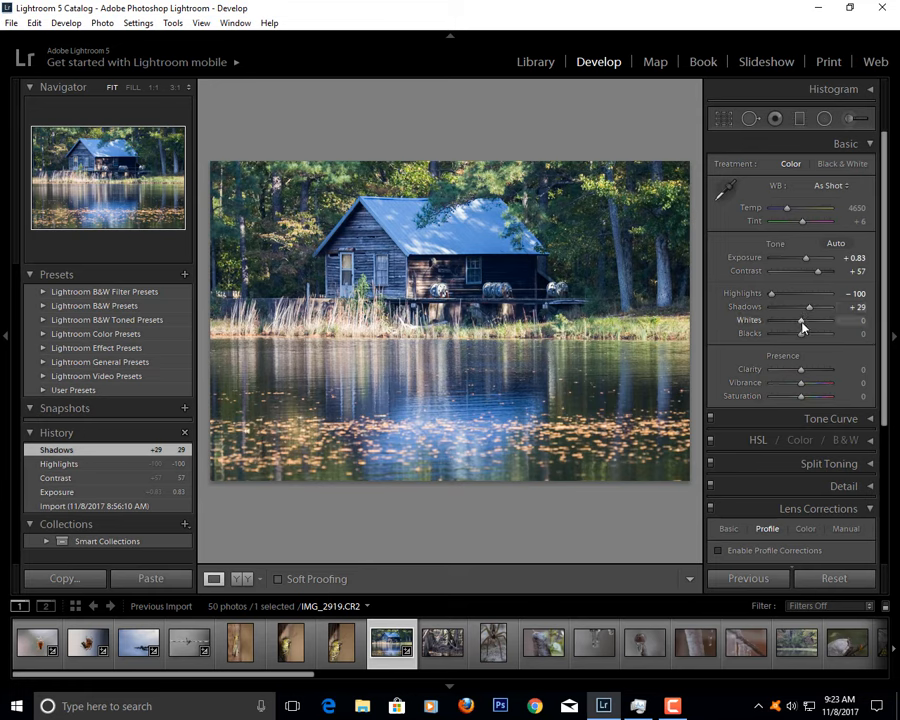
- Raise the whites and settle the blacks at a slight boost
left_click_drag(820, 332, 790, 332)
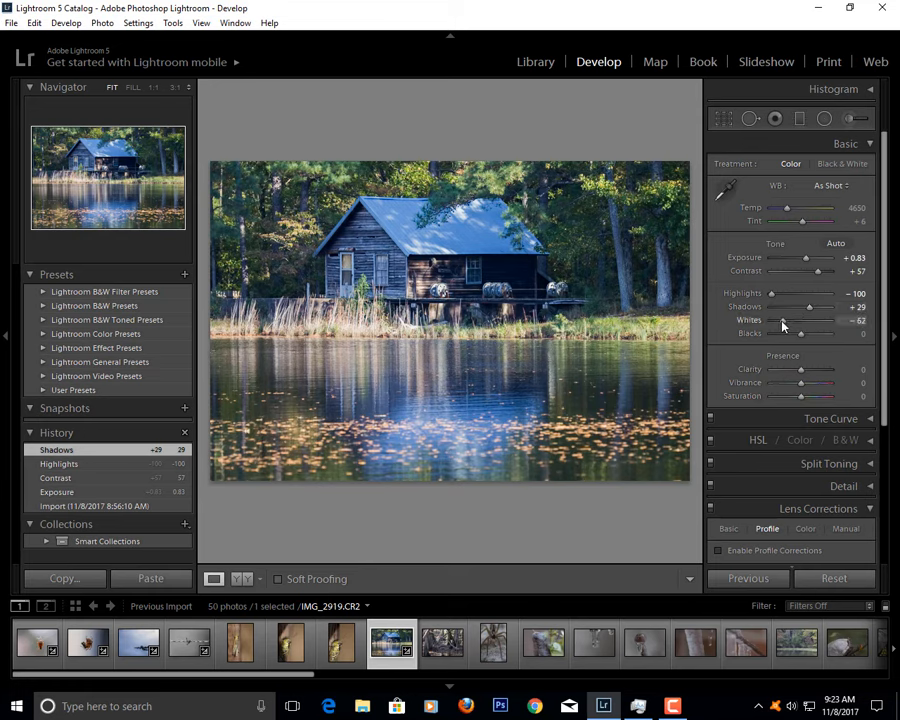
left_click_drag(796, 320, 830, 320)
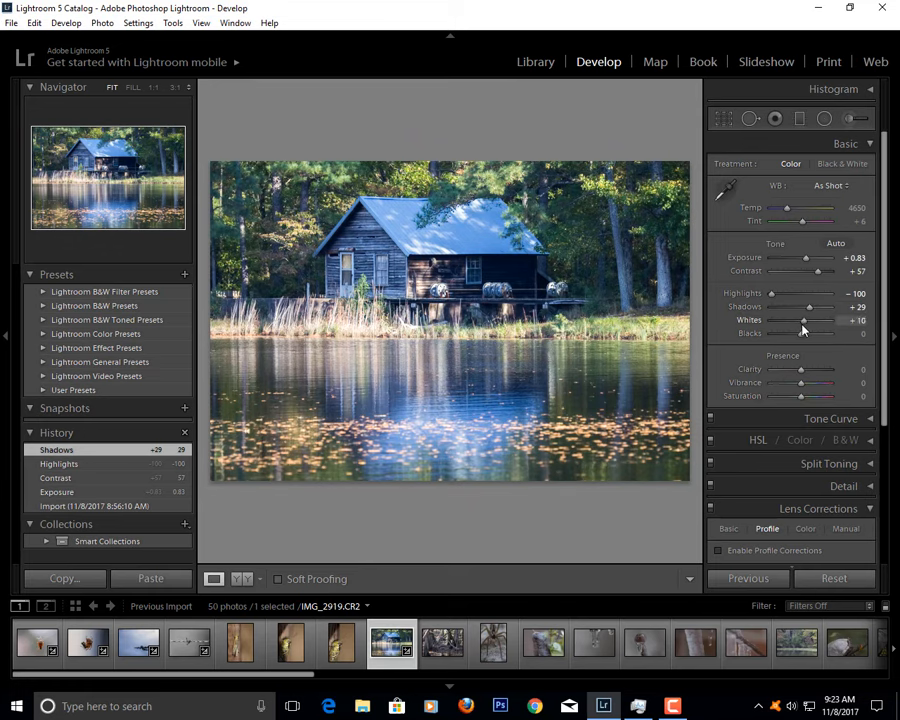
left_click_drag(800, 320, 818, 320)
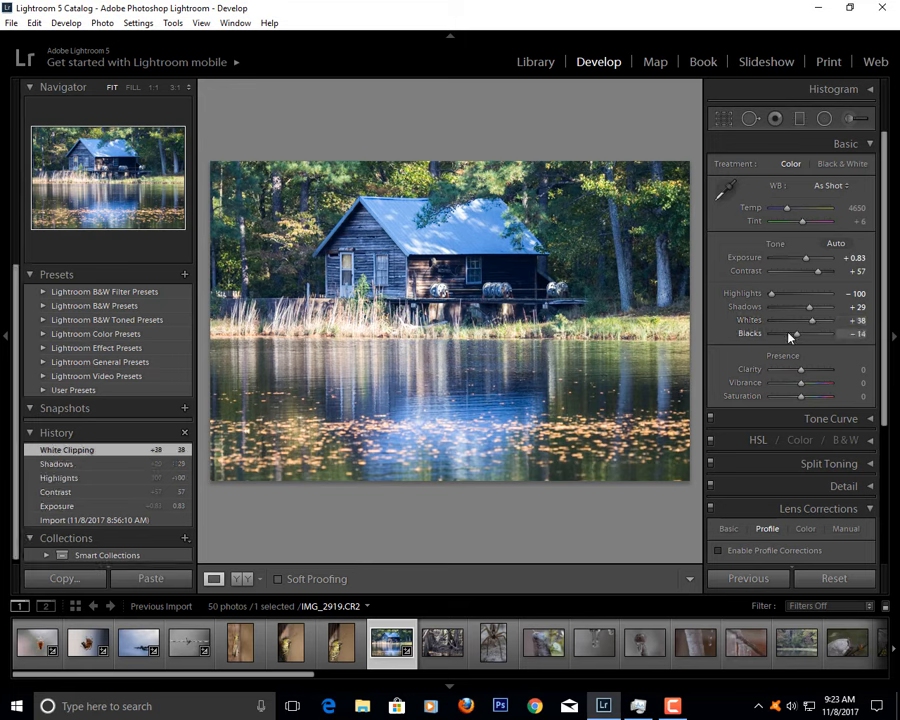
left_click_drag(800, 332, 820, 332)
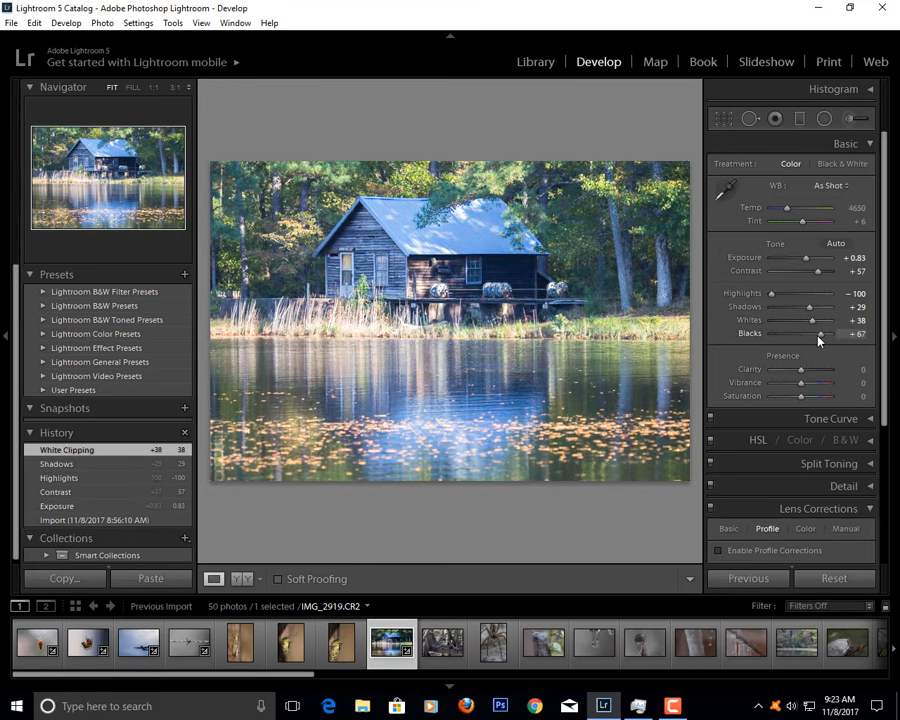
left_click_drag(820, 332, 790, 332)
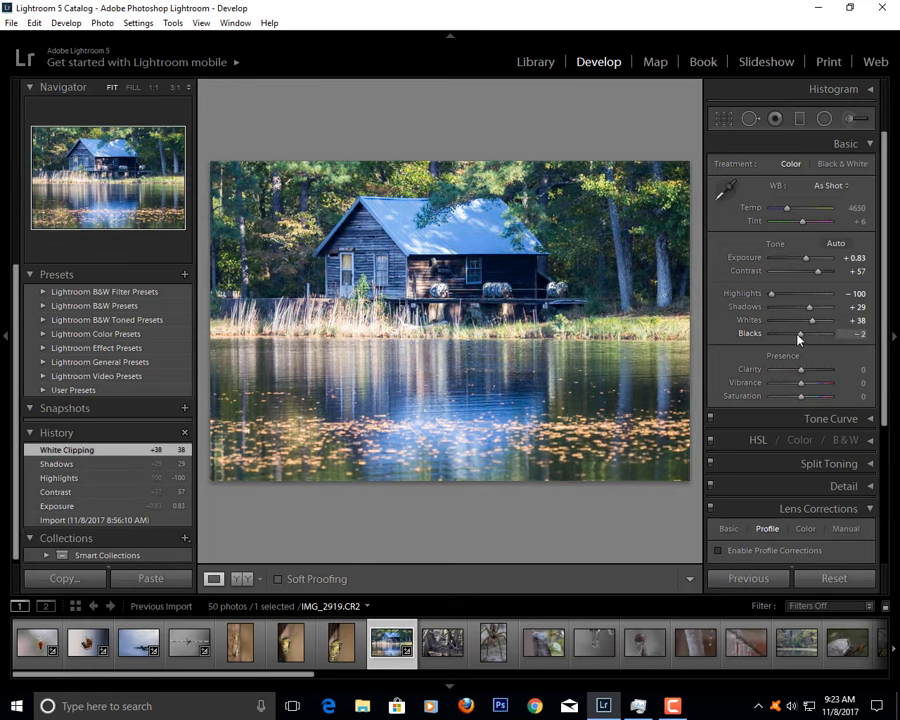
left_click_drag(800, 332, 802, 332)
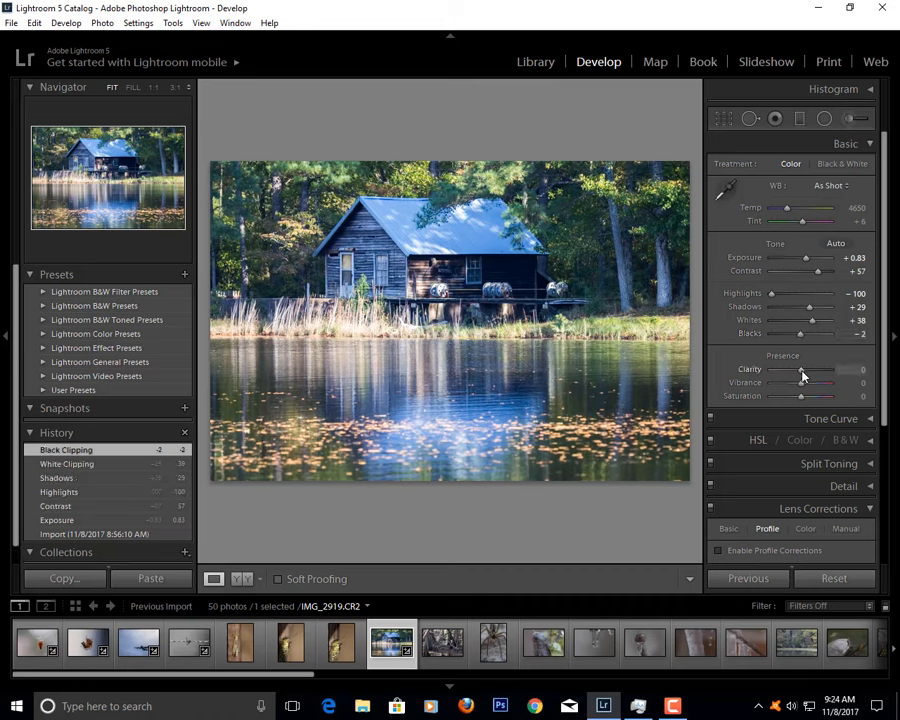
- Add clarity and vibrance to the boathouse photo for crisper, richer colour
left_click_drag(800, 368, 812, 368)
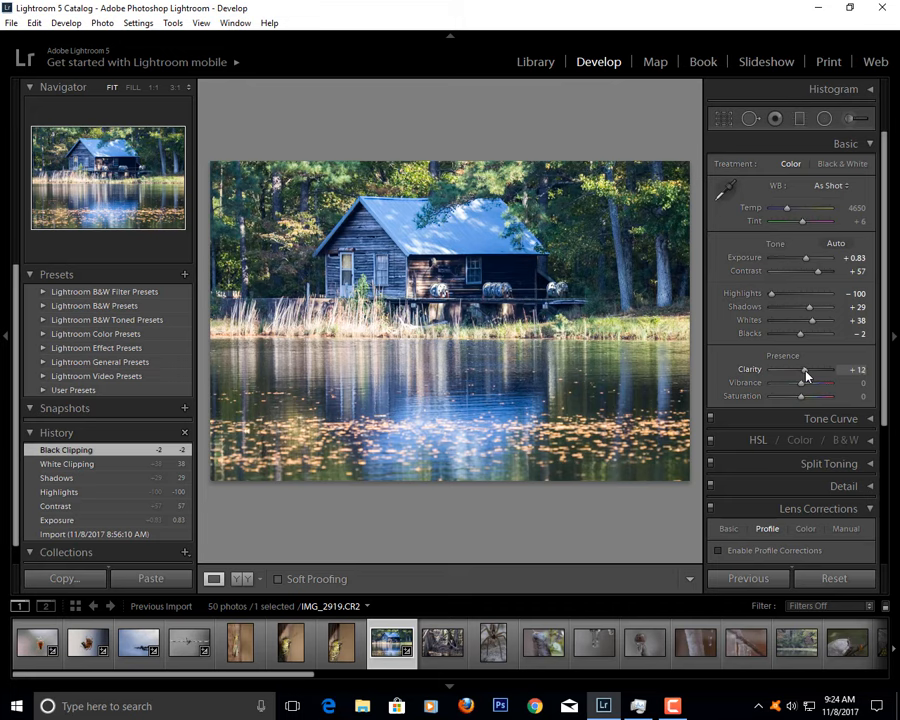
left_click_drag(800, 368, 808, 368)
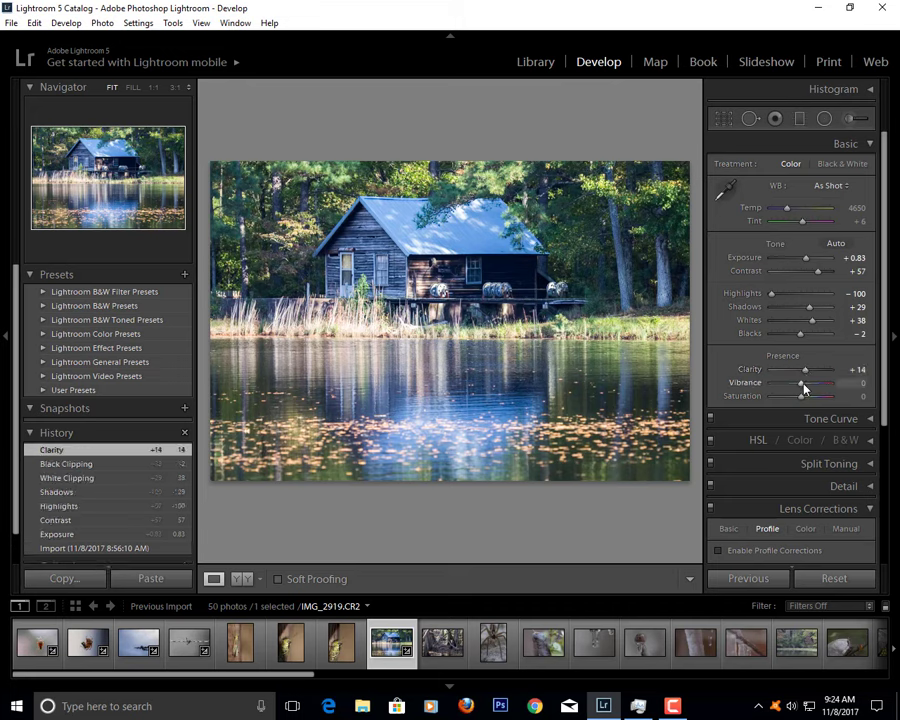
left_click_drag(800, 384, 810, 384)
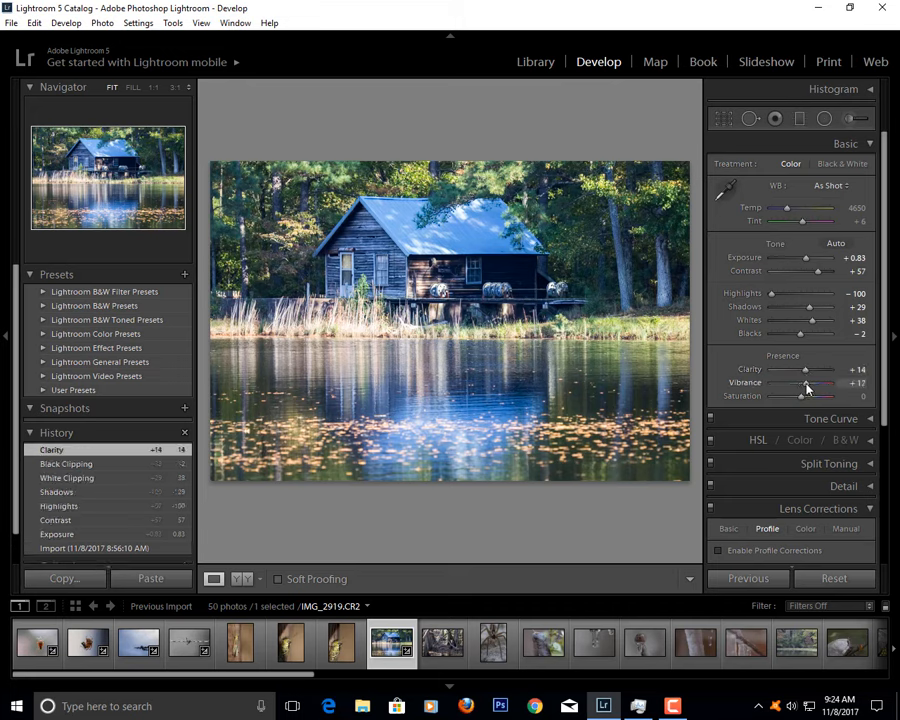
left_click_drag(804, 384, 820, 384)
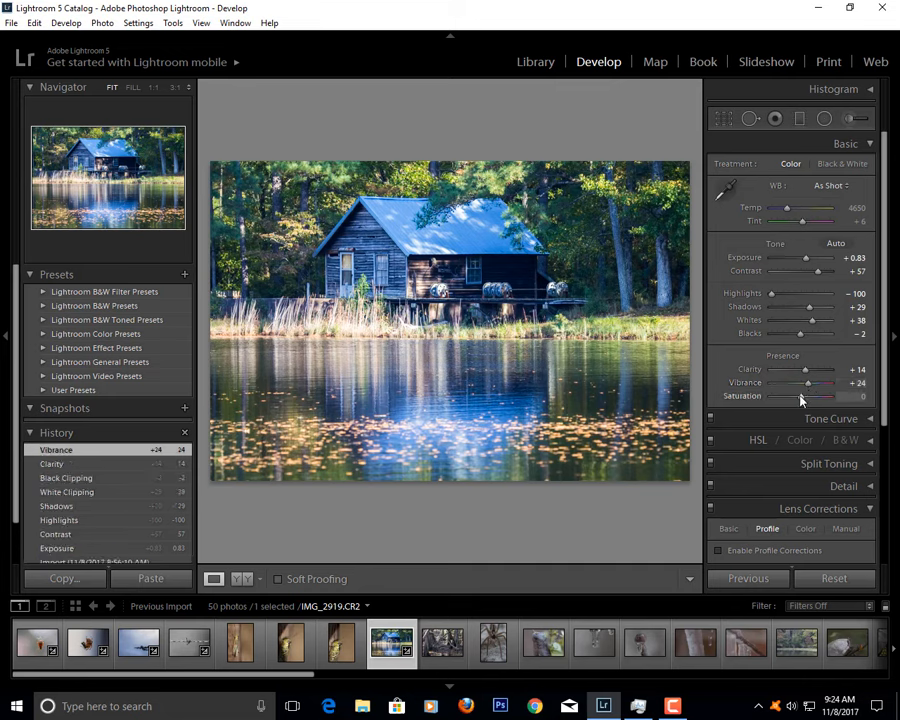
- Push saturation higher for vivid colours, then move to the tangled-branches photo
left_click_drag(800, 396, 808, 396)
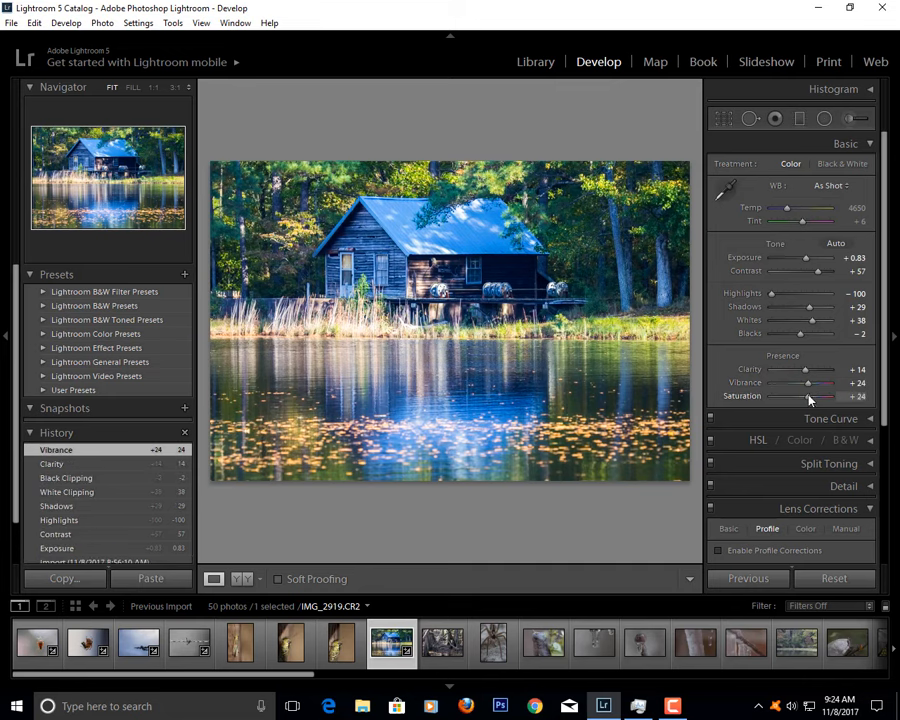
left_click_drag(808, 396, 826, 396)
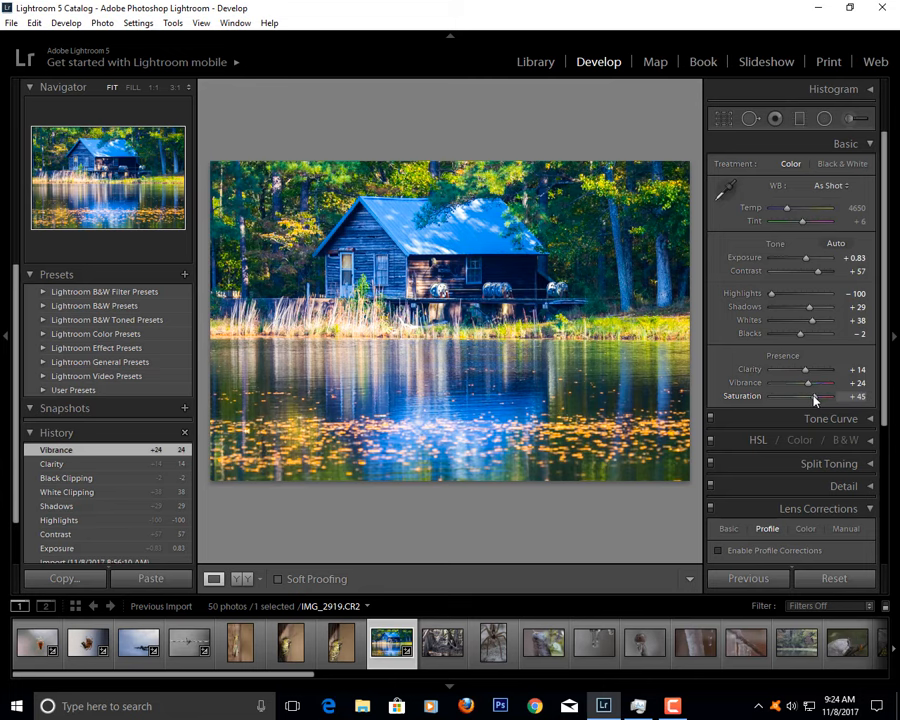
left_click(444, 644)
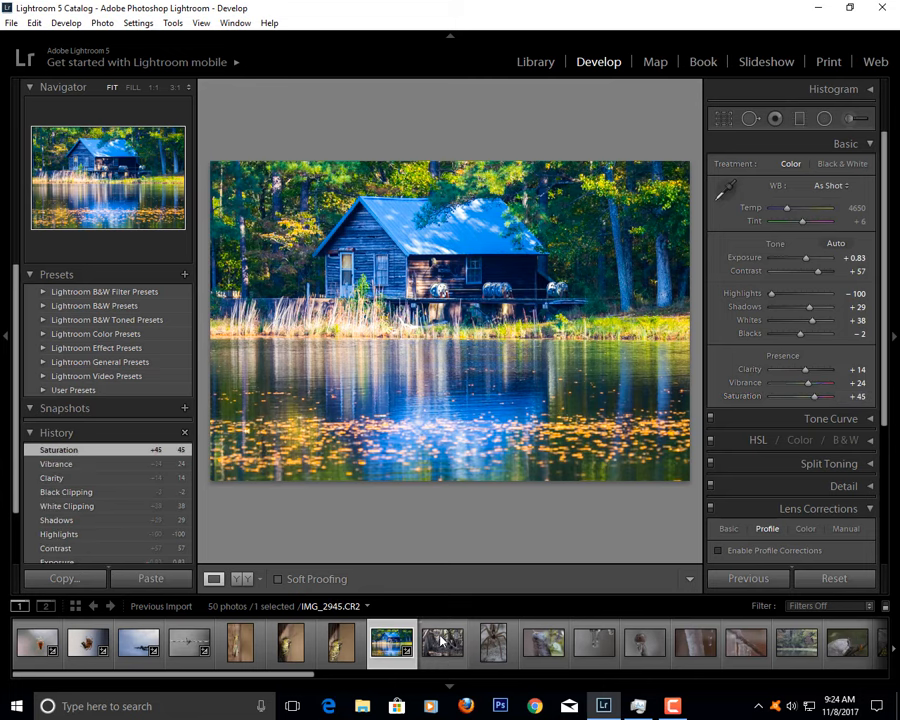
- Open the branches photo and raise its exposure and contrast
left_click(442, 644)
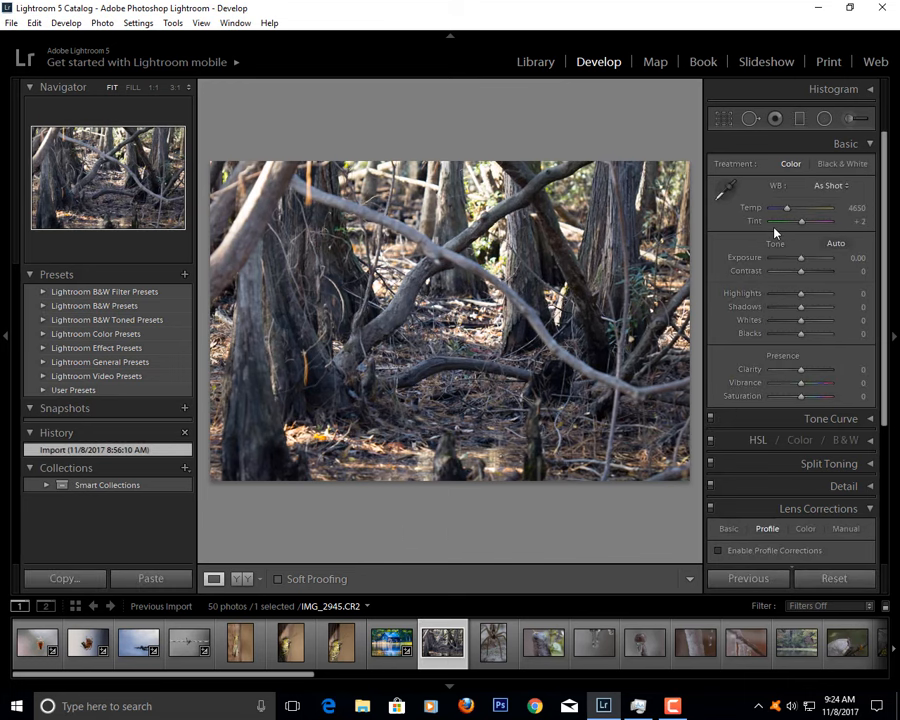
mouse_move(800, 262)
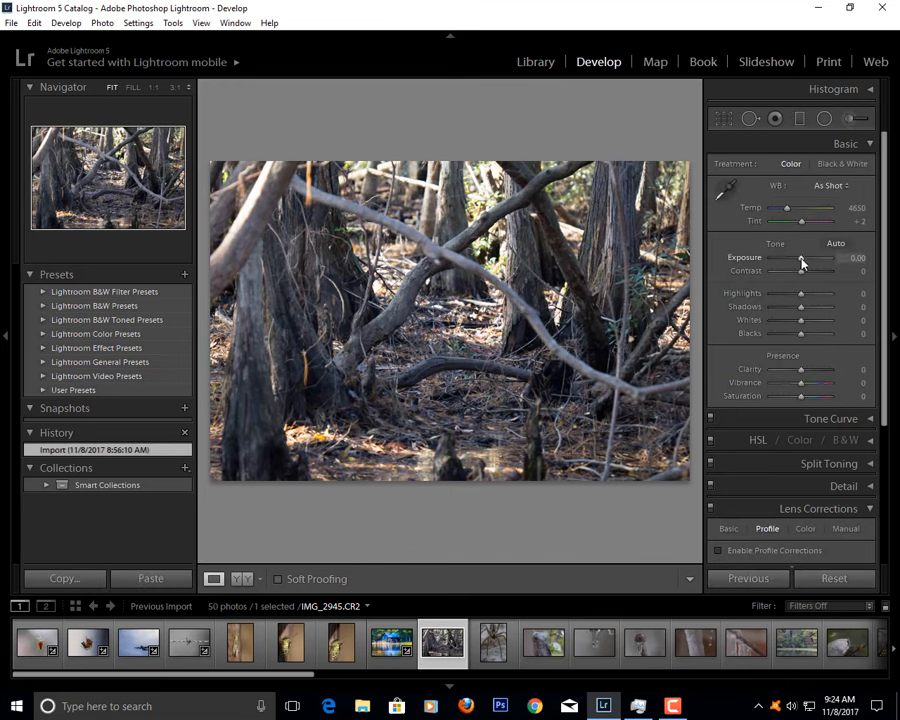
left_click_drag(800, 258, 810, 258)
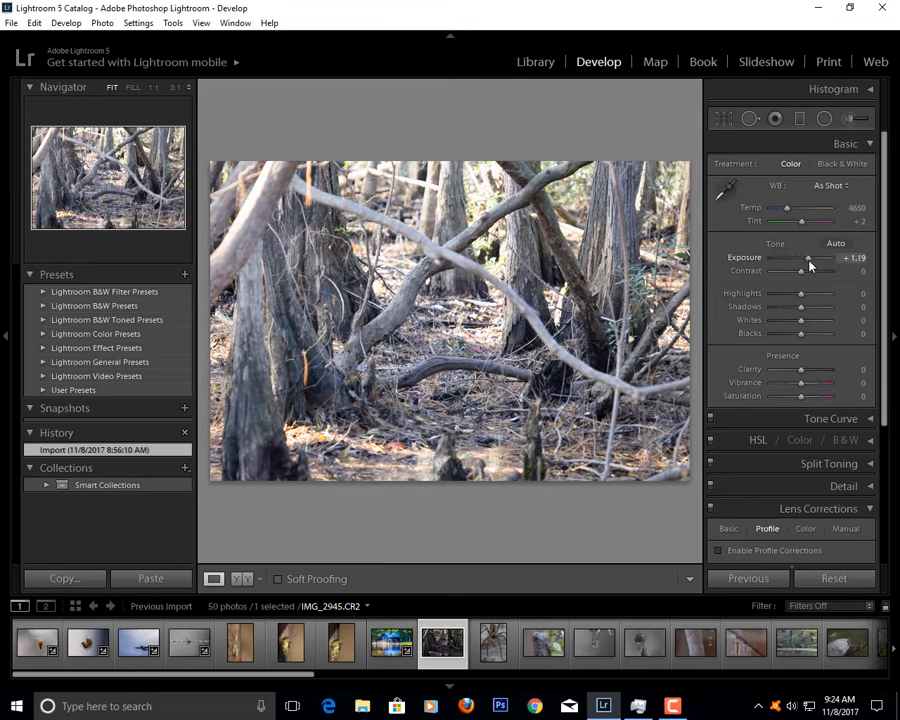
left_click_drag(810, 258, 800, 258)
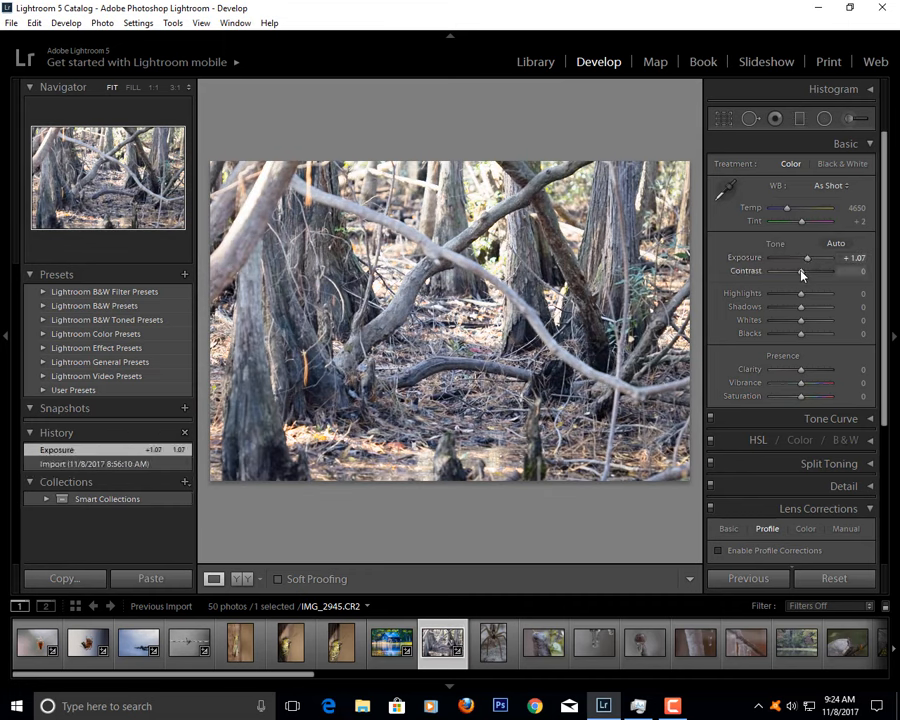
left_click_drag(800, 272, 812, 272)
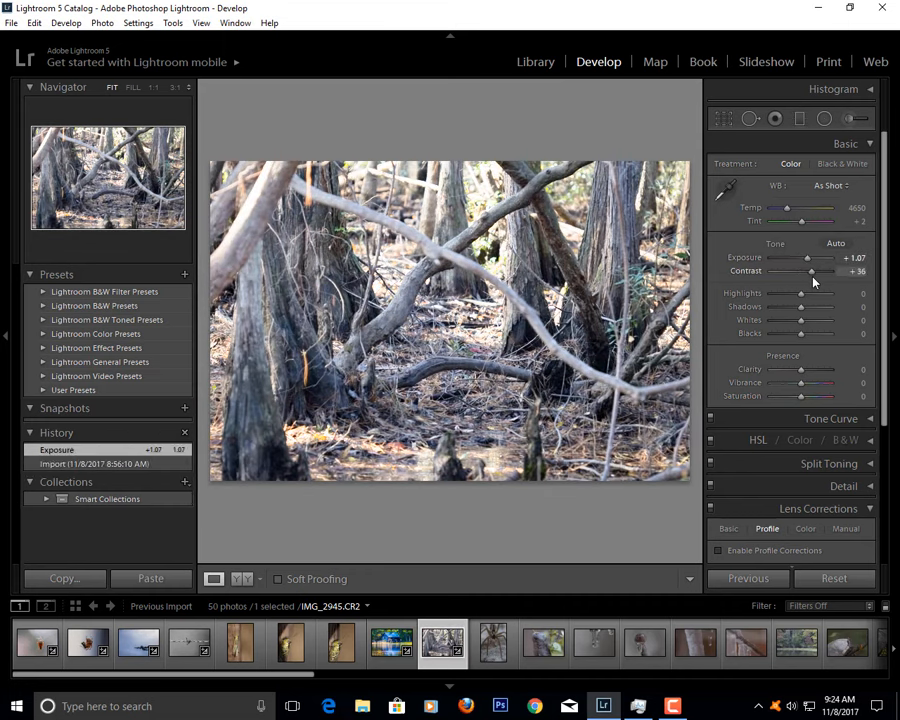
left_click_drag(812, 272, 808, 272)
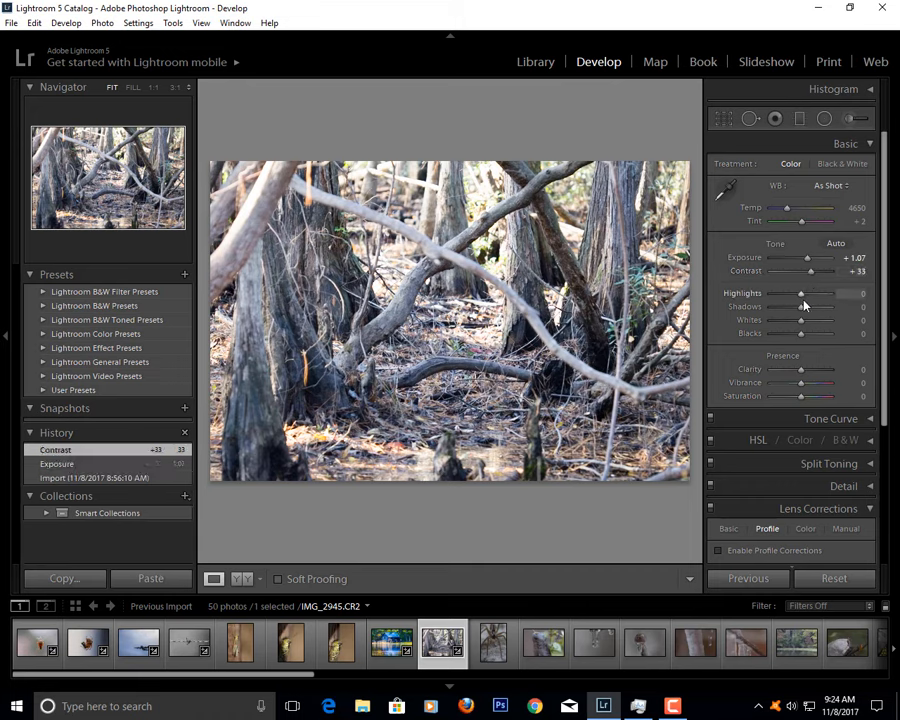
- Push the highlights to maximum and lift the shadows on the branches photo
left_click_drag(804, 306, 752, 306)
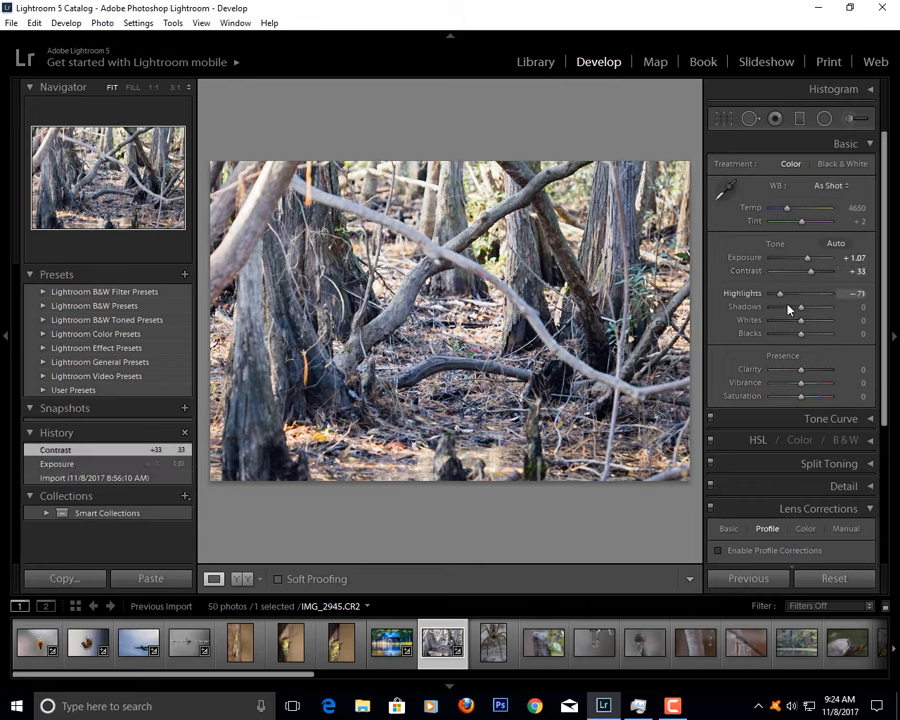
left_click_drag(780, 292, 810, 292)
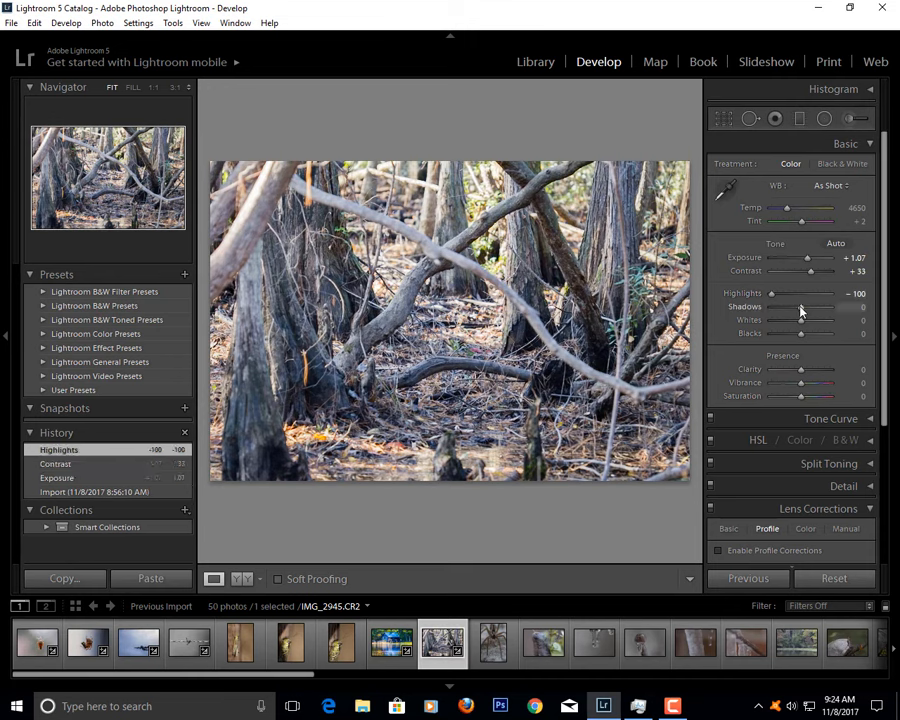
left_click_drag(800, 308, 788, 308)
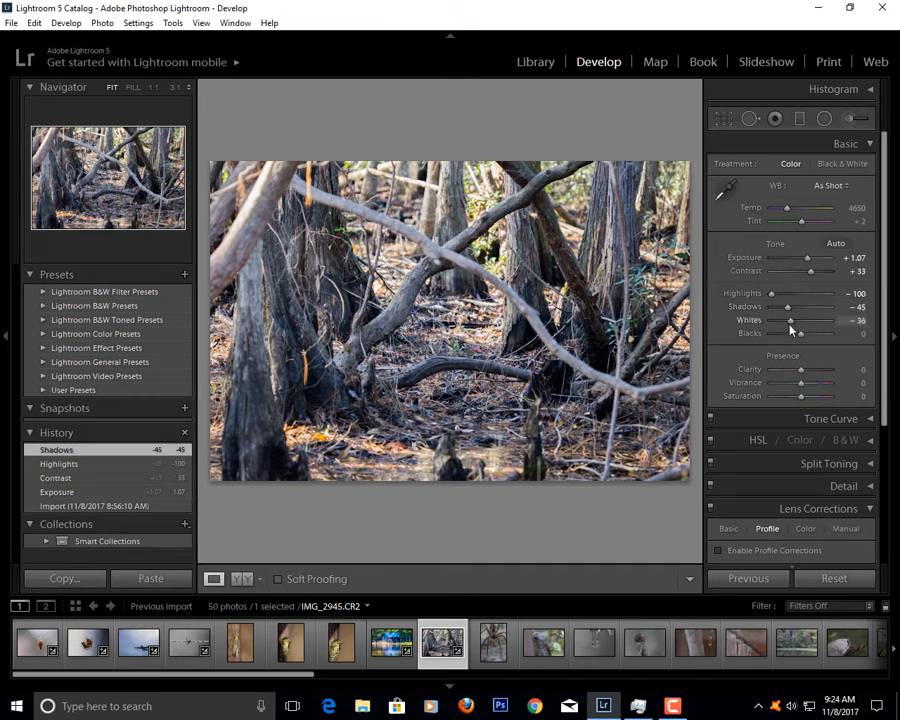
- Raise the whites and tune the blacks to a settled level
left_click_drag(790, 320, 820, 320)
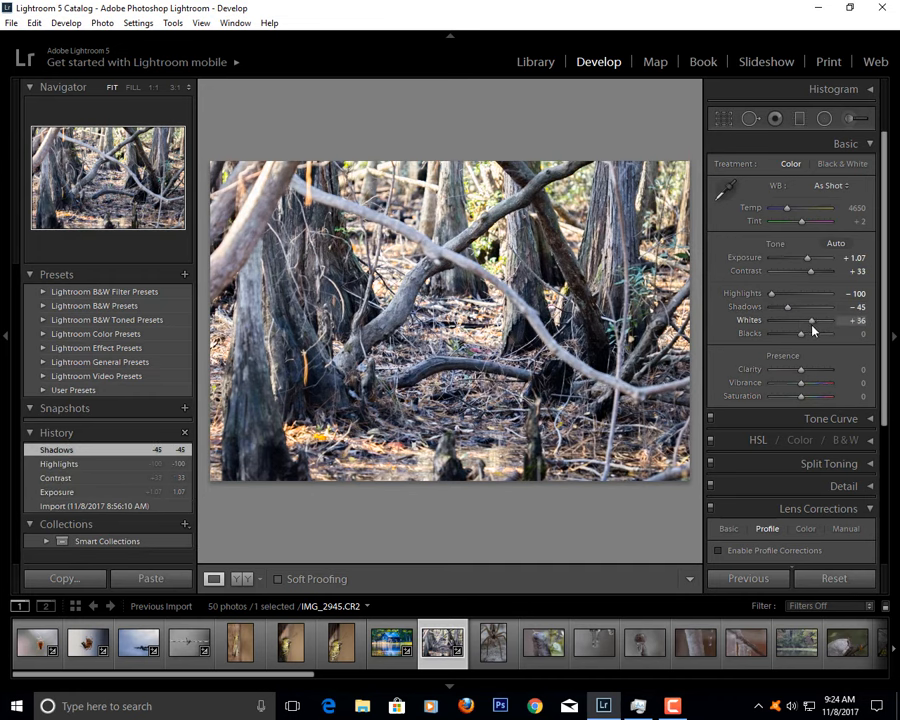
left_click_drag(810, 332, 800, 332)
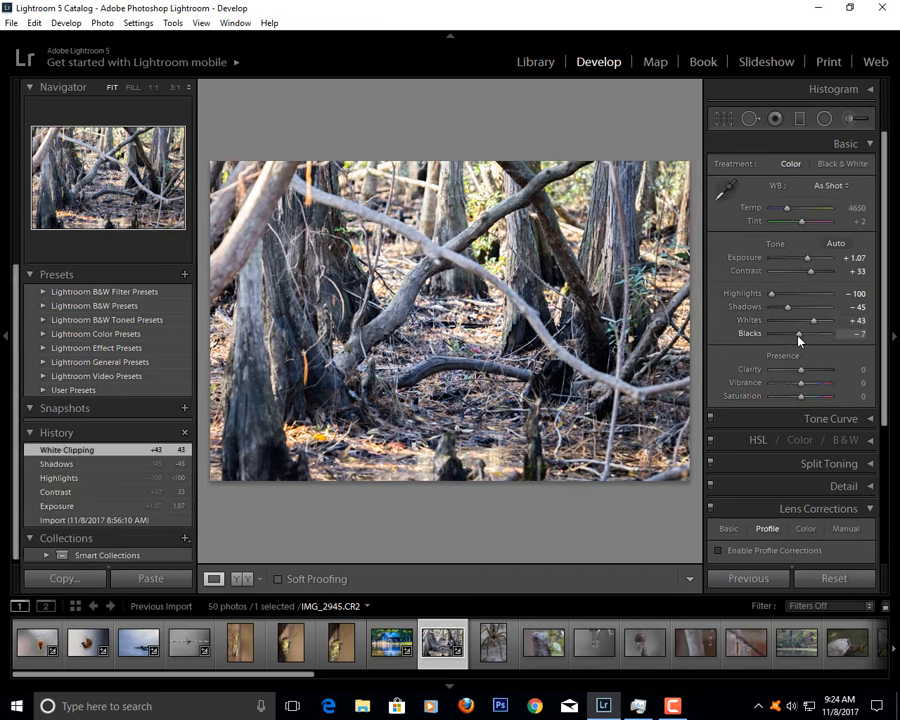
left_click_drag(800, 332, 784, 332)
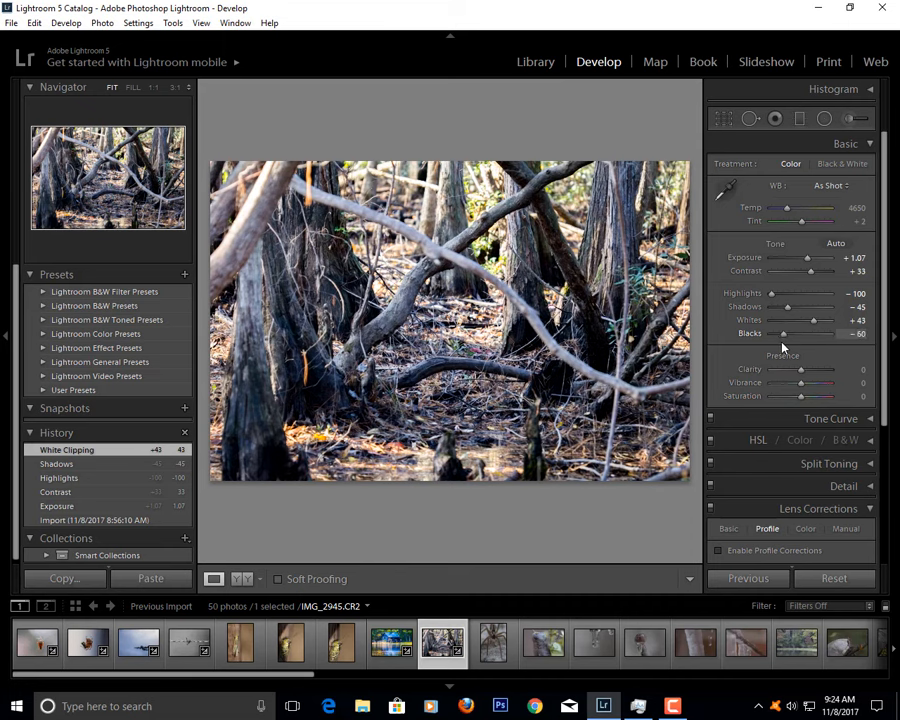
left_click_drag(784, 332, 800, 332)
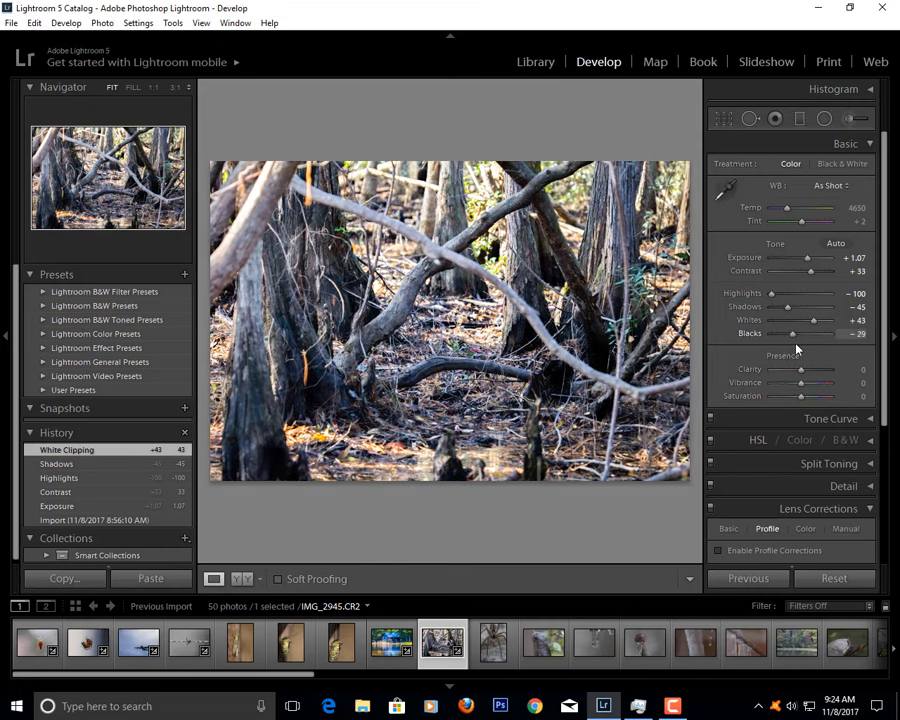
left_click_drag(790, 332, 800, 332)
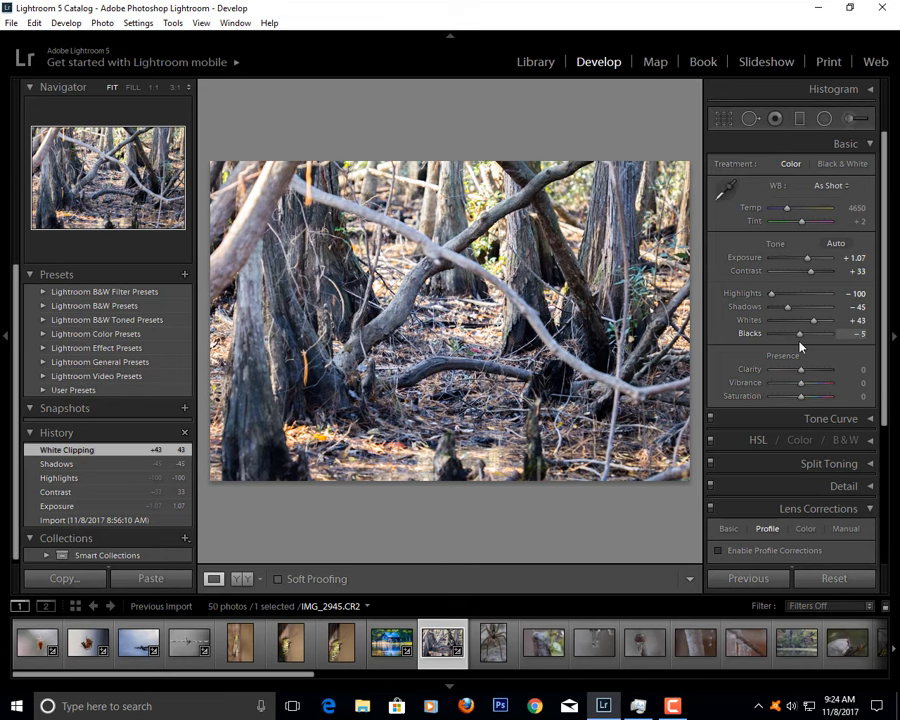
- Give the cypress-root photo moderate clarity with raised vibrance and saturation
left_click_drag(800, 368, 830, 368)
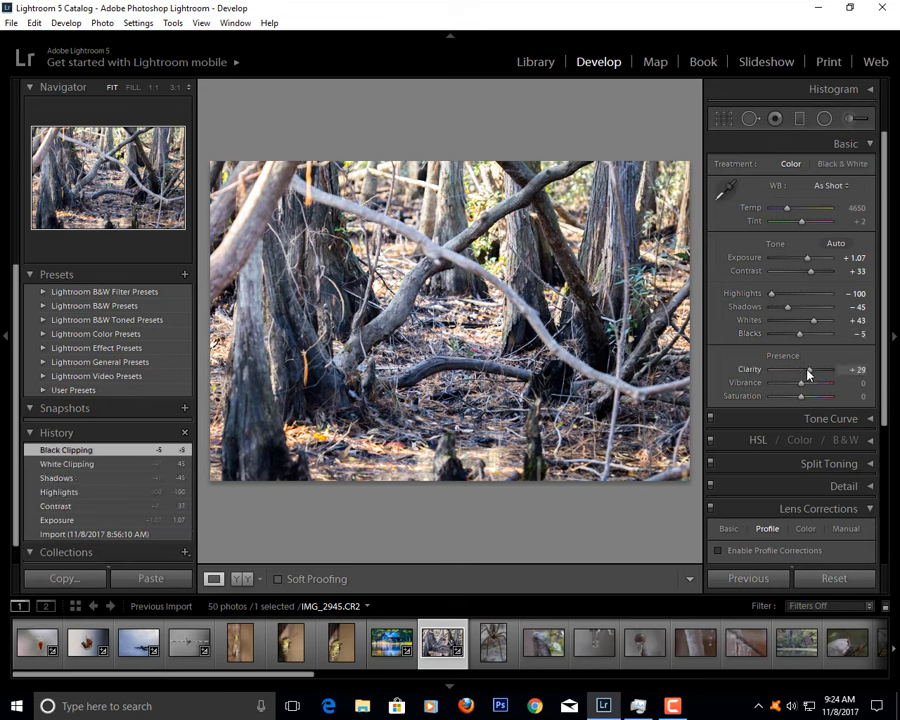
left_click(804, 368)
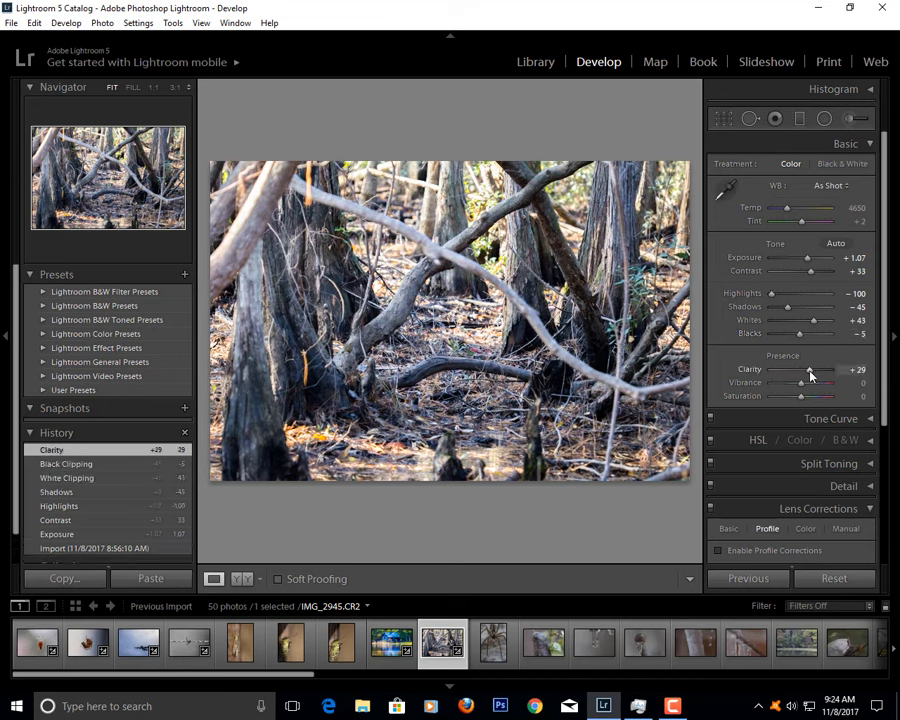
left_click_drag(810, 368, 800, 368)
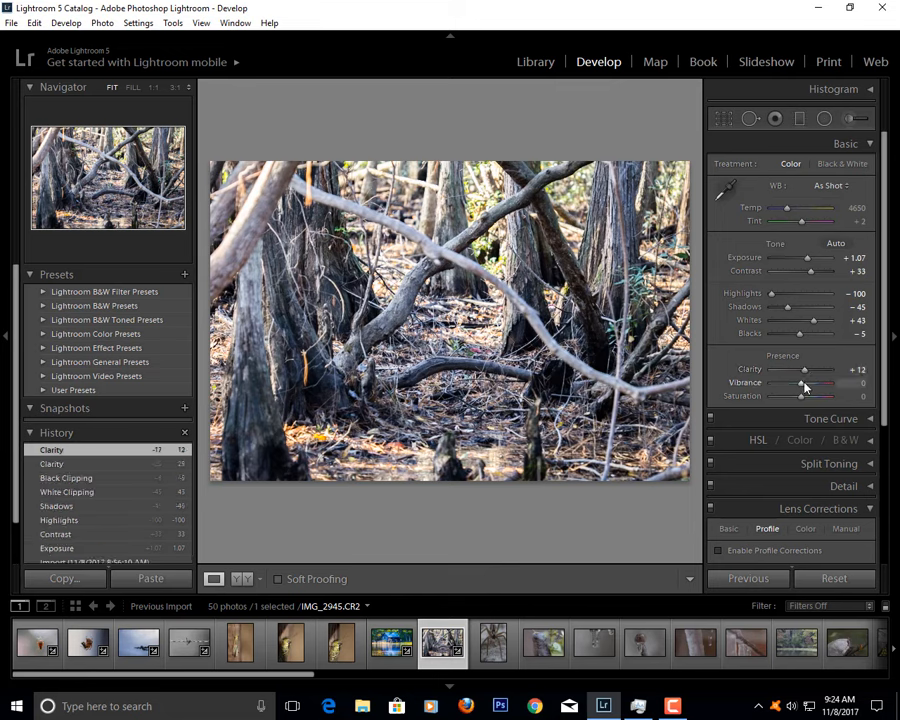
left_click_drag(802, 384, 812, 384)
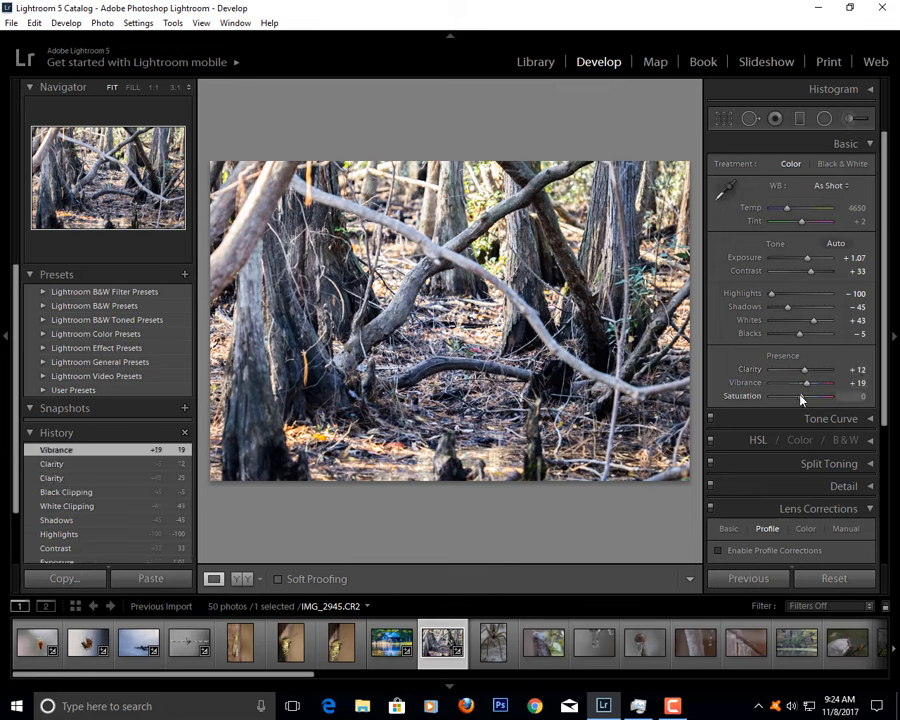
left_click_drag(804, 396, 830, 396)
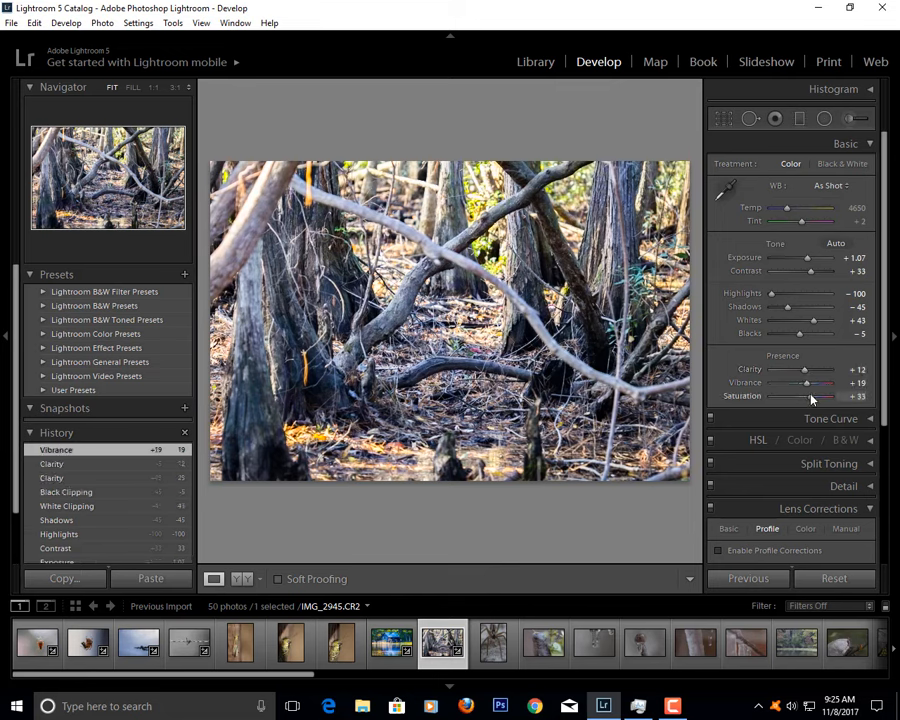
left_click_drag(804, 396, 744, 396)
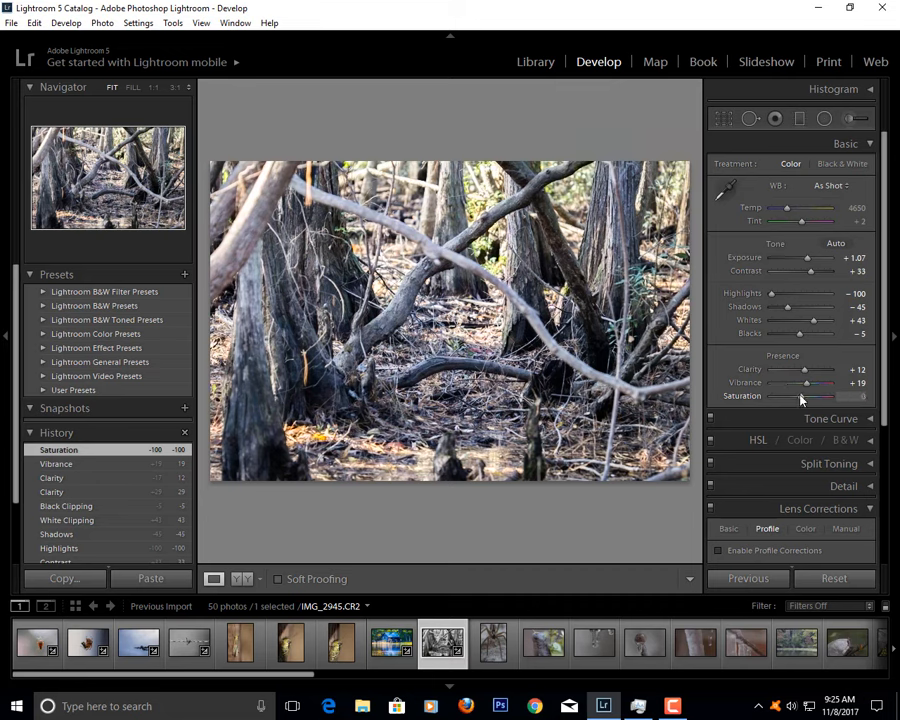
left_click_drag(804, 396, 830, 396)
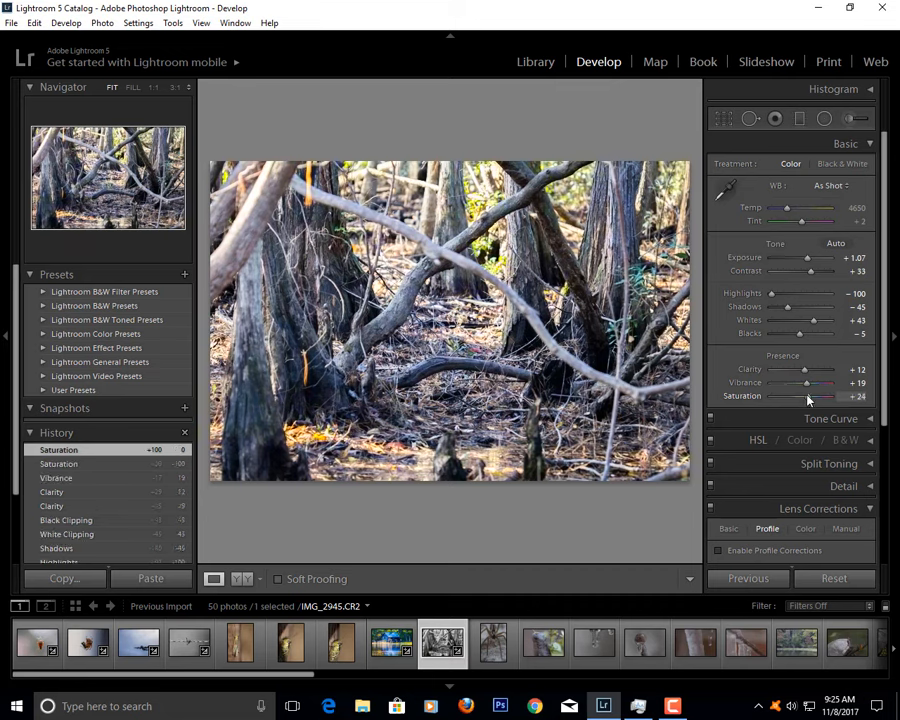
- Warm the white balance, nudging tint then settling it back near neutral
left_click_drag(798, 220, 790, 220)
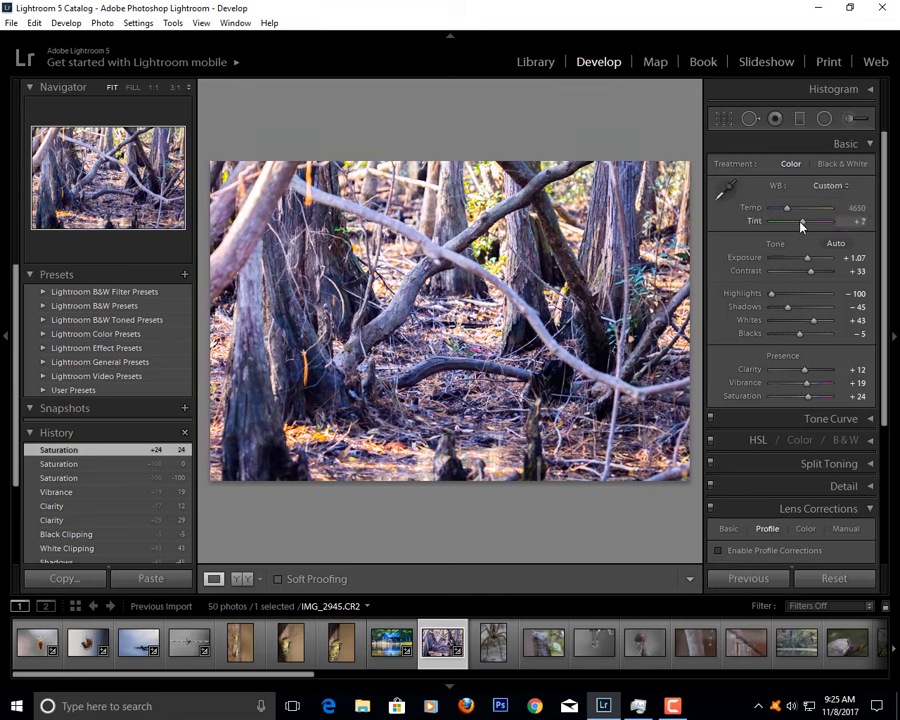
left_click_drag(812, 220, 800, 220)
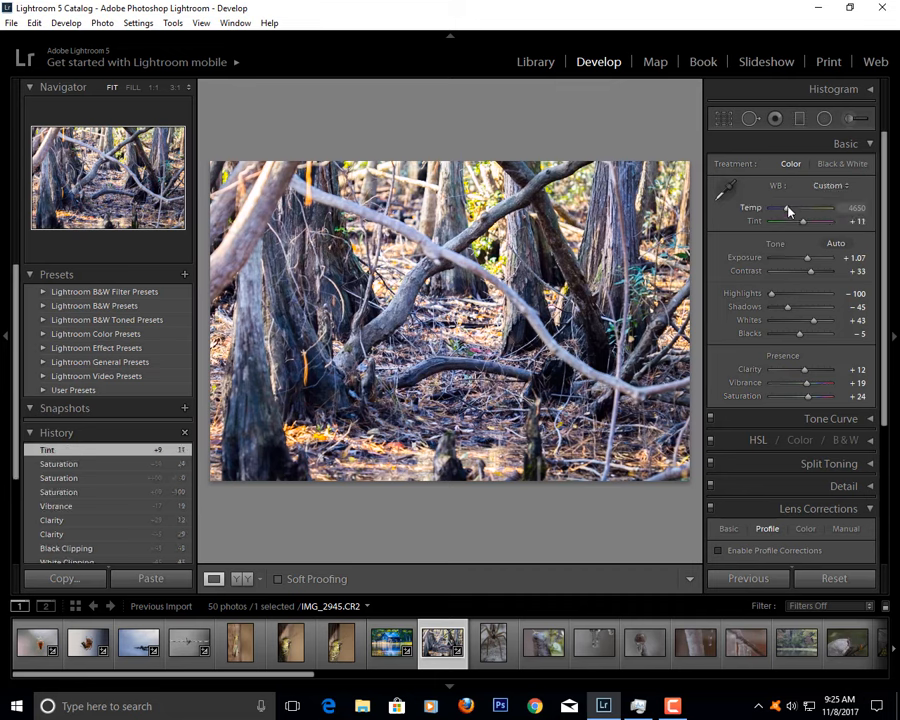
left_click_drag(788, 210, 804, 210)
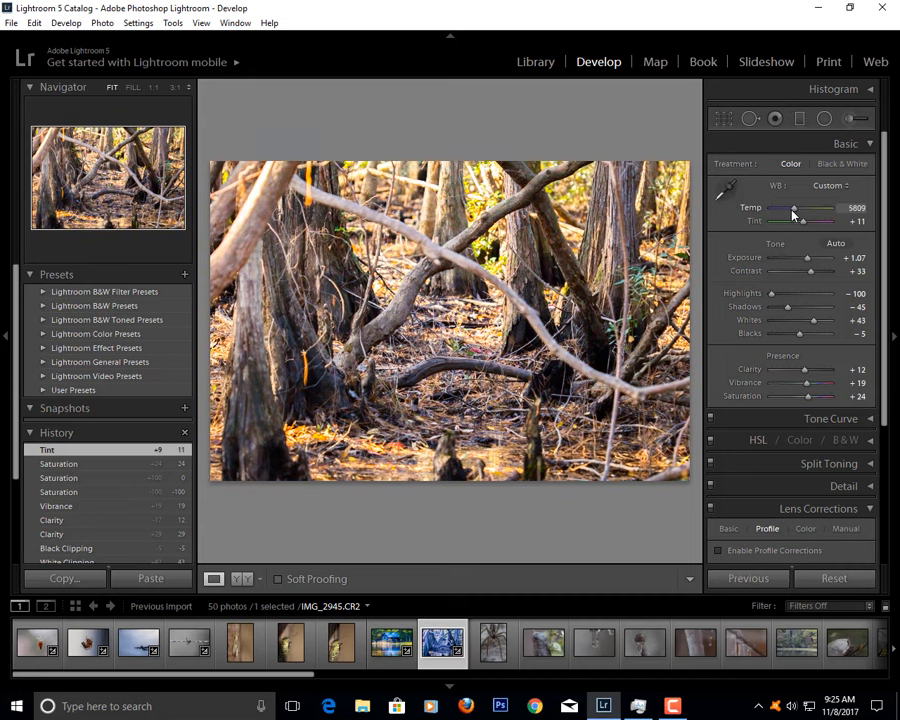
left_click_drag(792, 206, 800, 206)
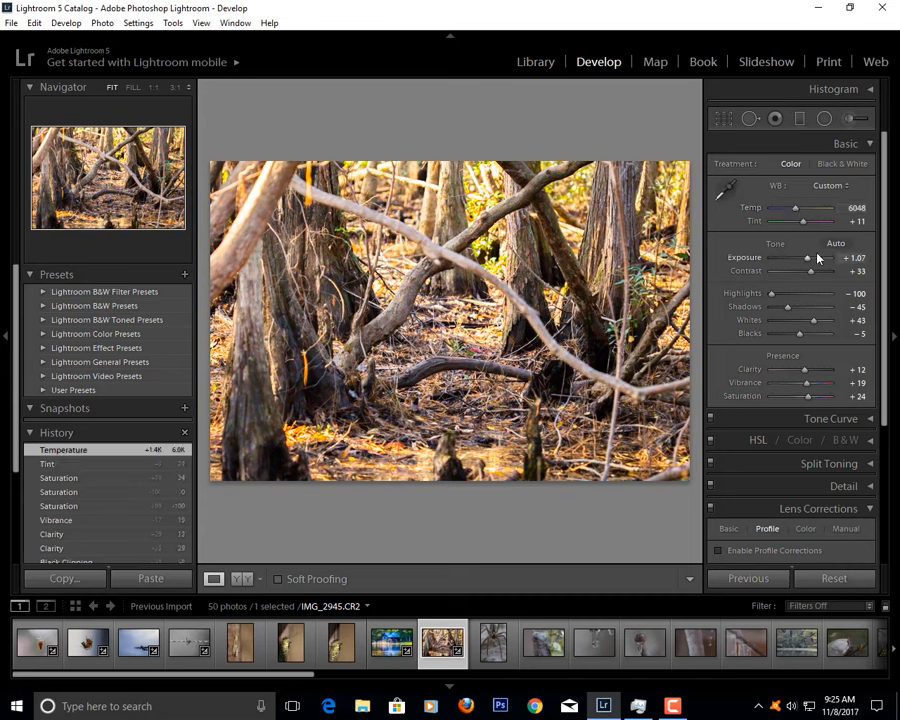
- Refine exposure and contrast, then adjust the whites and deepen the blacks
left_click_drag(804, 258, 812, 258)
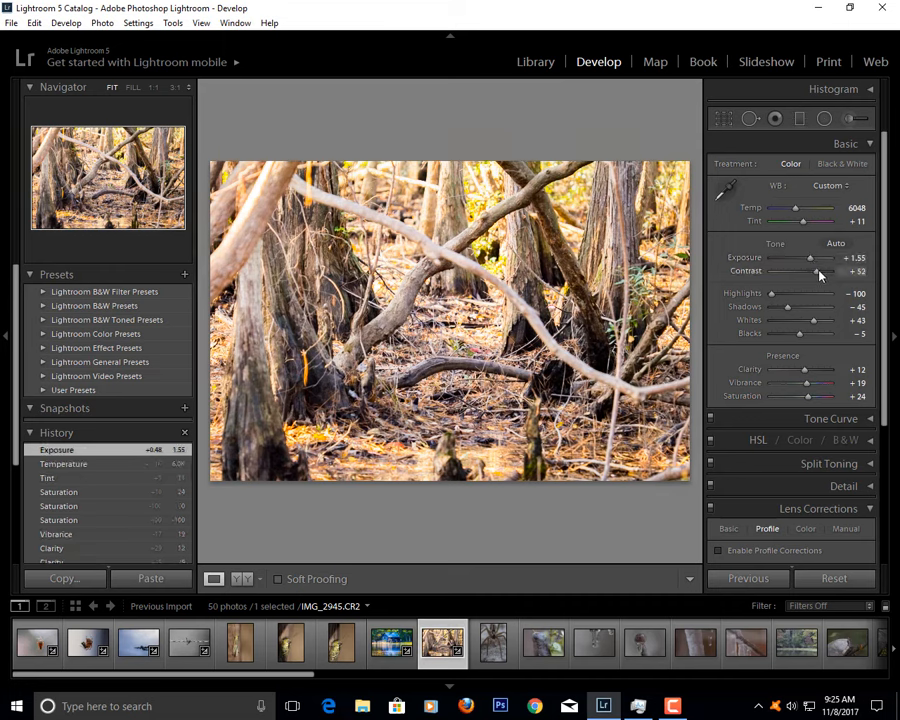
left_click_drag(820, 272, 776, 272)
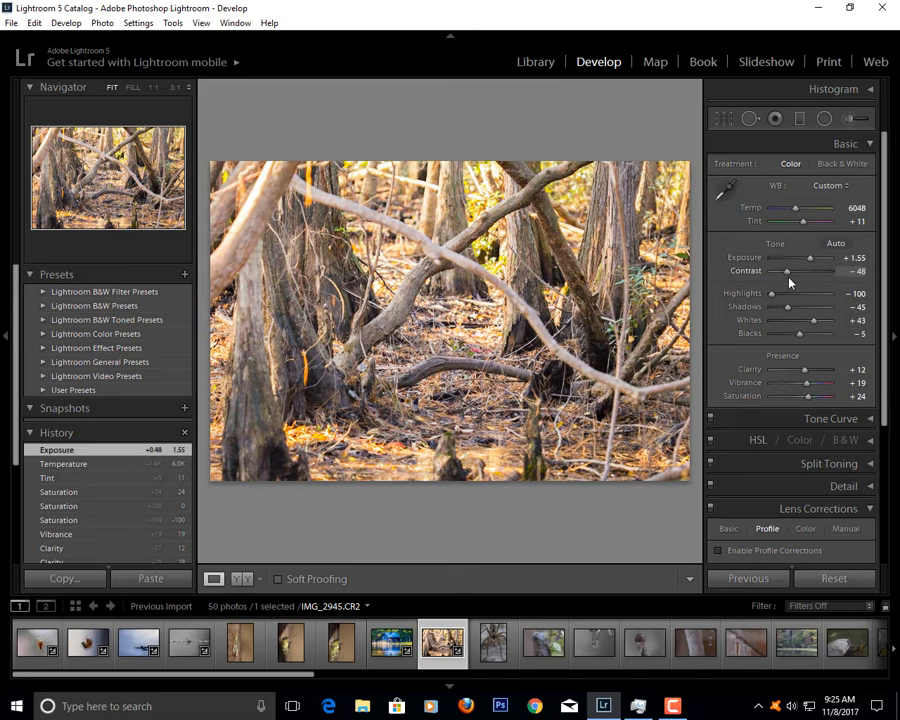
left_click_drag(784, 272, 816, 272)
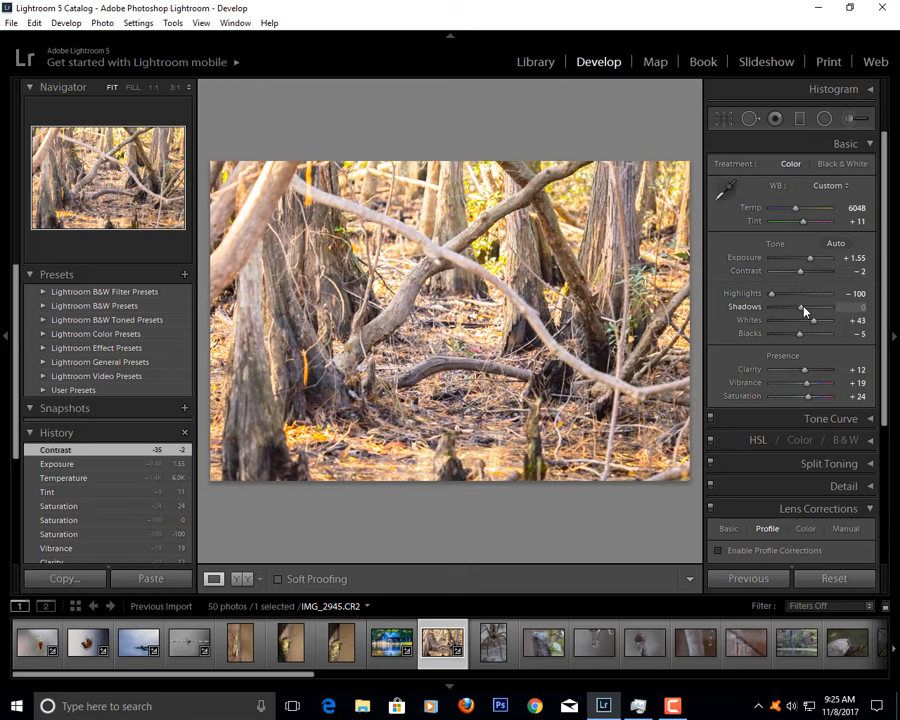
left_click_drag(810, 308, 770, 308)
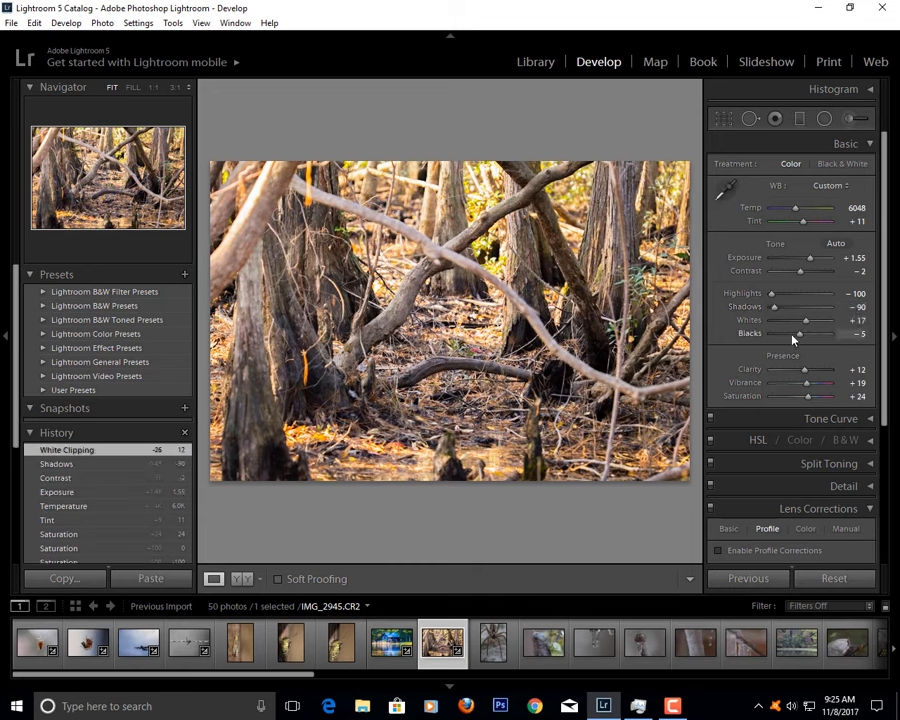
left_click_drag(800, 332, 824, 332)
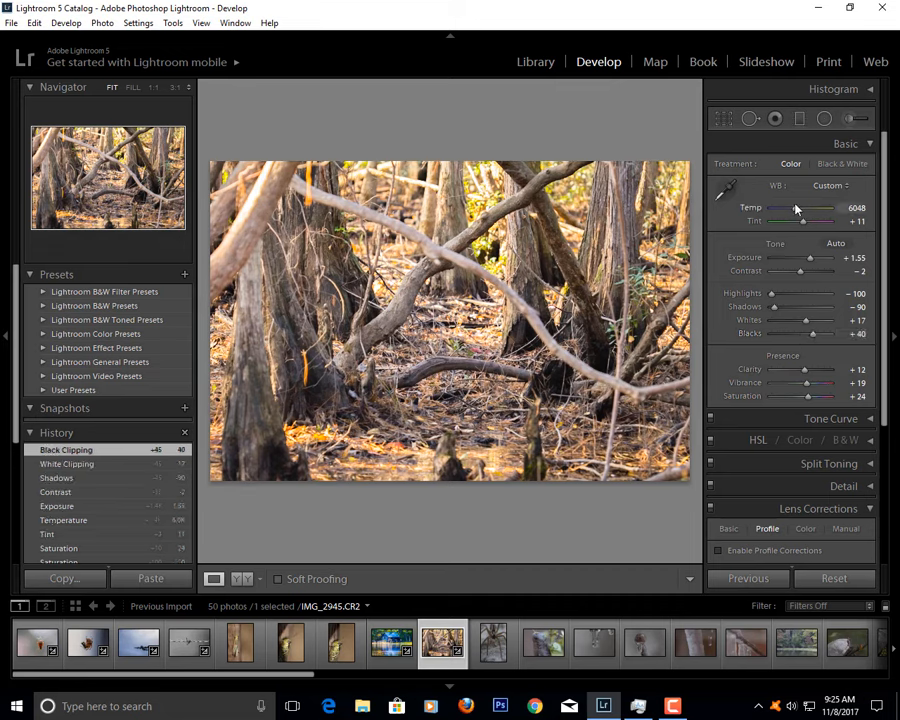
- Preview an extreme warm temperature, then settle on a cooler, natural white balance with tweaked tint
left_click_drag(800, 208, 788, 208)
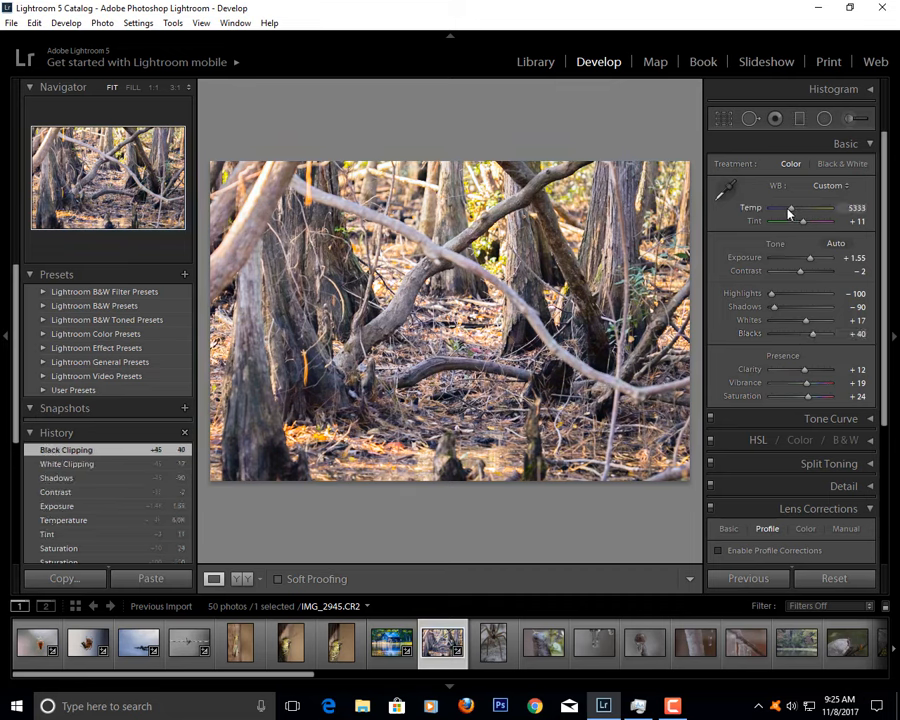
left_click_drag(796, 208, 828, 208)
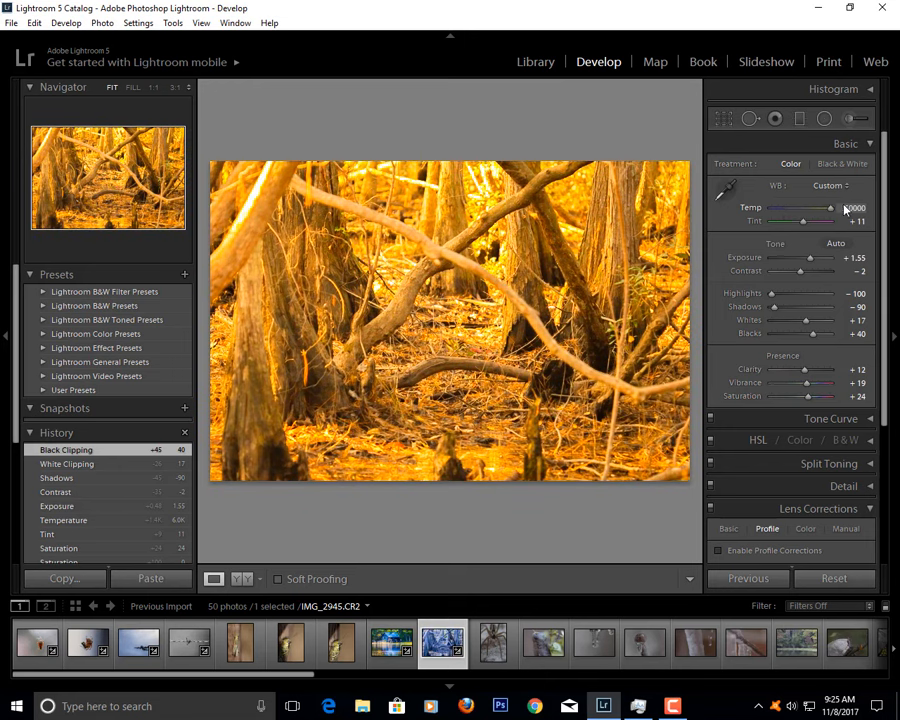
left_click_drag(828, 208, 824, 208)
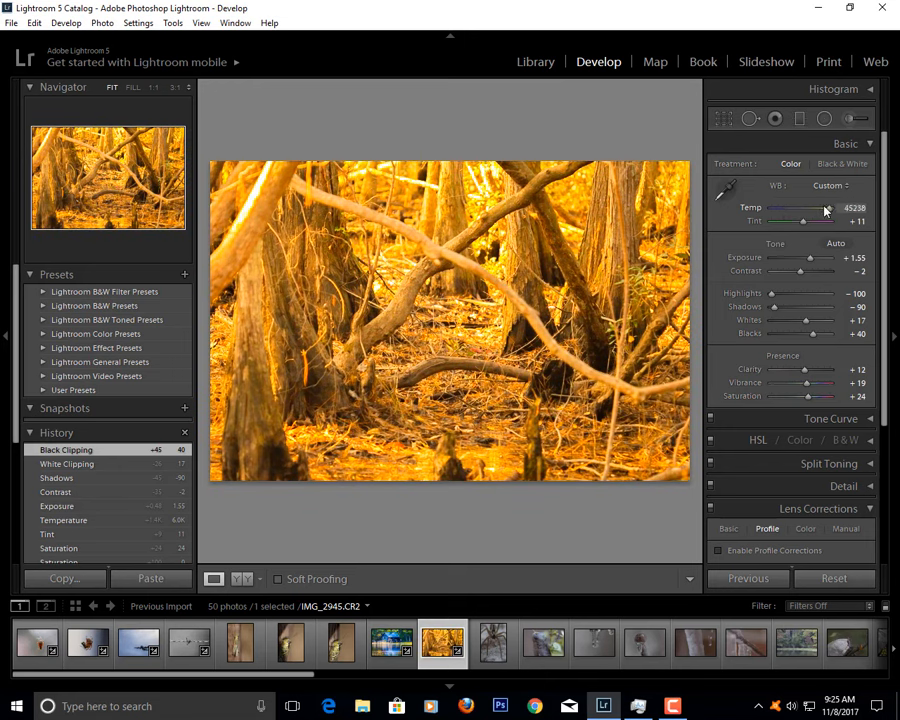
left_click_drag(824, 212, 796, 212)
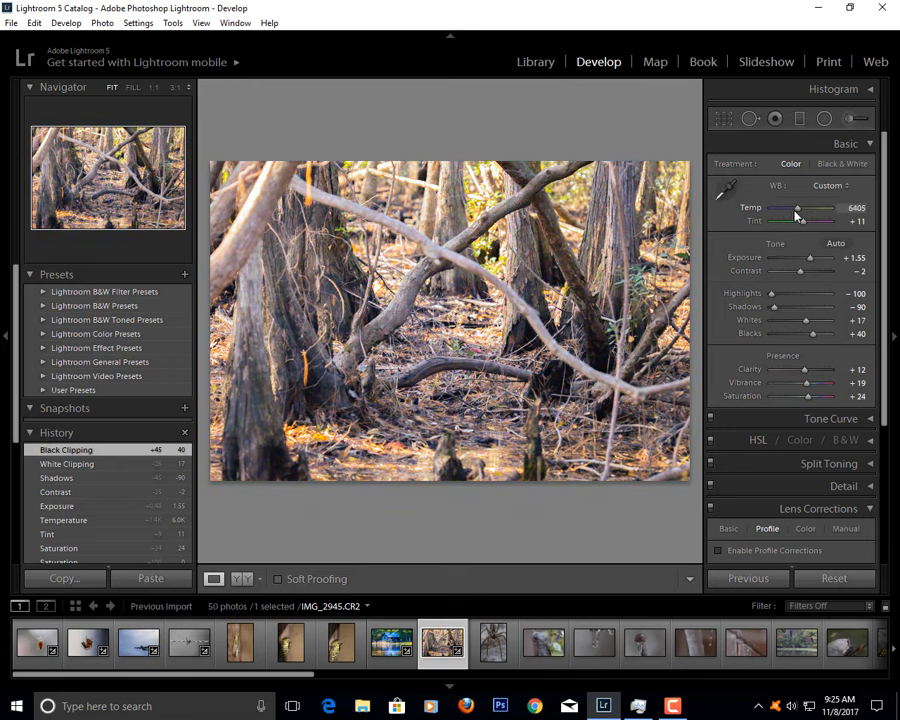
left_click_drag(800, 220, 784, 220)
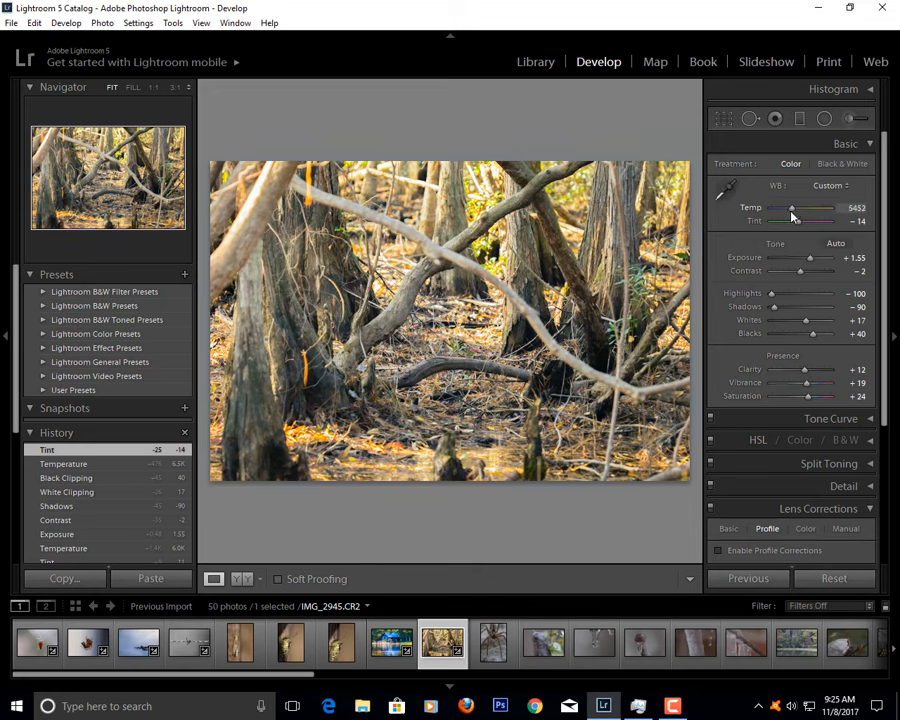
left_click_drag(800, 206, 788, 206)
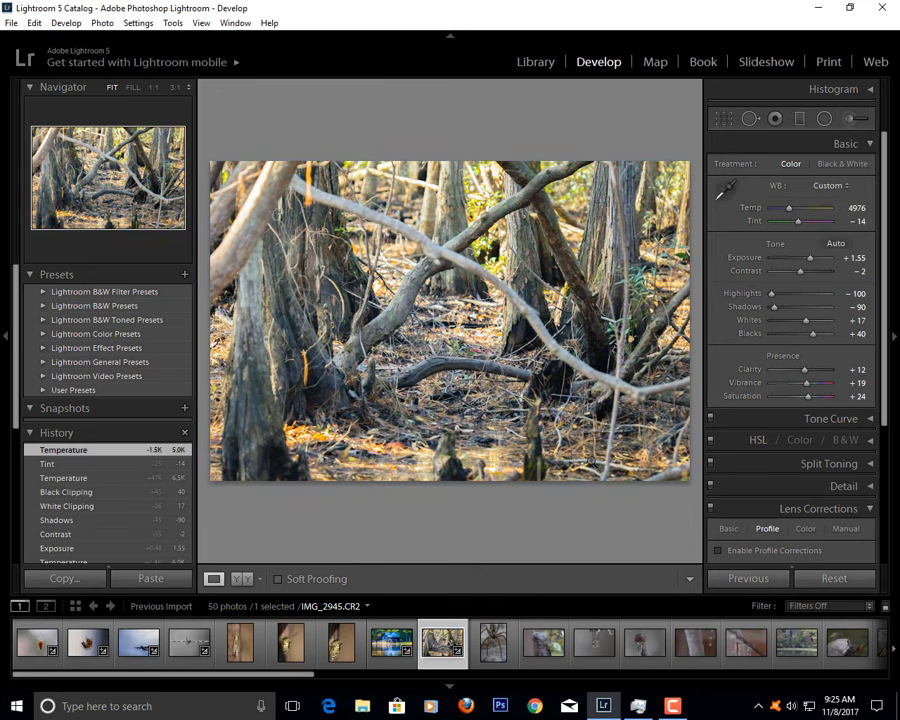
- Switch to the spider photo, inspect it zoomed, then brighten exposure and add contrast
left_click(492, 644)
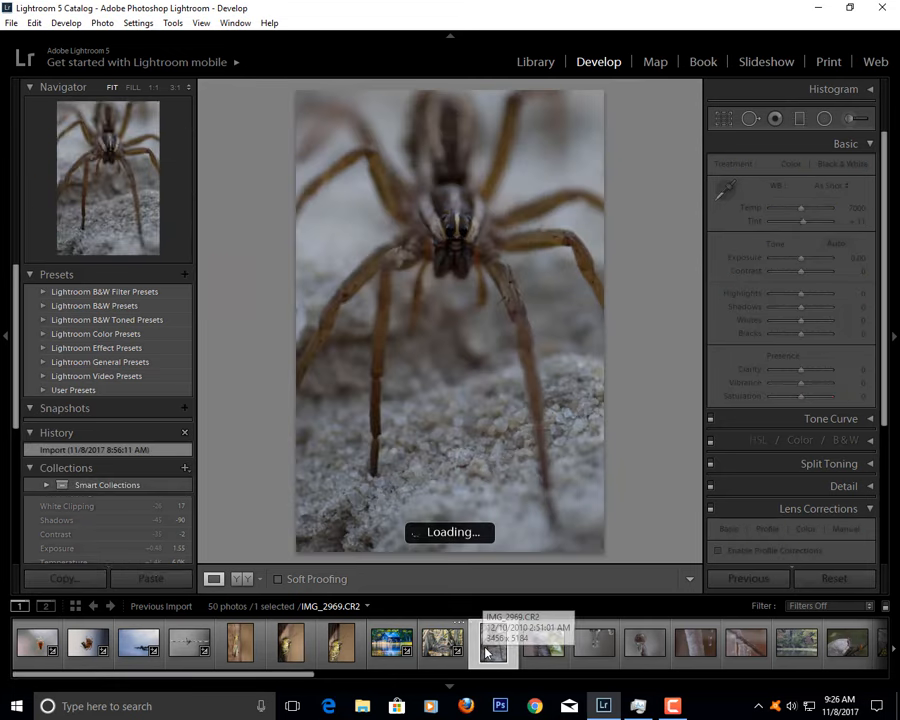
left_click(492, 644)
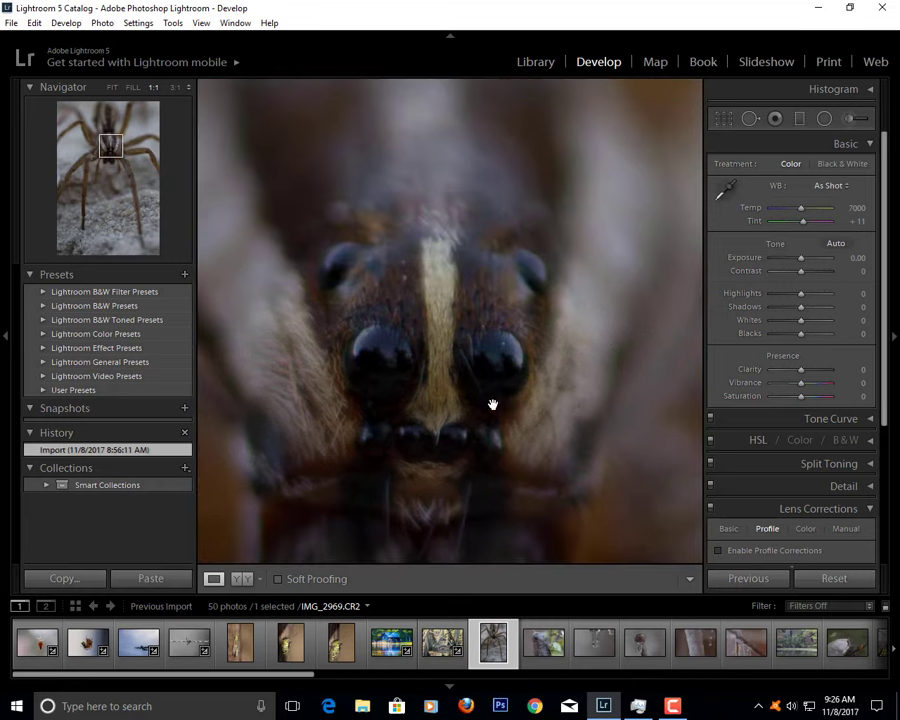
left_click(132, 88)
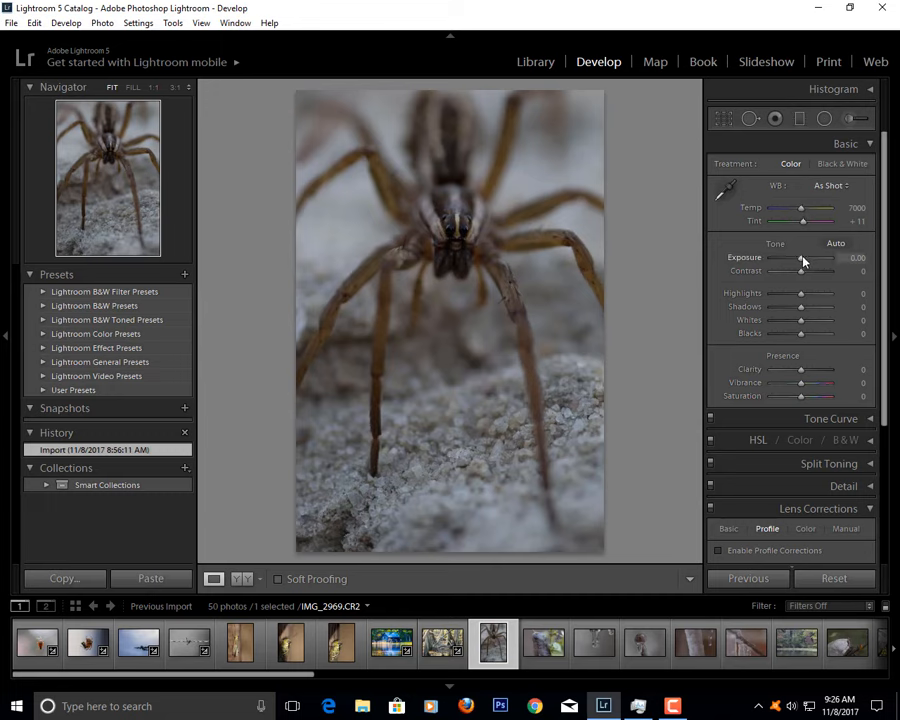
left_click_drag(800, 258, 808, 258)
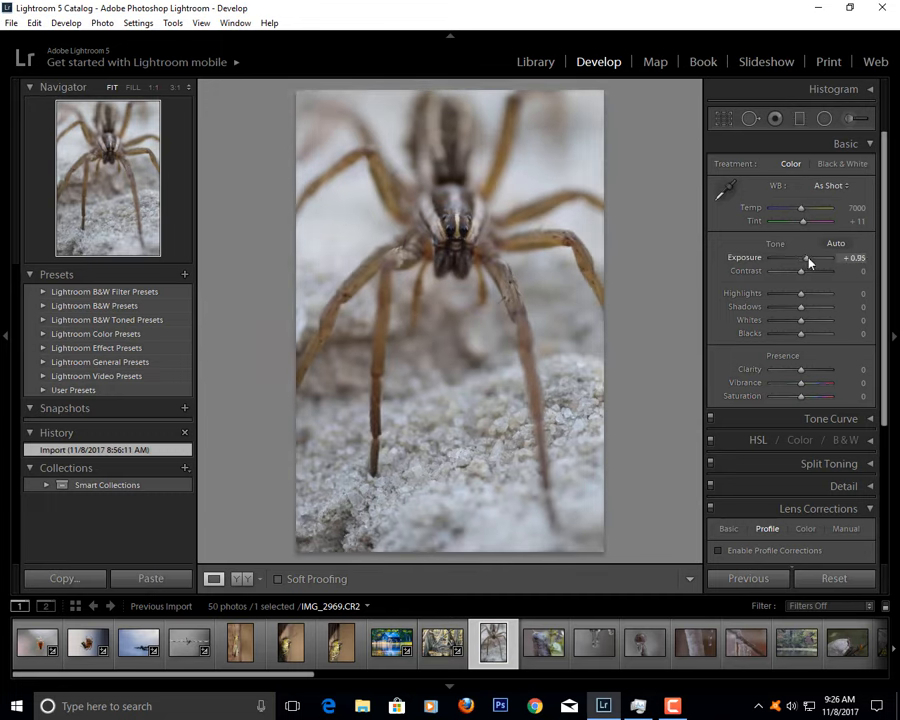
left_click_drag(800, 272, 820, 272)
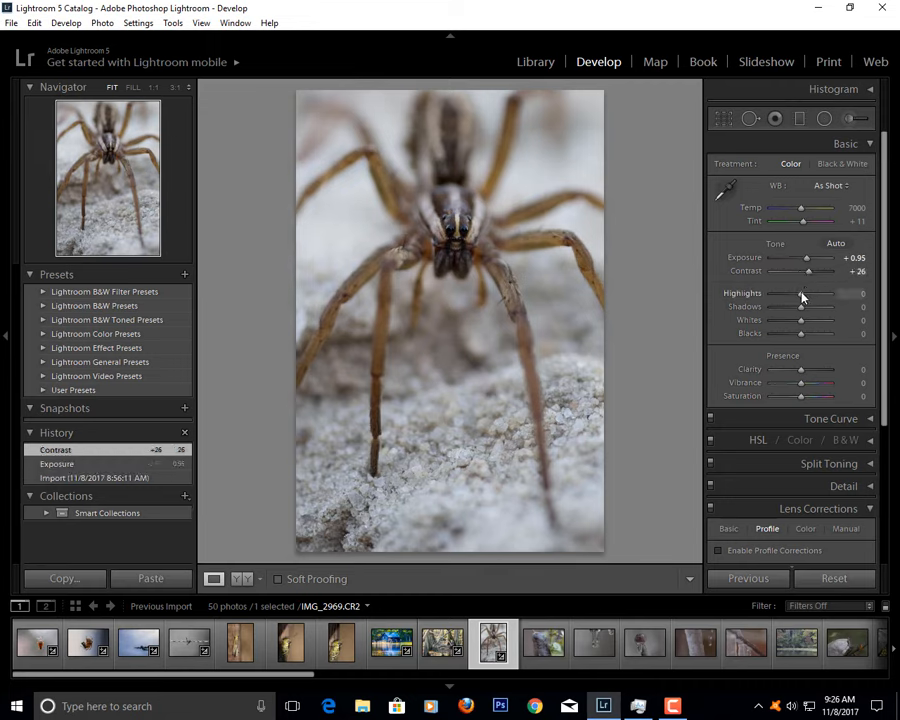
- Pull the highlights fully down and lift the shadows
left_click_drag(800, 292, 772, 292)
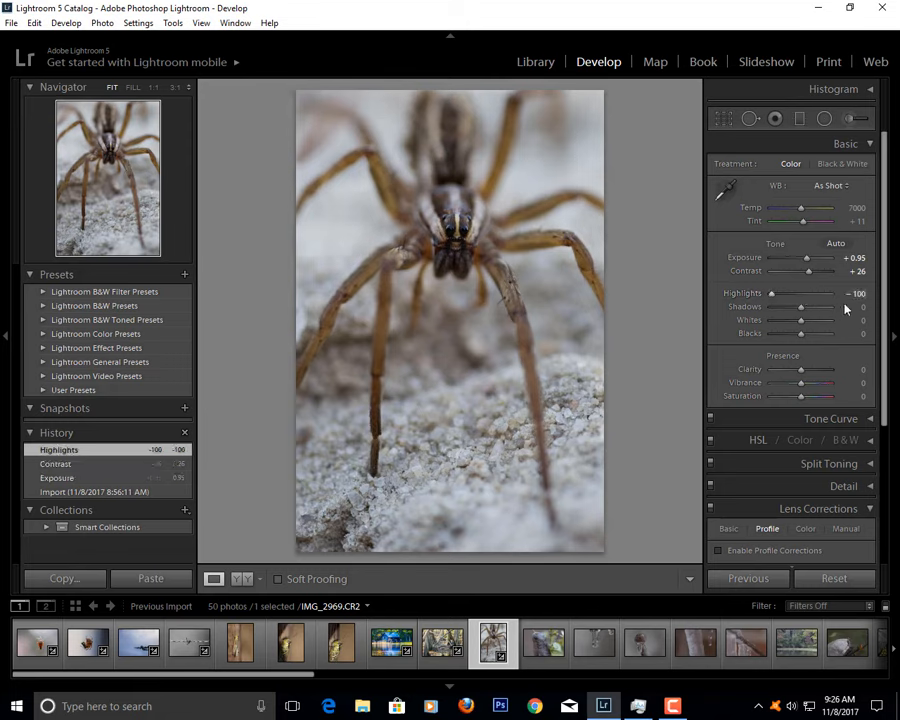
left_click_drag(800, 308, 784, 308)
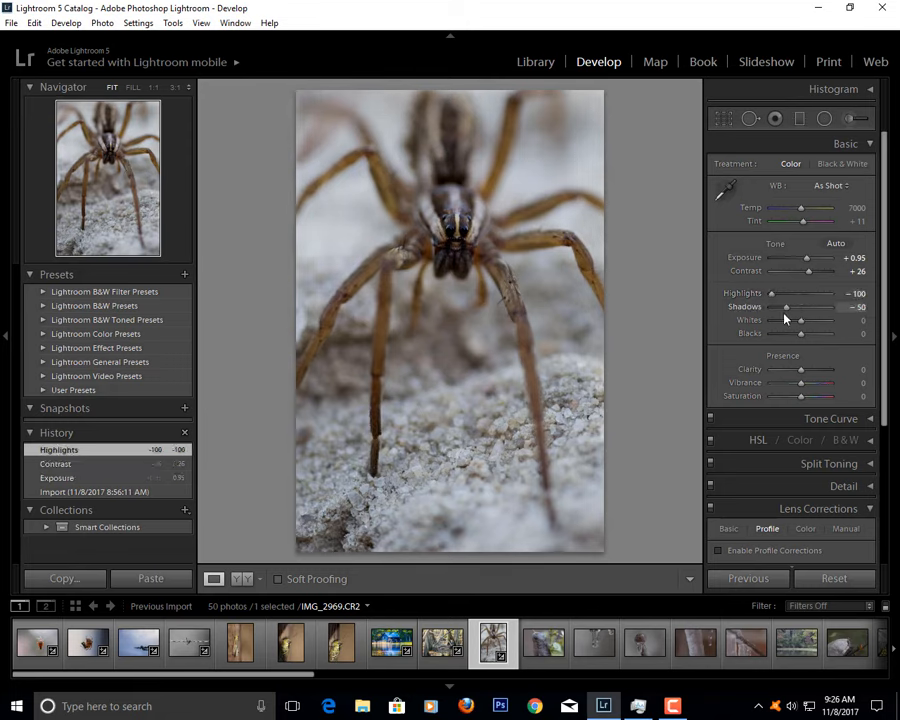
left_click_drag(784, 308, 824, 308)
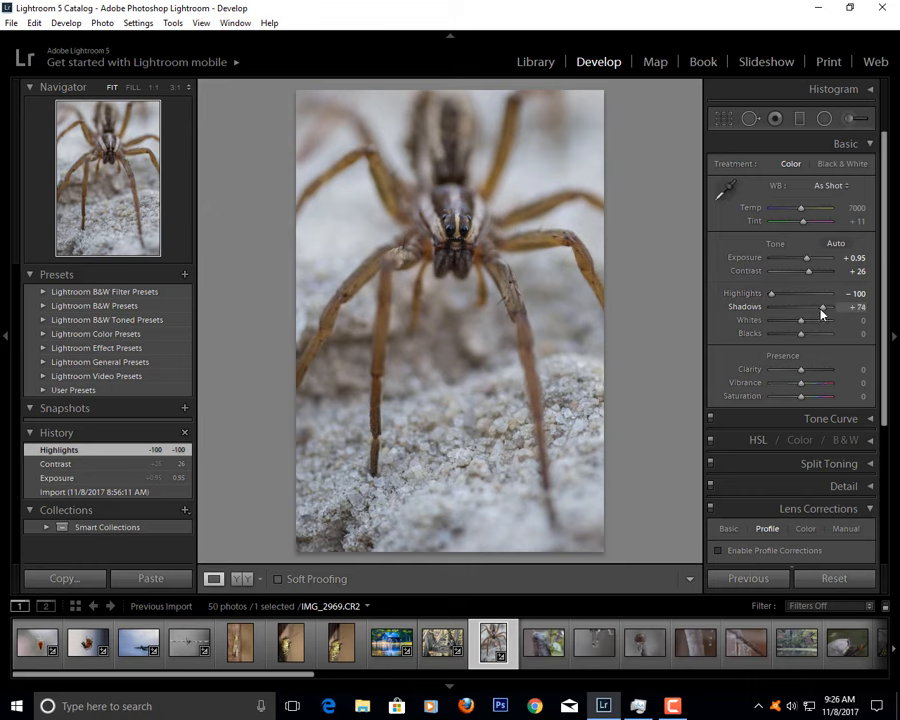
left_click_drag(810, 308, 828, 308)
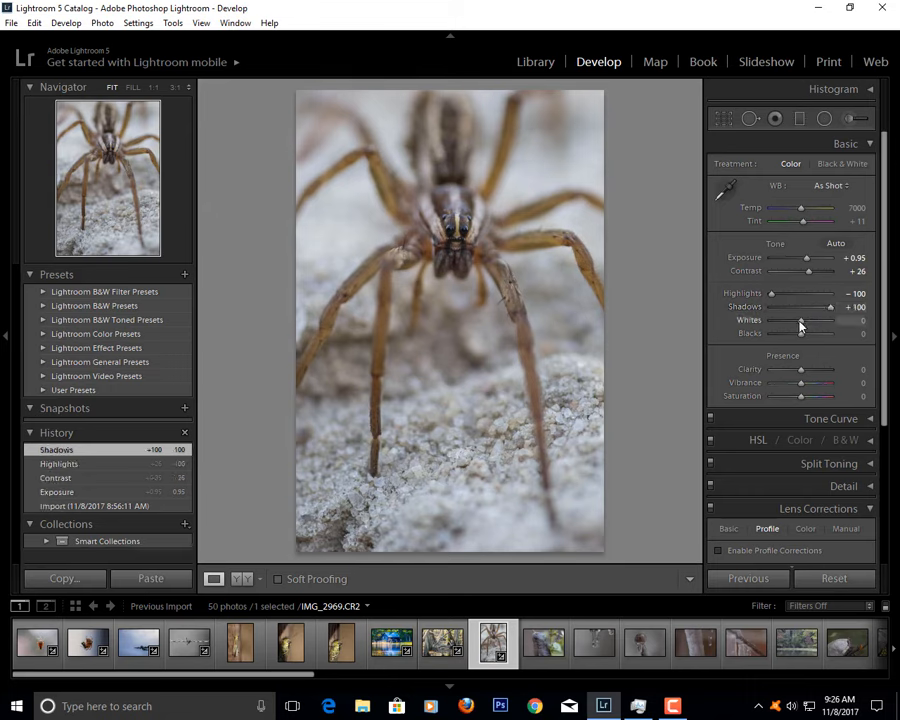
- Brighten the whites and deepen the blacks of the spider photo
left_click_drag(802, 320, 828, 320)
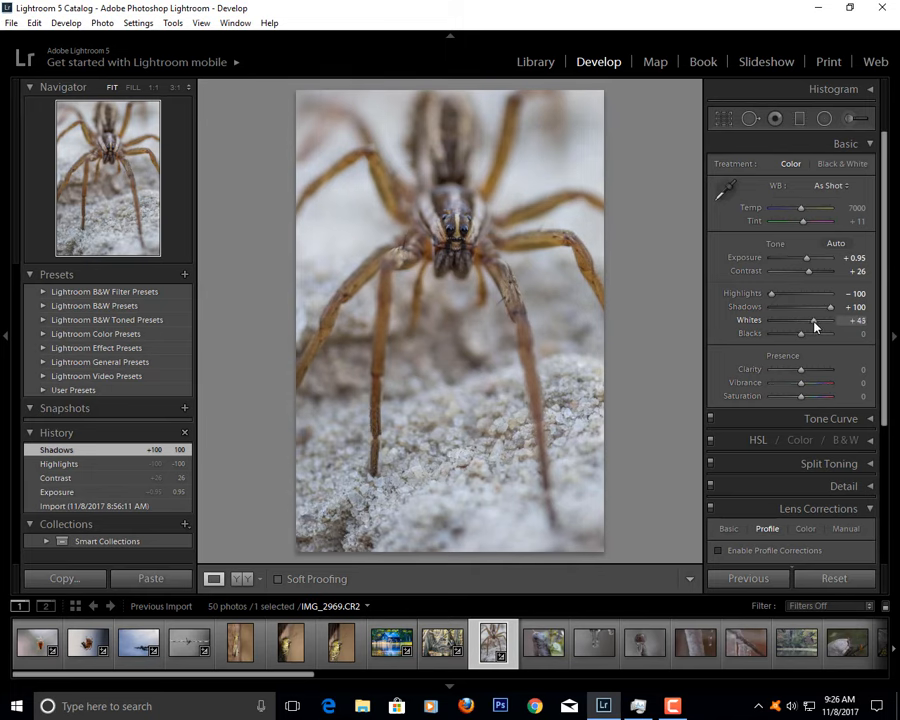
left_click_drag(810, 320, 784, 320)
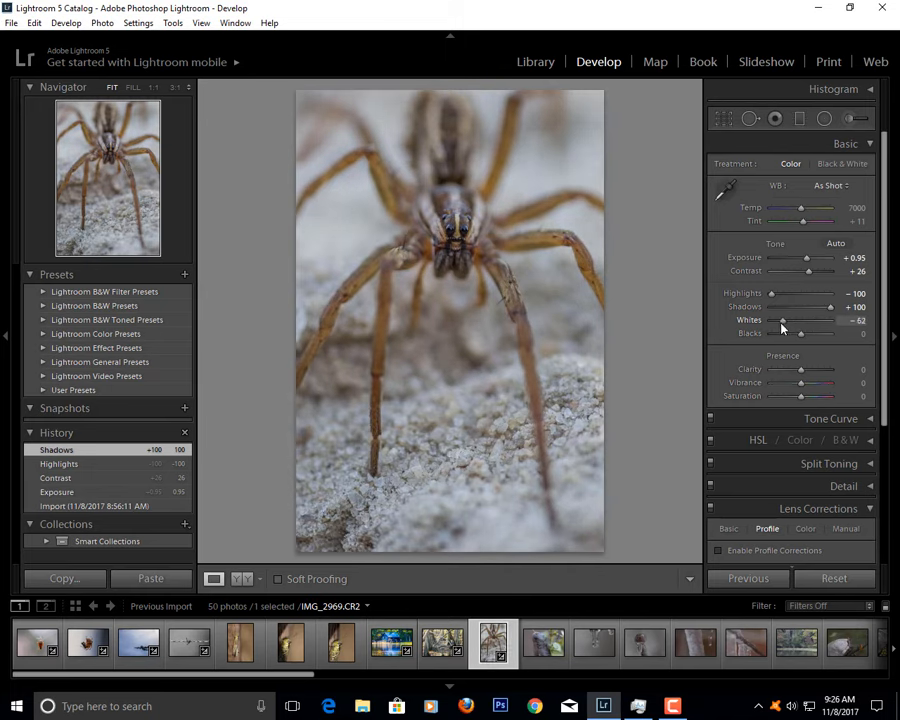
left_click_drag(780, 320, 800, 320)
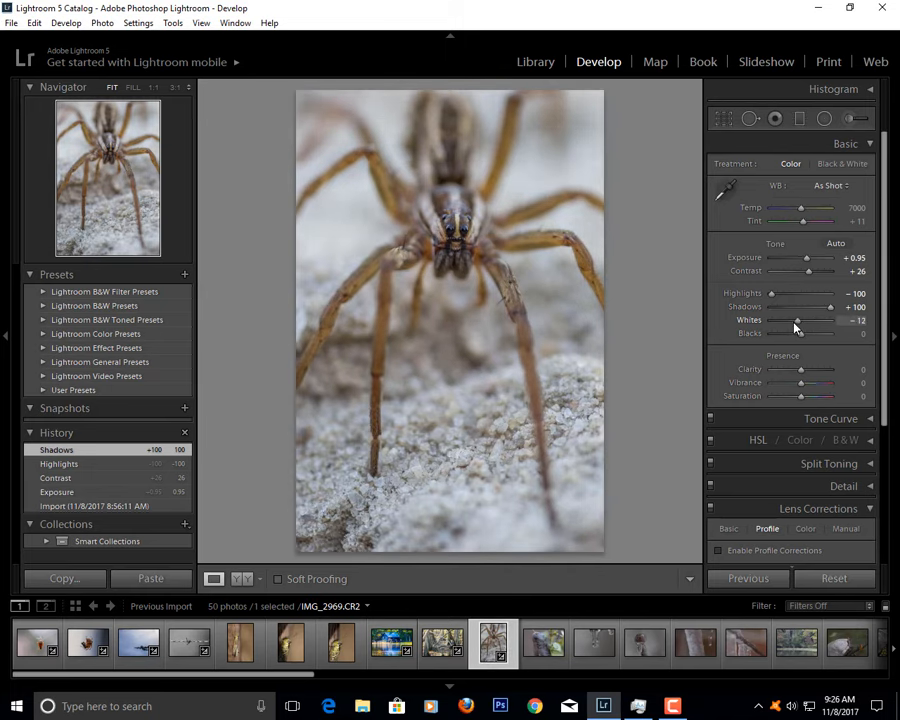
left_click_drag(800, 320, 784, 320)
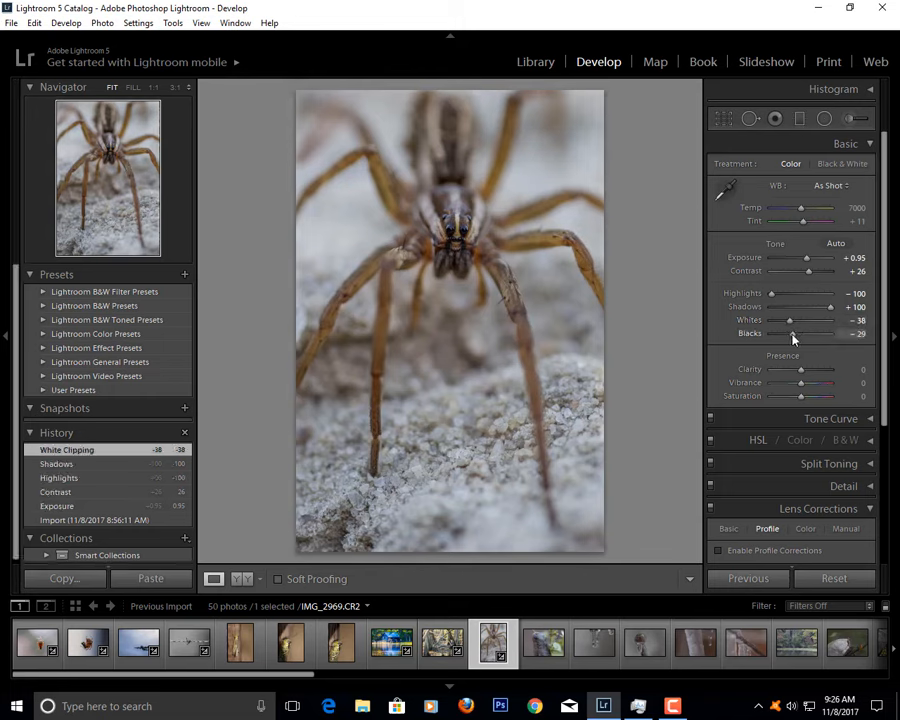
left_click_drag(792, 332, 818, 332)
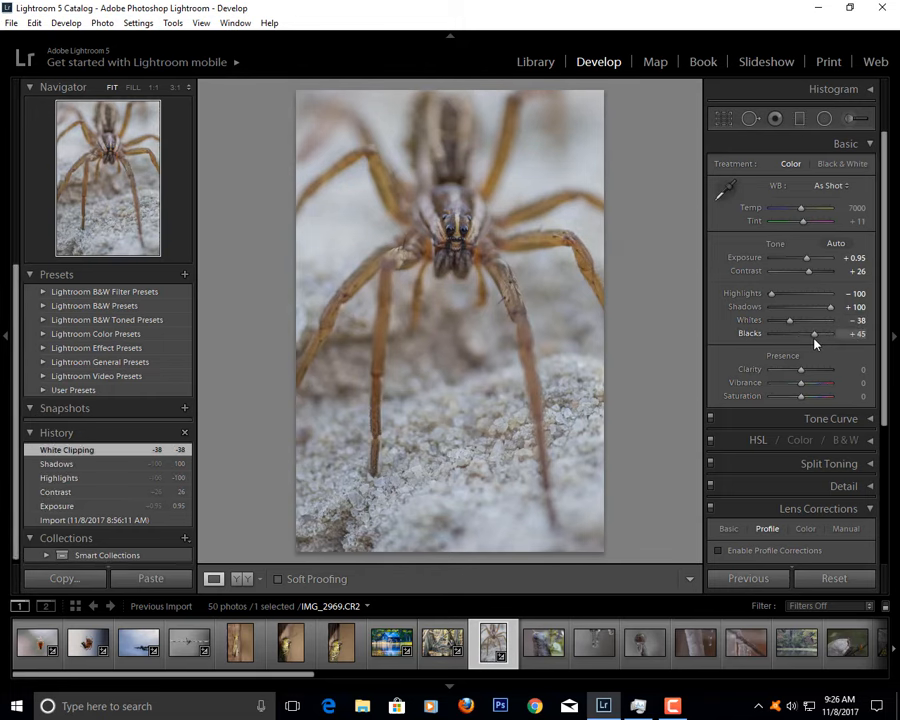
left_click_drag(816, 332, 780, 332)
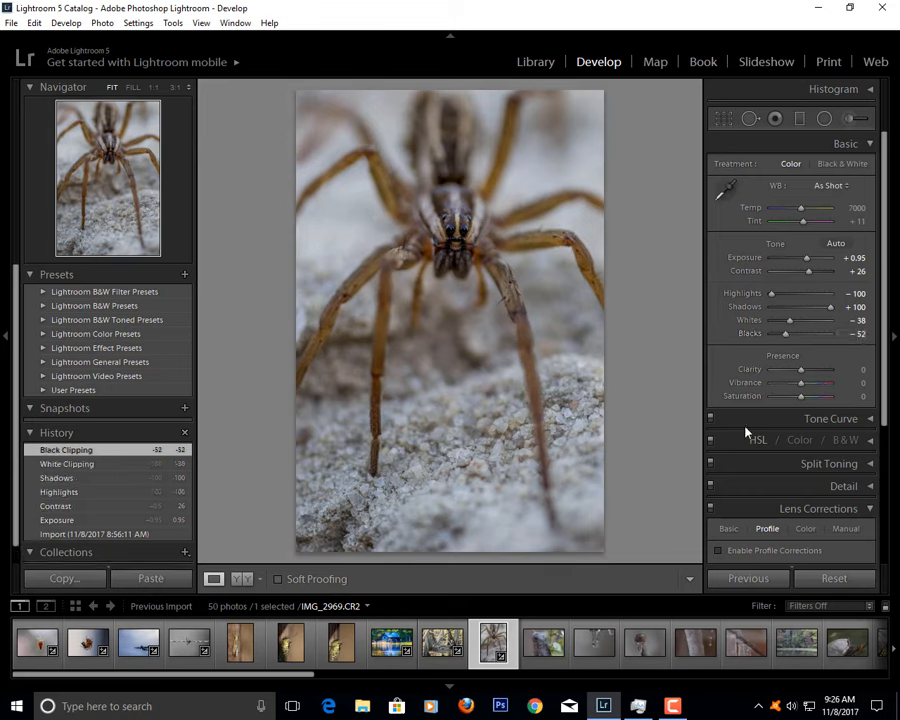
- Raise Clarity to about +12 and Vibrance and Saturation to about +21 on the spider photo
left_click_drag(802, 368, 816, 368)
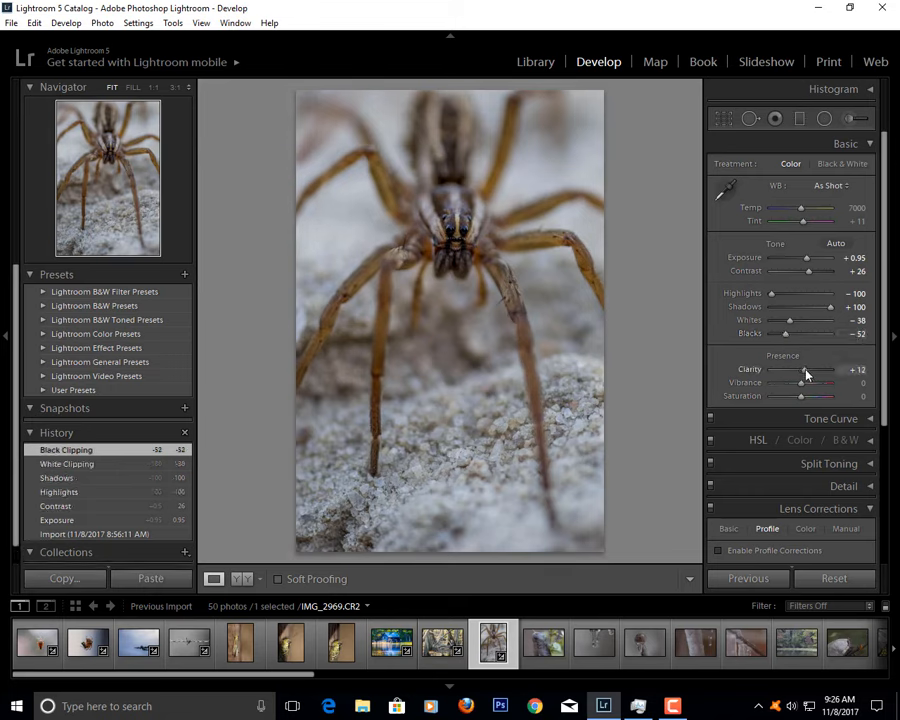
left_click_drag(802, 382, 812, 382)
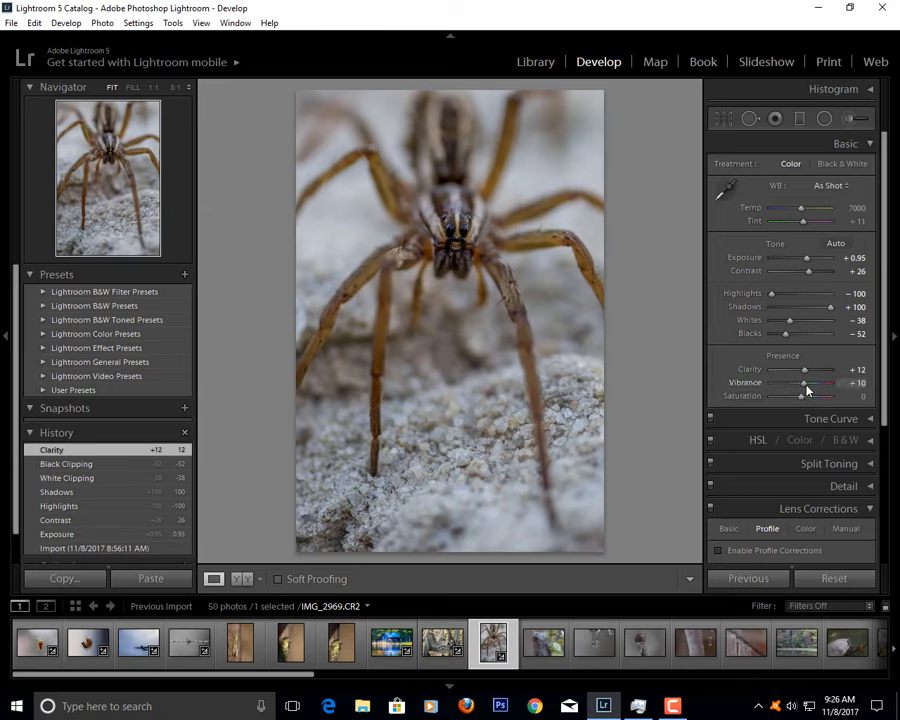
left_click_drag(804, 396, 830, 396)
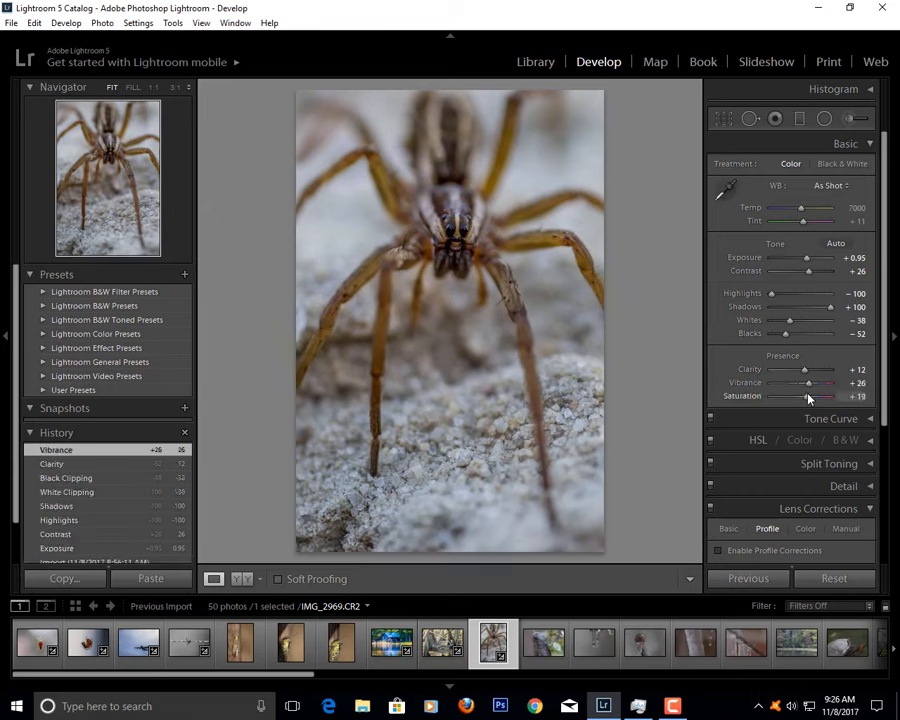
left_click_drag(808, 396, 832, 396)
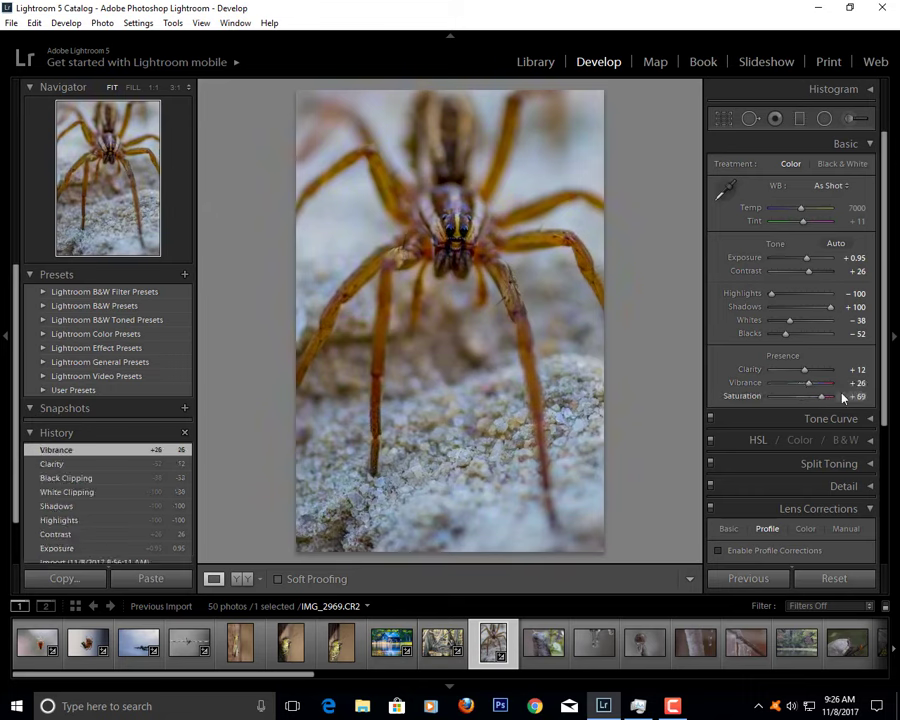
left_click_drag(828, 396, 806, 396)
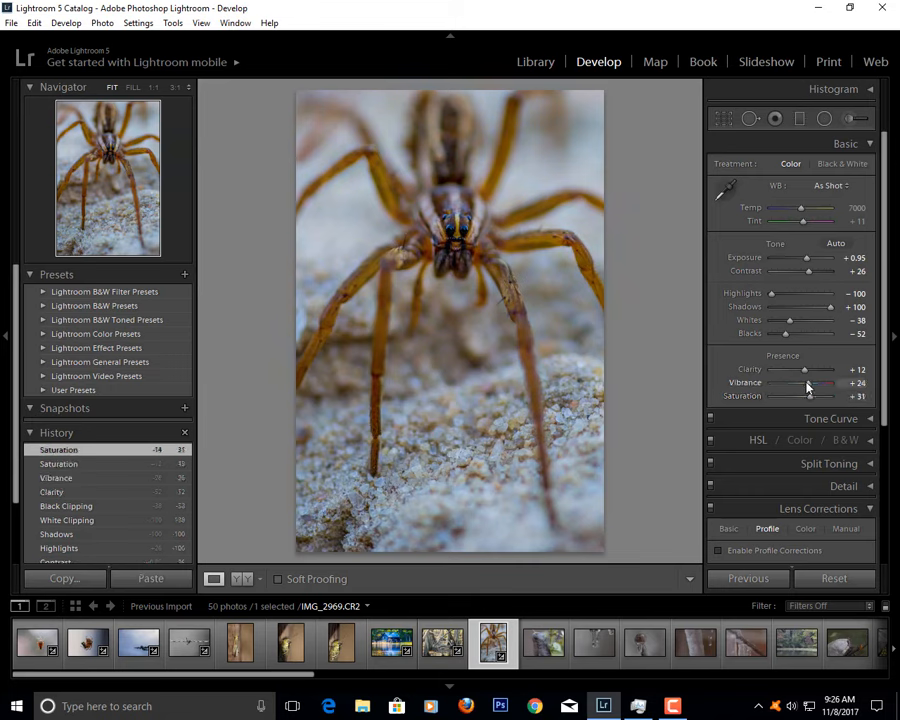
left_click_drag(812, 384, 804, 384)
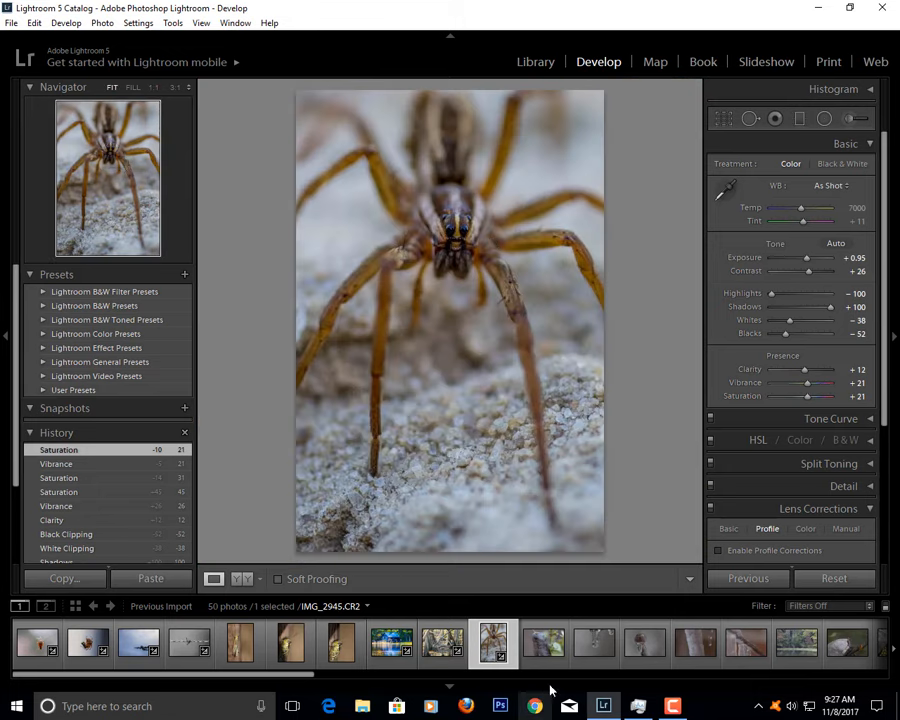
- Switch to the grasshopper photo and brighten its exposure with added contrast
left_click(544, 644)
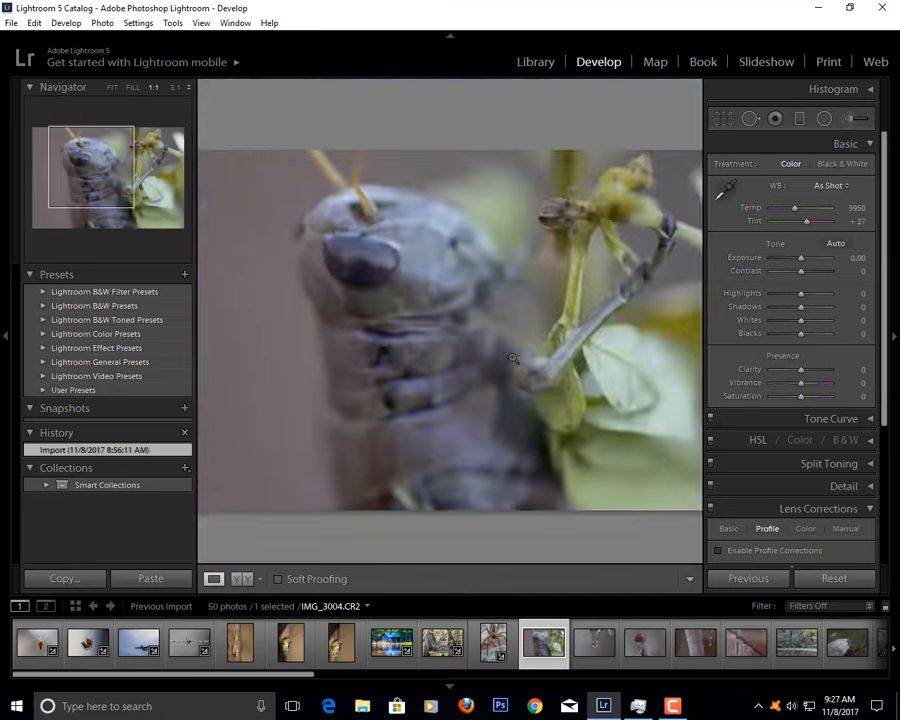
left_click(112, 88)
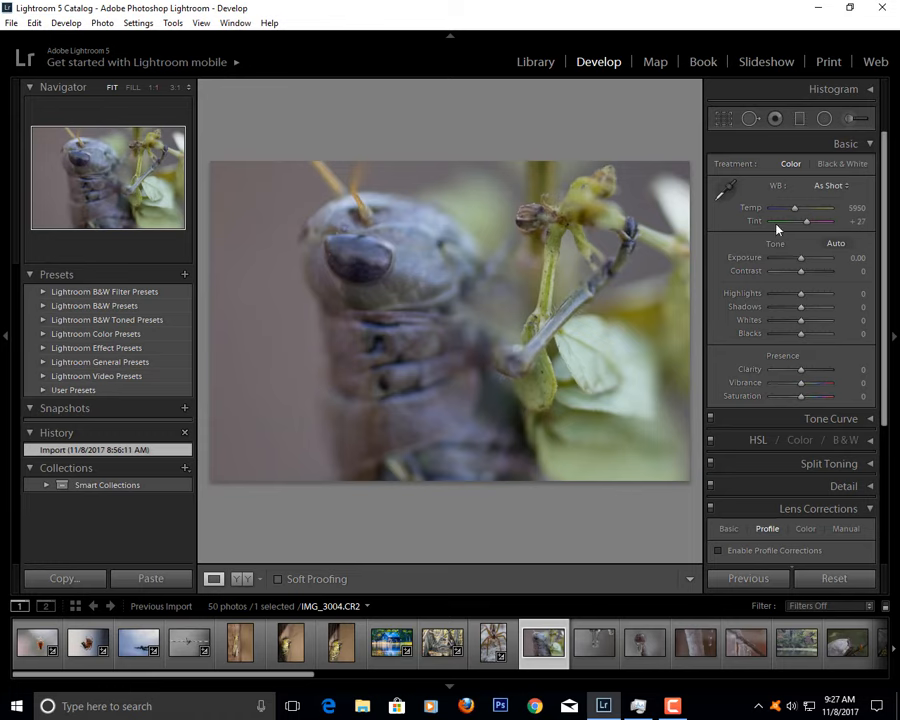
mouse_move(804, 262)
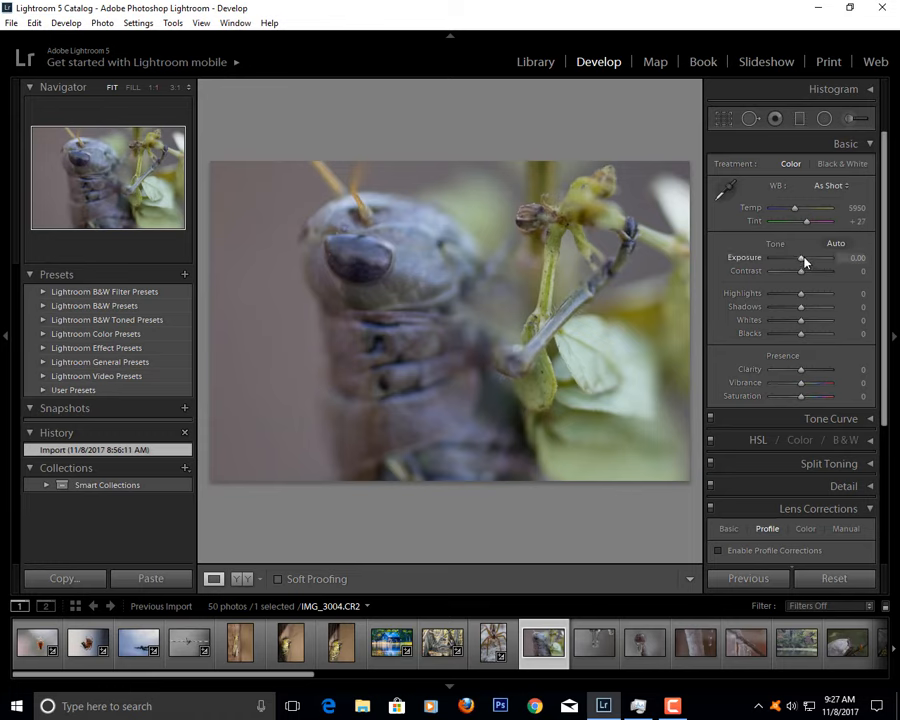
left_click_drag(800, 260, 808, 260)
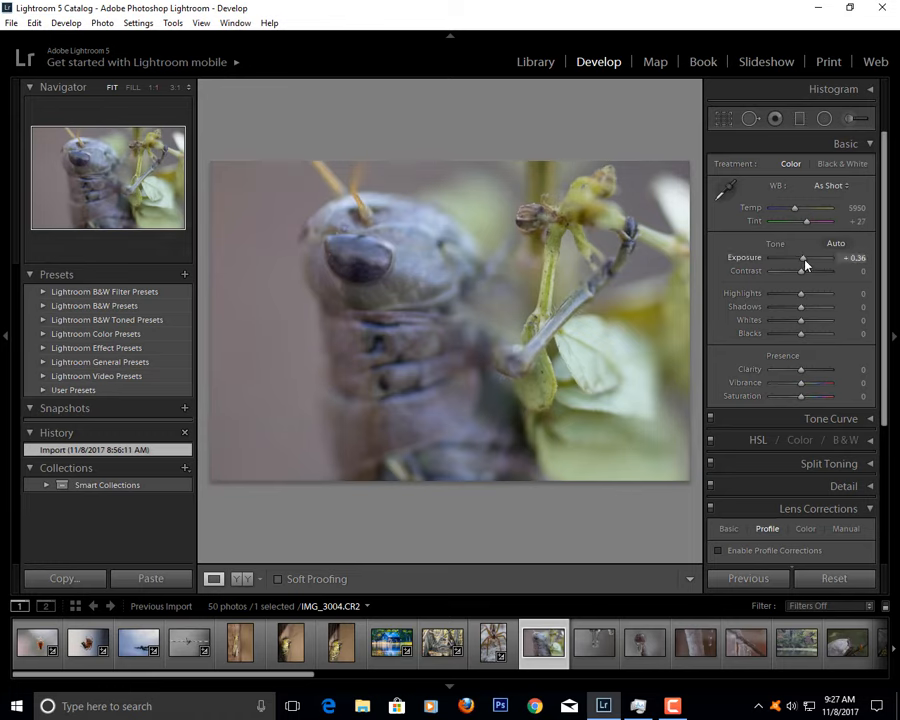
left_click_drag(800, 258, 810, 258)
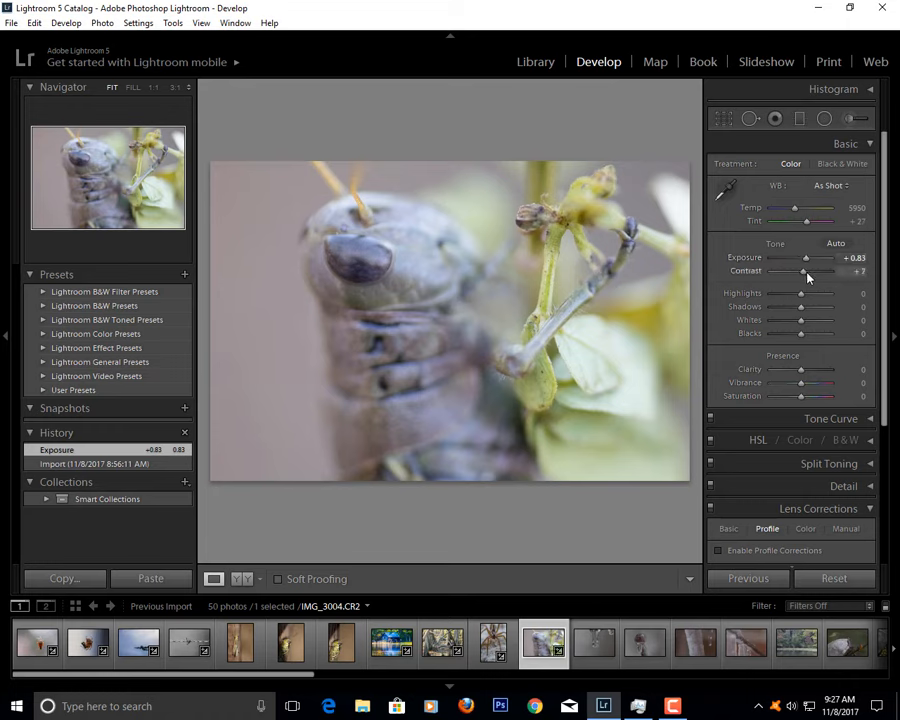
left_click_drag(804, 272, 796, 272)
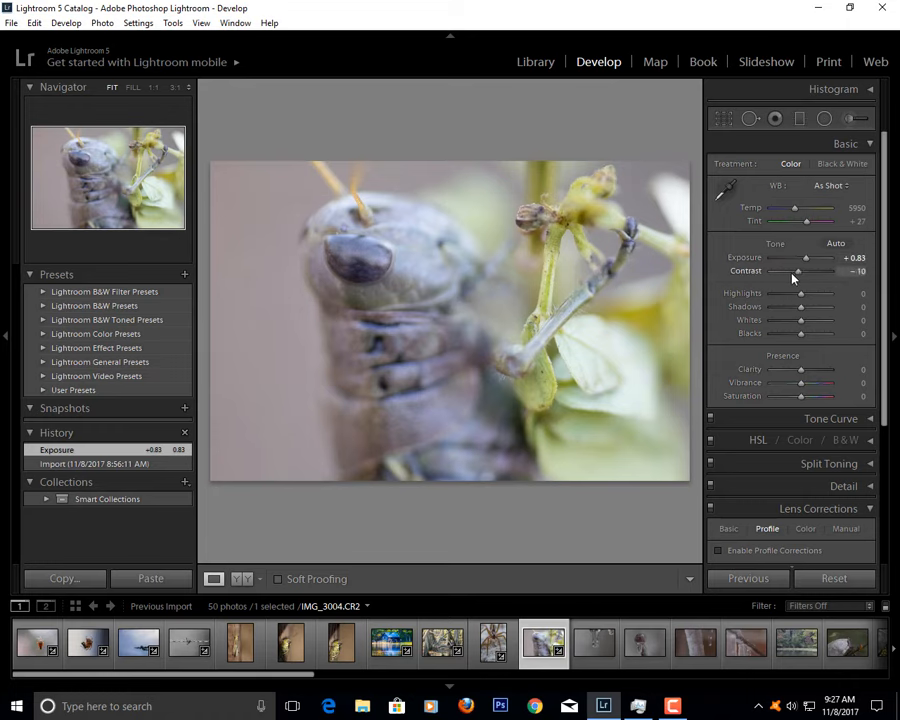
left_click_drag(796, 272, 810, 272)
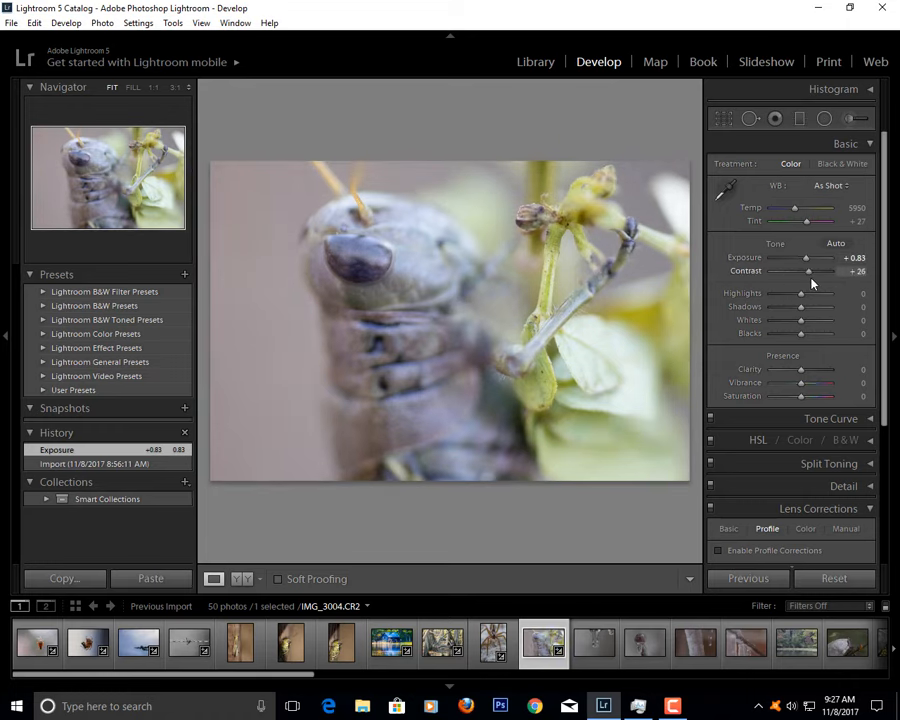
left_click_drag(810, 272, 812, 272)
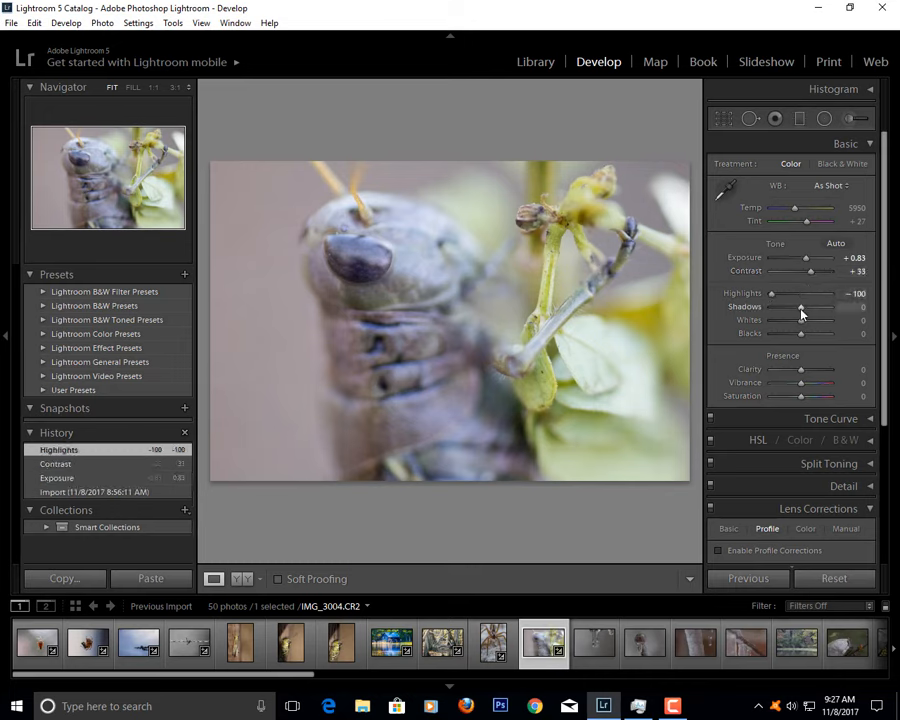
- Gently lift the shadows, brighten the whites and deepen the blacks
left_click_drag(800, 308, 816, 308)
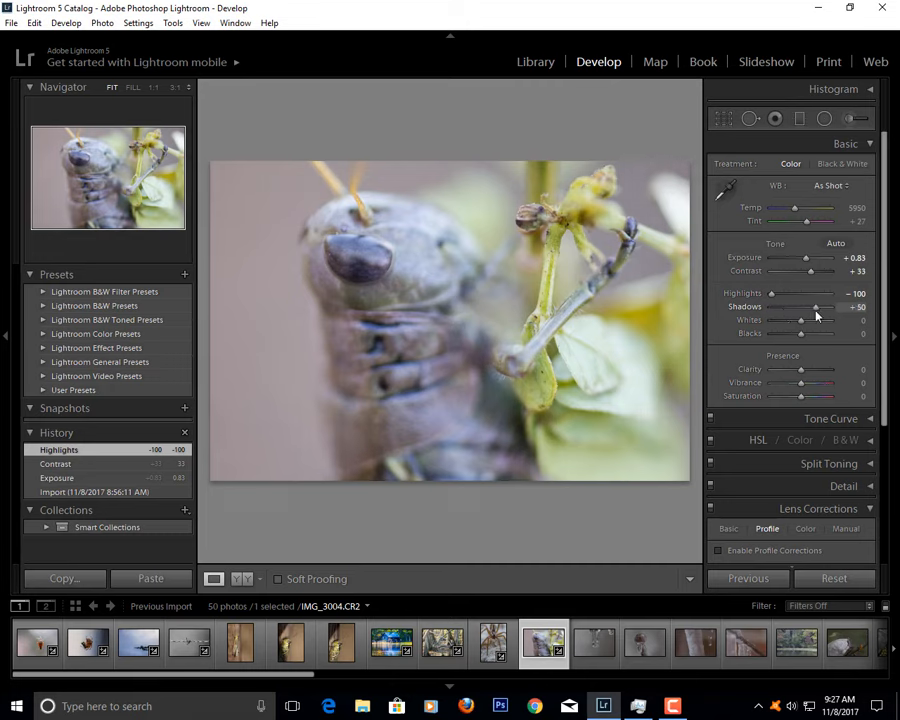
left_click_drag(816, 308, 804, 308)
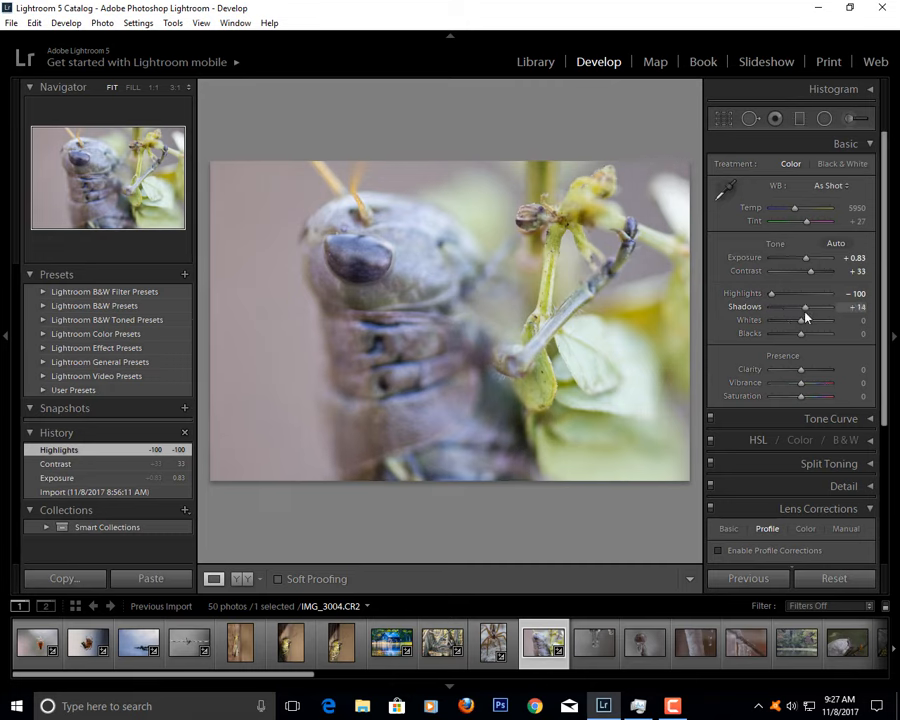
left_click_drag(810, 320, 796, 320)
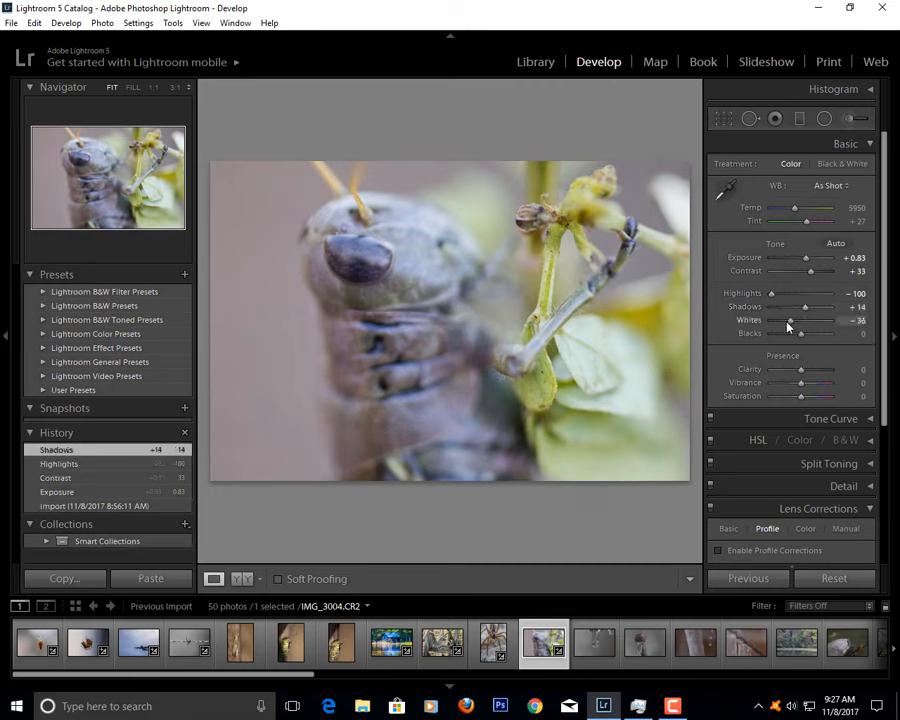
left_click_drag(794, 320, 788, 320)
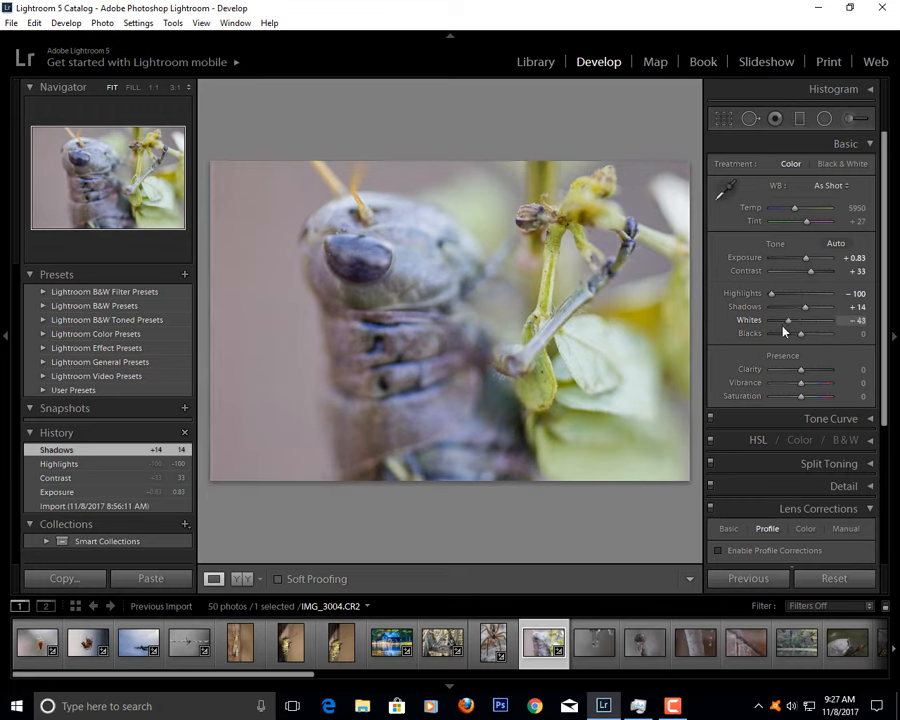
left_click_drag(800, 332, 788, 332)
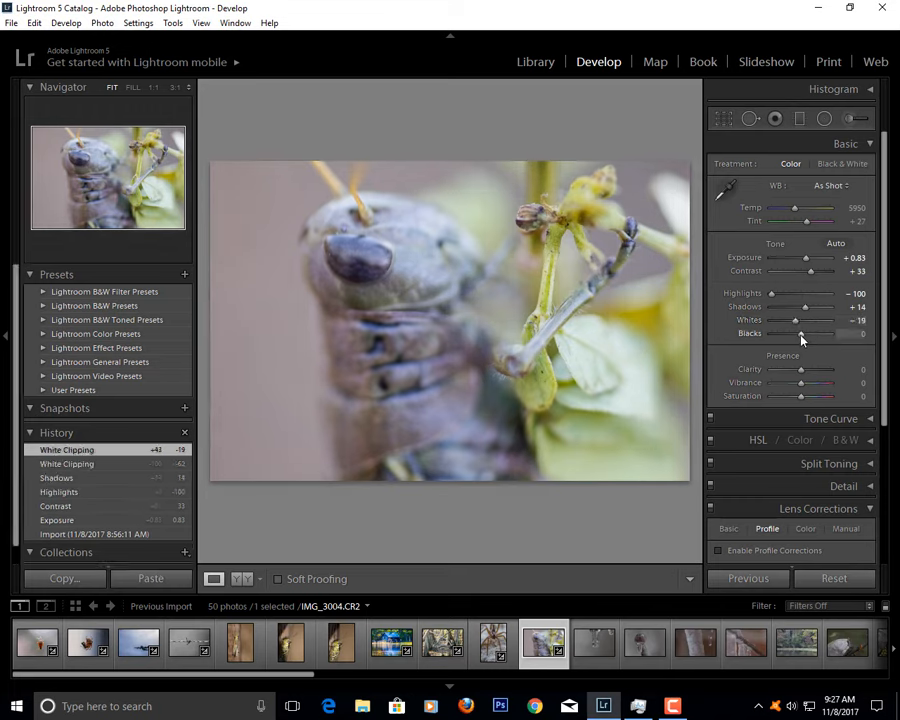
left_click_drag(800, 332, 784, 332)
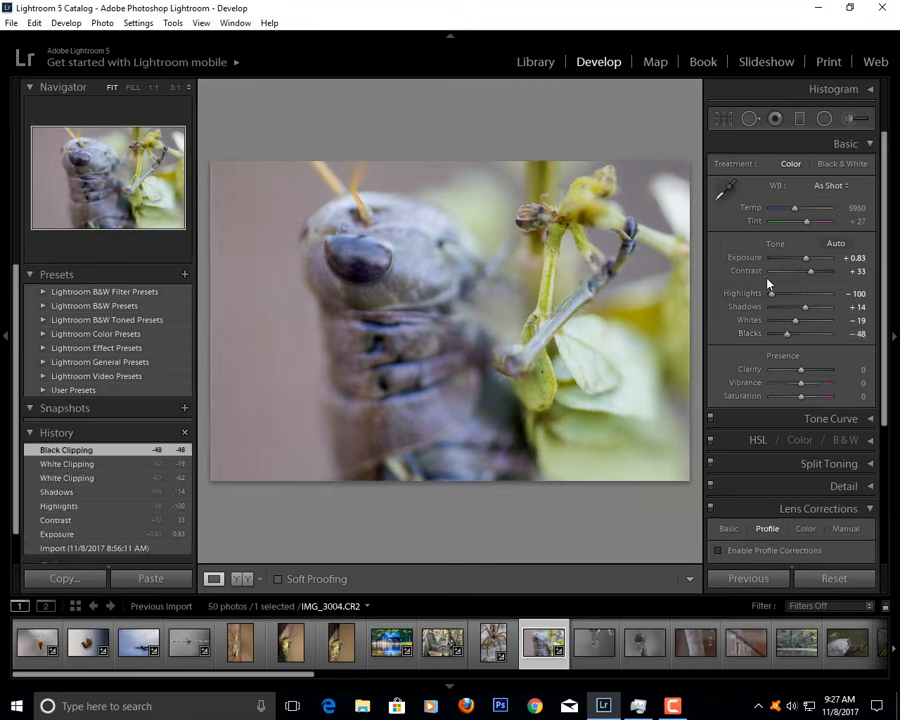
- Re-balance exposure after a bright preview and strengthen the contrast further
left_click_drag(802, 258, 810, 258)
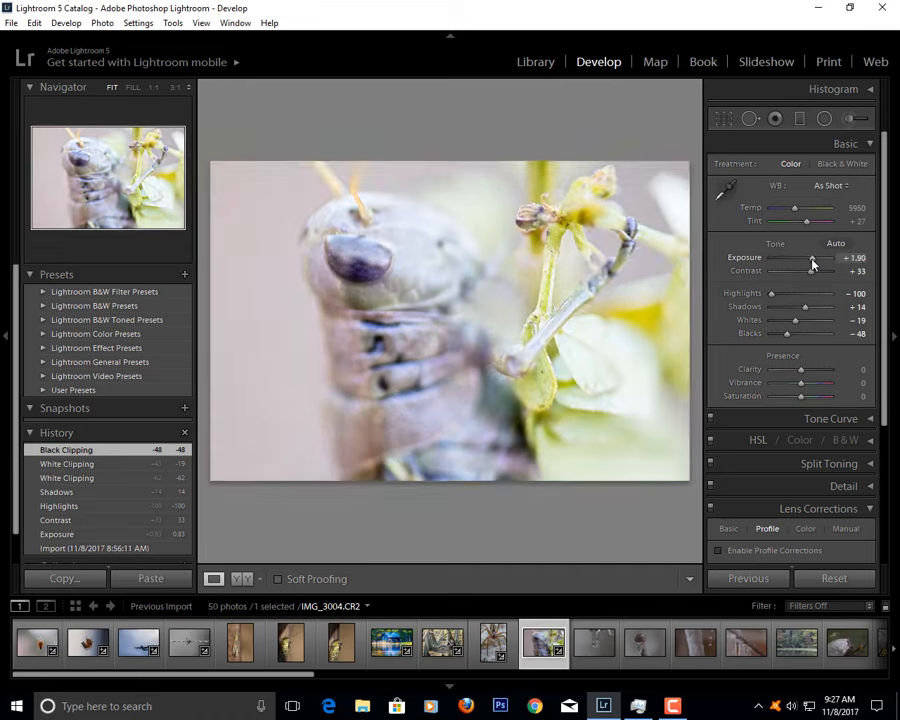
left_click_drag(820, 258, 796, 258)
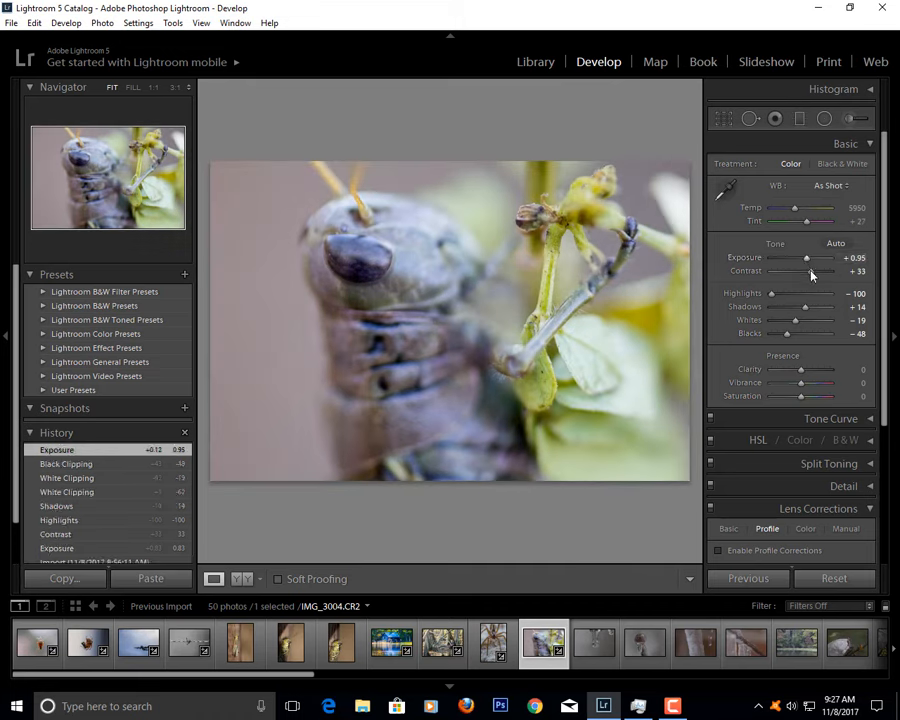
left_click_drag(810, 272, 796, 272)
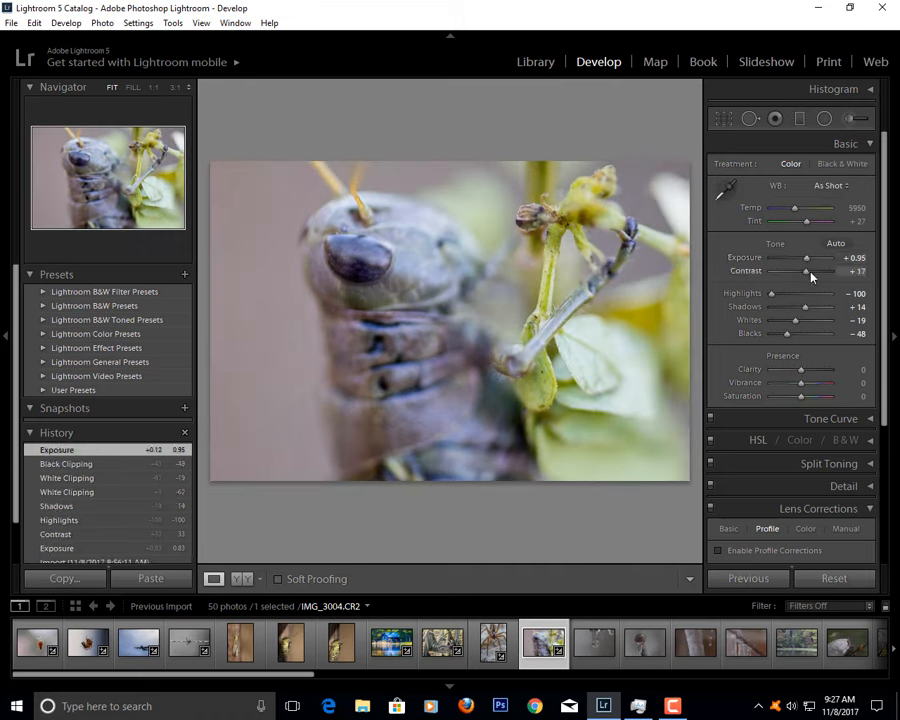
left_click_drag(808, 272, 822, 272)
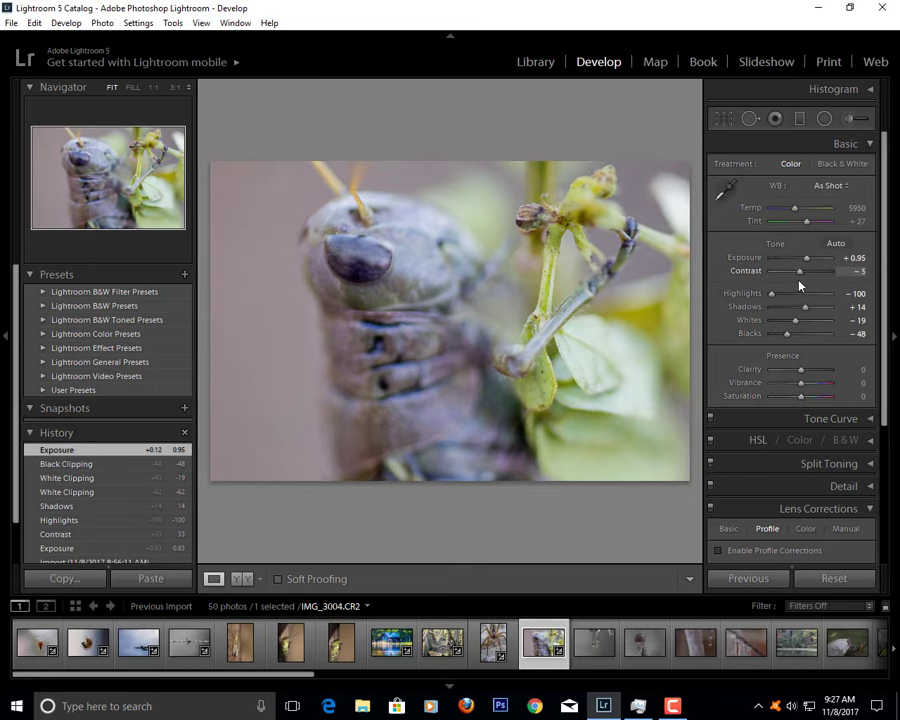
left_click_drag(800, 272, 810, 272)
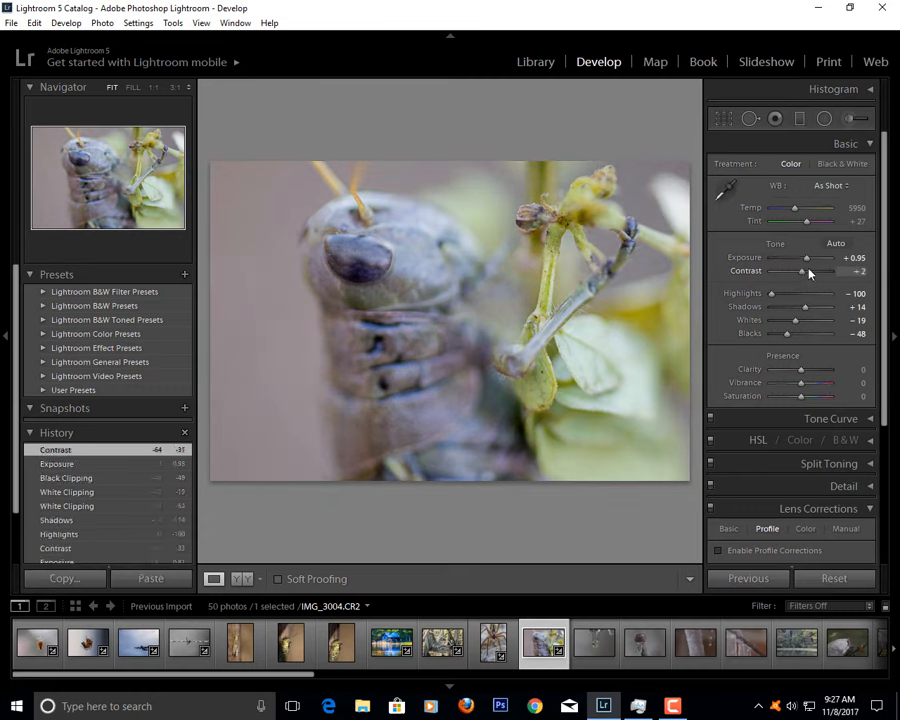
left_click_drag(800, 272, 810, 272)
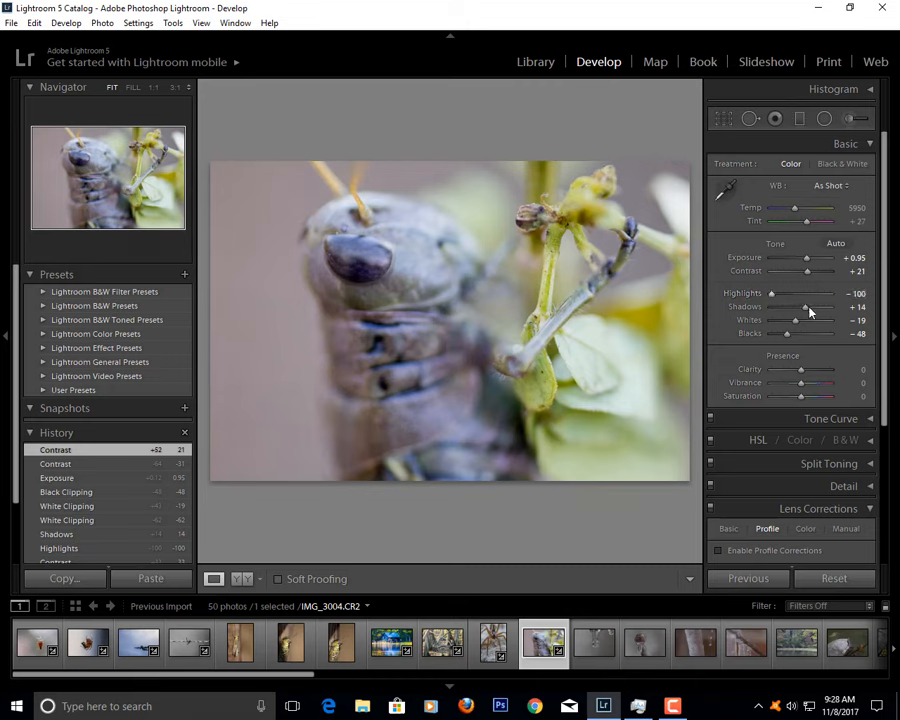
- Add modest clarity and vibrance, previewing extreme saturation before settling on a mild boost
left_click_drag(802, 368, 810, 368)
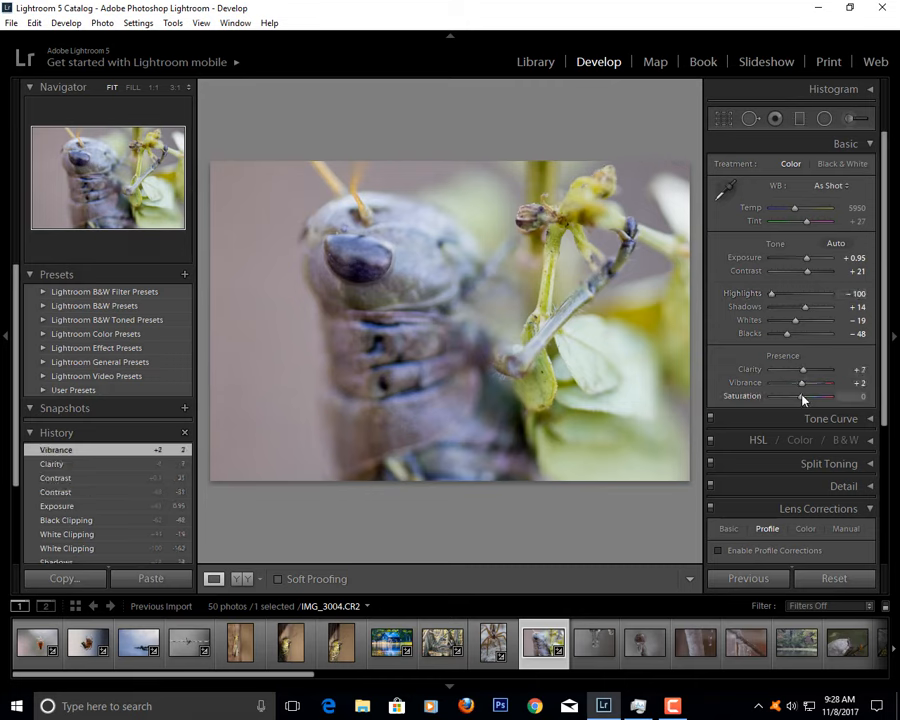
left_click_drag(802, 396, 836, 396)
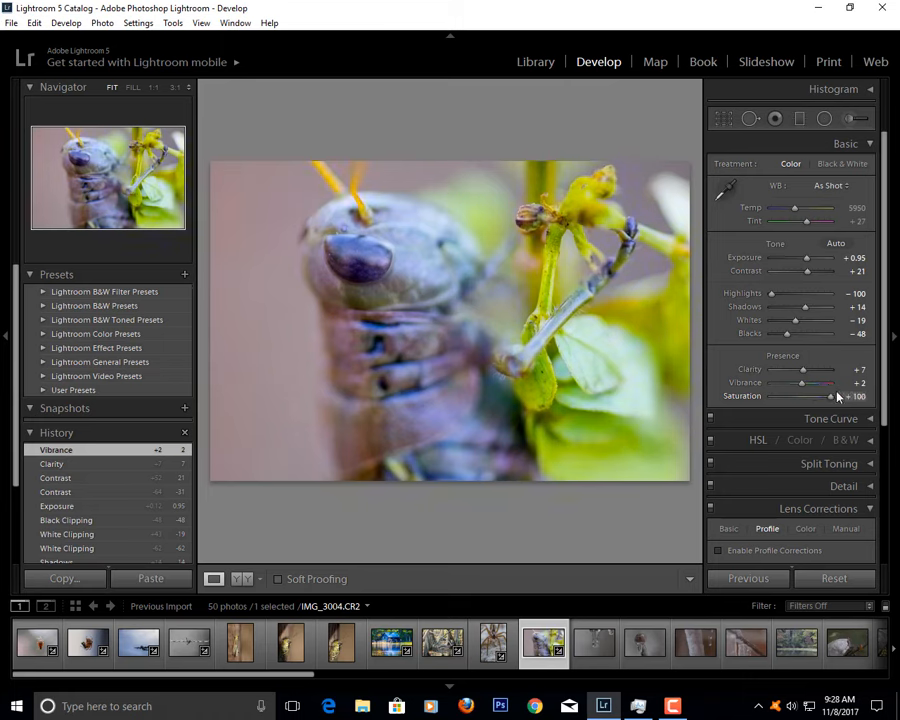
left_click_drag(836, 396, 810, 396)
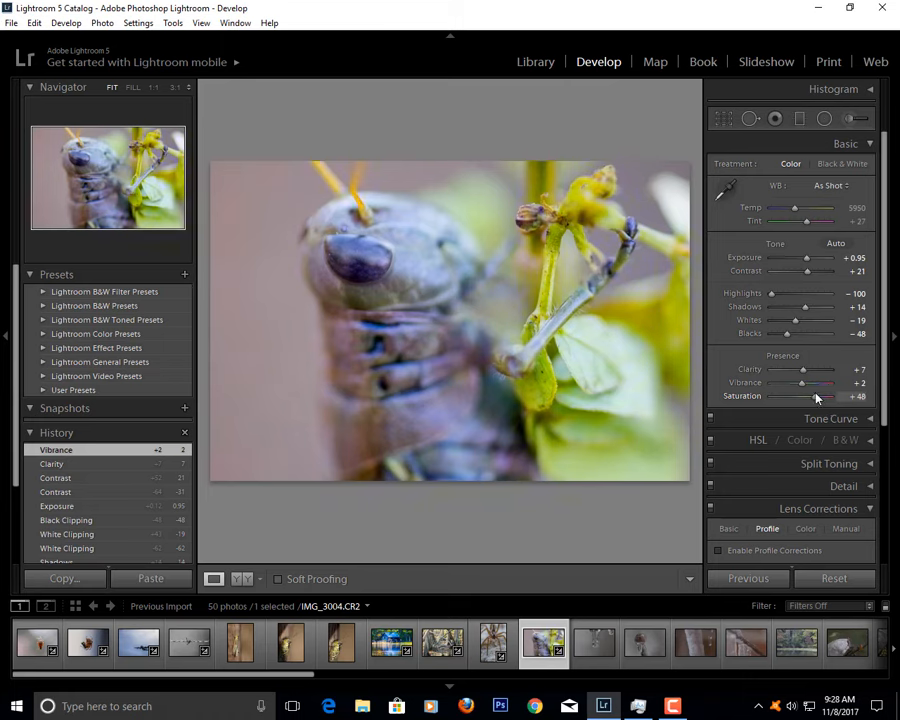
left_click_drag(832, 396, 808, 396)
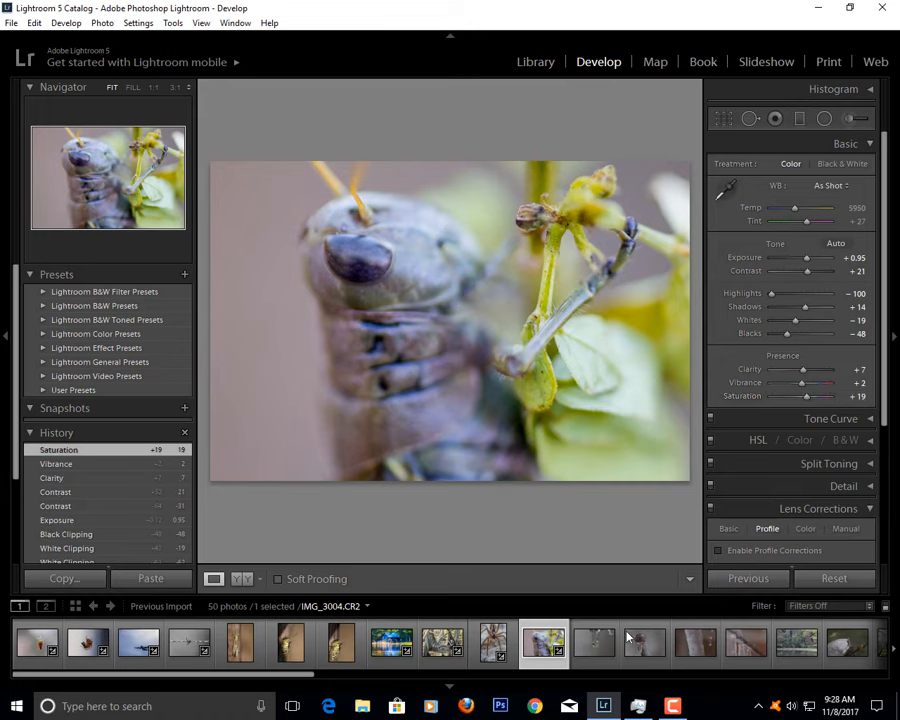
- Switch to the icicles photo, brighten exposure moderately and raise contrast strongly
left_click(594, 644)
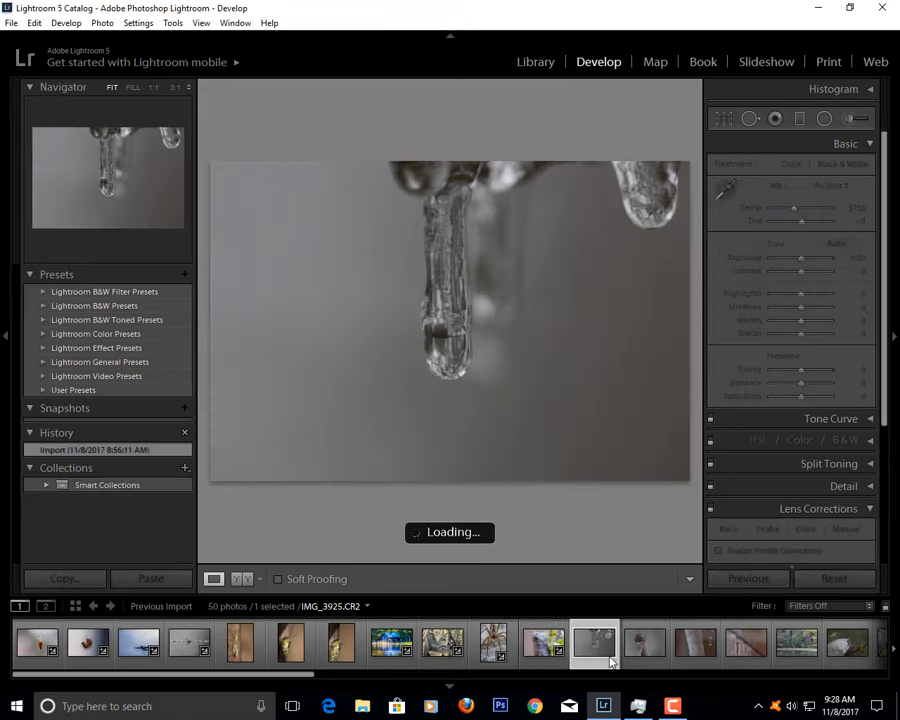
left_click(594, 644)
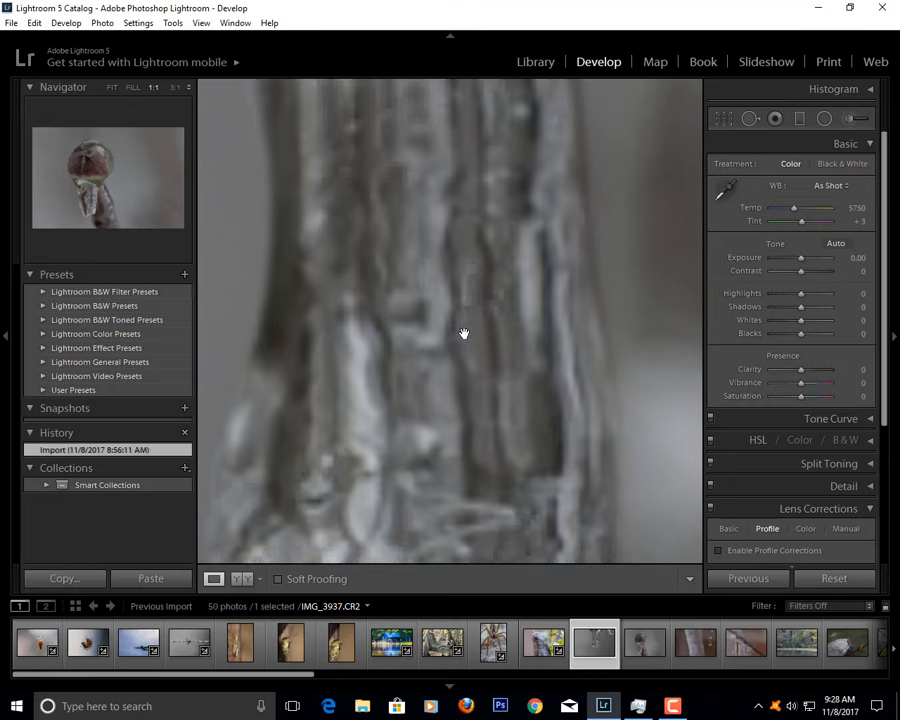
left_click(132, 88)
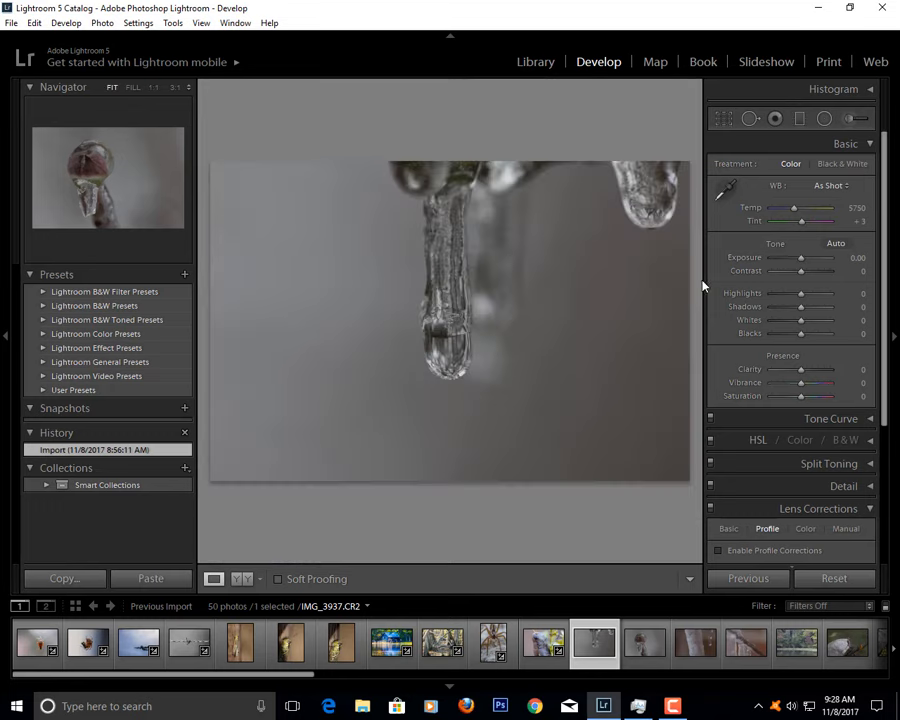
left_click_drag(800, 256, 796, 256)
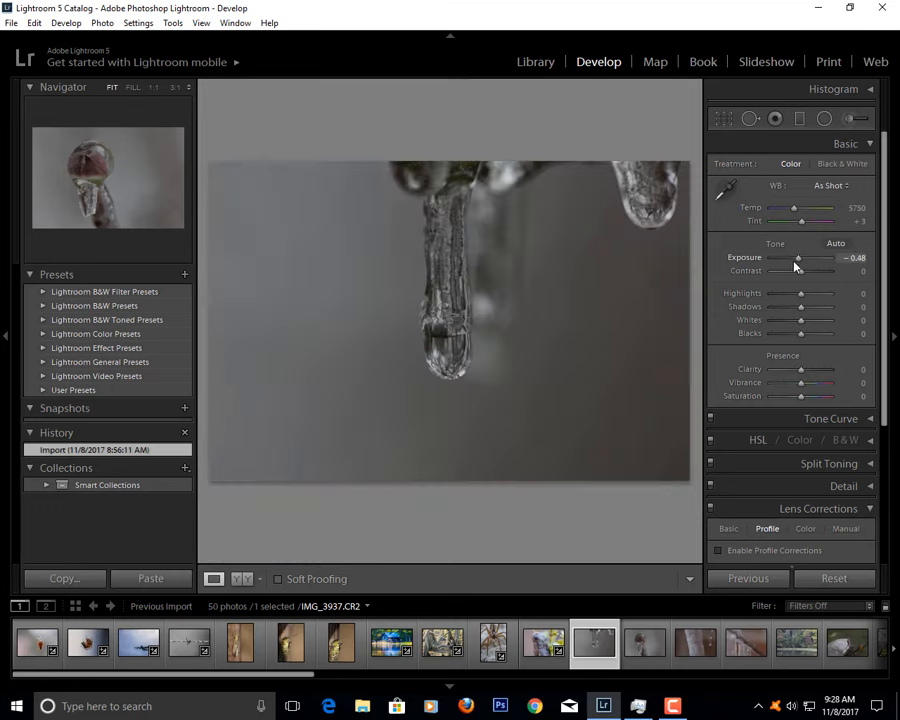
left_click_drag(790, 258, 808, 258)
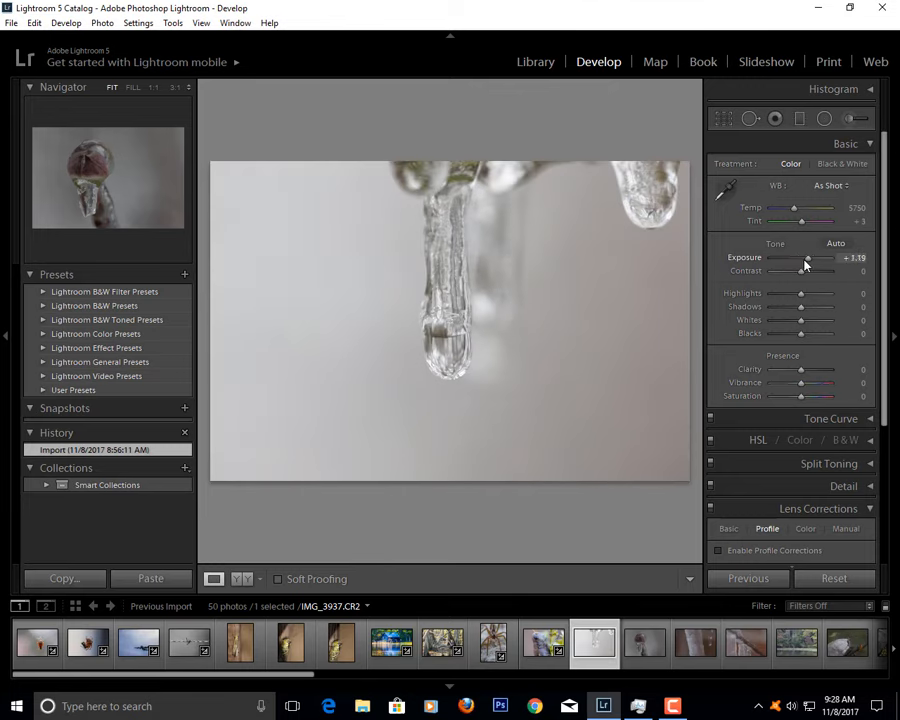
left_click_drag(816, 258, 804, 258)
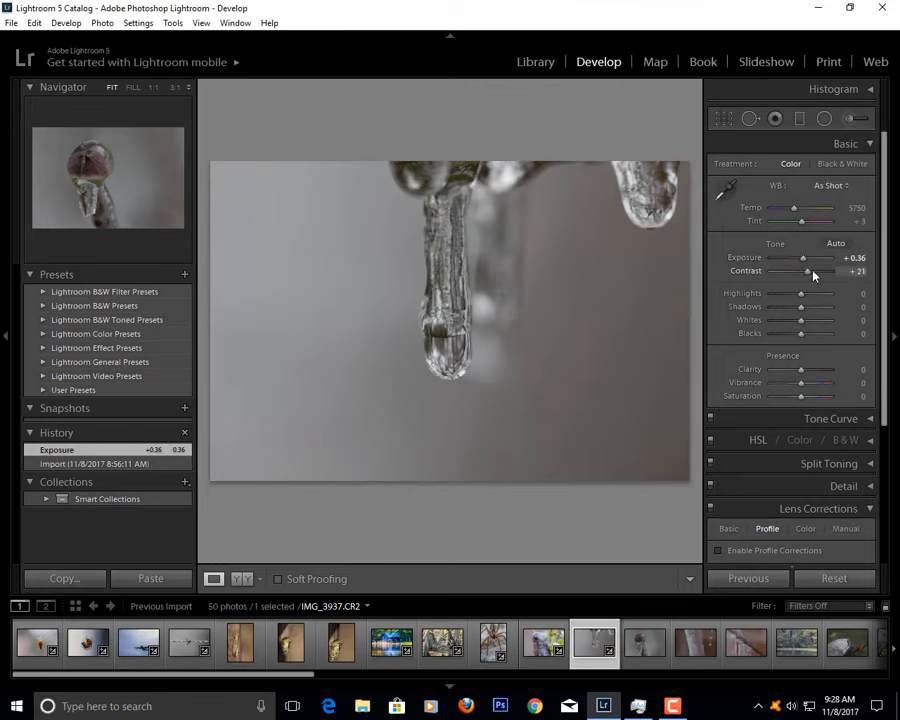
left_click_drag(804, 272, 828, 272)
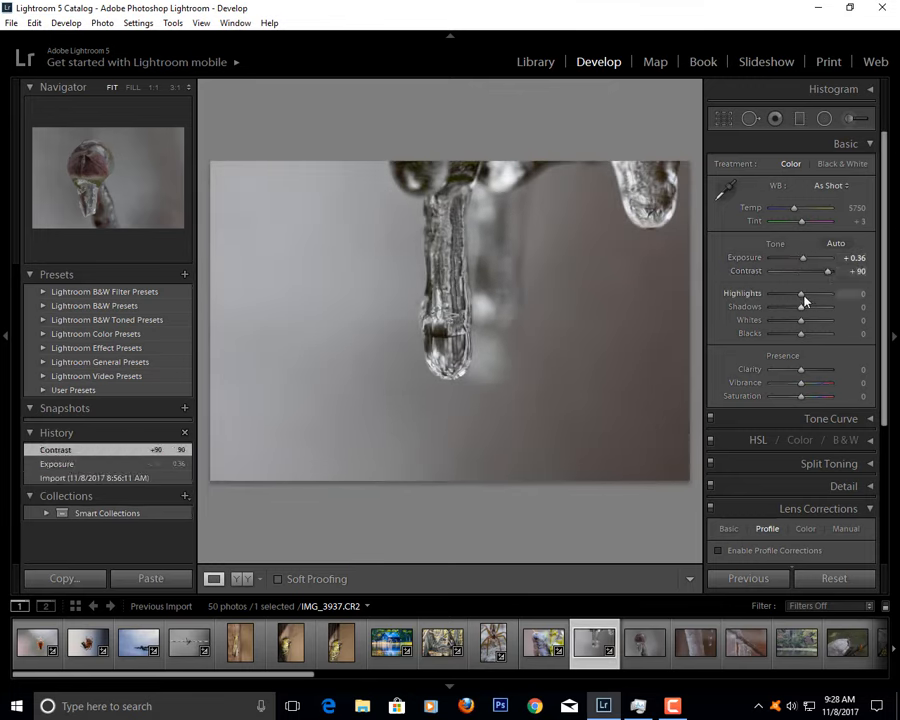
- Lift highlights and shadows, and set the whites to a small boost after a maximum preview
left_click_drag(800, 292, 820, 292)
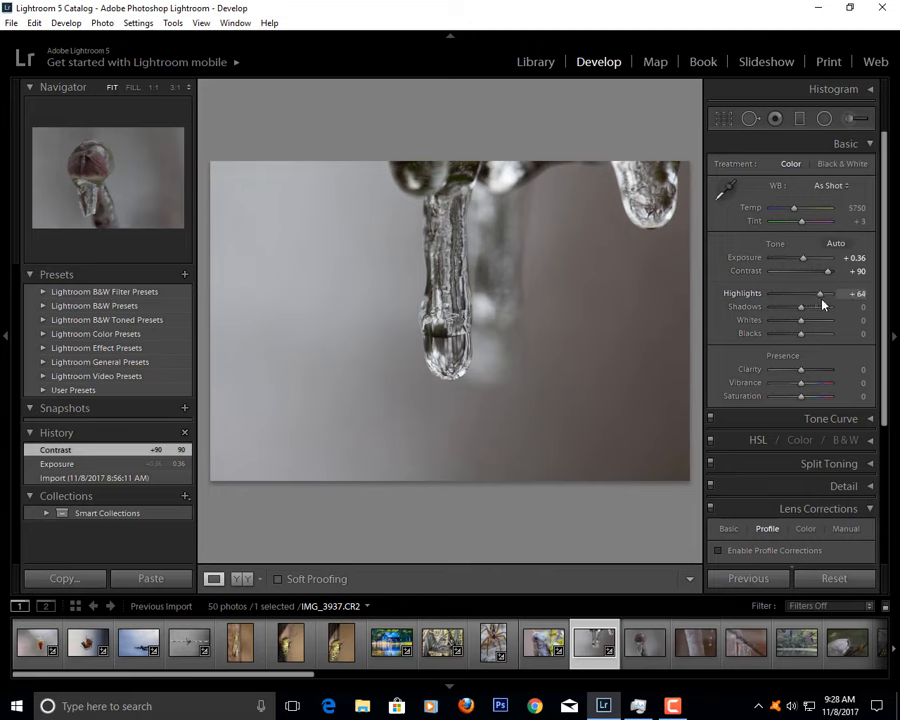
left_click_drag(820, 292, 800, 292)
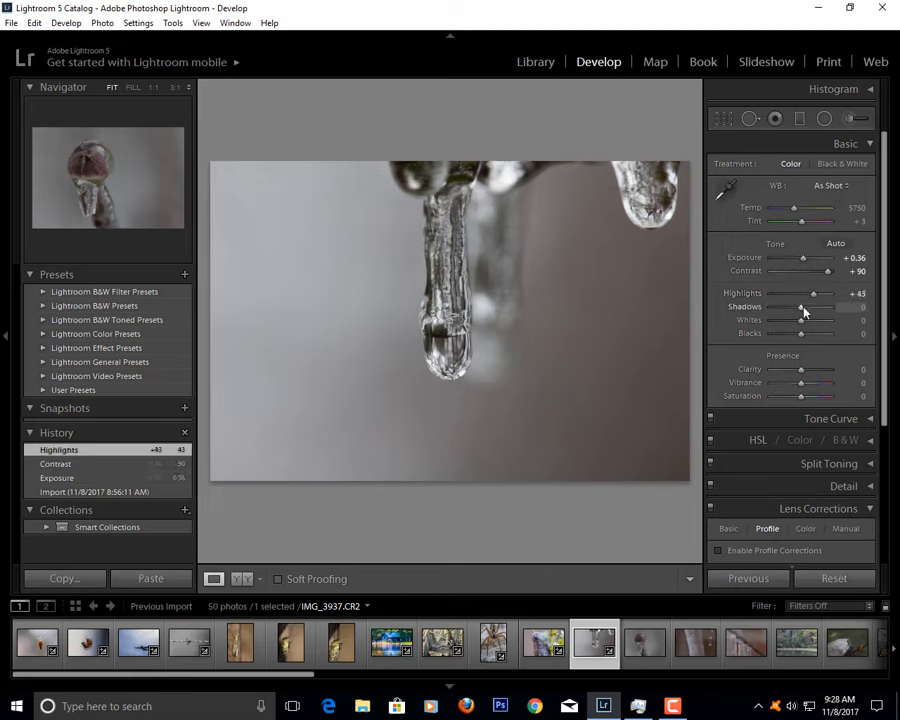
left_click_drag(800, 306, 820, 306)
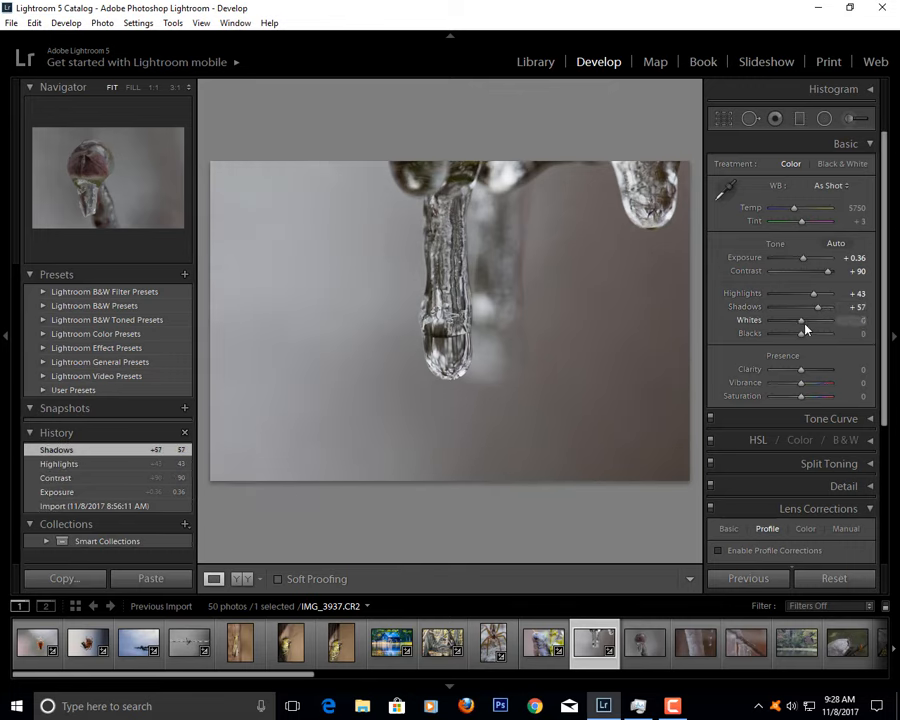
left_click_drag(800, 320, 830, 320)
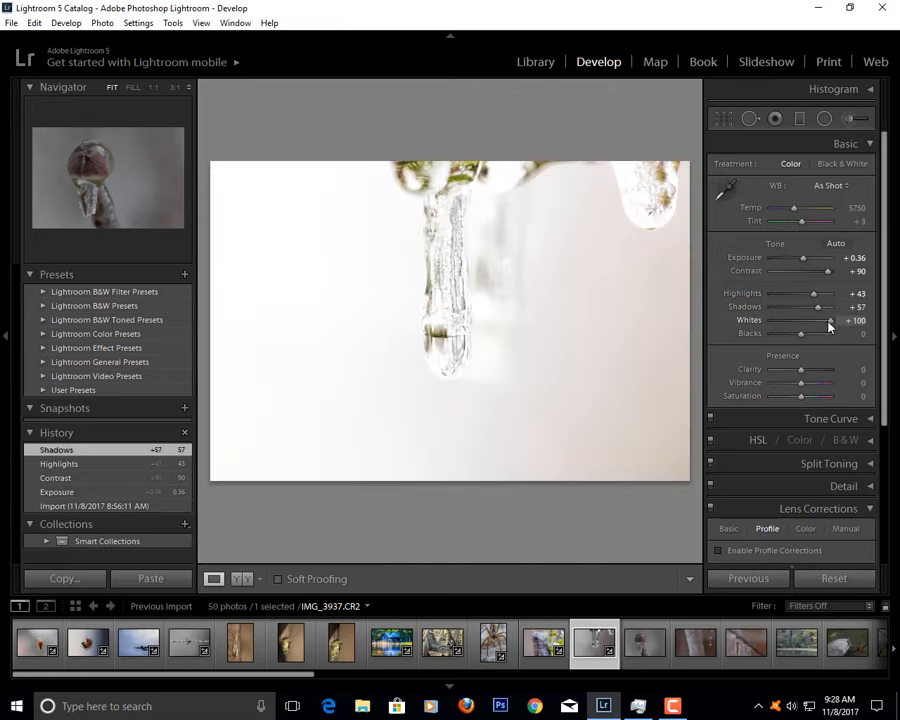
left_click_drag(830, 320, 796, 320)
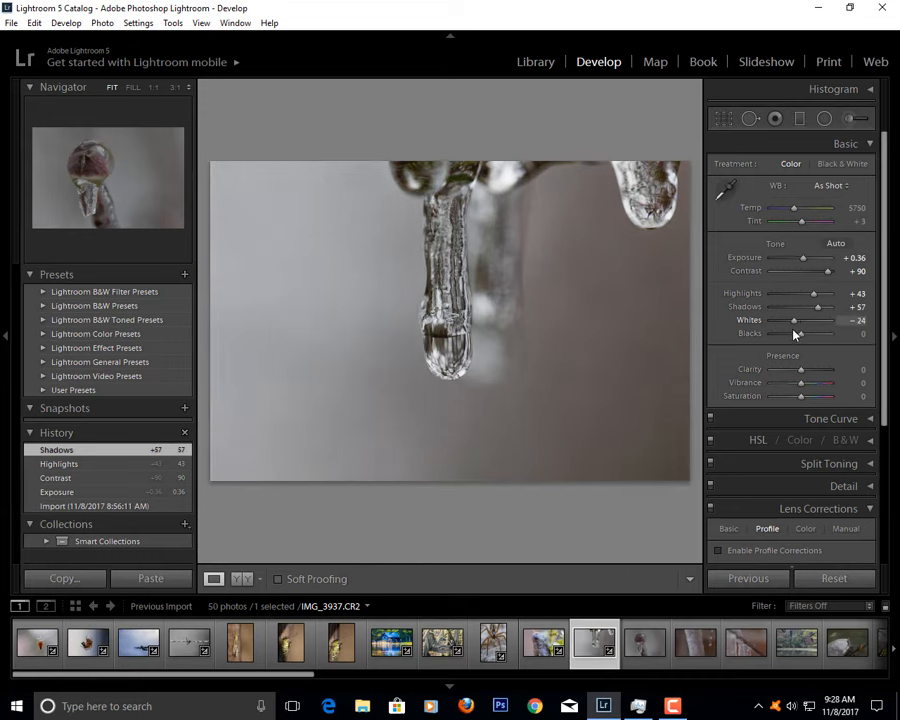
left_click_drag(810, 332, 800, 332)
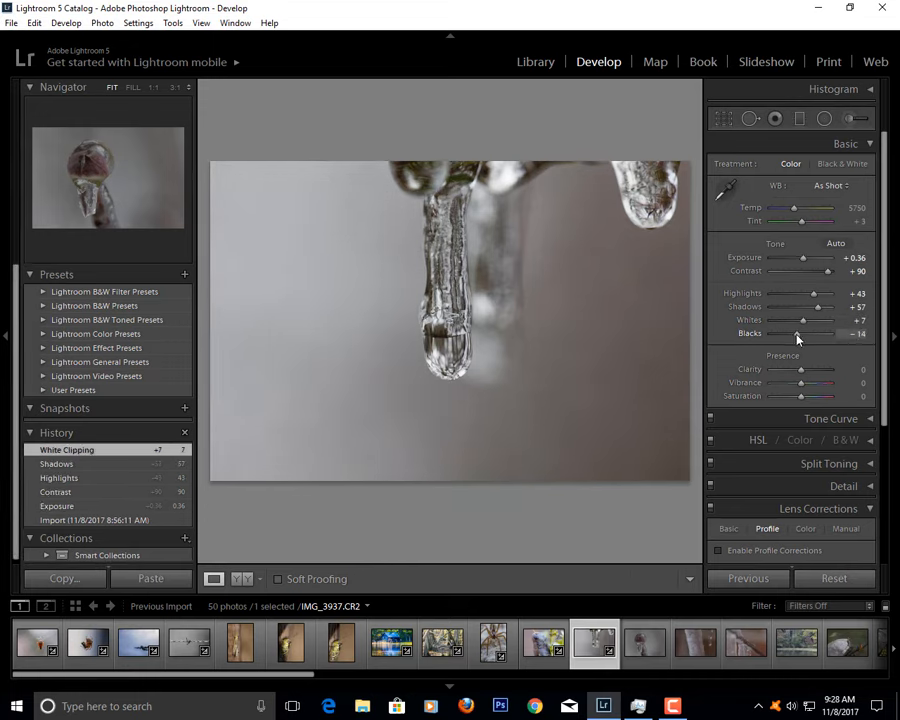
- Deepen the blacks, previewing full darkening before easing to a moderate level
left_click_drag(796, 332, 830, 332)
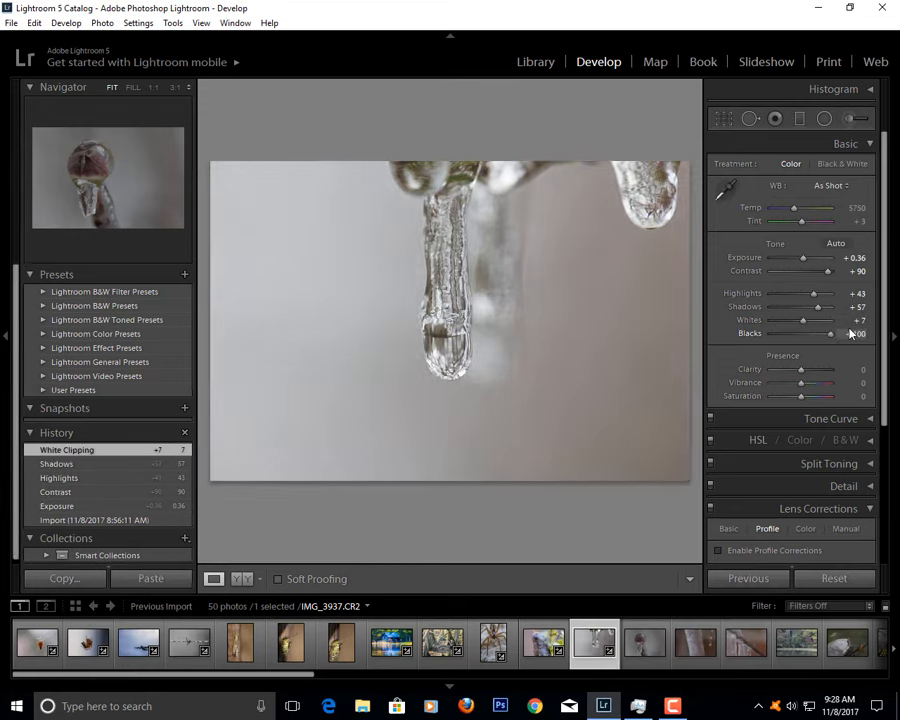
left_click_drag(810, 332, 776, 332)
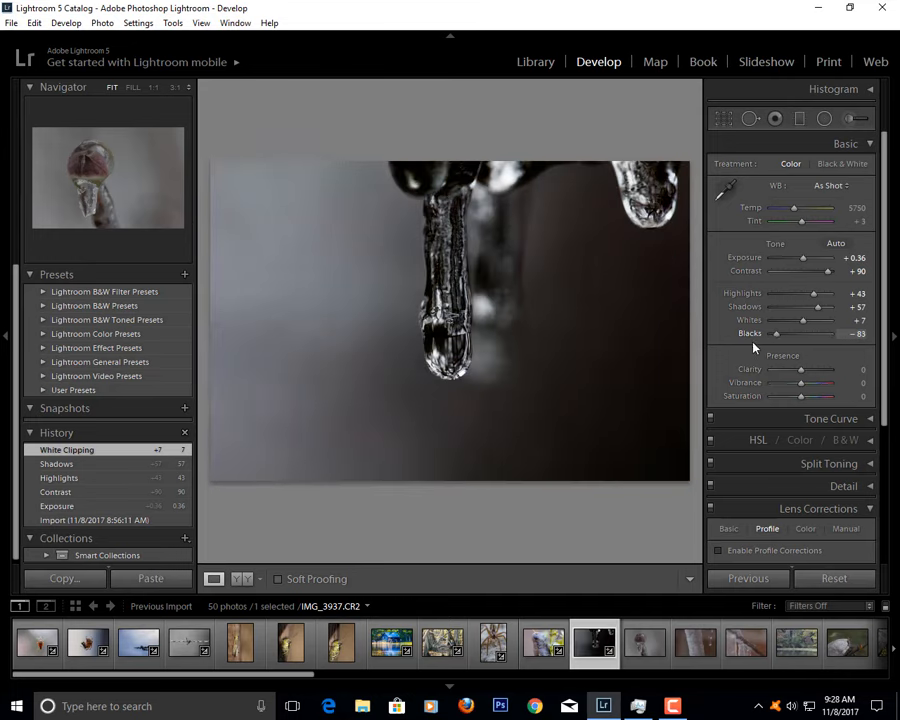
left_click_drag(800, 332, 776, 332)
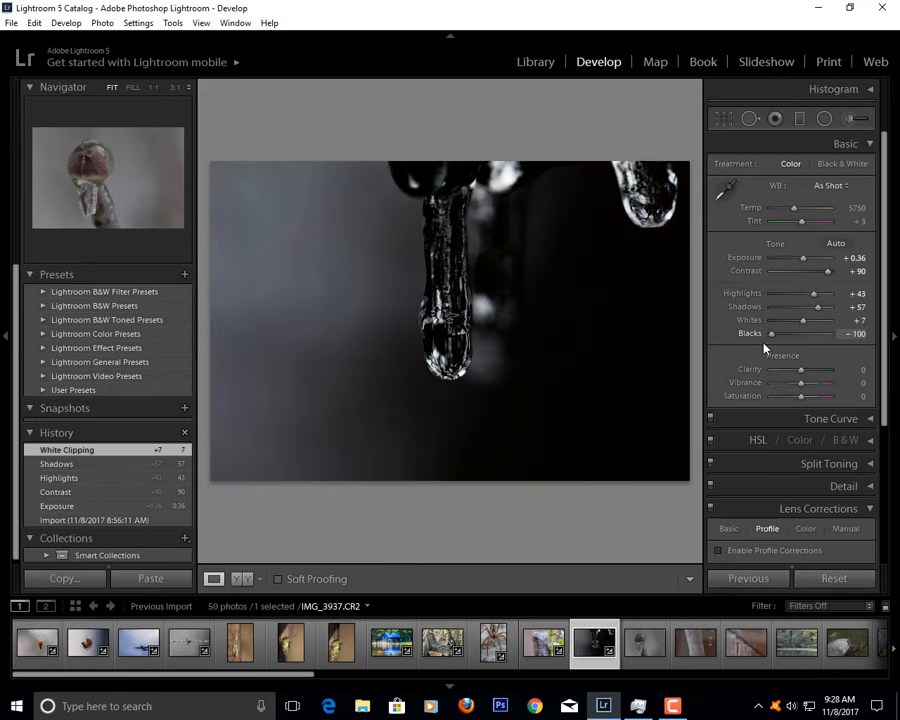
left_click_drag(772, 332, 792, 332)
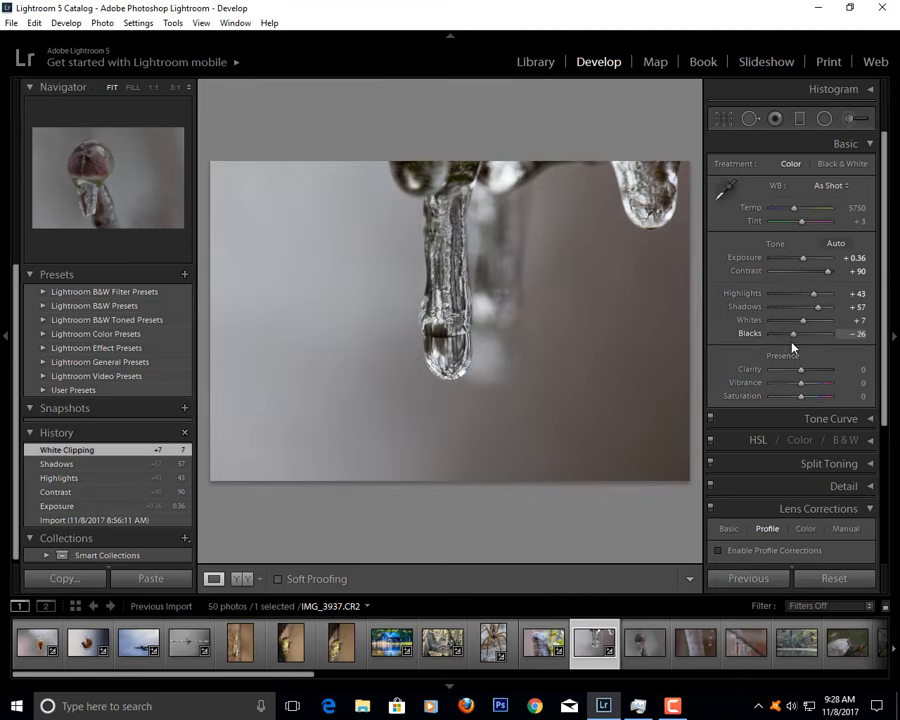
left_click_drag(800, 332, 788, 332)
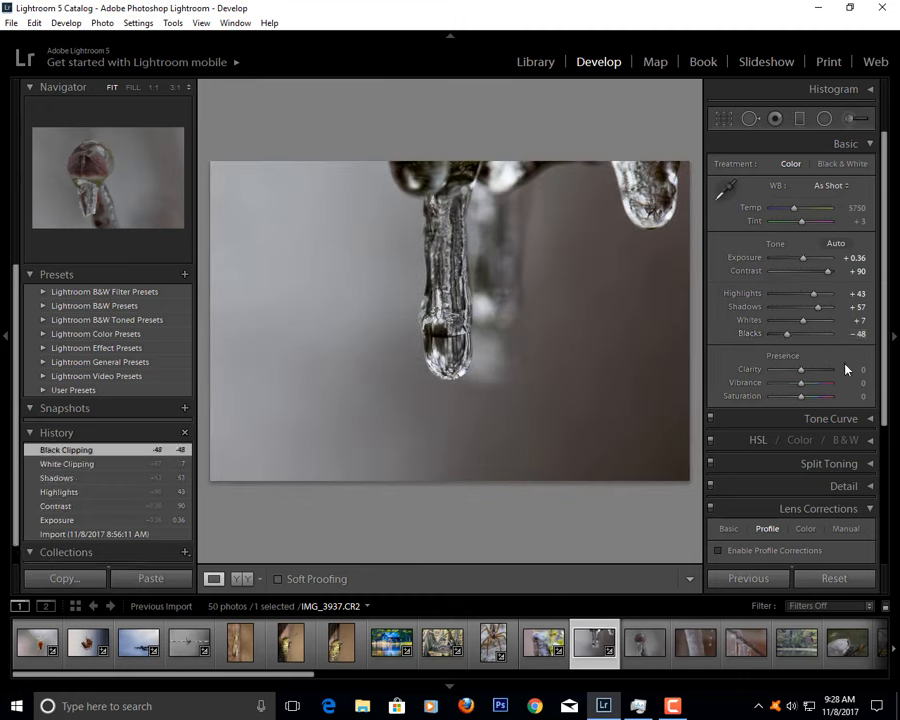
- Add a little clarity and vibrance, and settle saturation at a slight boost
left_click_drag(800, 368, 812, 368)
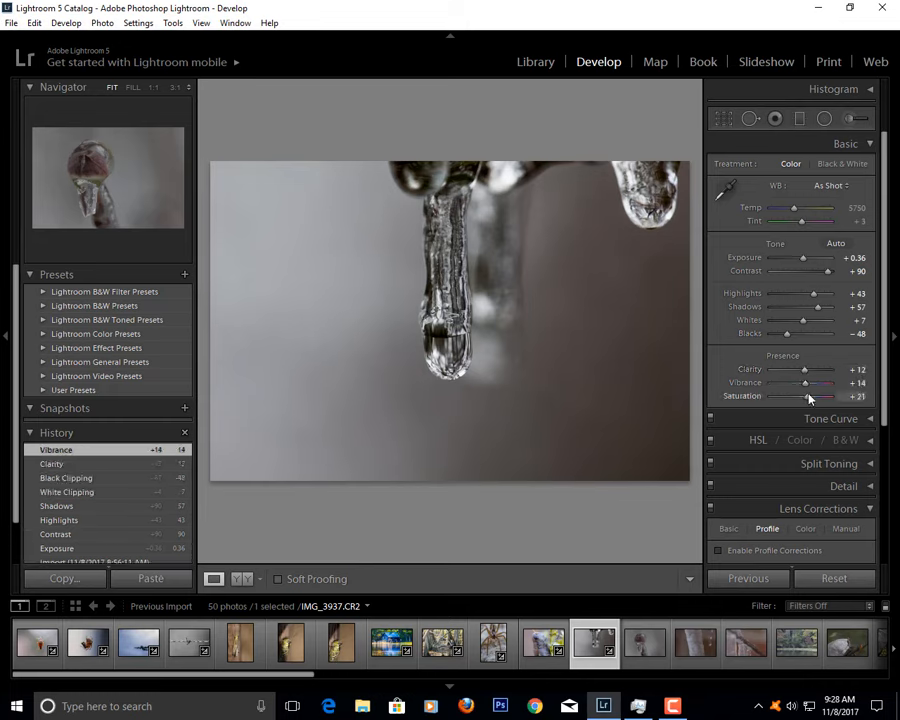
left_click_drag(810, 396, 770, 396)
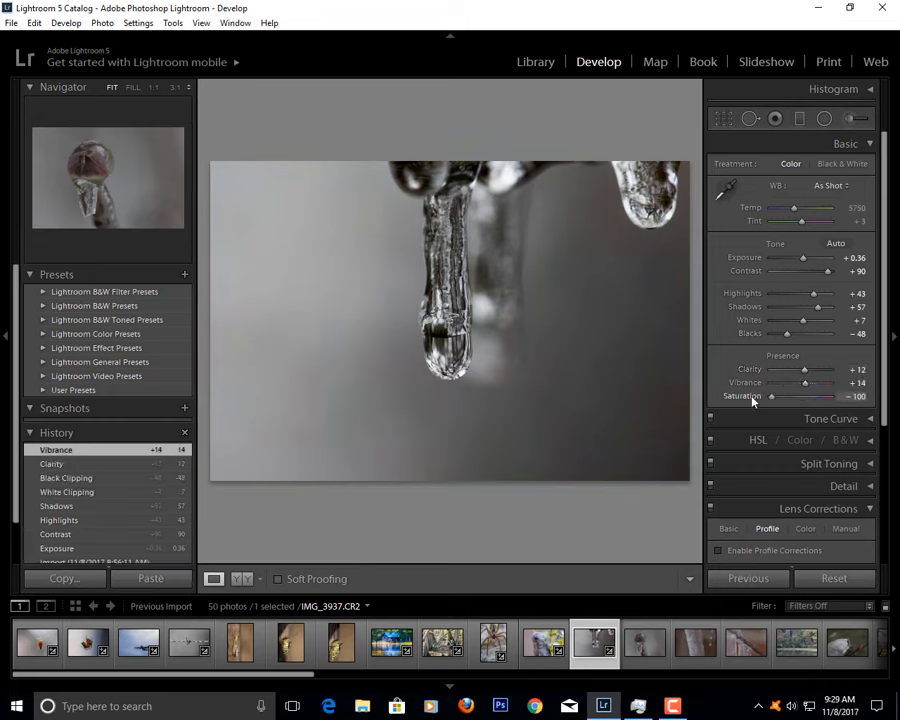
left_click_drag(772, 396, 804, 396)
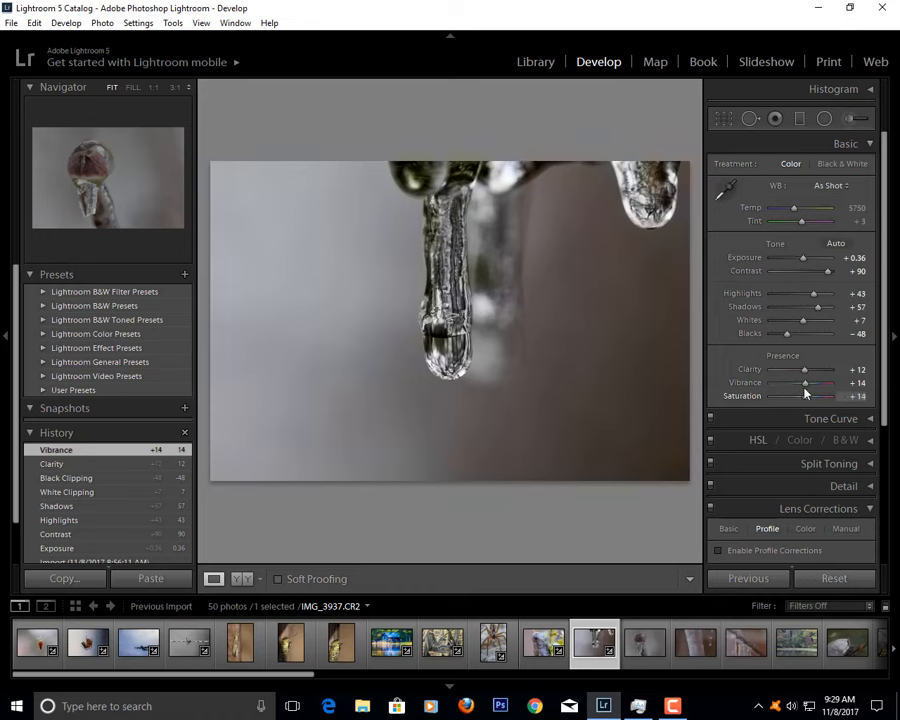
left_click_drag(810, 396, 800, 396)
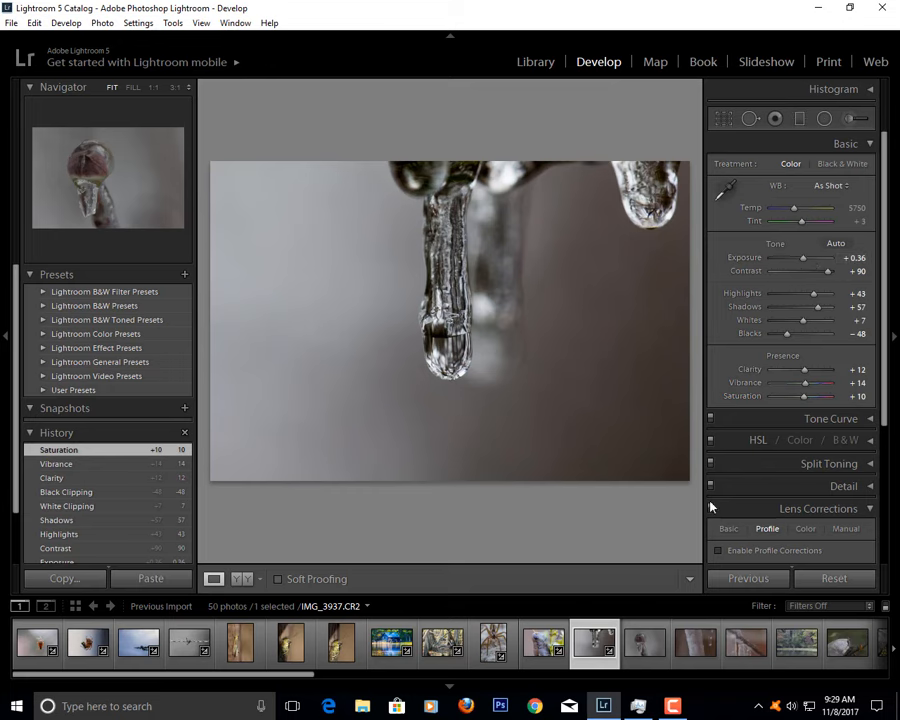
- Switch to the ice-drop bud photo, brighten it and push contrast to maximum
left_click(644, 644)
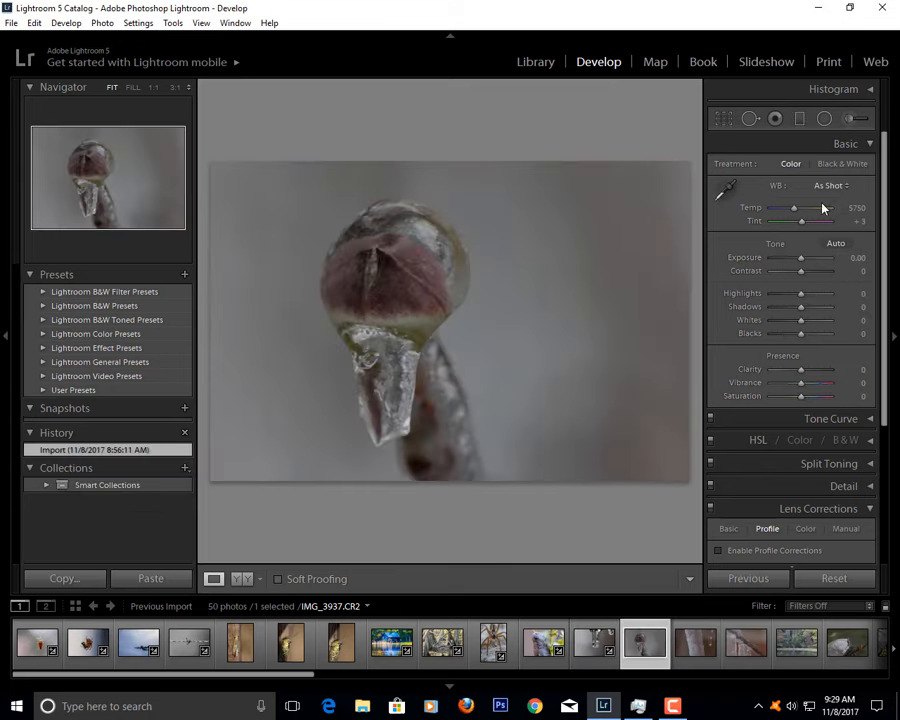
left_click_drag(800, 258, 808, 258)
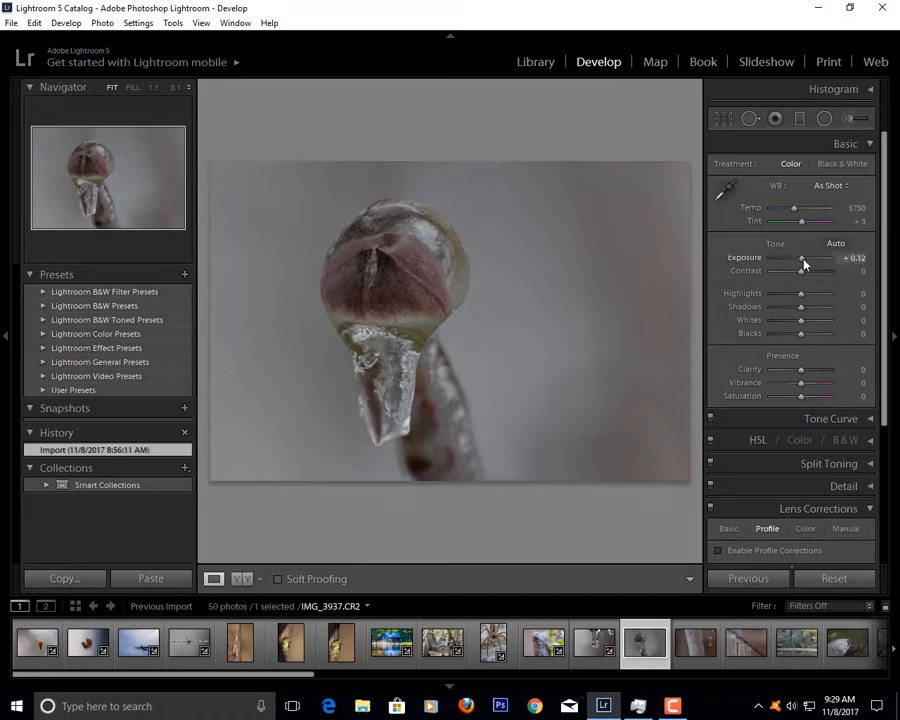
left_click_drag(796, 258, 820, 258)
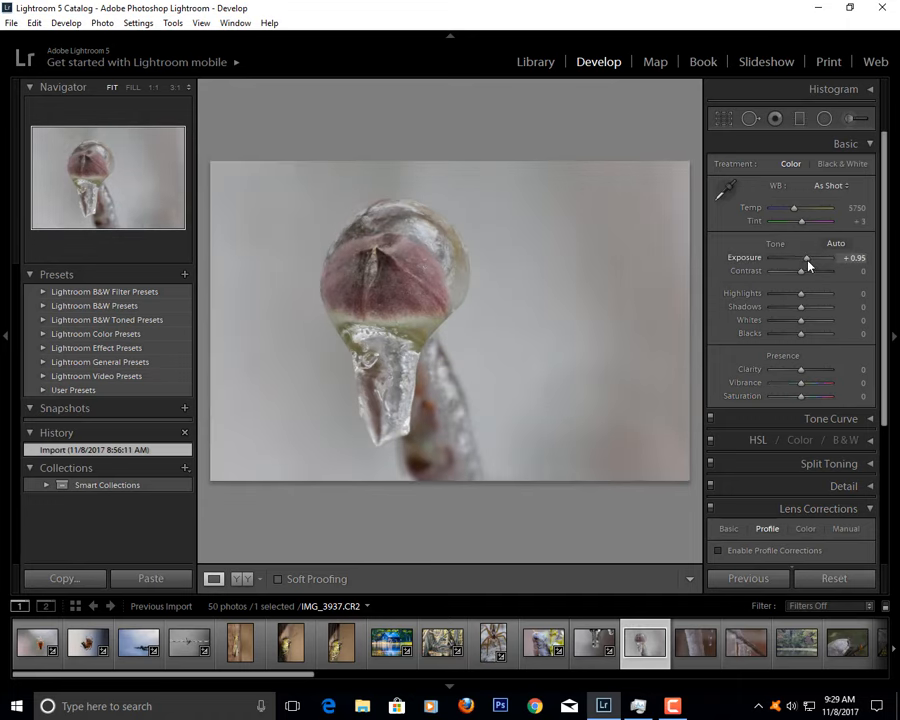
left_click_drag(800, 272, 830, 272)
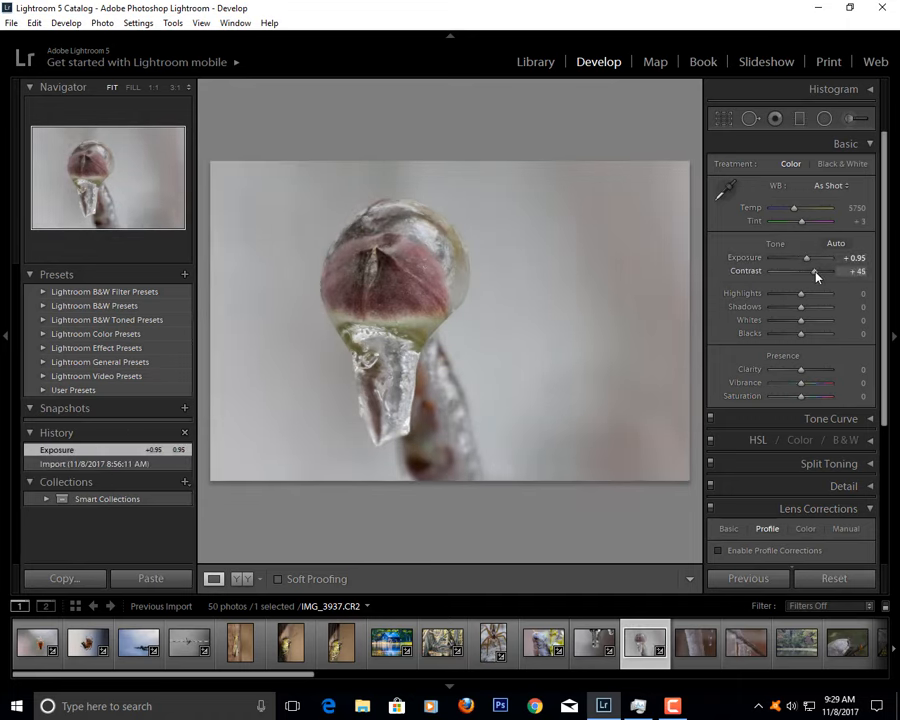
left_click_drag(800, 272, 810, 272)
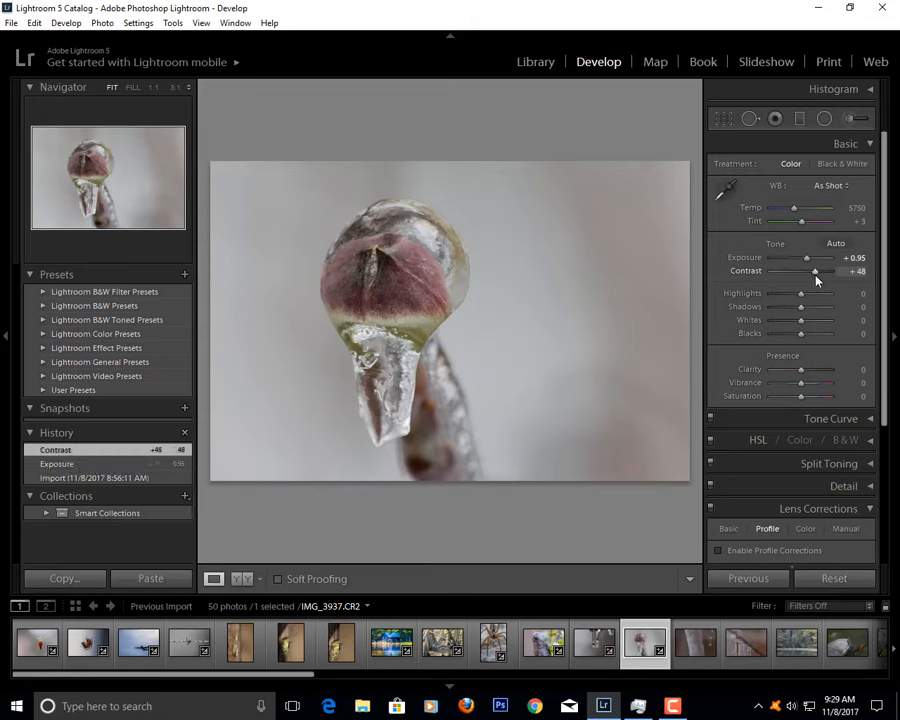
left_click_drag(816, 272, 836, 272)
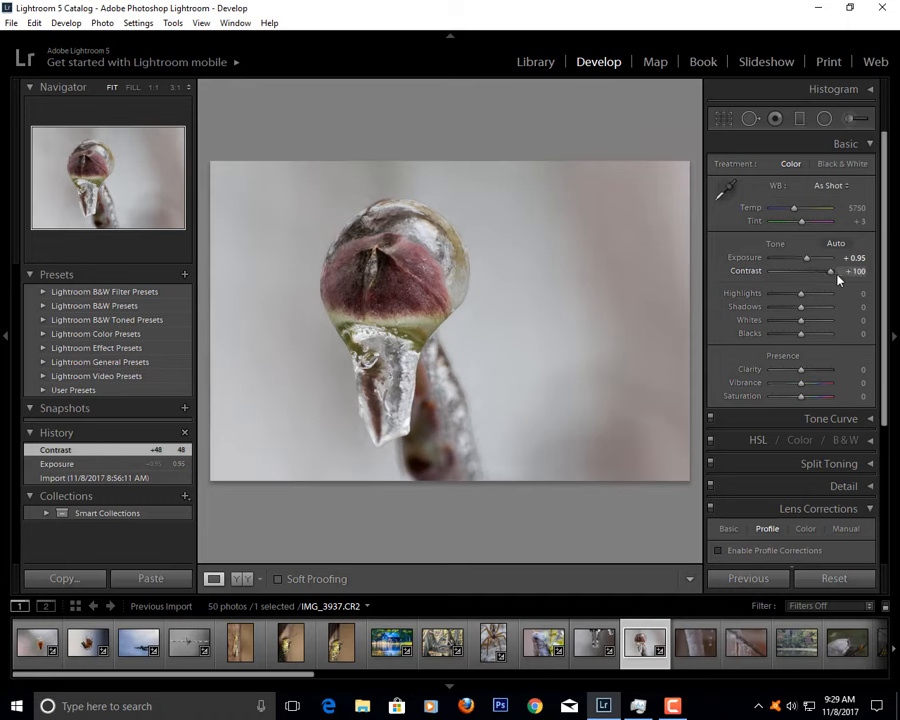
left_click_drag(804, 256, 816, 256)
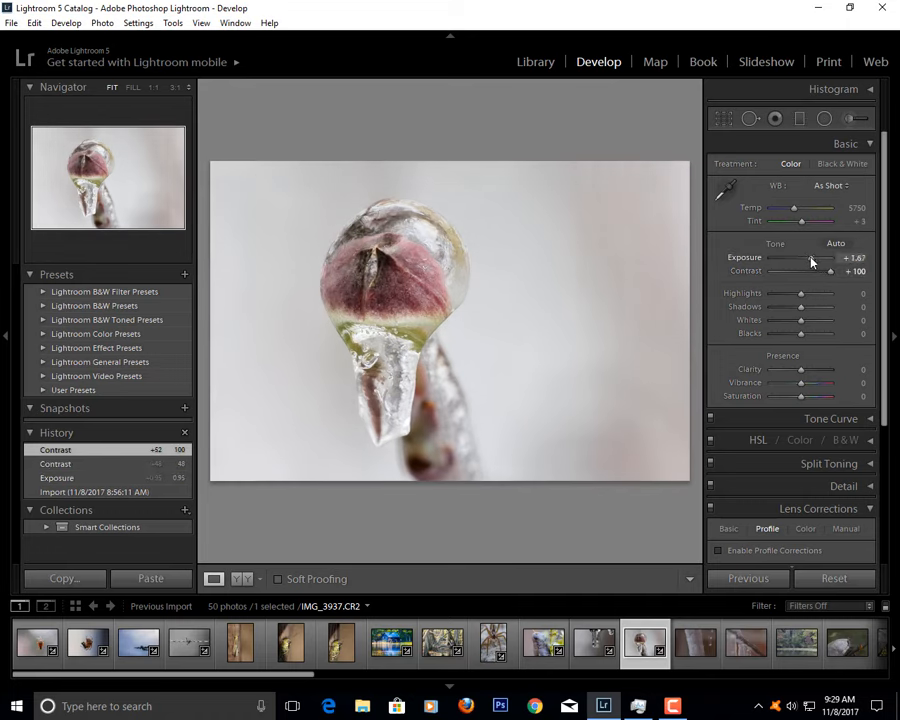
left_click_drag(812, 258, 804, 258)
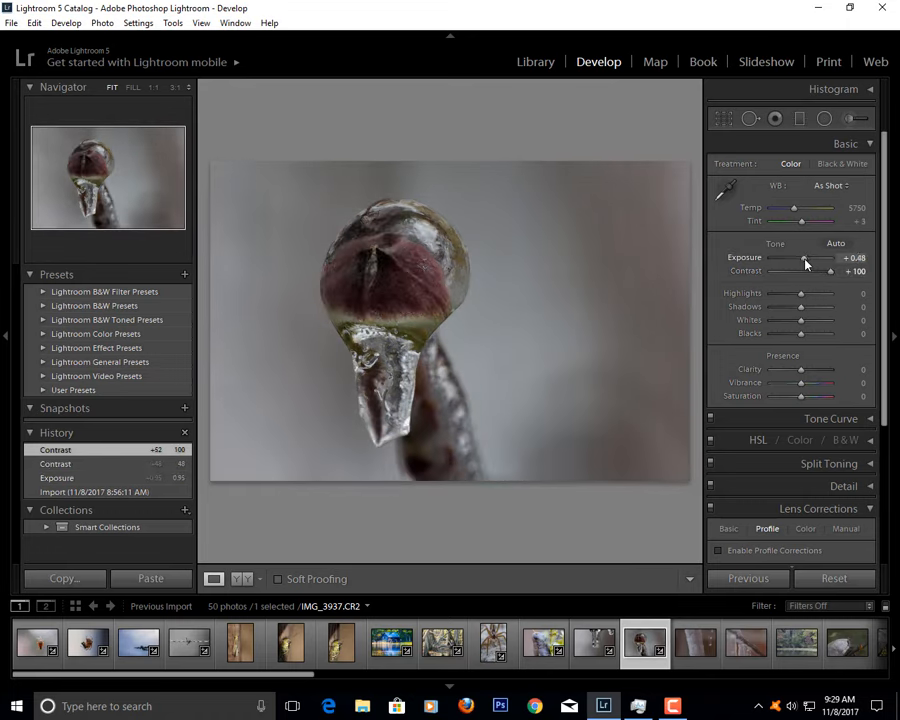
- Lift highlights and shadows, then set the whites and black point
left_click_drag(800, 256, 810, 256)
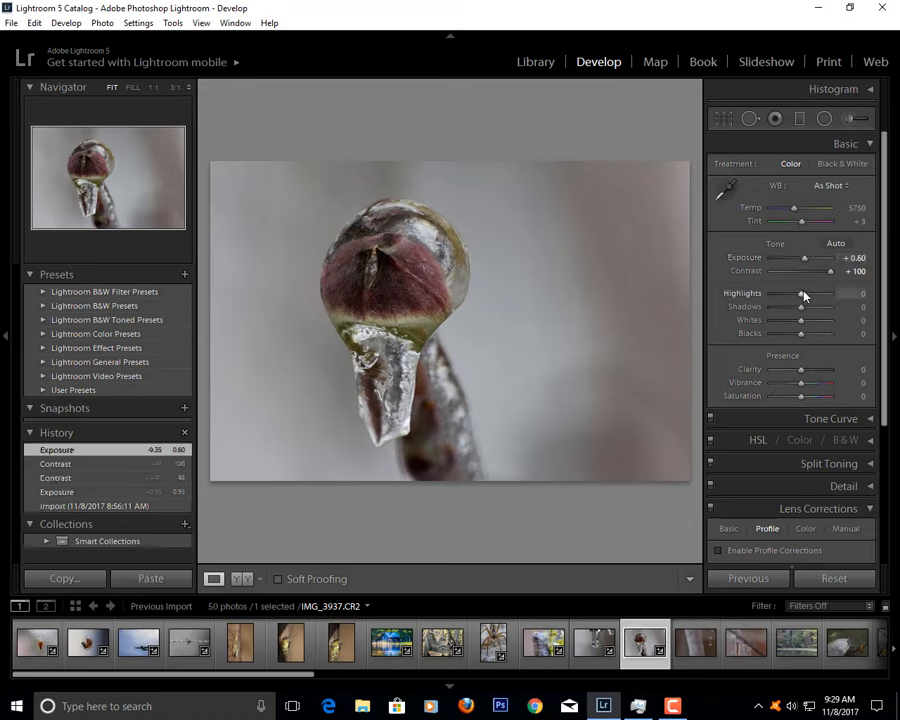
left_click_drag(800, 292, 812, 292)
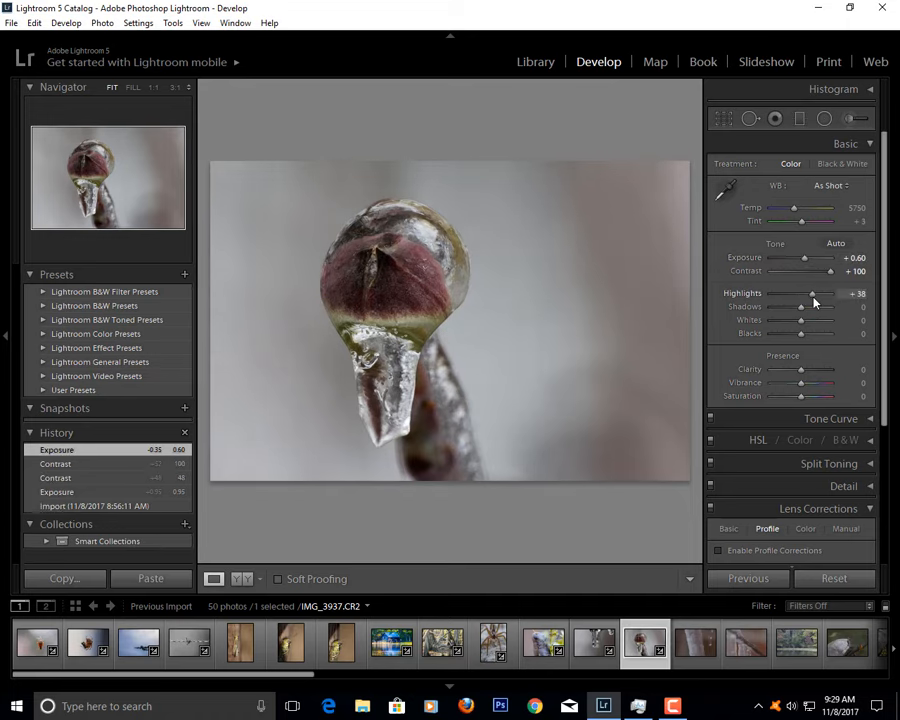
left_click_drag(800, 292, 816, 292)
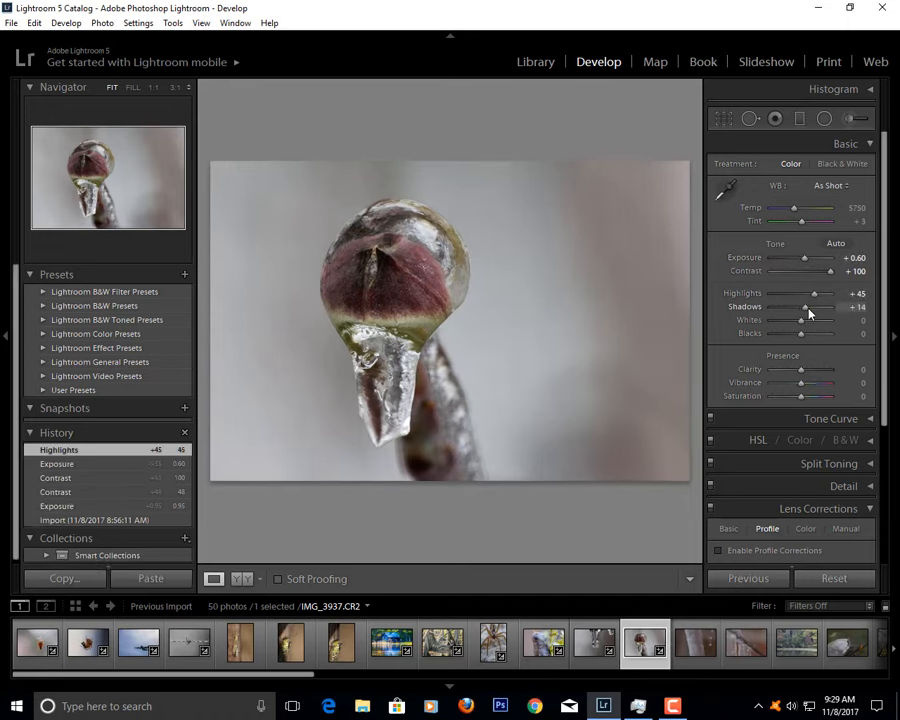
left_click_drag(804, 308, 810, 308)
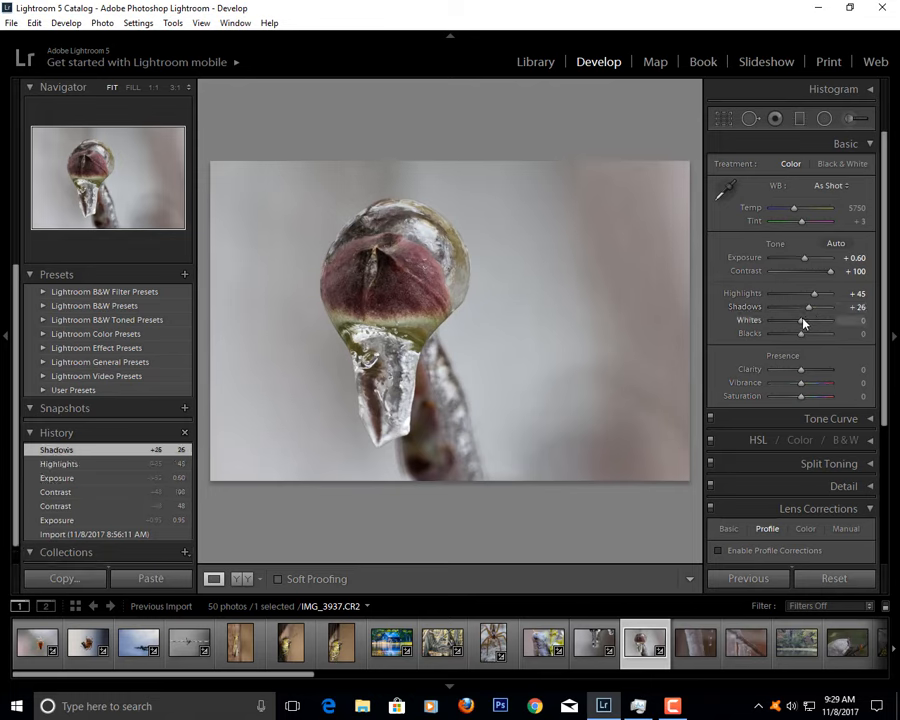
left_click_drag(802, 320, 788, 320)
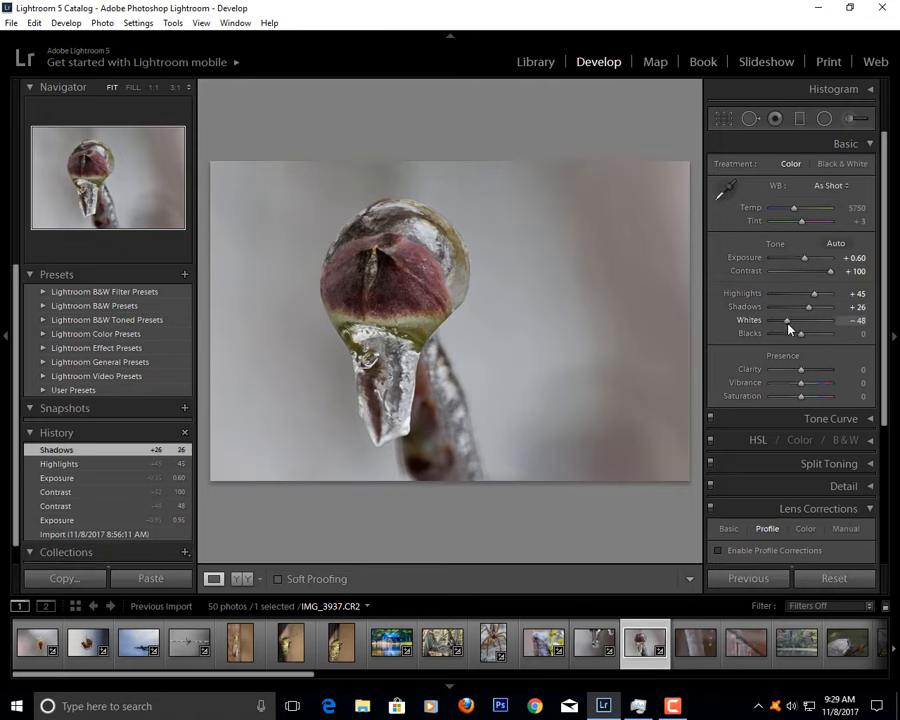
left_click_drag(788, 332, 800, 332)
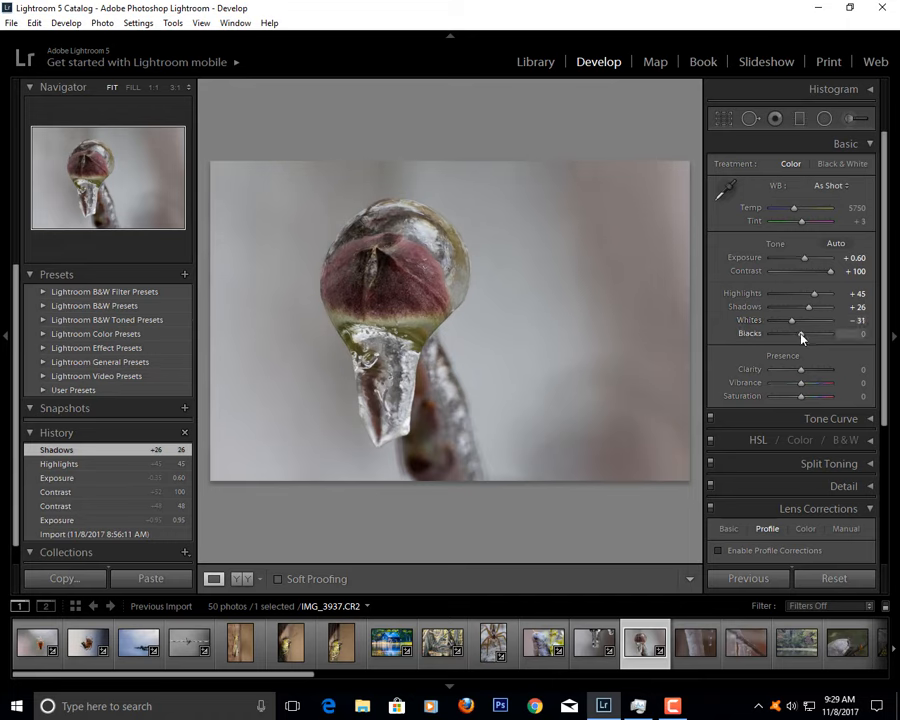
left_click_drag(810, 332, 784, 332)
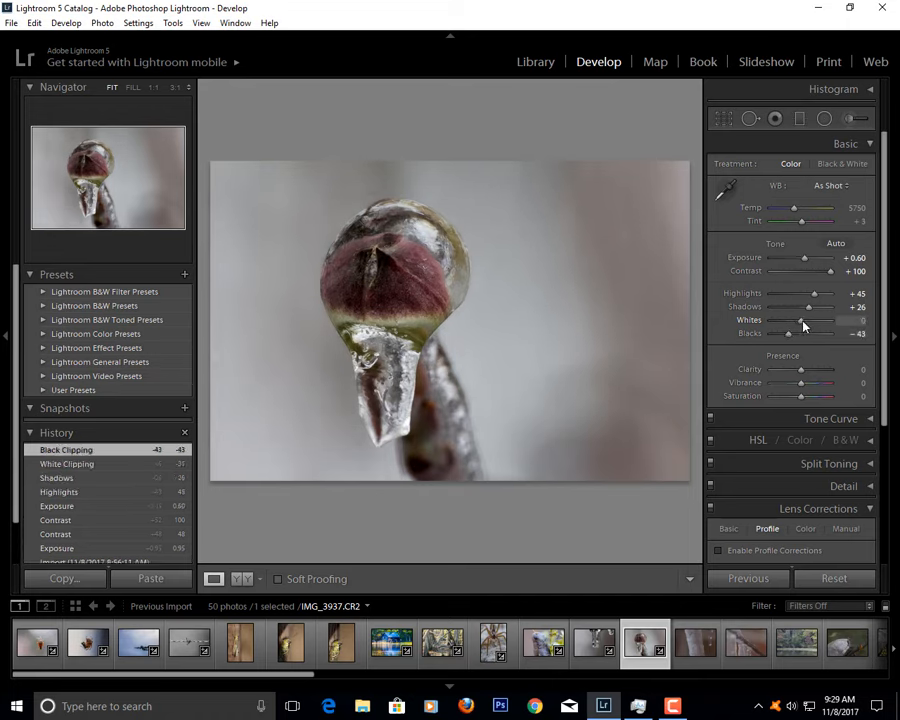
- Re-balance the tones: lower the highlights, raise the shadows, fine-tune whites and blacks
left_click_drag(812, 308, 800, 308)
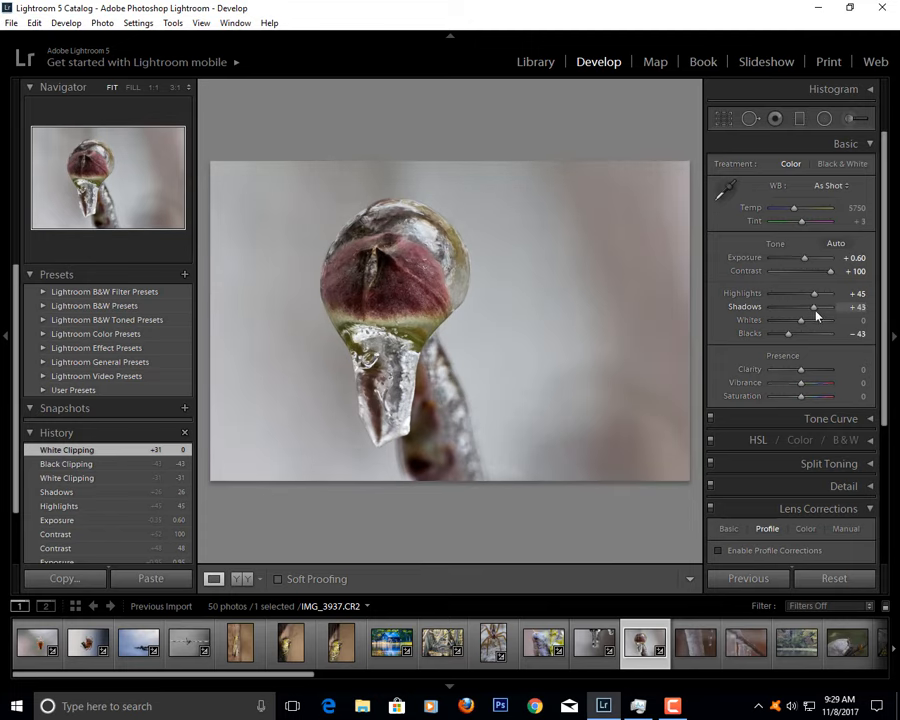
left_click_drag(810, 292, 824, 292)
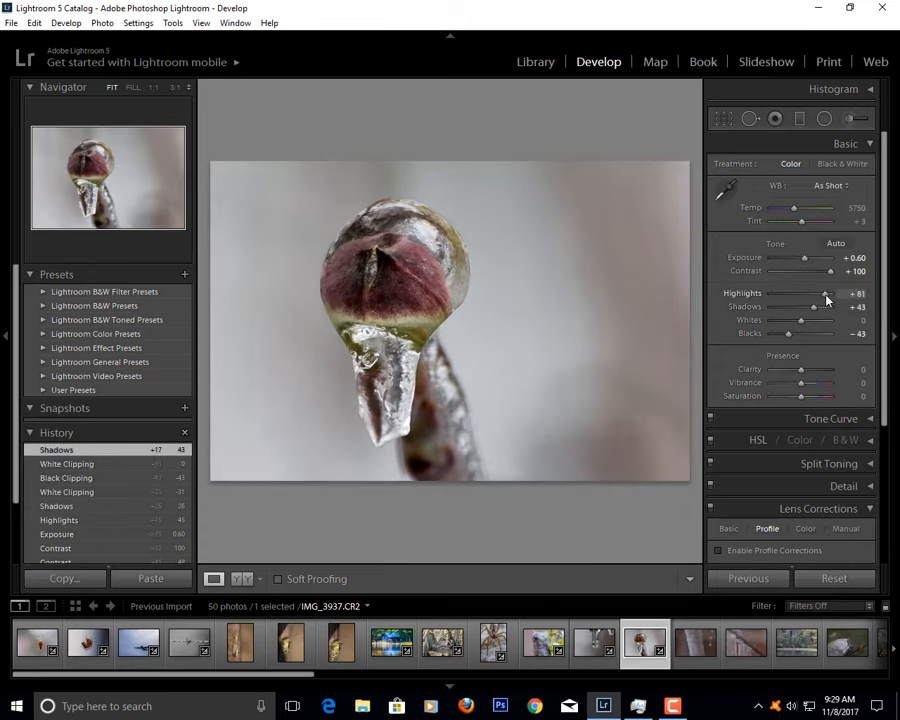
left_click_drag(824, 292, 810, 292)
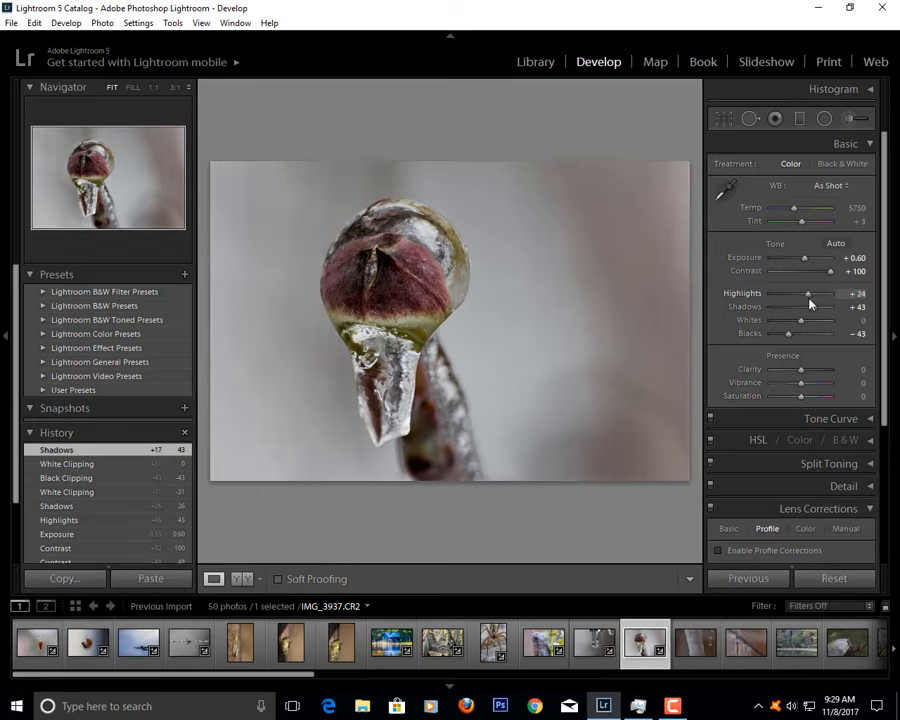
left_click_drag(810, 292, 800, 292)
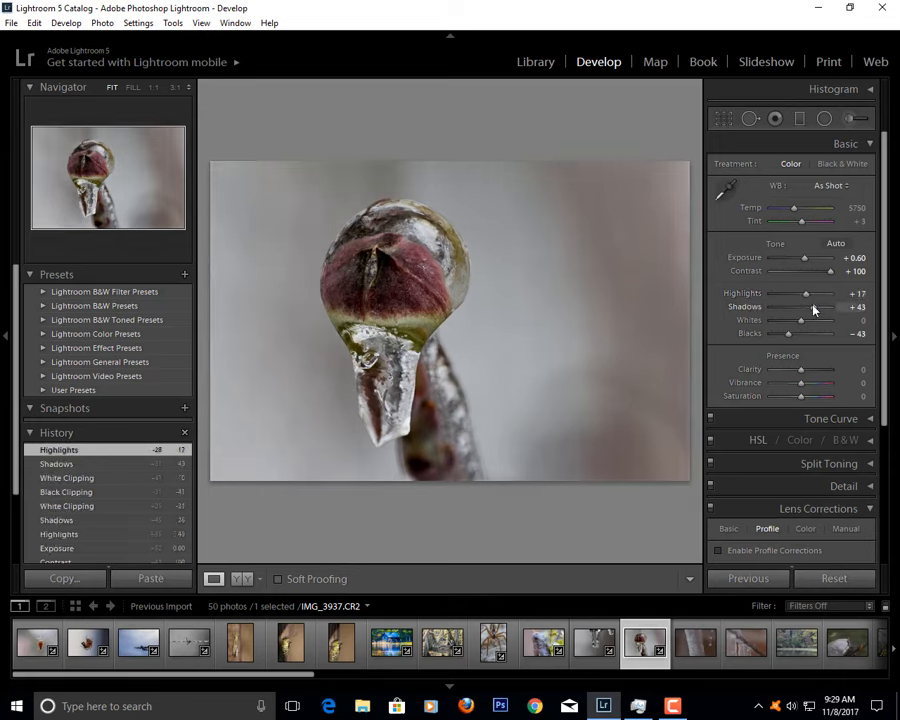
left_click_drag(800, 308, 824, 308)
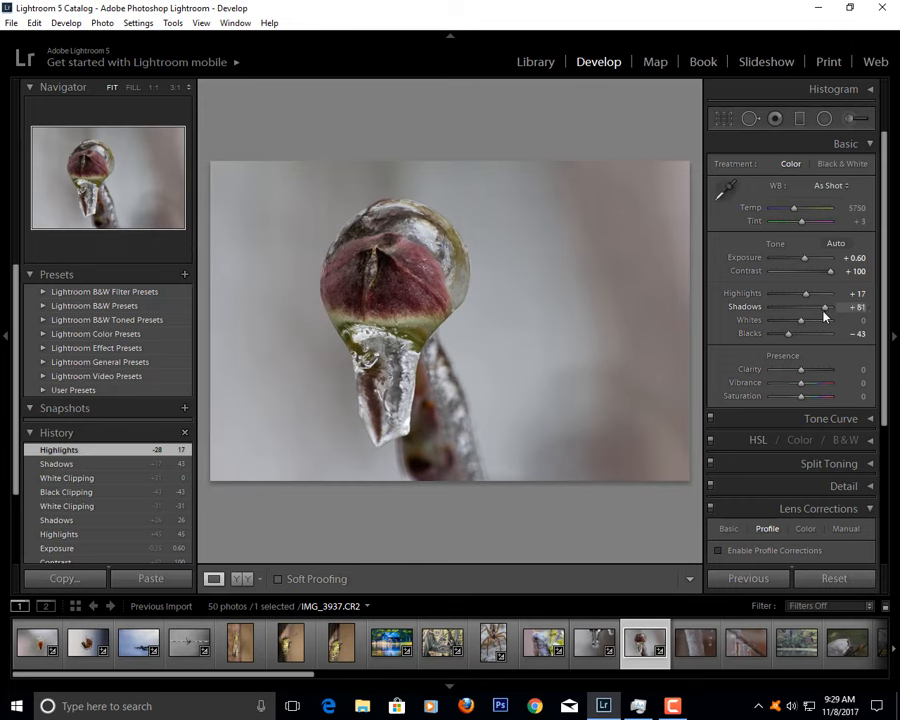
left_click_drag(788, 320, 812, 320)
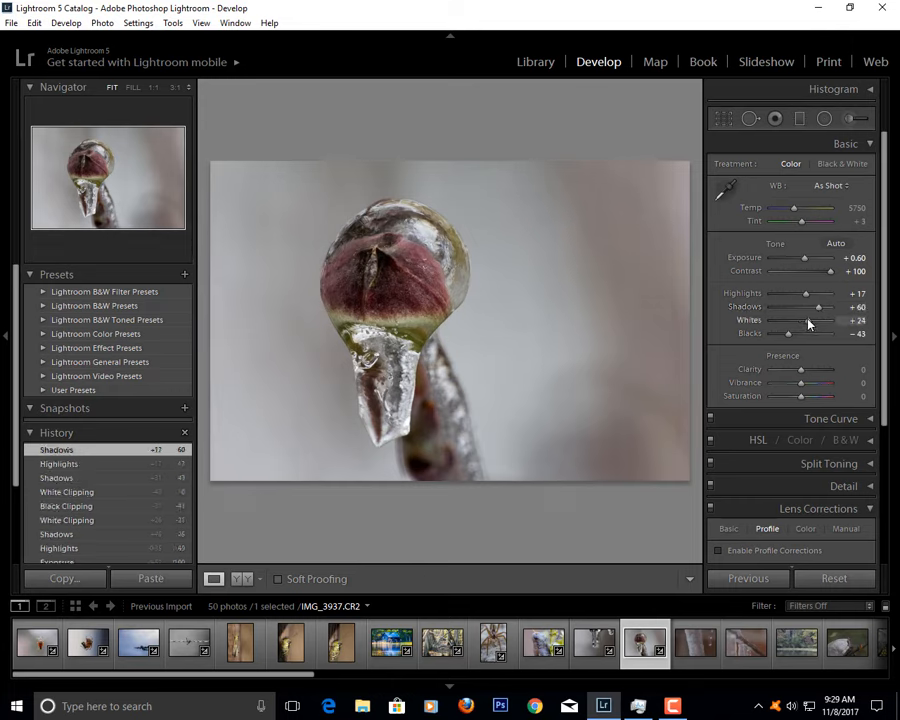
left_click_drag(810, 320, 800, 320)
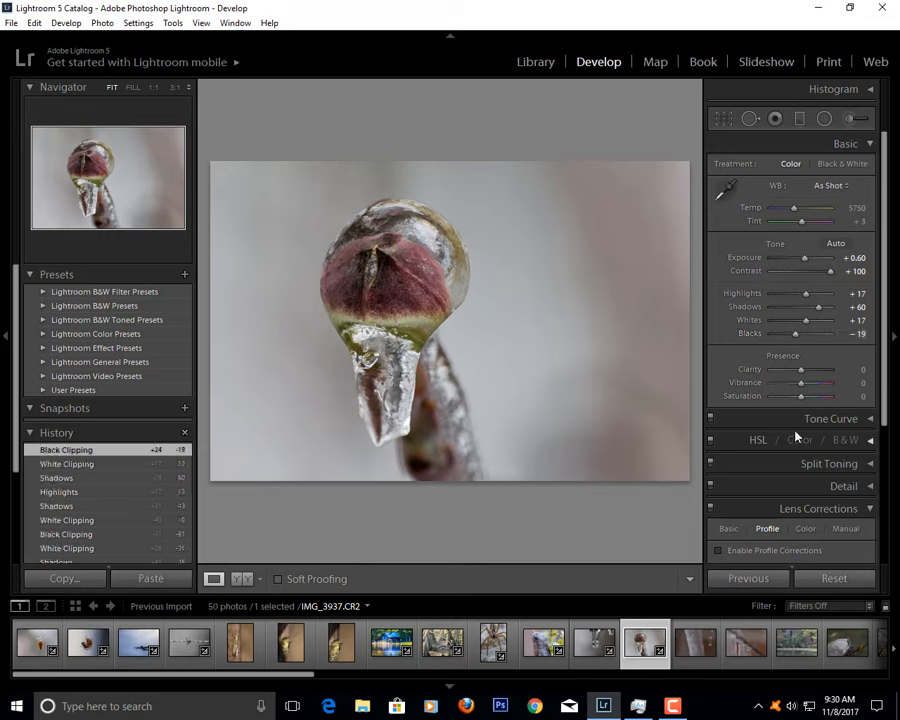
- Add clarity and boost vibrance and saturation, then move to the icicle photo
left_click_drag(800, 368, 810, 368)
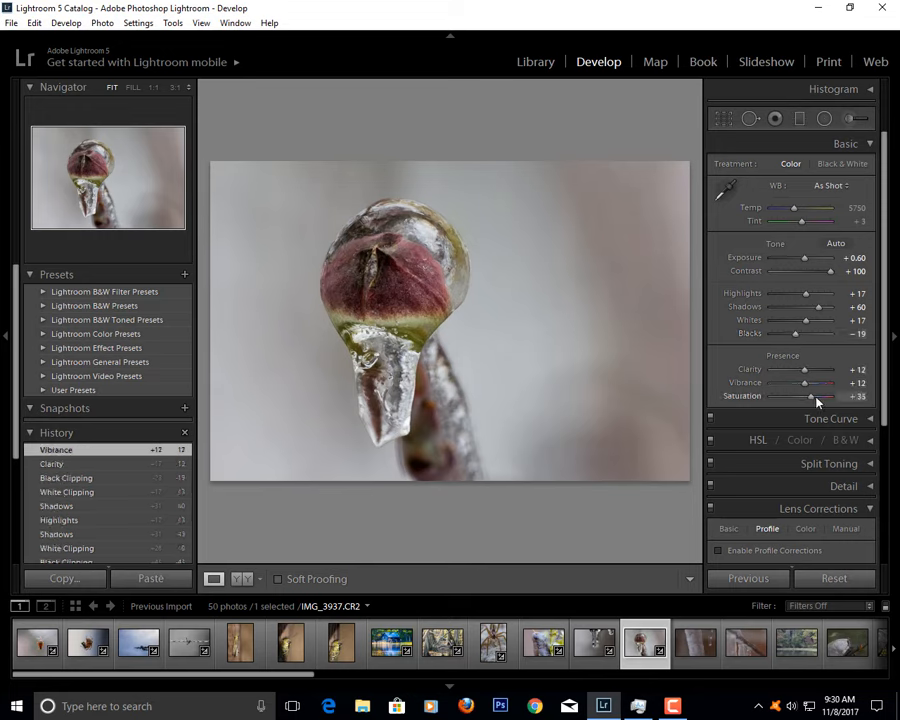
left_click_drag(810, 396, 820, 396)
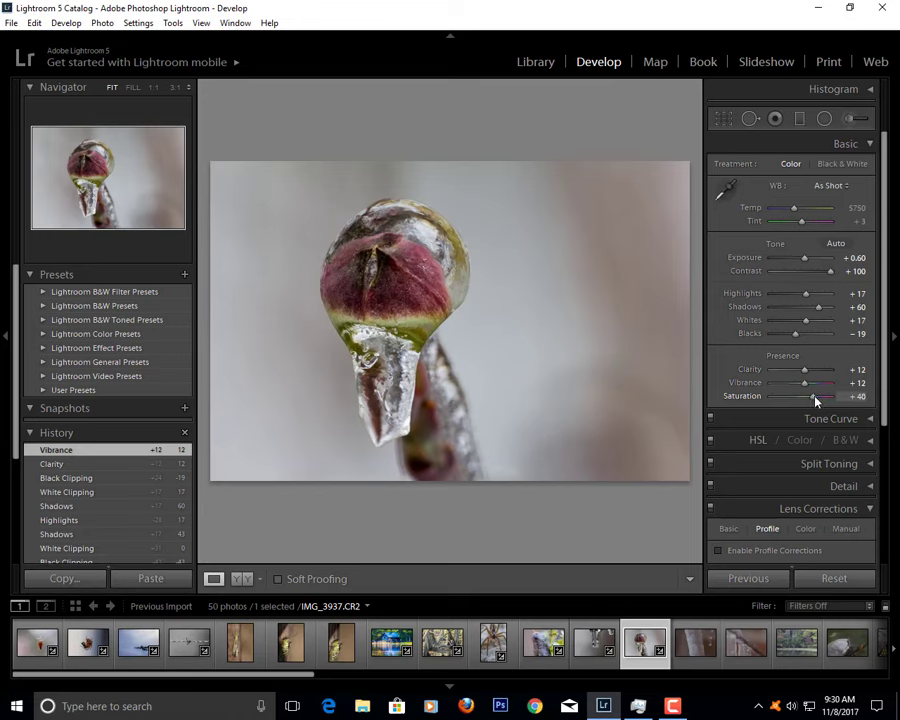
left_click_drag(808, 396, 828, 396)
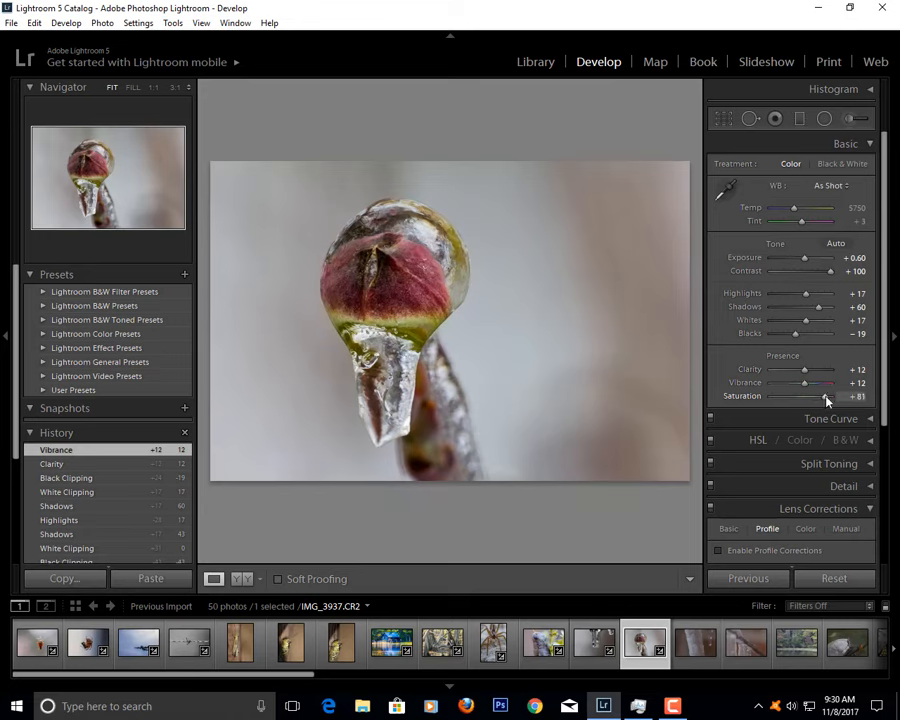
left_click(696, 644)
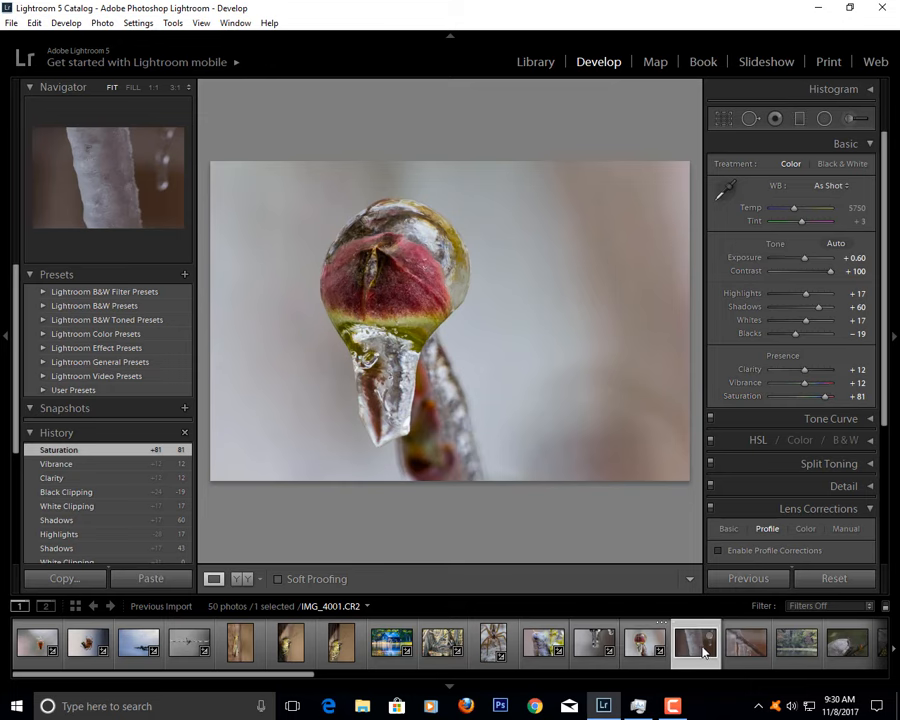
- Brighten the icicle photo's exposure and increase its contrast
left_click(696, 644)
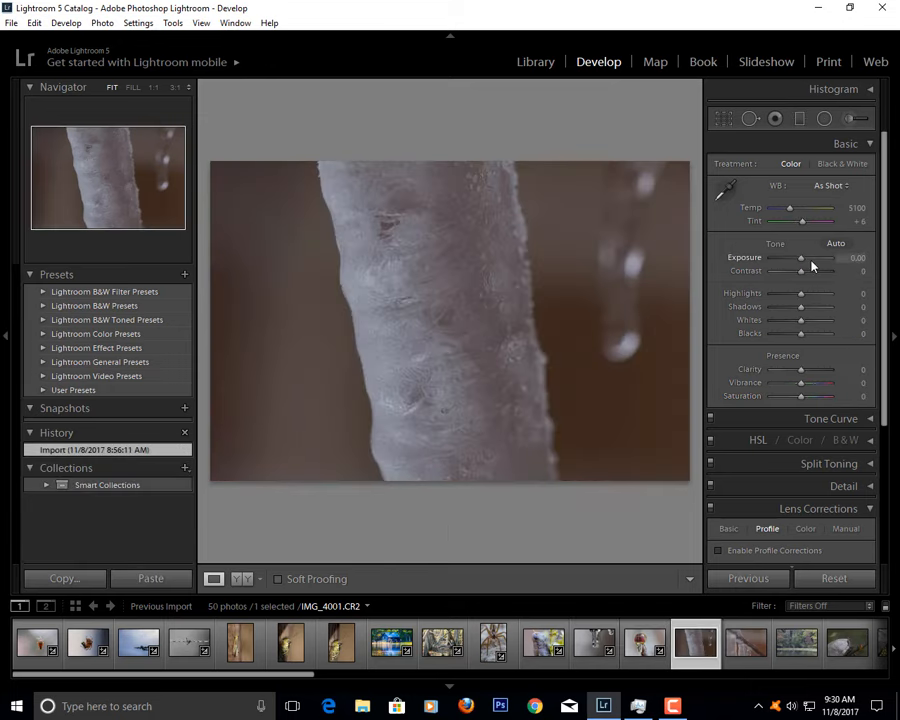
mouse_move(802, 296)
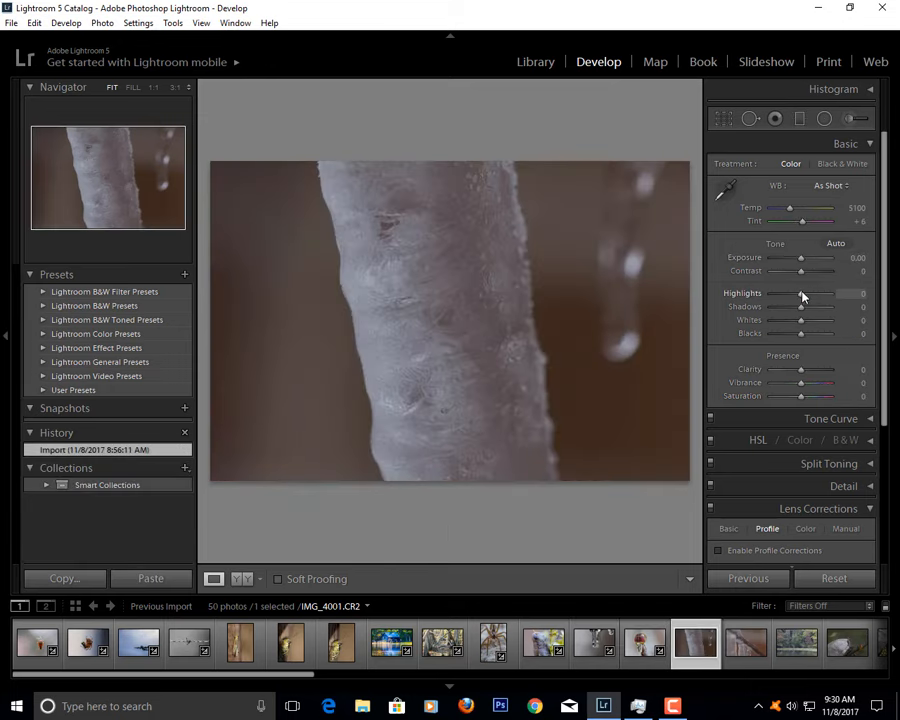
left_click_drag(800, 256, 808, 256)
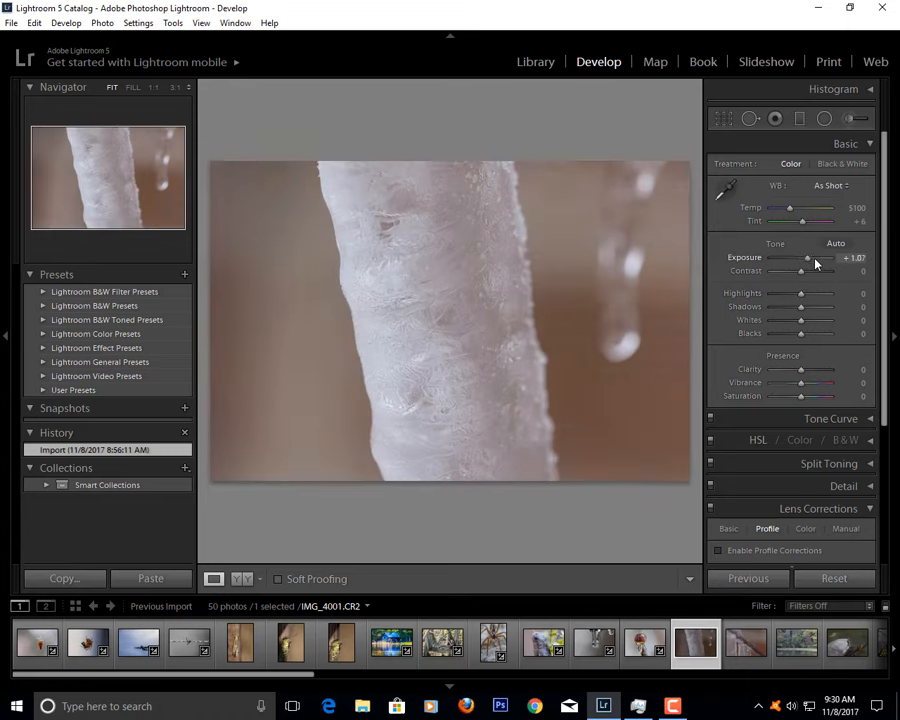
left_click_drag(806, 256, 810, 256)
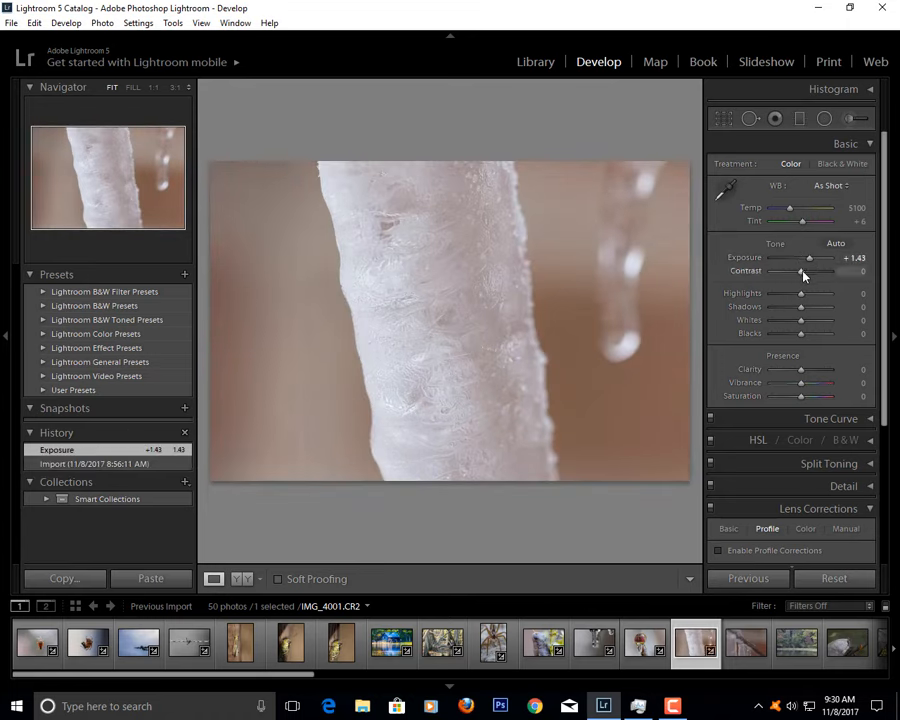
left_click_drag(800, 272, 810, 272)
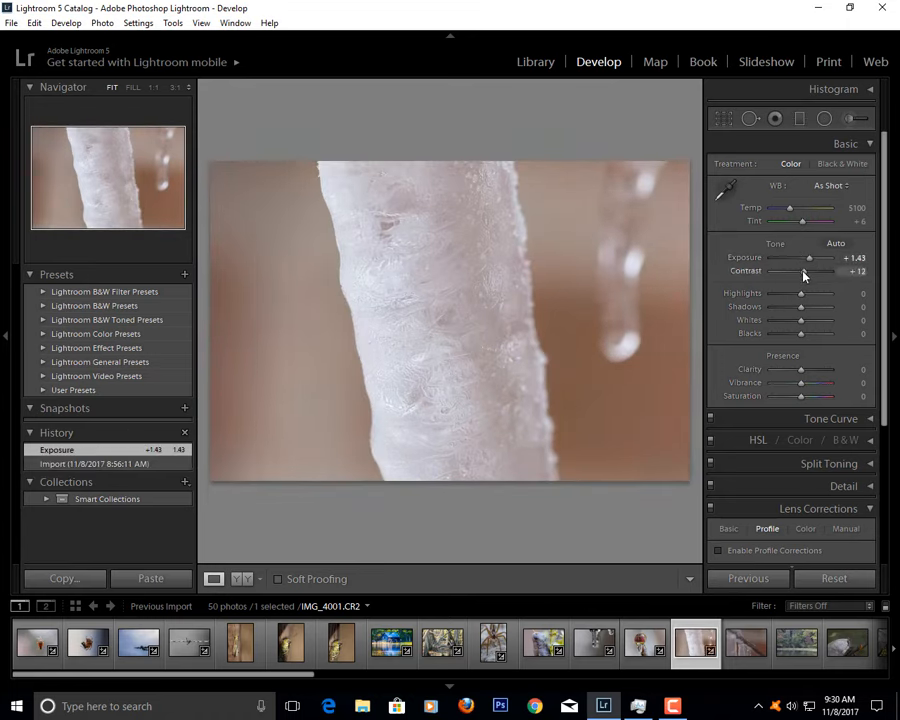
left_click_drag(800, 272, 812, 272)
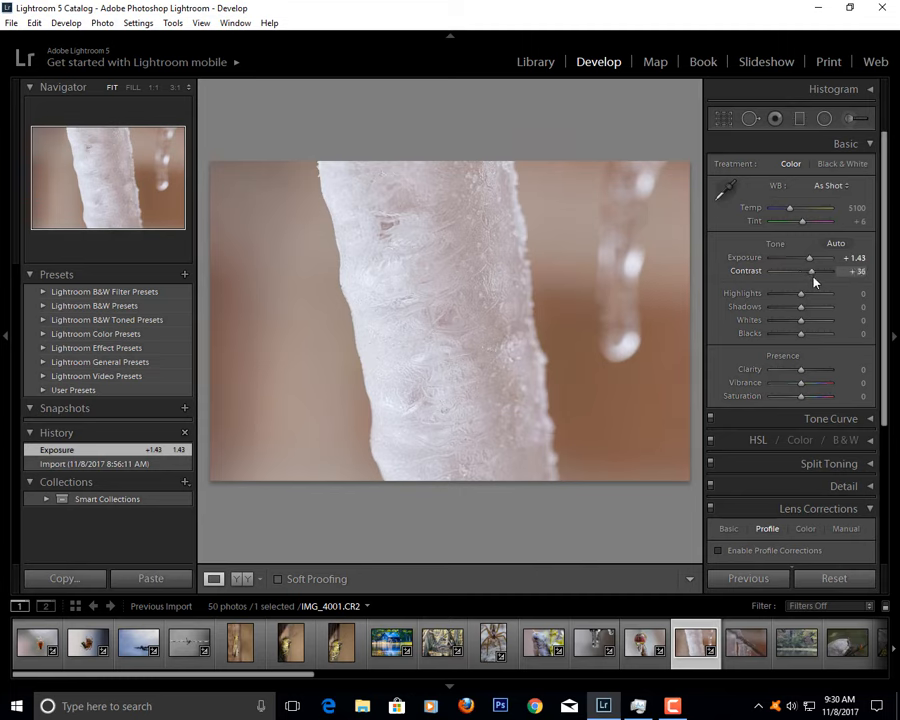
left_click_drag(816, 258, 800, 258)
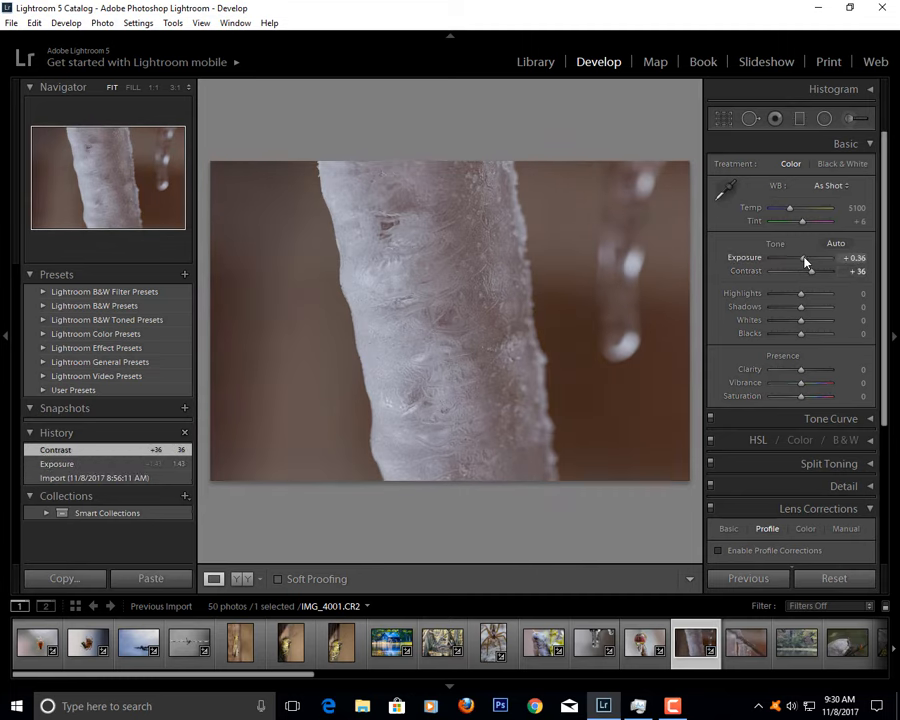
left_click_drag(804, 256, 820, 256)
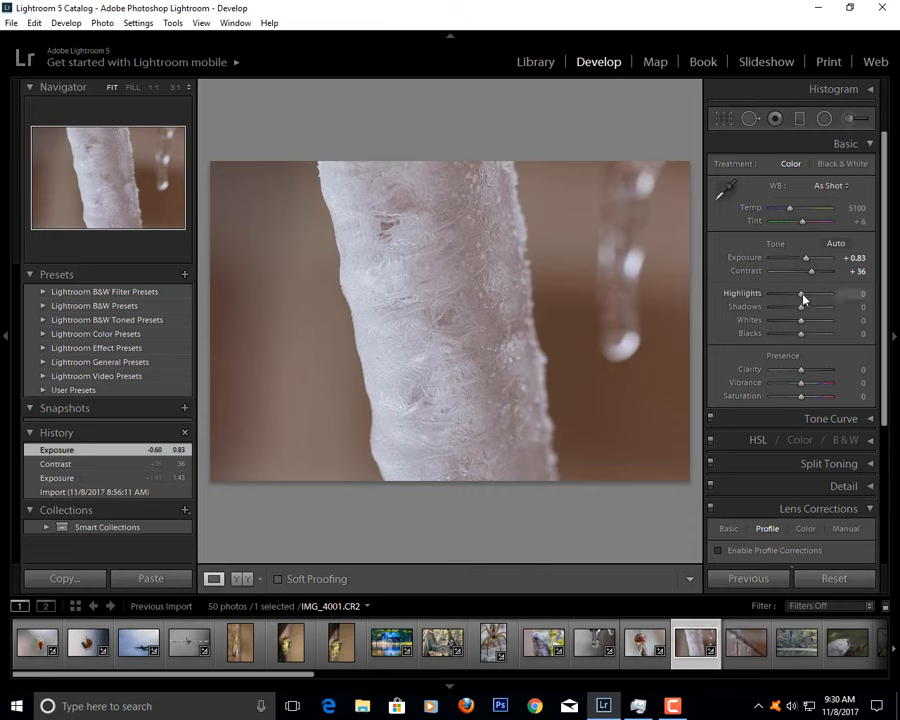
- Retune highlights and shadows, raise the whites and set the blacks
left_click_drag(800, 292, 812, 292)
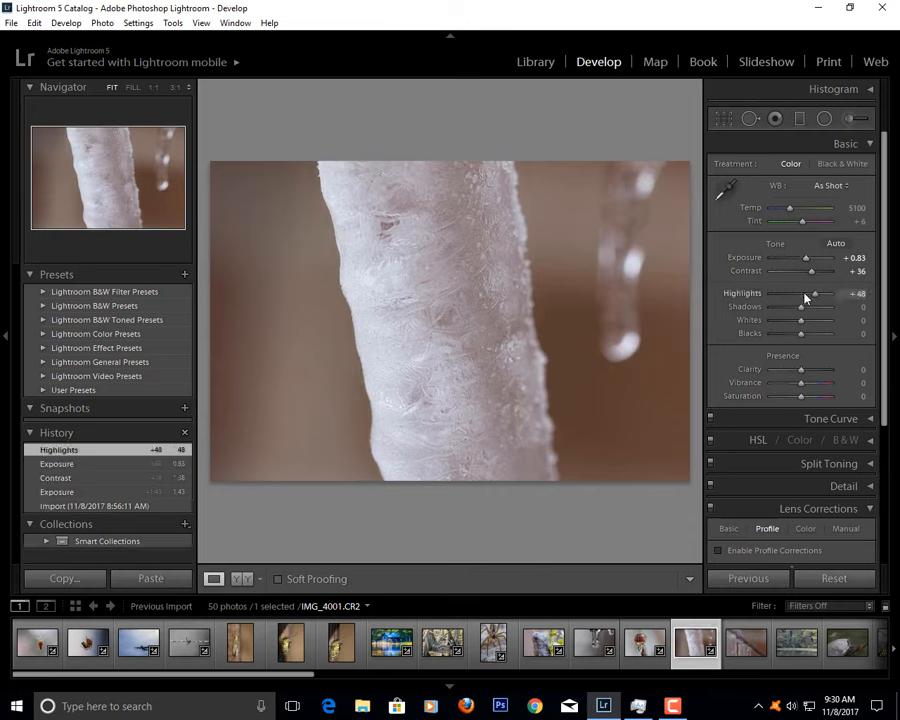
left_click_drag(812, 292, 760, 292)
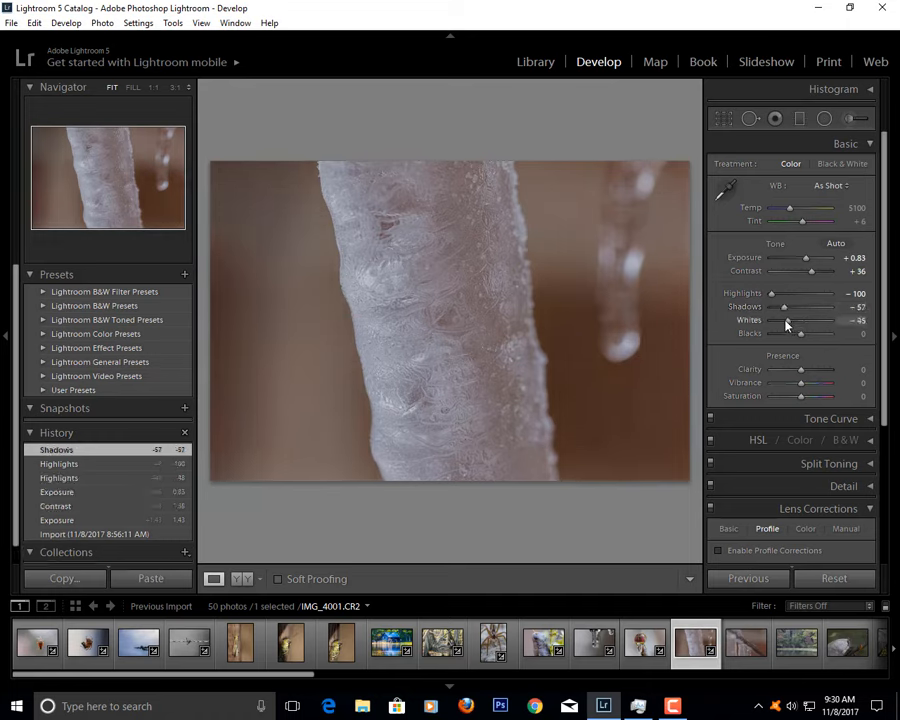
left_click_drag(796, 320, 830, 320)
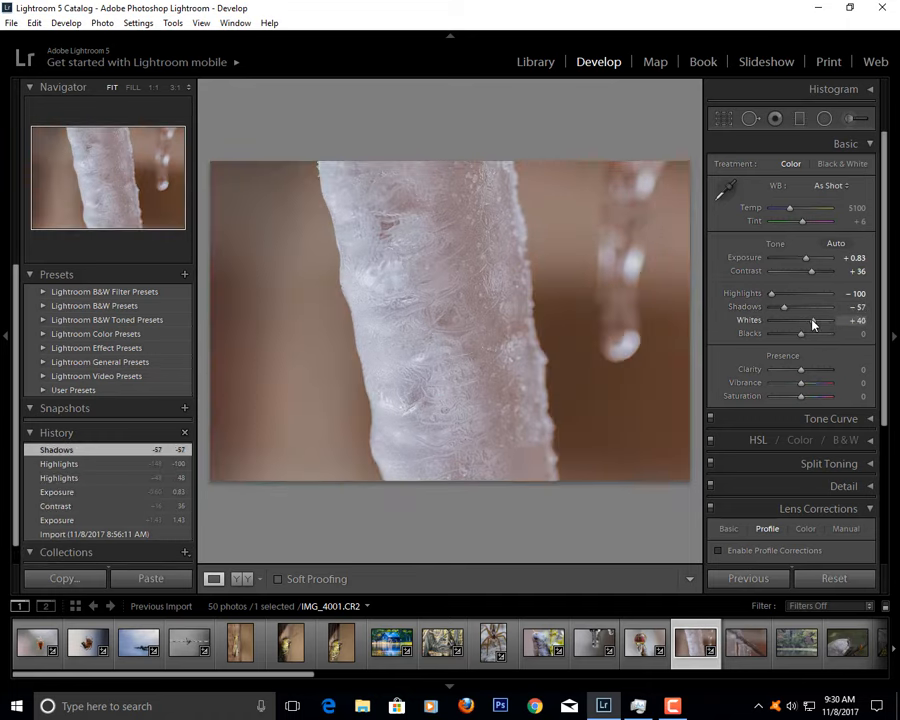
left_click_drag(800, 332, 786, 332)
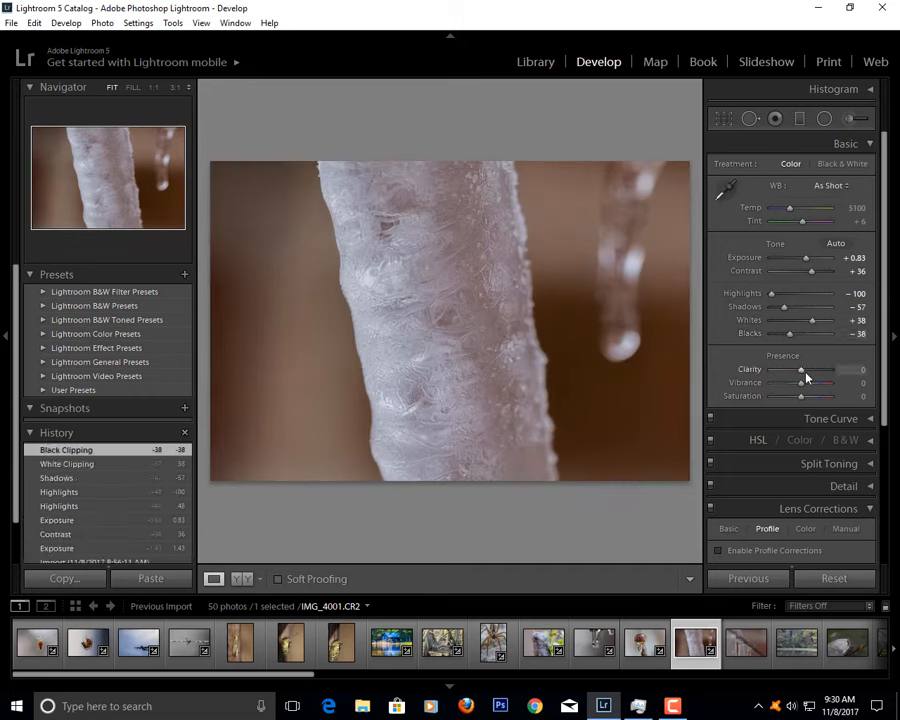
- Add clarity and vibrance but cut saturation for a muted look, then move to the icy twig photo
left_click_drag(800, 368, 810, 368)
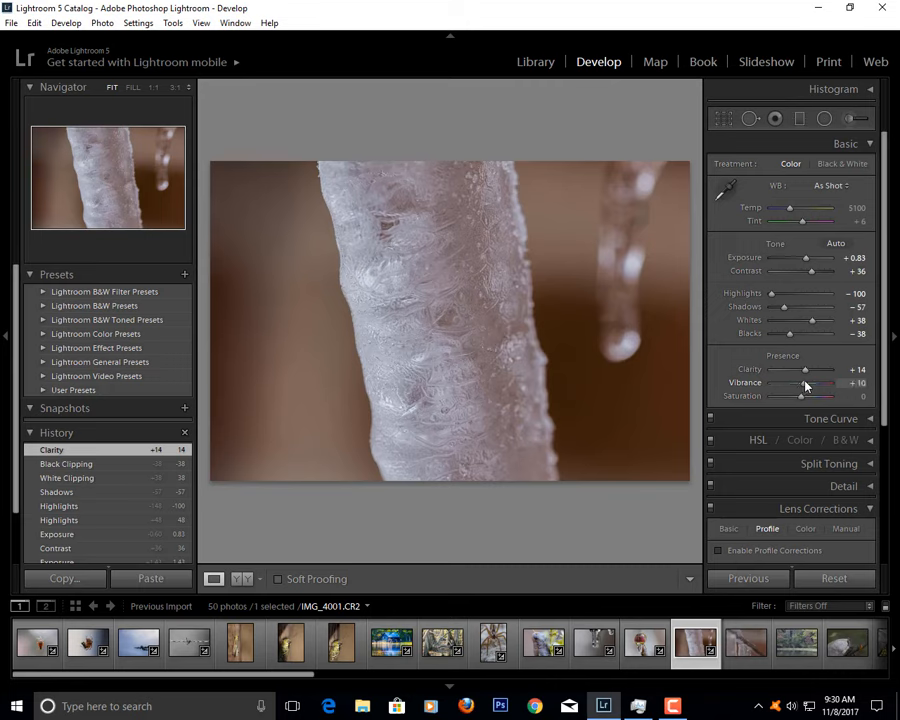
left_click_drag(804, 396, 830, 396)
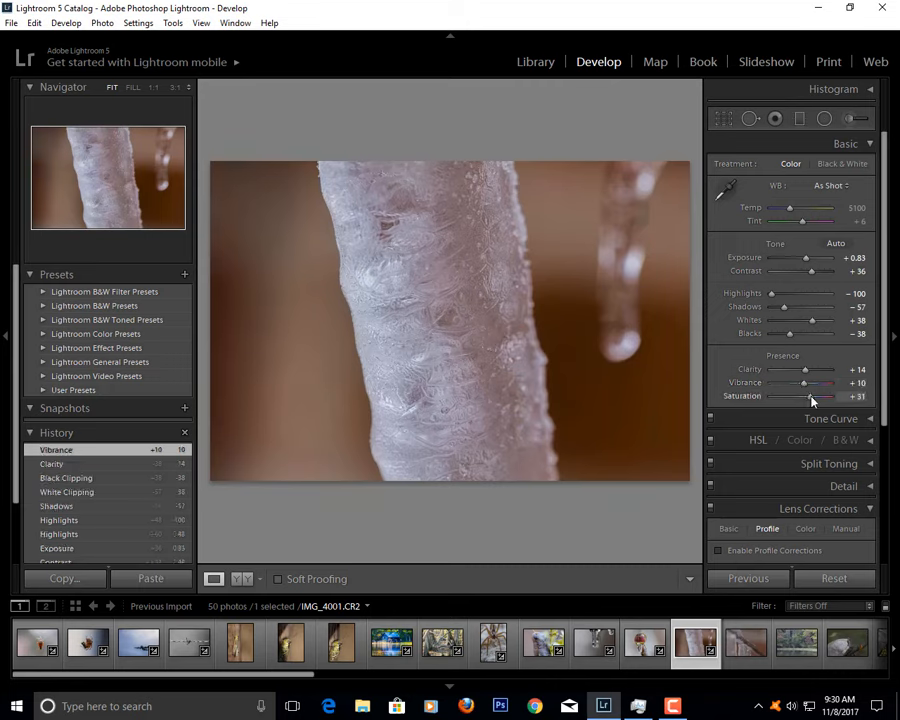
left_click_drag(810, 396, 784, 396)
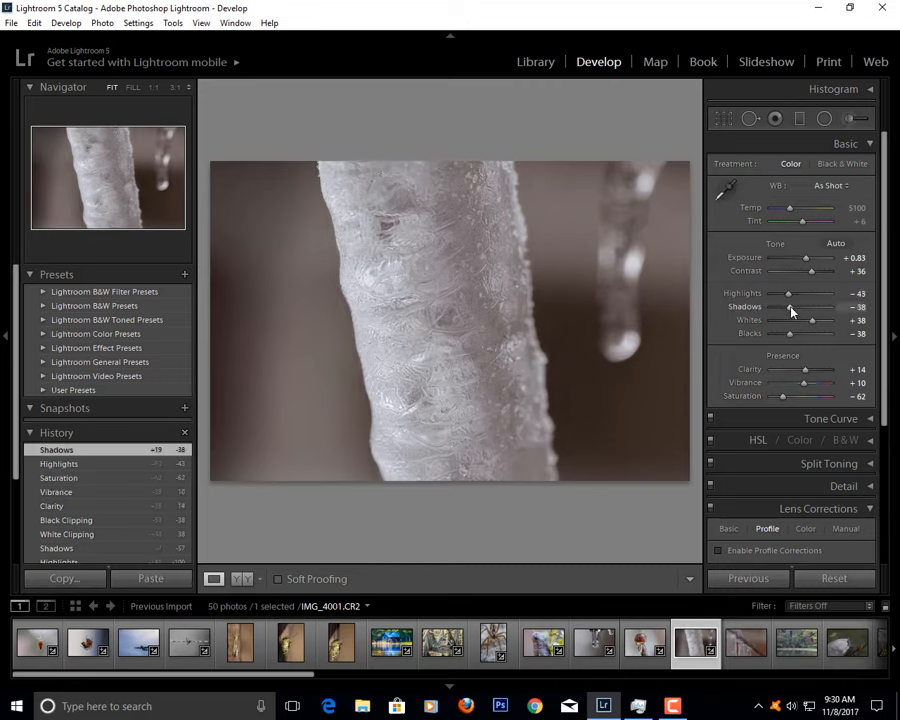
left_click(744, 644)
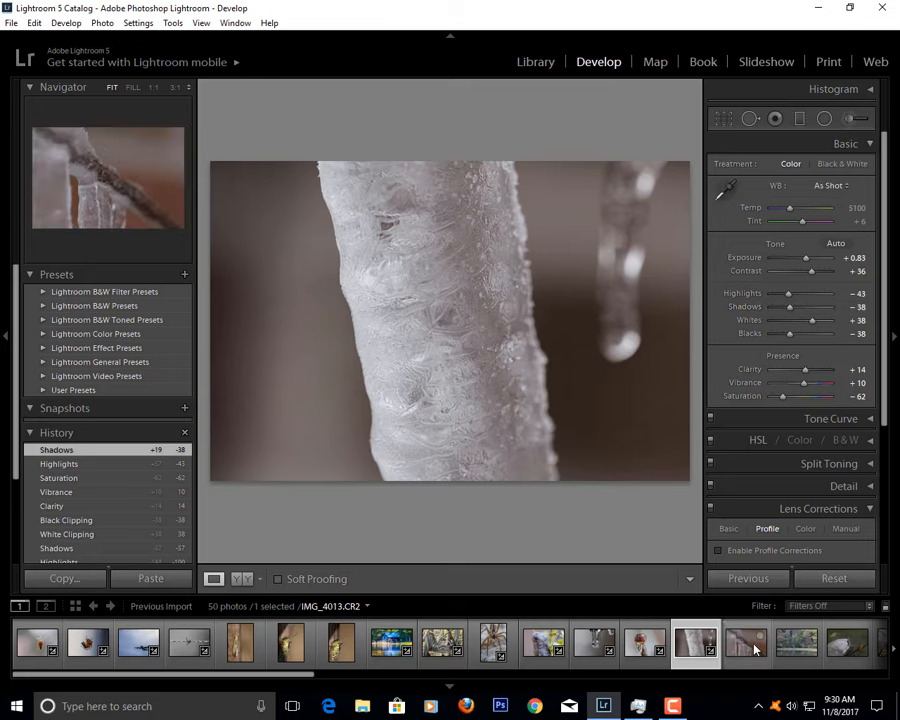
- Select the icy twig photo and tune its exposure, contrast and highlights
left_click(744, 644)
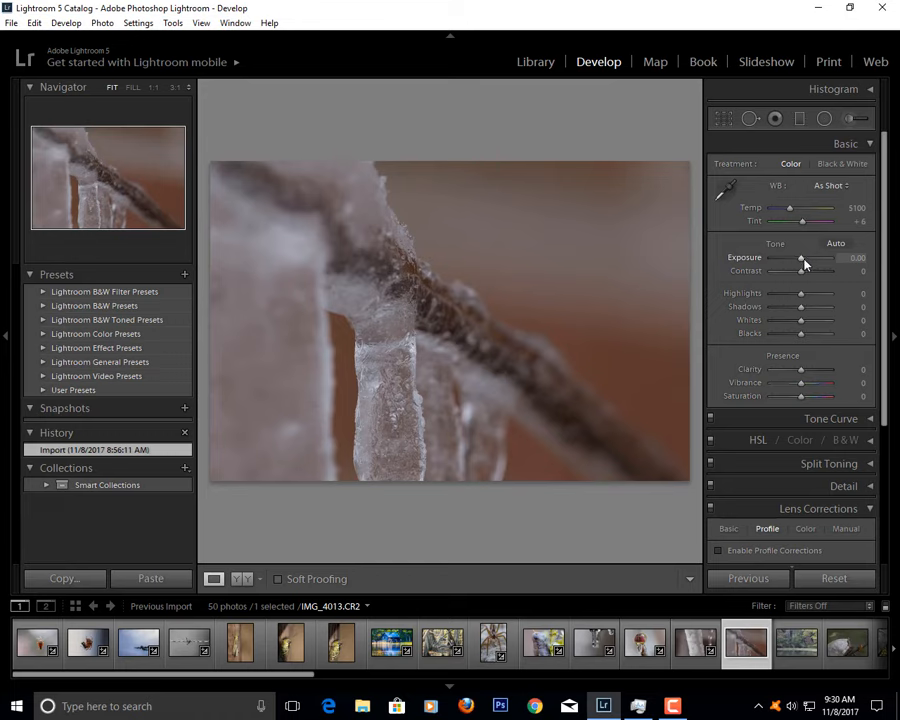
left_click_drag(800, 258, 810, 258)
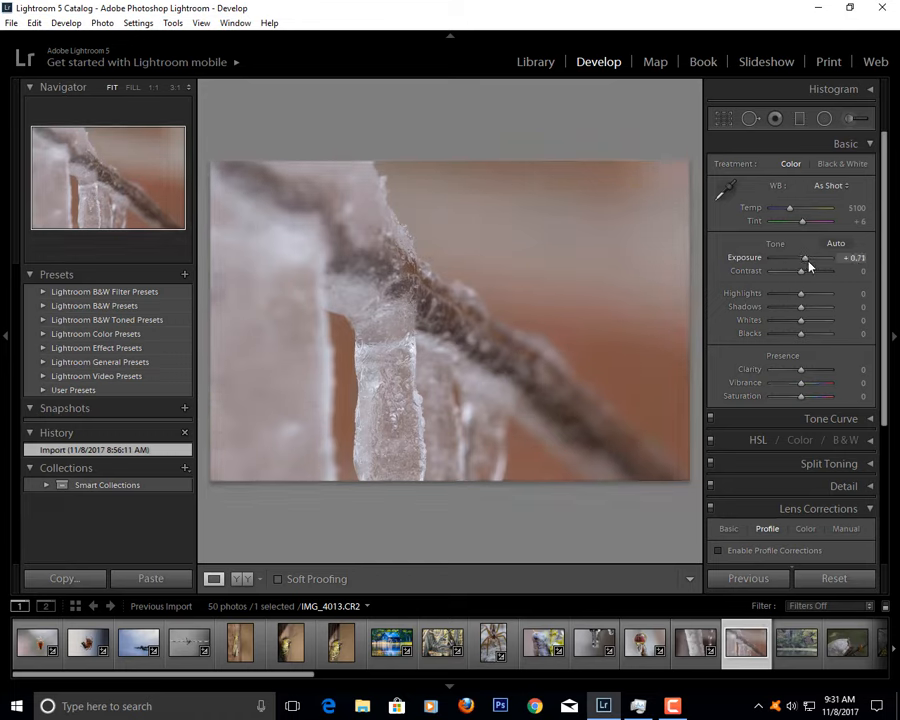
left_click_drag(800, 272, 792, 272)
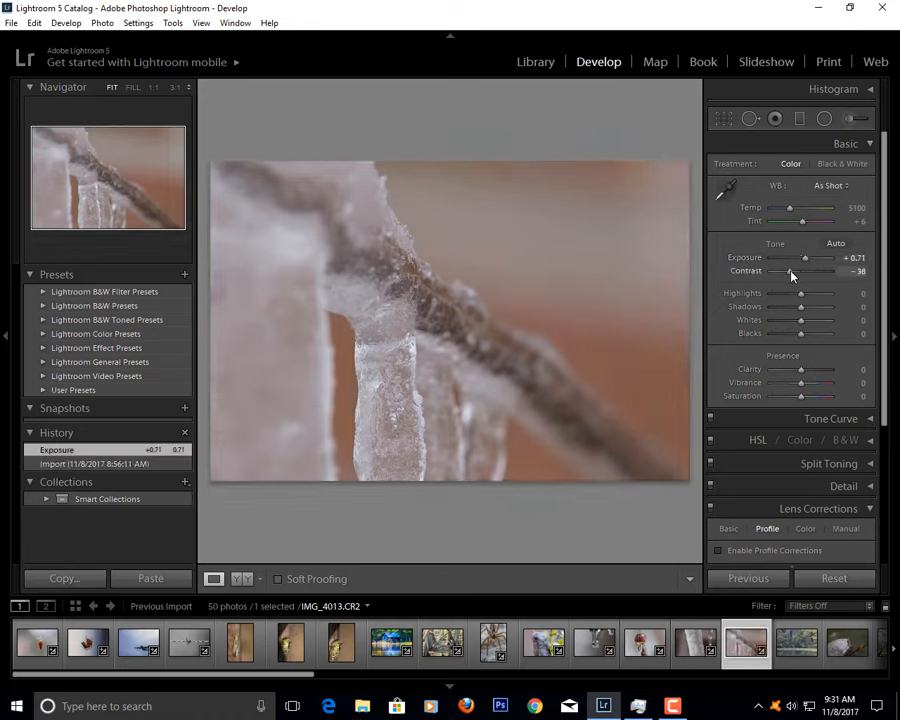
left_click_drag(800, 272, 820, 272)
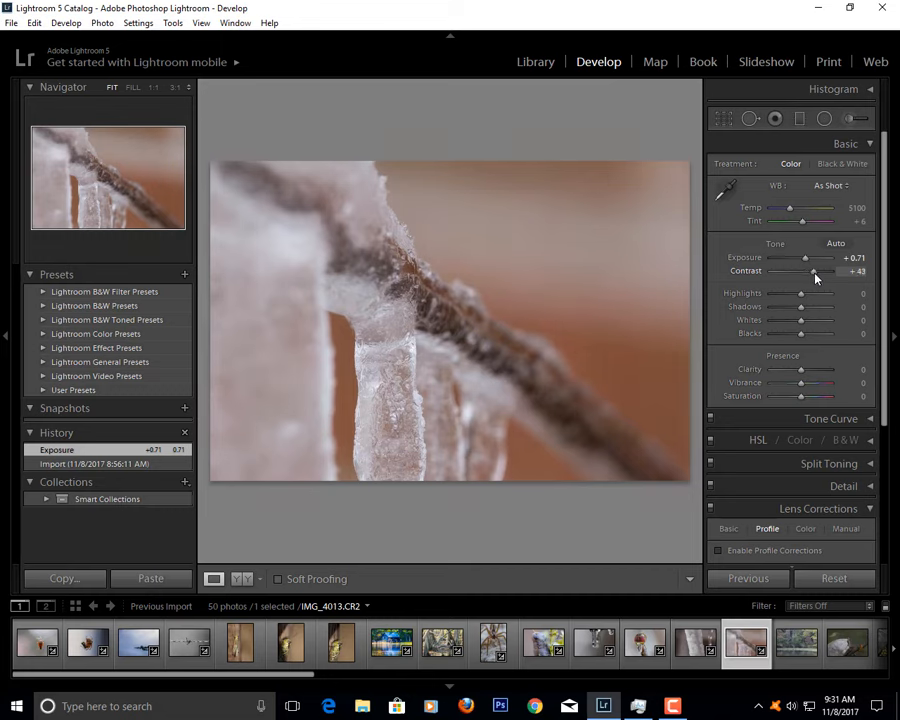
left_click_drag(810, 258, 800, 258)
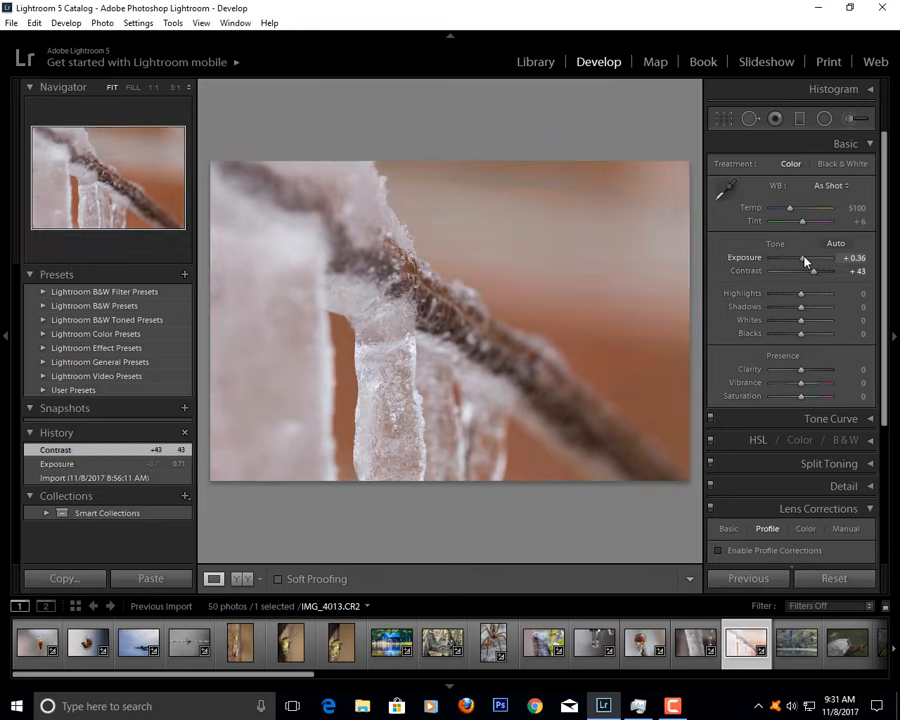
left_click_drag(804, 256, 820, 256)
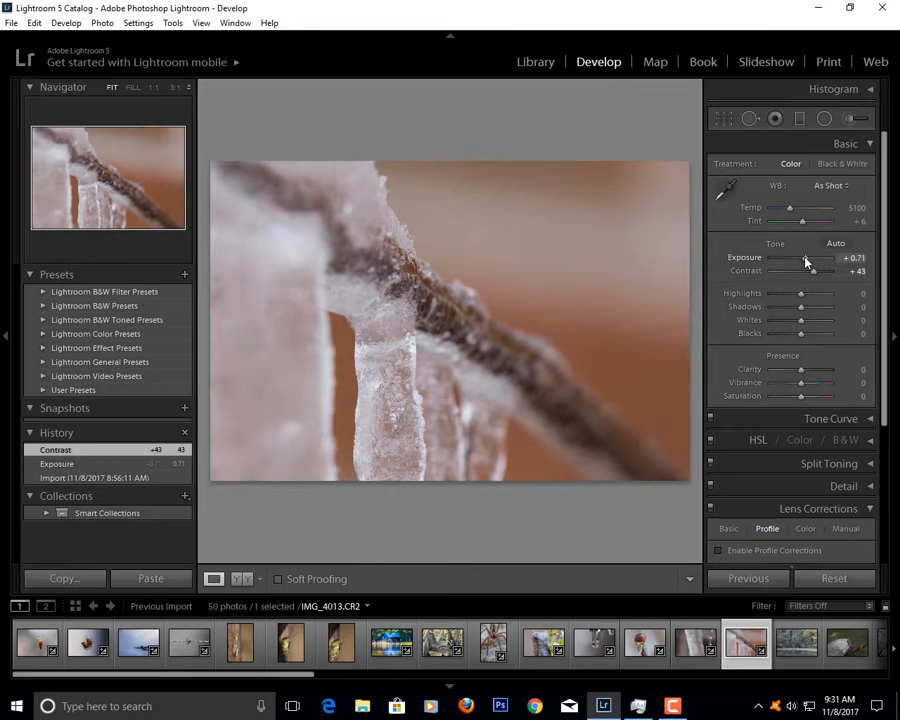
left_click_drag(820, 258, 802, 258)
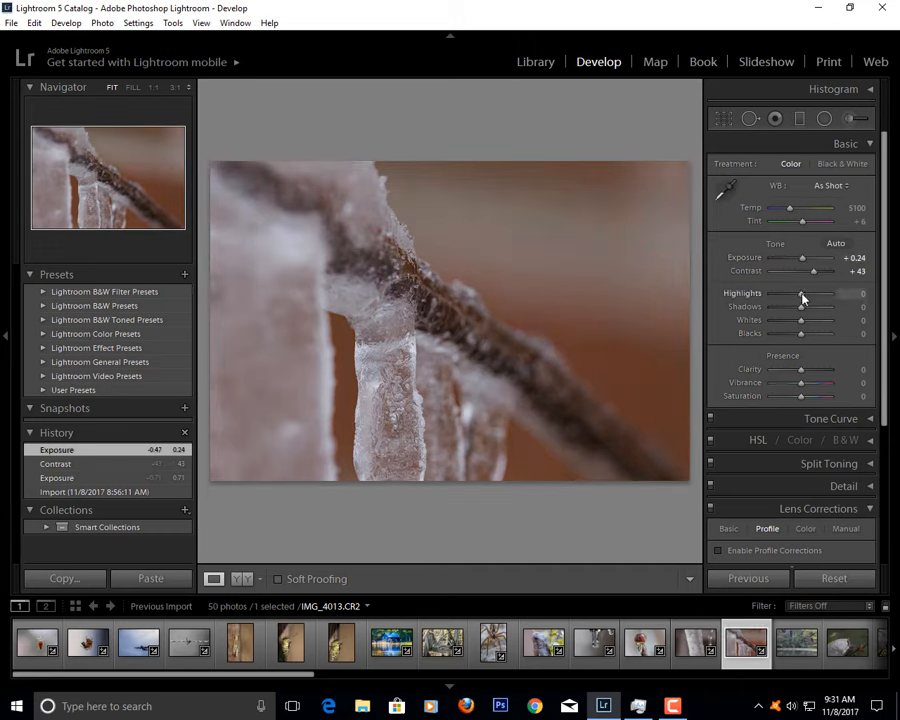
left_click_drag(800, 292, 828, 292)
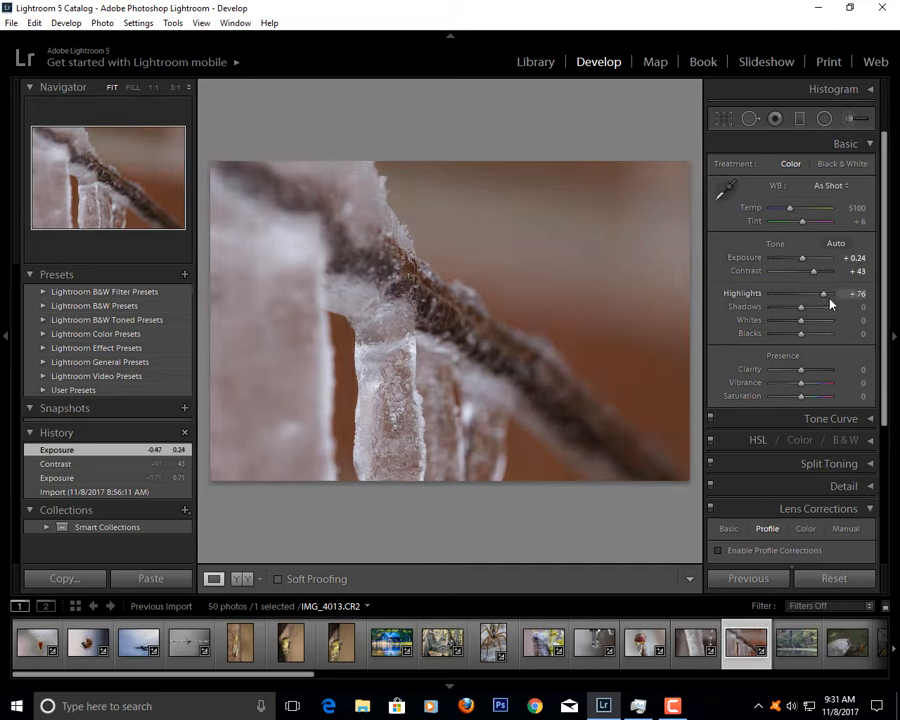
left_click_drag(824, 292, 800, 292)
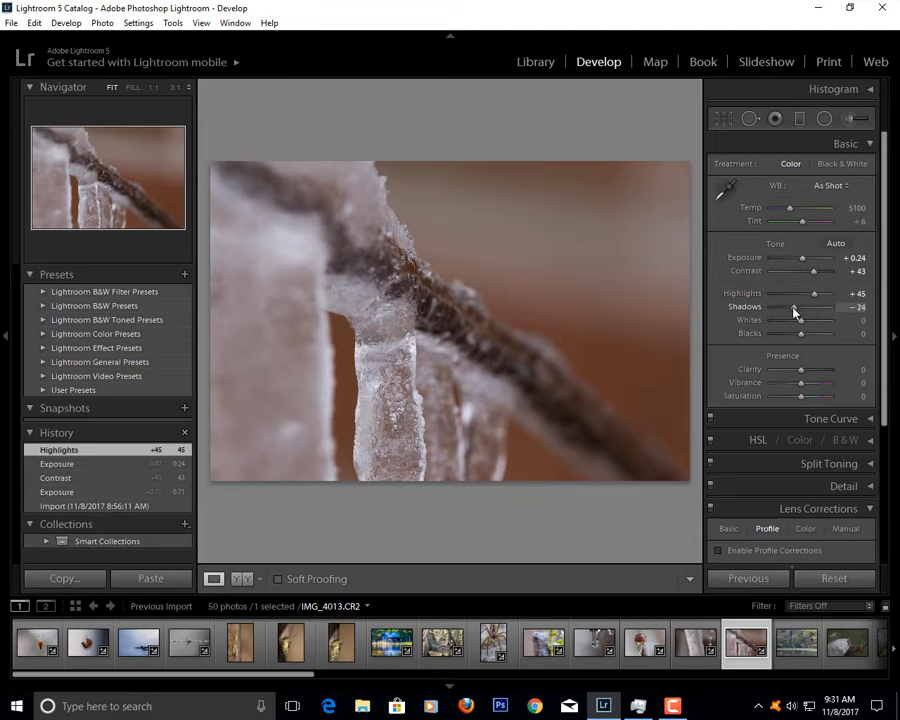
- Lift shadows and whites, set blacks, add clarity and vibrance, and lower saturation to mute colours
left_click_drag(796, 306, 830, 306)
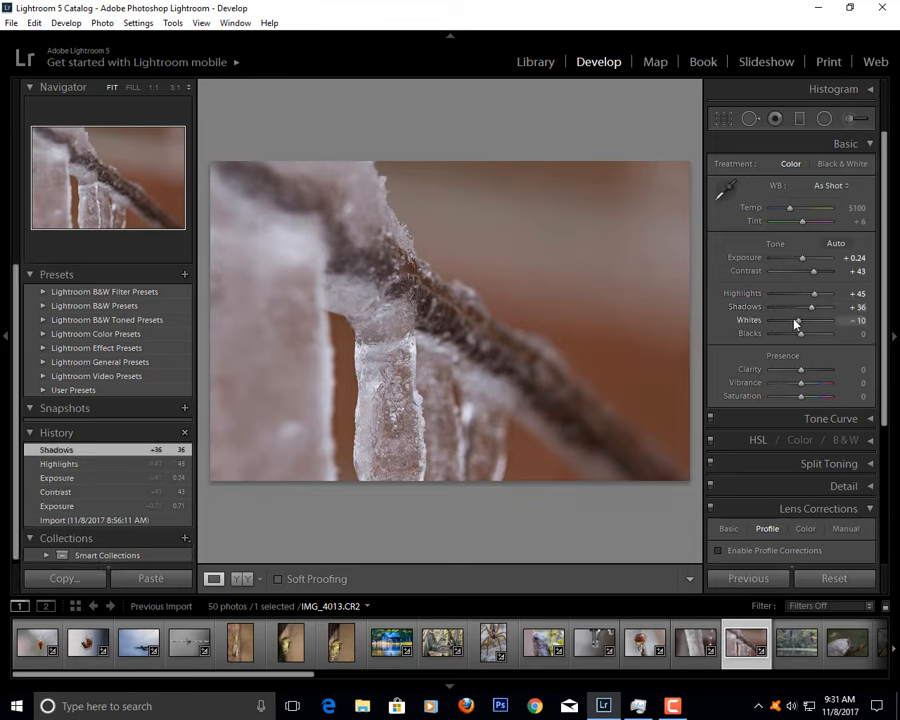
left_click_drag(800, 320, 830, 320)
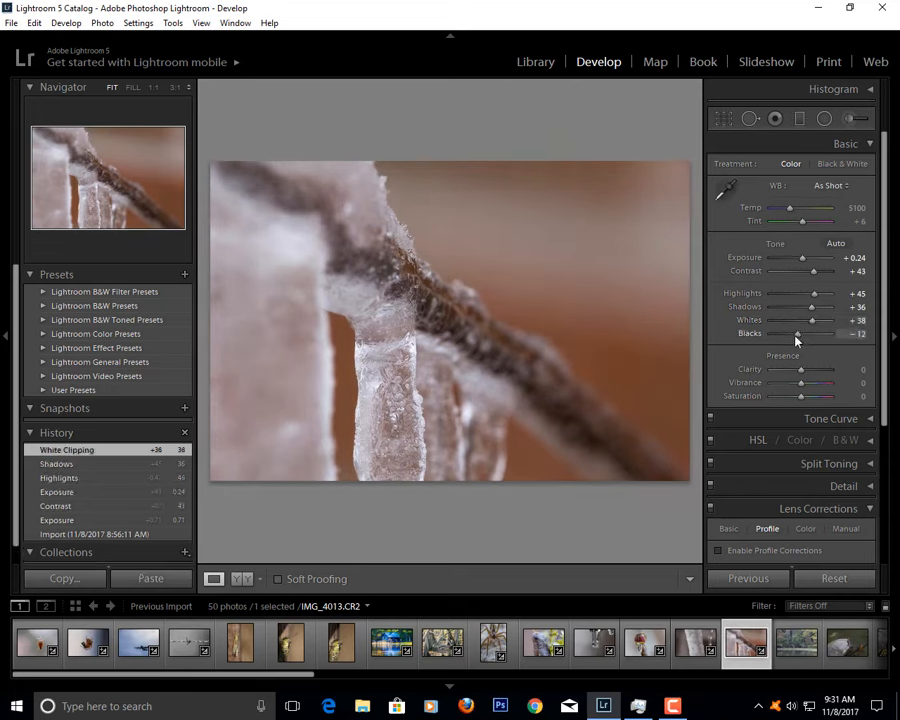
left_click_drag(798, 332, 790, 332)
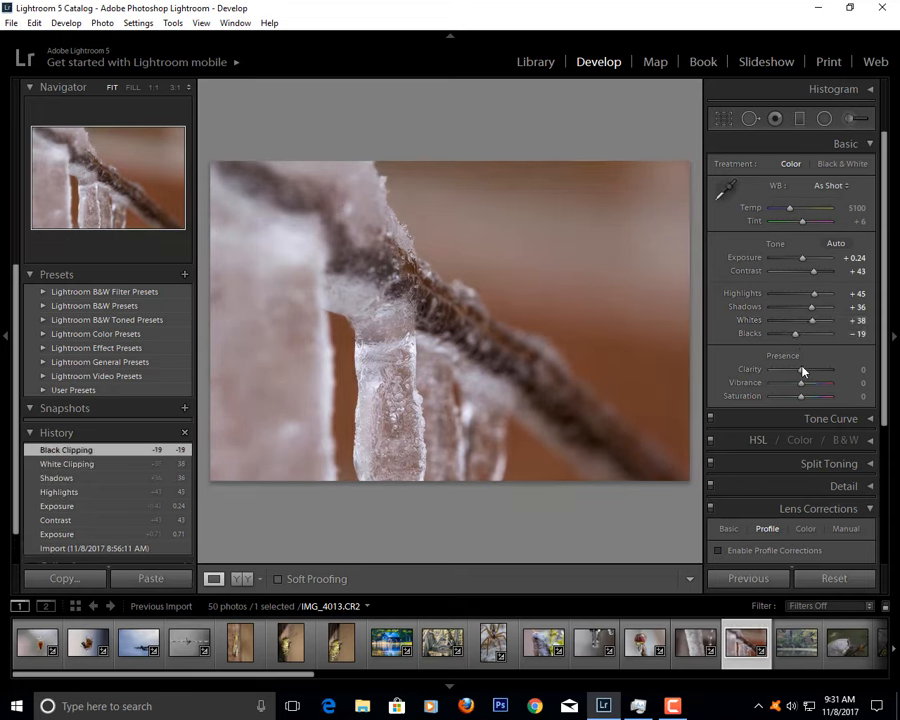
left_click_drag(800, 368, 820, 368)
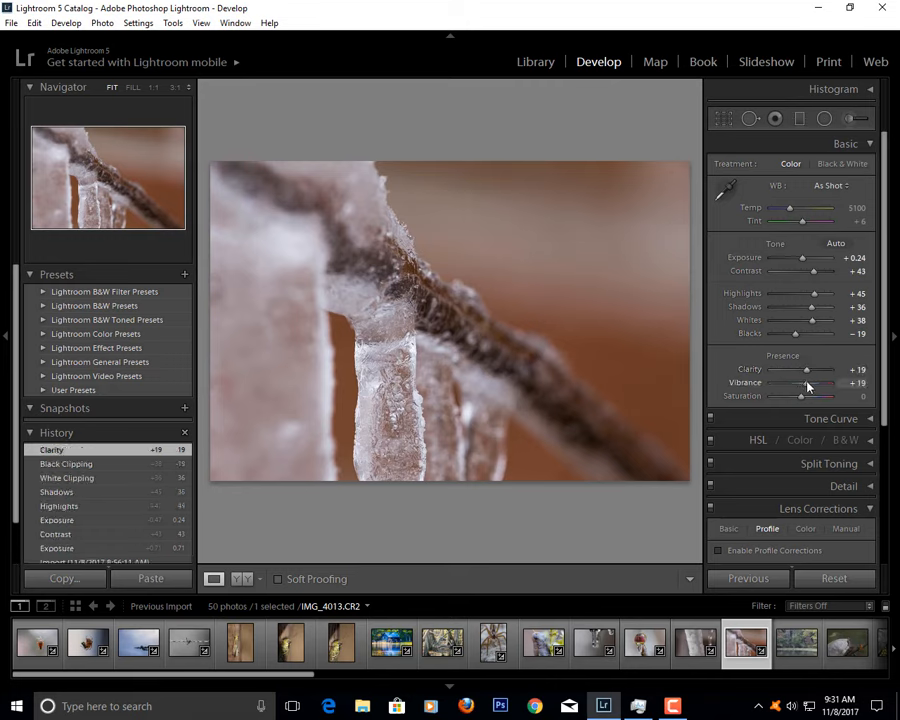
left_click_drag(800, 396, 776, 396)
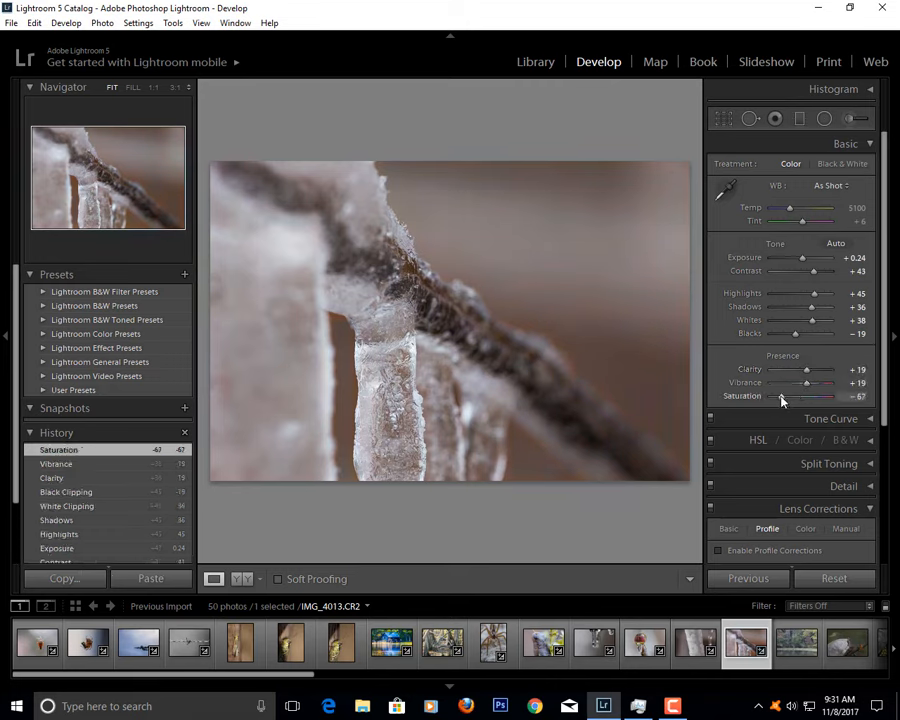